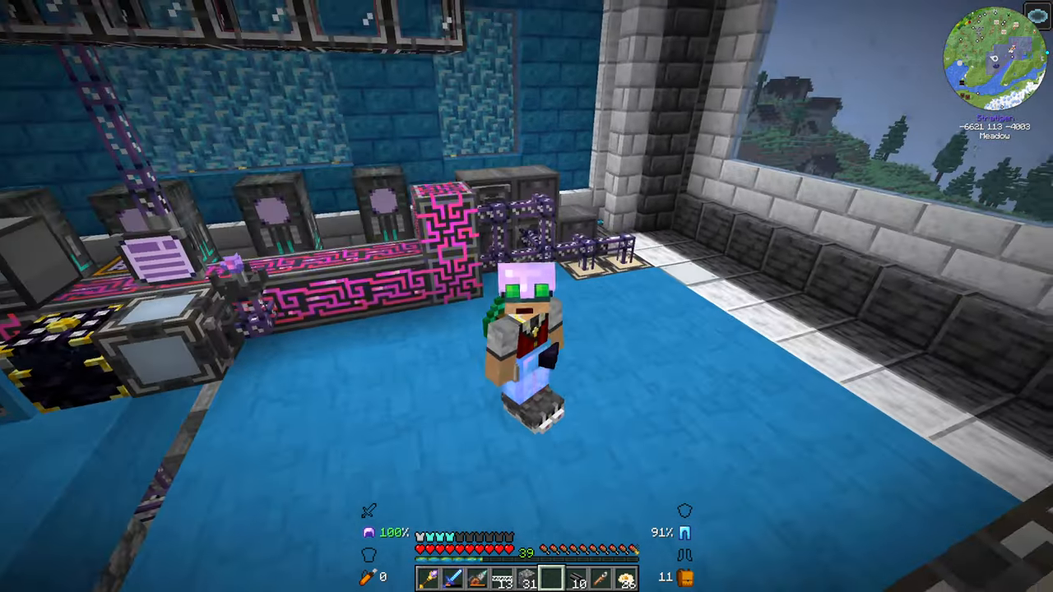
pyautogui.moveTo(526, 296)
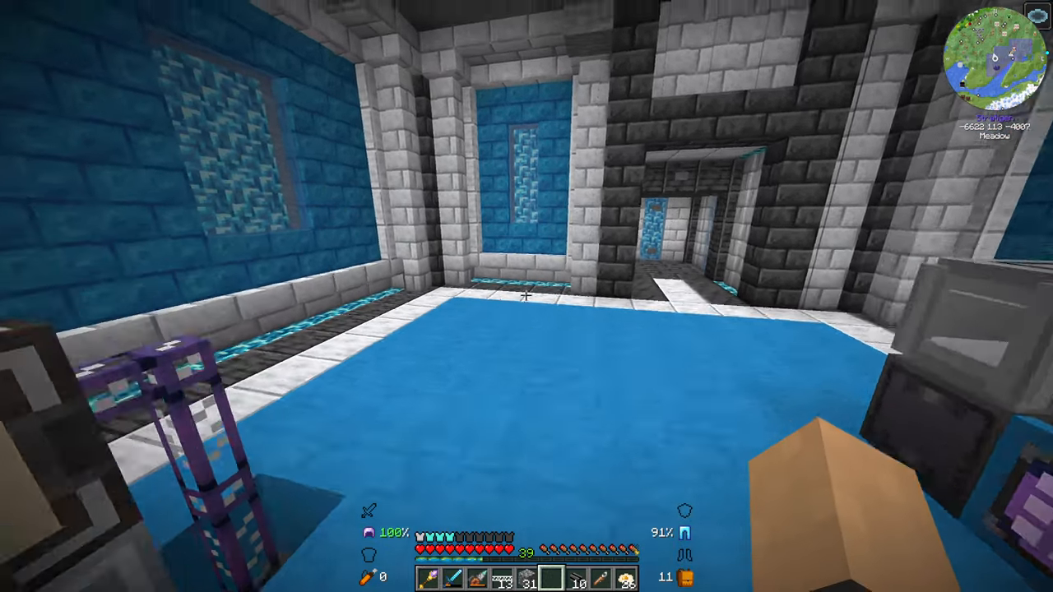
# Step: Open the inventory with the REI item list beside it in the AE2 room
pyautogui.press('e')
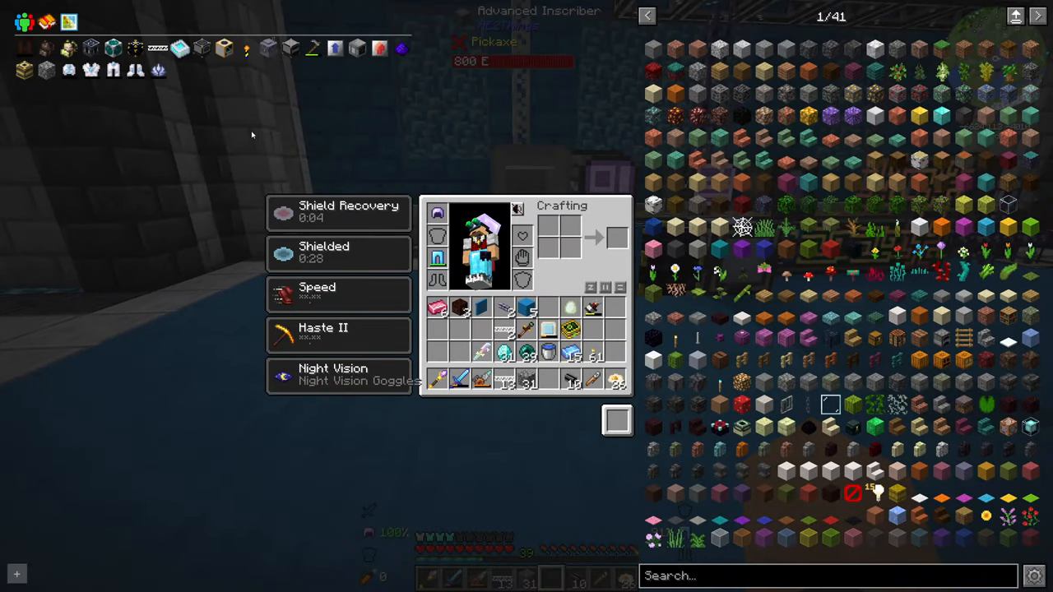
pyautogui.moveTo(68, 70)
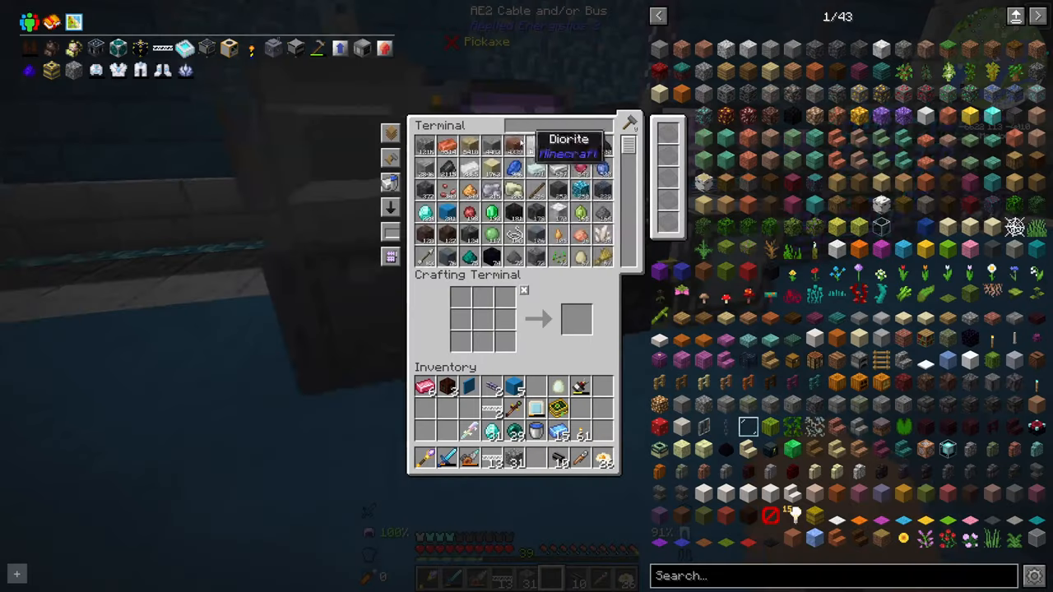
# Step: Review the lapotron crystal plan missing lazurite plates and synthetic redstone crystals, then cancel it
pyautogui.write('lap')
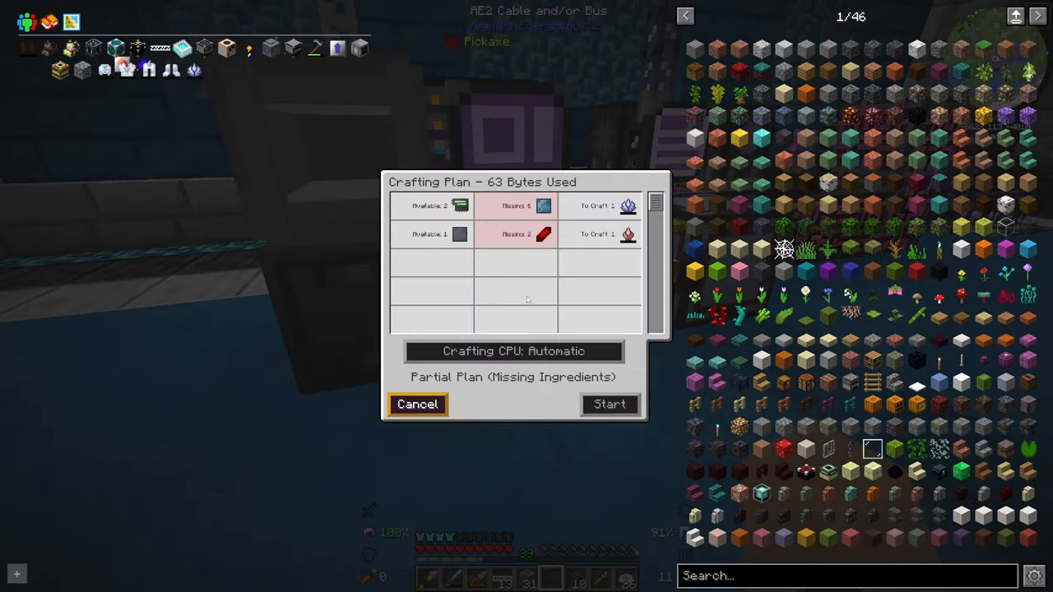
pyautogui.moveTo(543, 205)
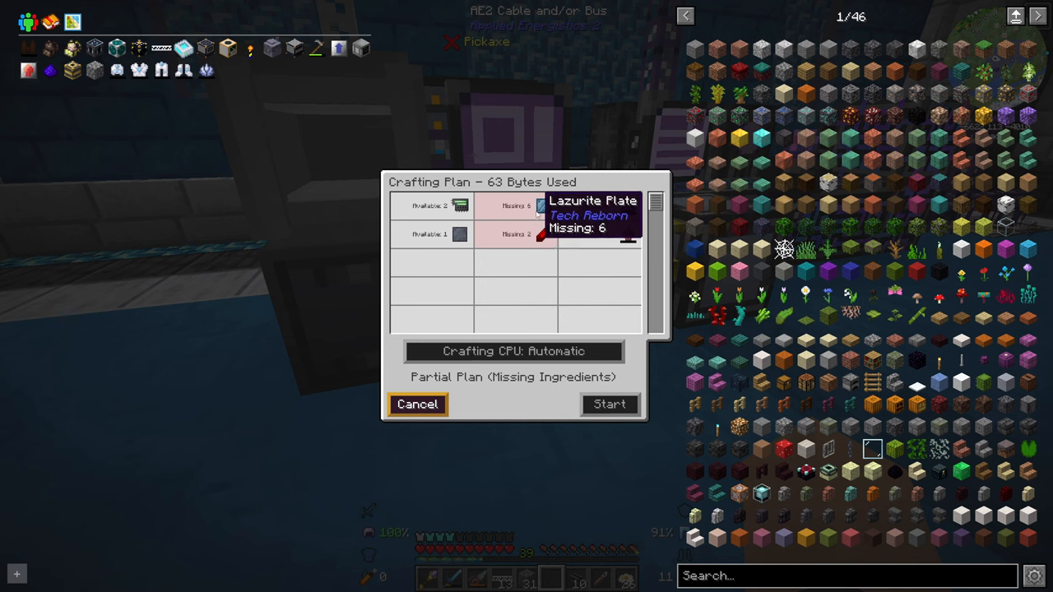
pyautogui.moveTo(543, 235)
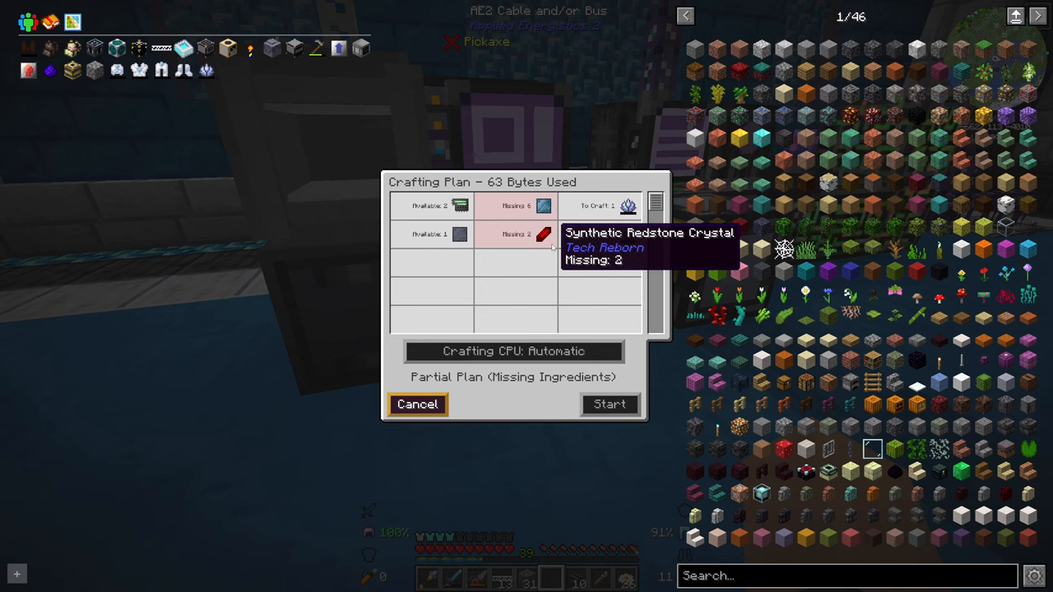
pyautogui.moveTo(627, 205)
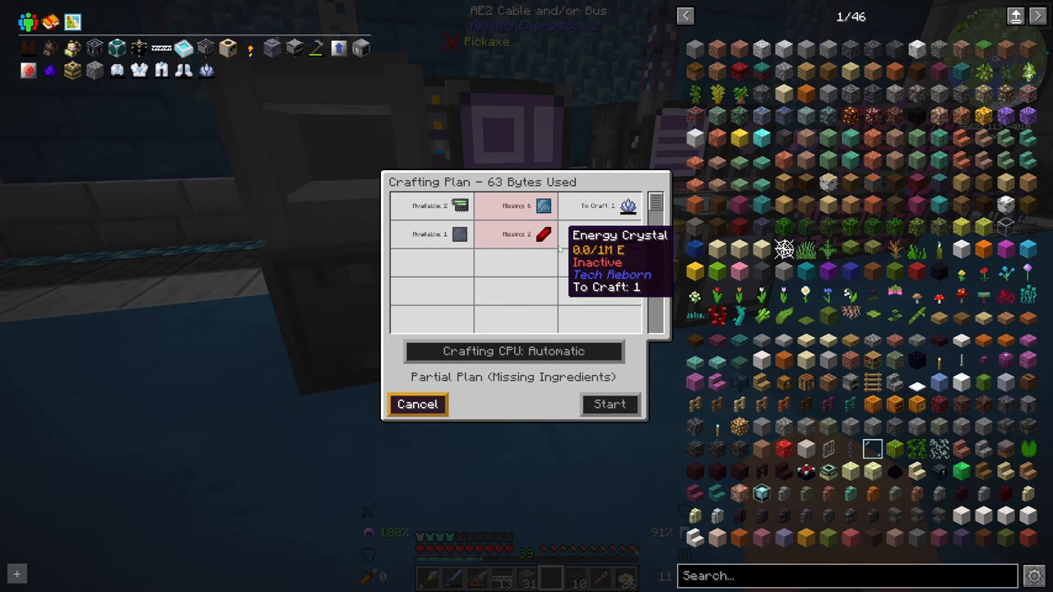
pyautogui.moveTo(629, 234)
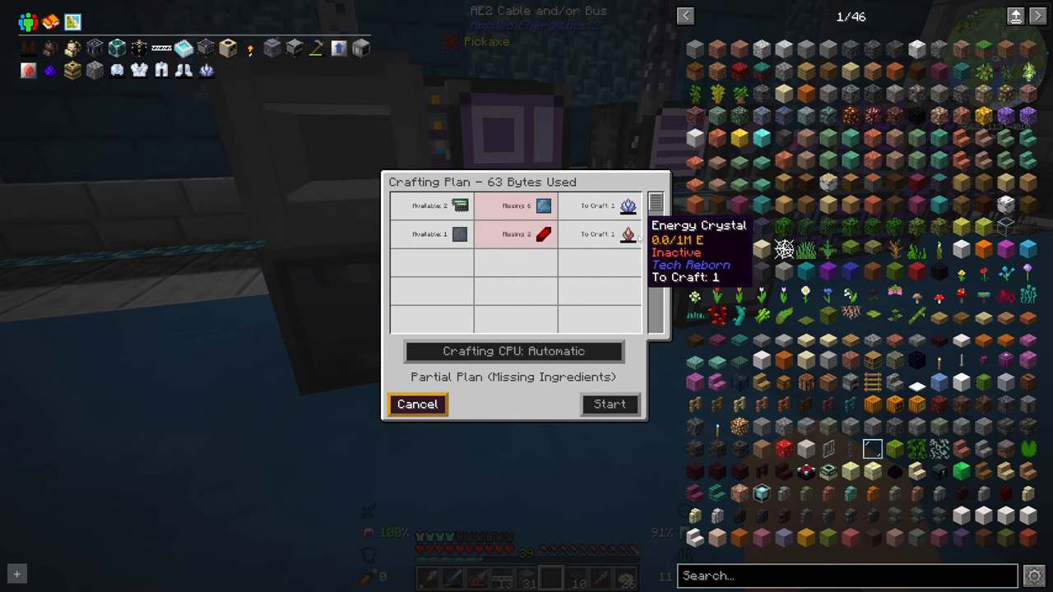
pyautogui.click(417, 403)
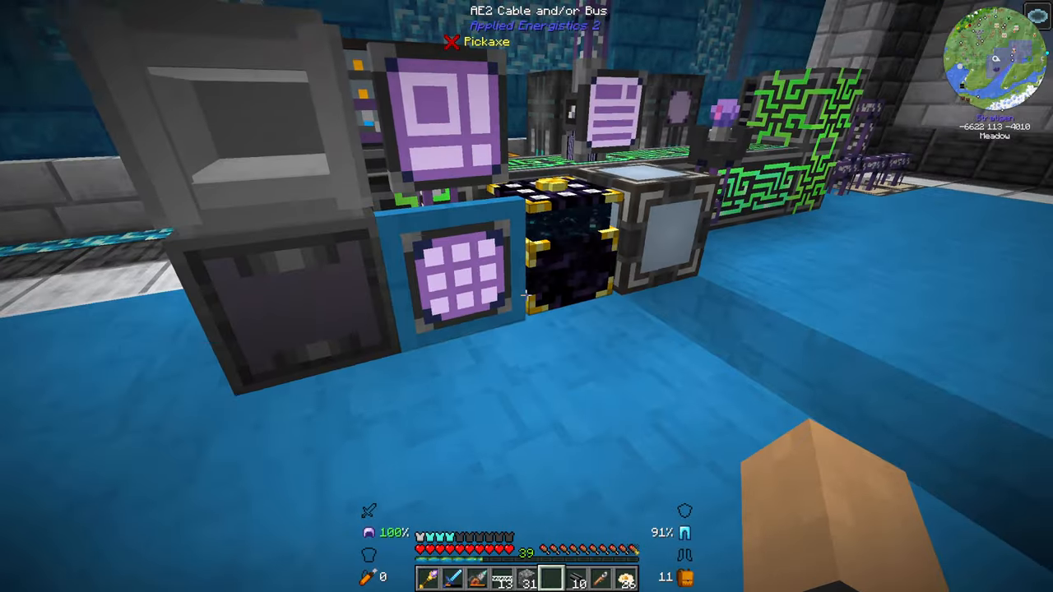
pyautogui.moveTo(526, 296)
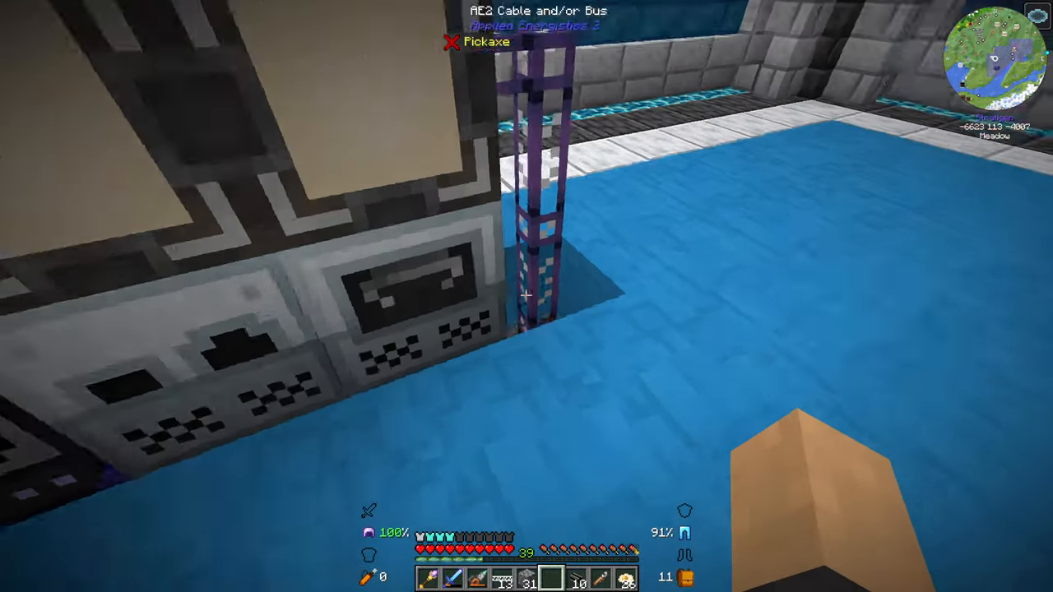
pyautogui.moveTo(527, 296)
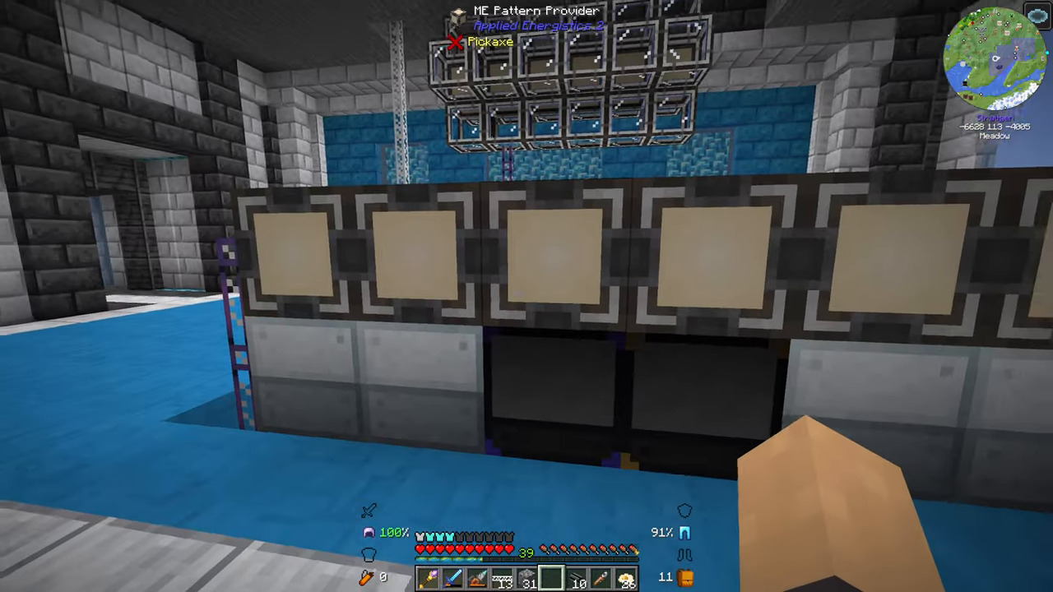
pyautogui.moveTo(526, 296)
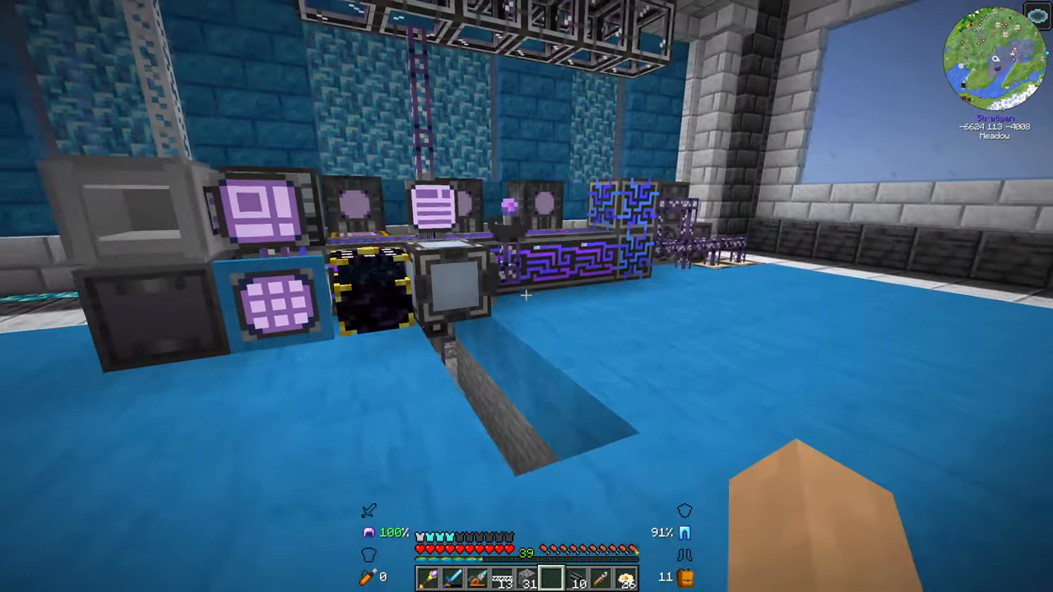
# Step: Search the REI item list for P2P entries after touring the pattern providers
pyautogui.press('e')
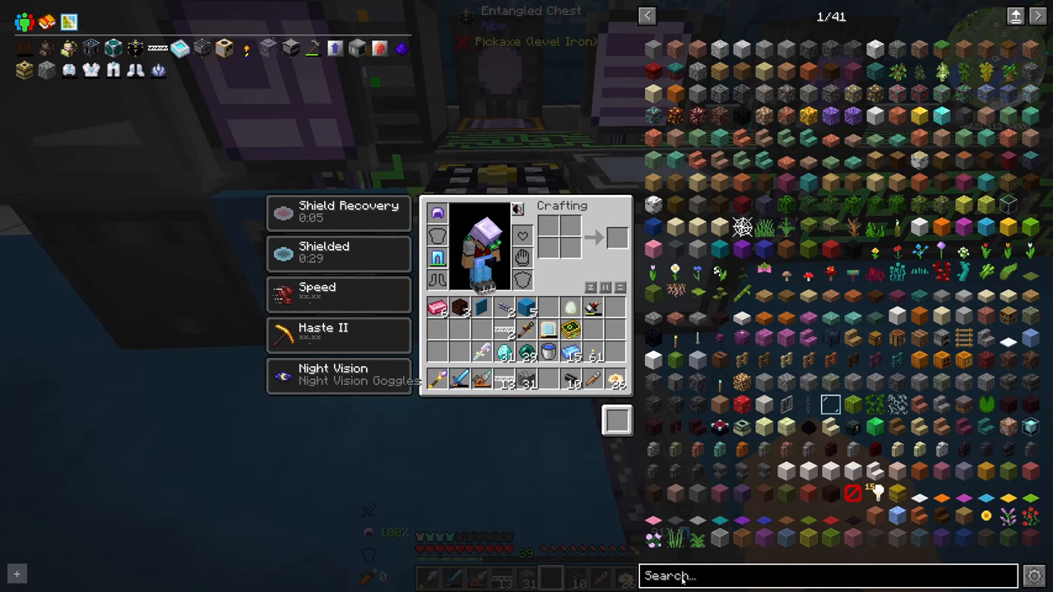
pyautogui.write('p2pl')
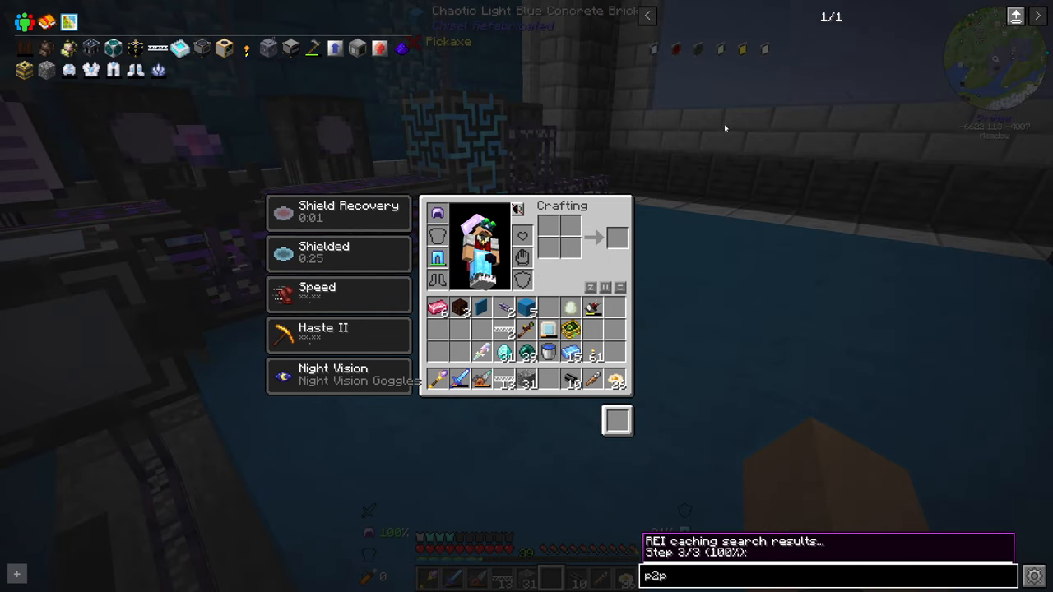
pyautogui.moveTo(674, 48)
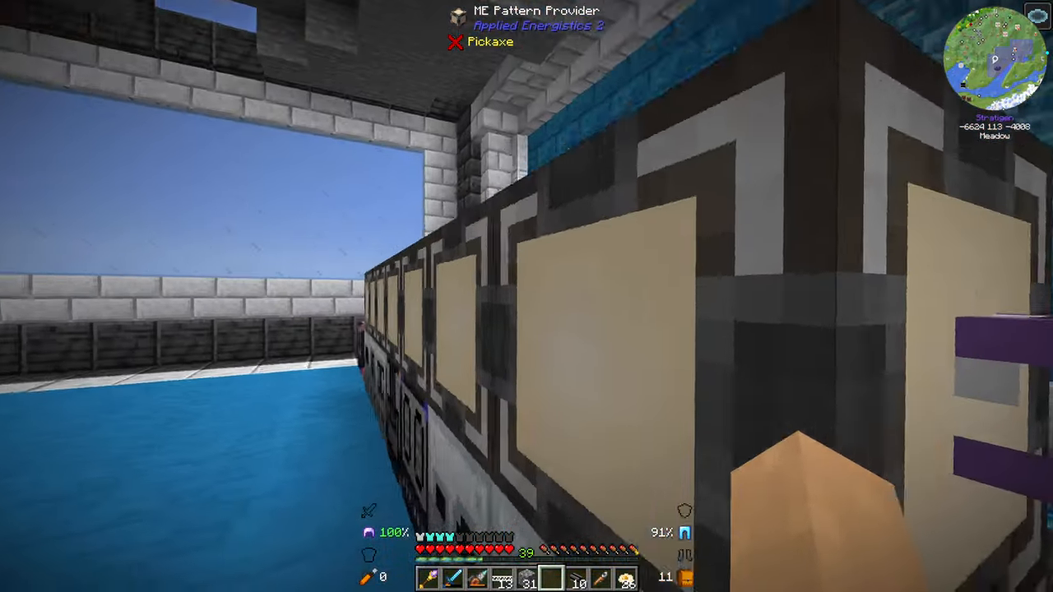
pyautogui.moveTo(527, 296)
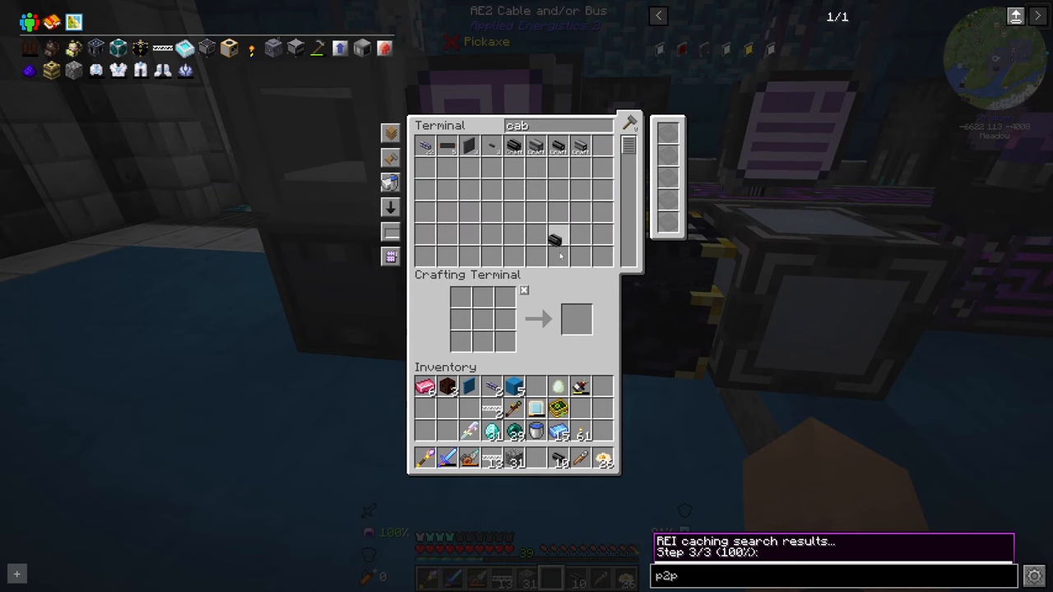
# Step: Take Fluix ME Dense Smart Cable from the network and open the backpack for the wrench
pyautogui.click(555, 239)
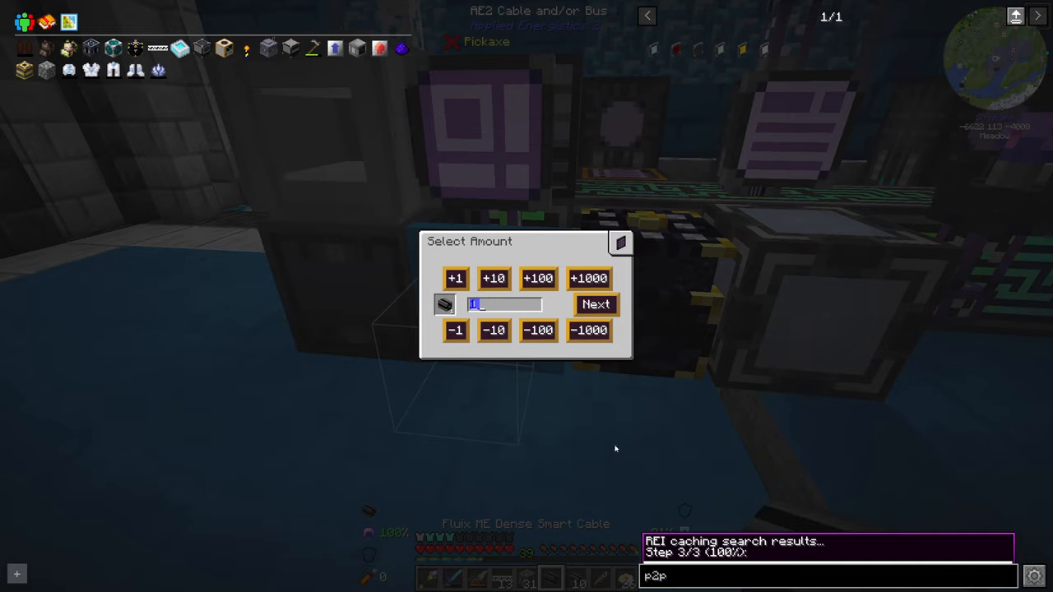
pyautogui.click(595, 304)
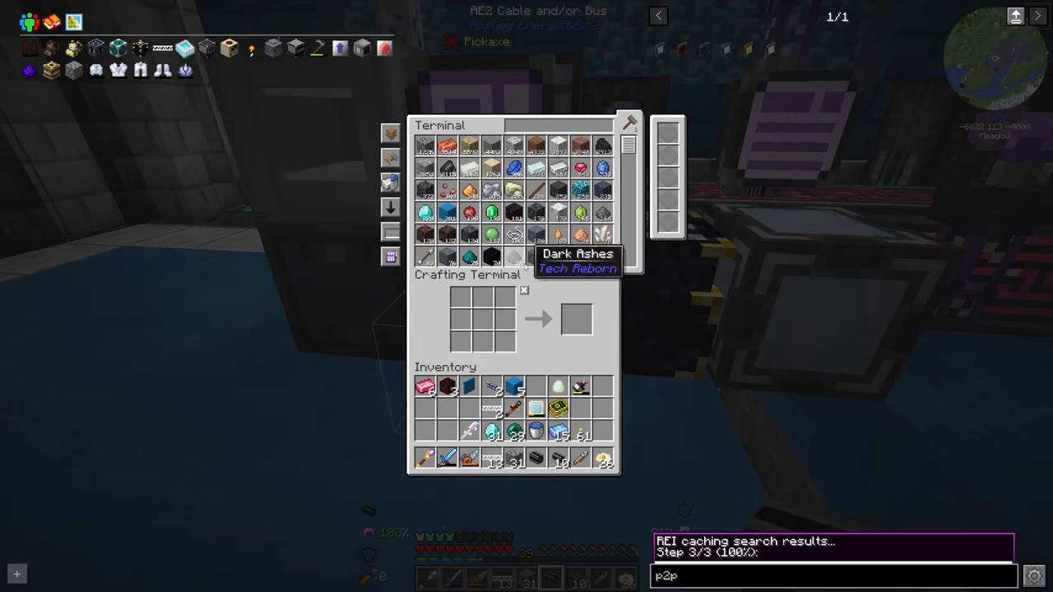
pyautogui.press('Escape')
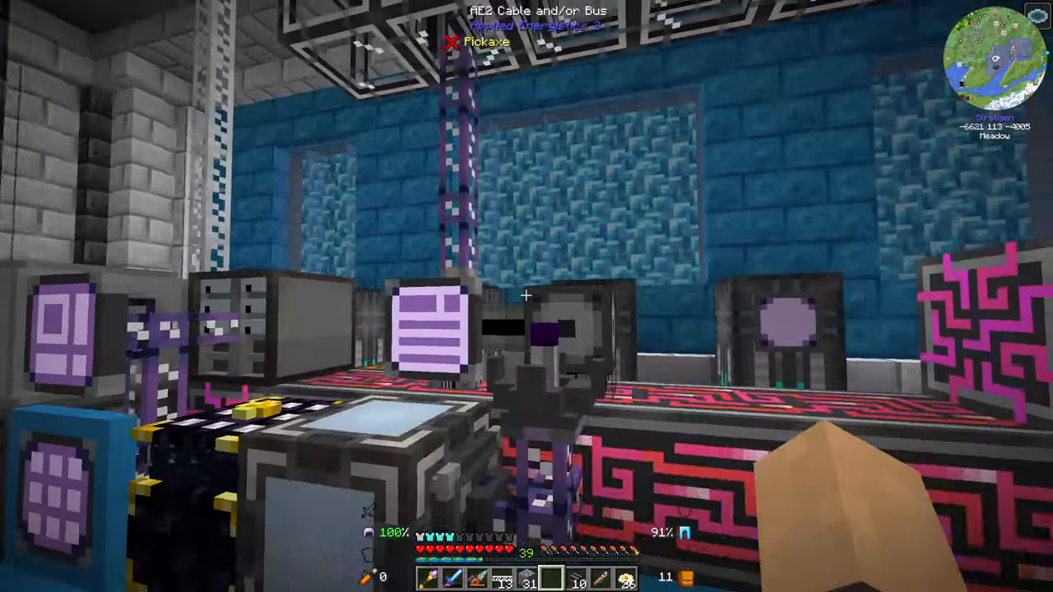
pyautogui.press('e')
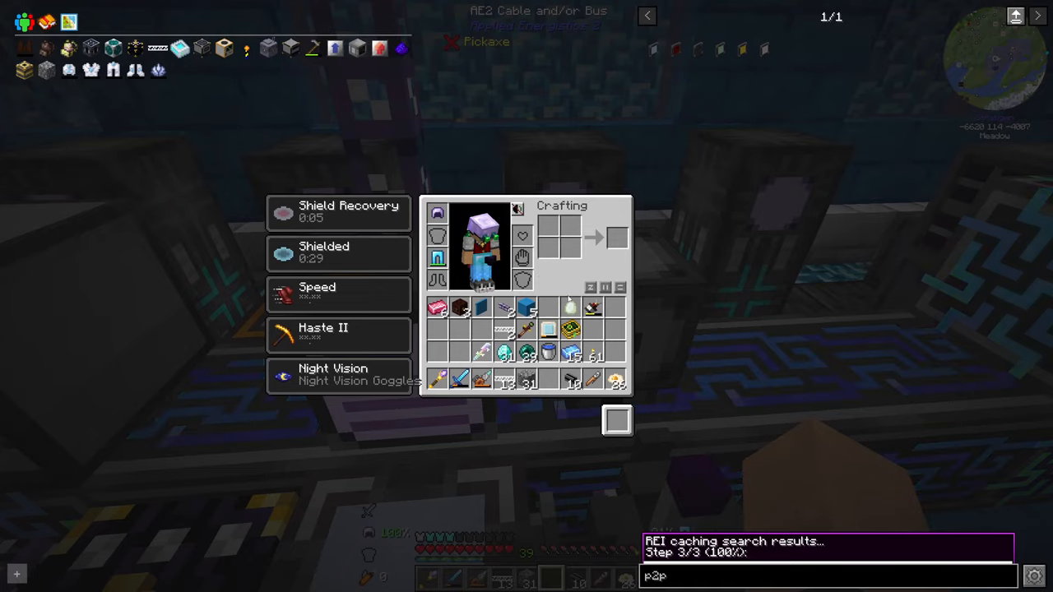
pyautogui.press('Escape')
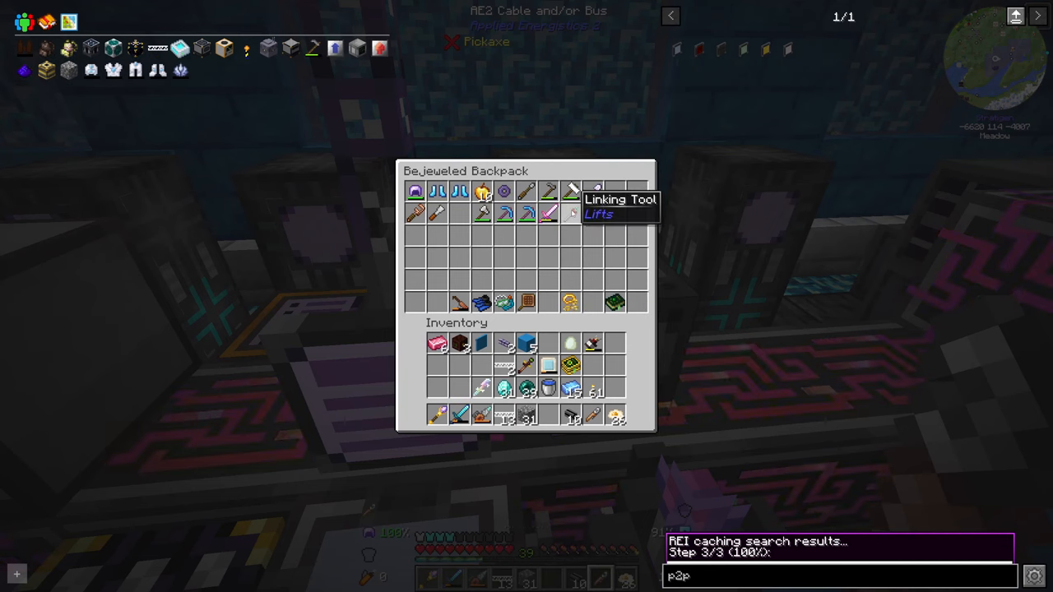
pyautogui.moveTo(458, 190)
pyautogui.write('@appli')
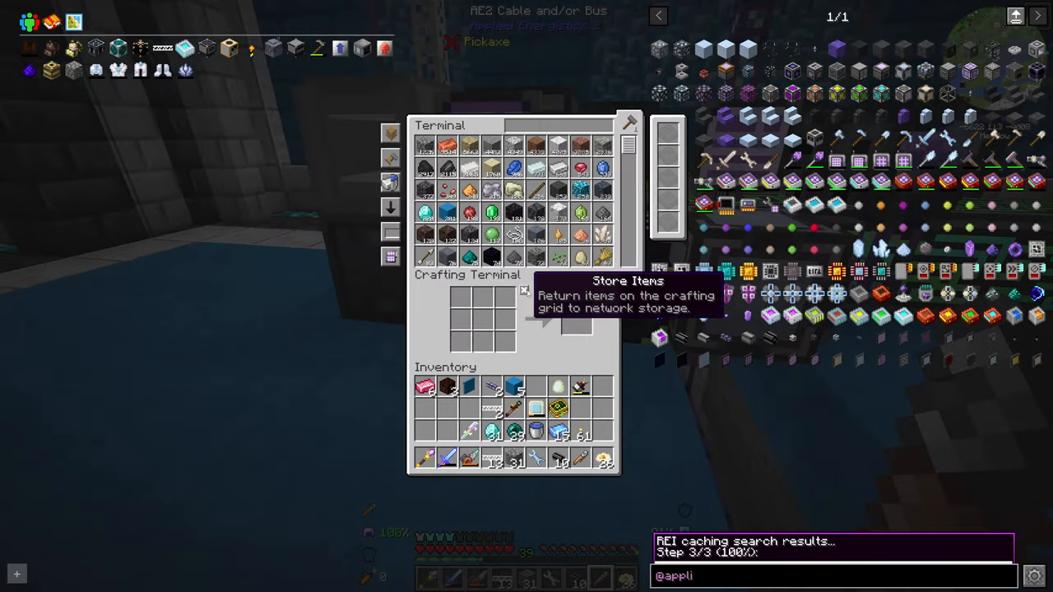
# Step: Dismantle the block beside the ME Controller with the Certus Quartz Wrench, then stow the wrench
pyautogui.press('Escape')
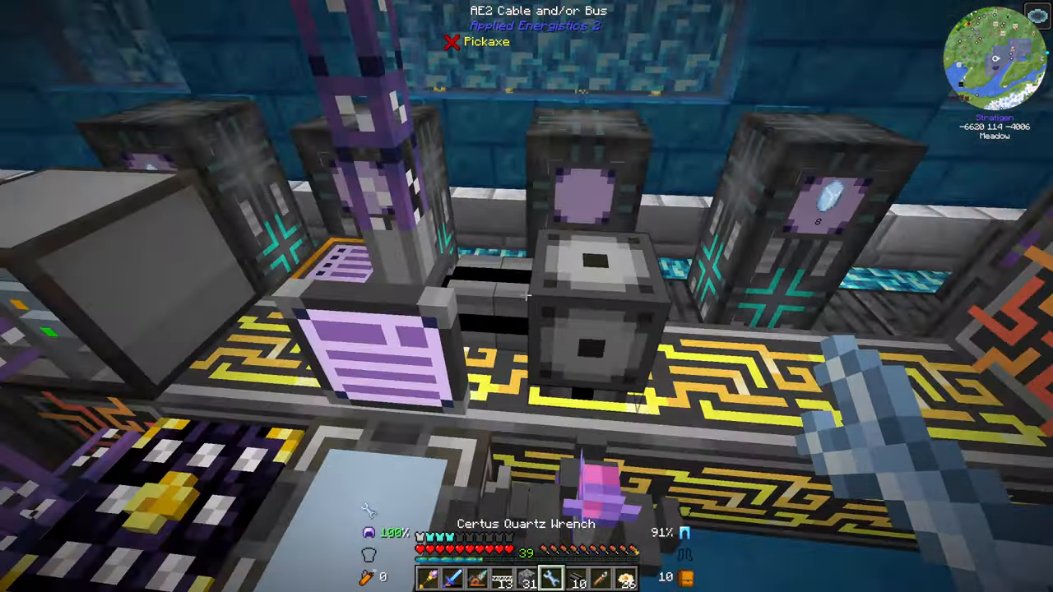
pyautogui.moveTo(526, 296)
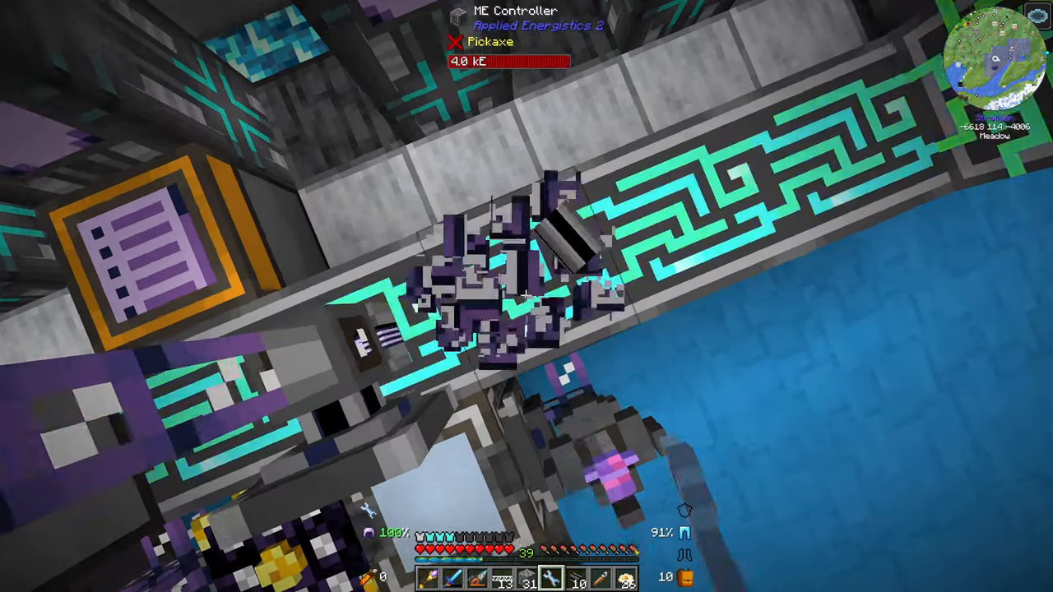
pyautogui.press('e')
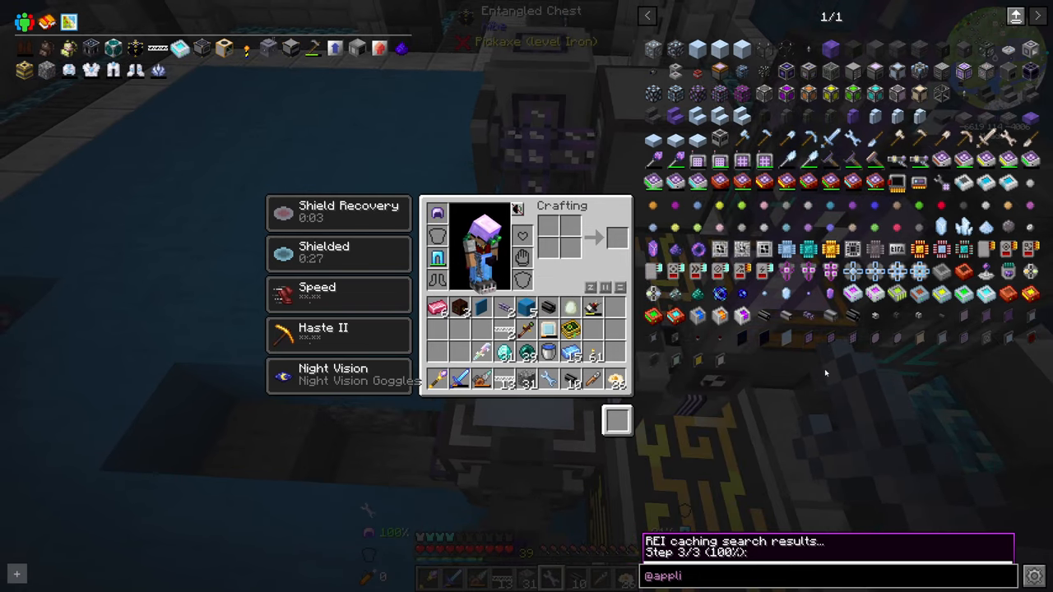
pyautogui.press('Escape')
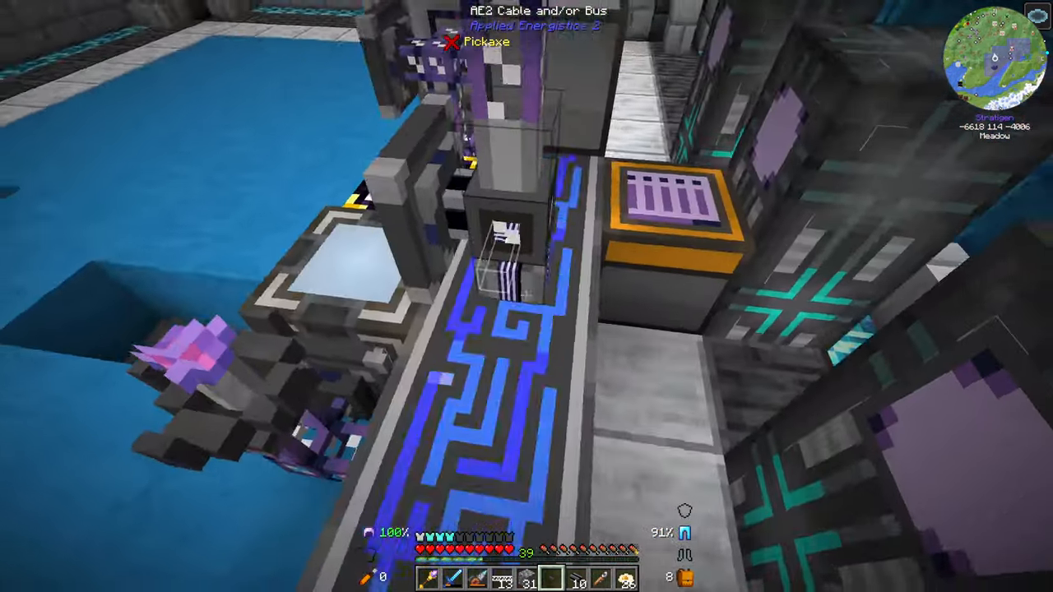
pyautogui.press('e')
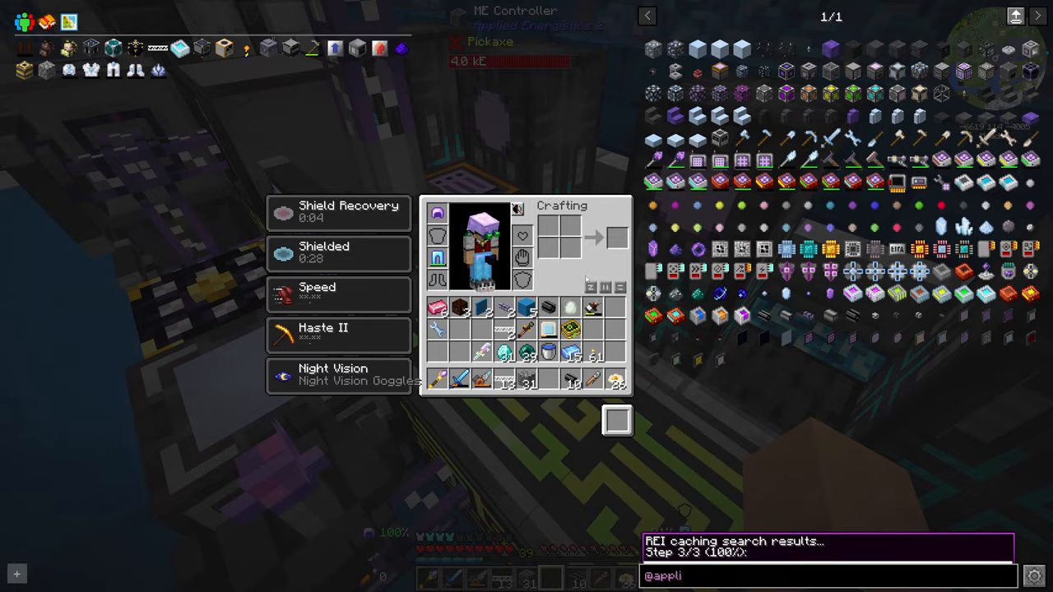
pyautogui.press('Escape')
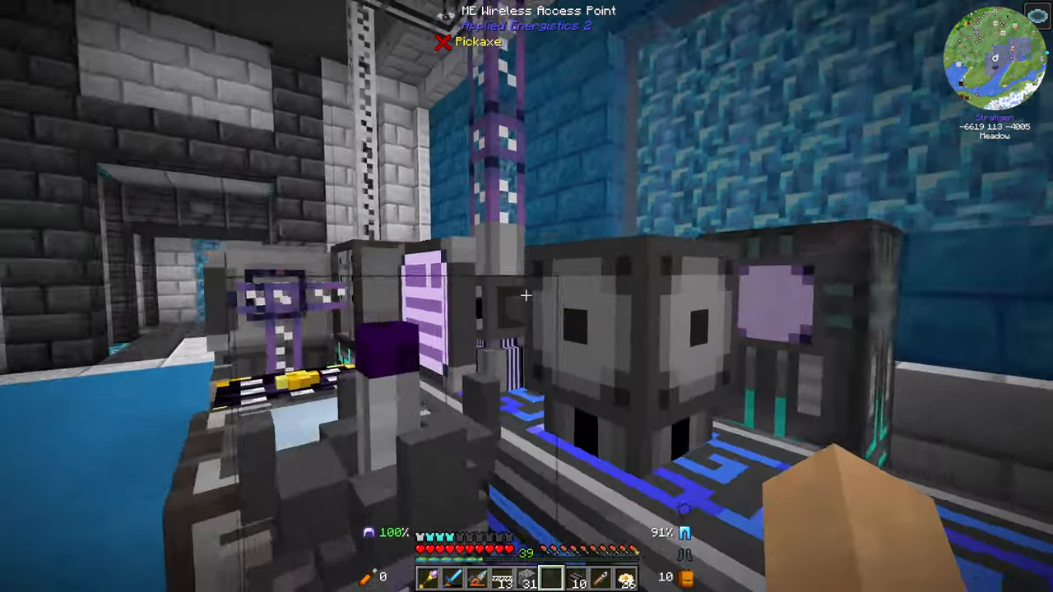
pyautogui.moveTo(526, 296)
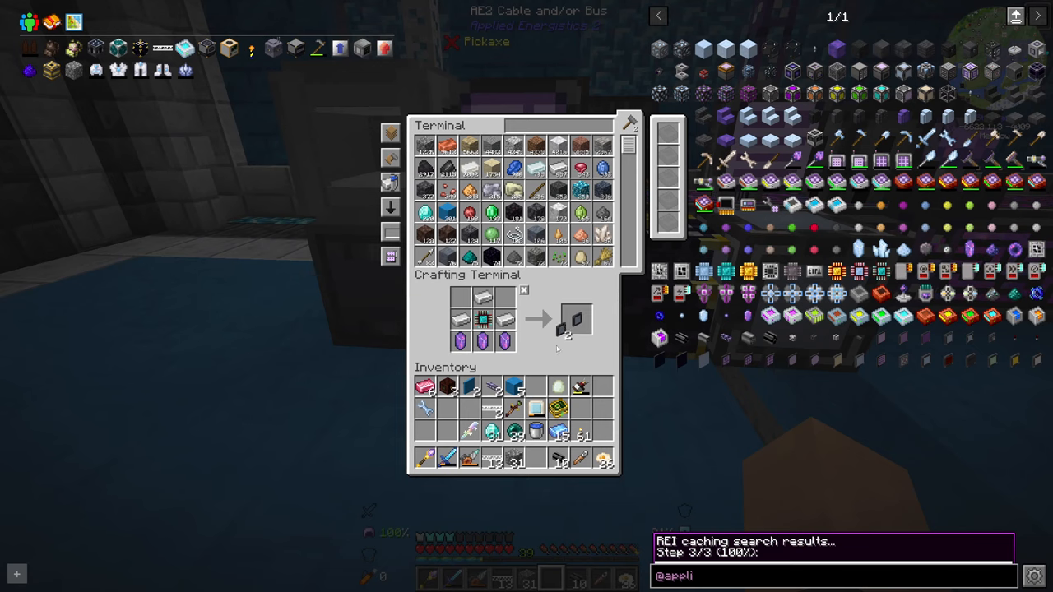
# Step: Place a P2P tunnel above the machine and put Fluix ME Glass Cable in the hotbar
pyautogui.press('Escape')
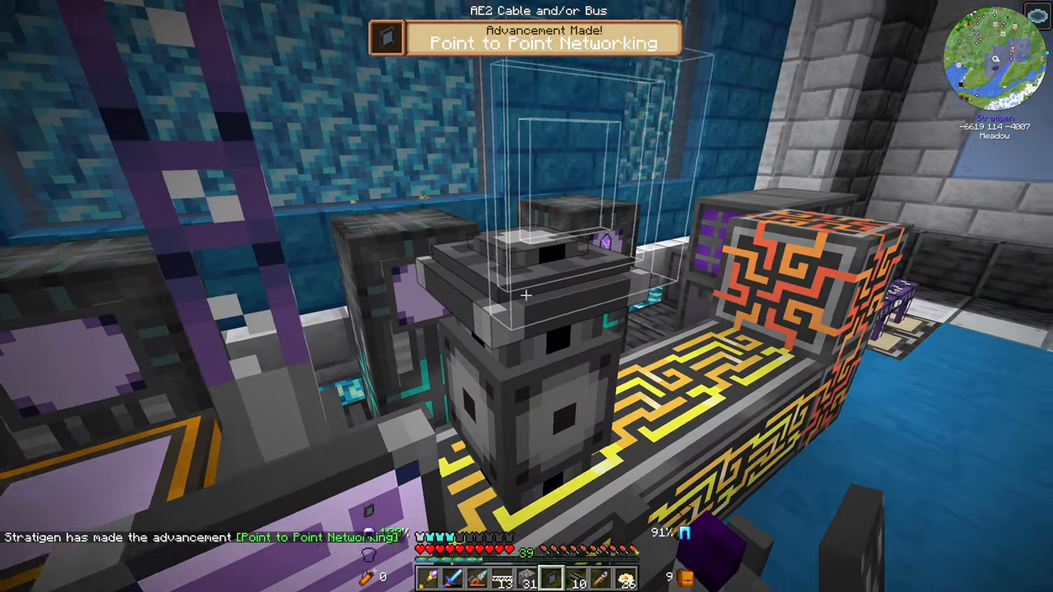
pyautogui.press('e')
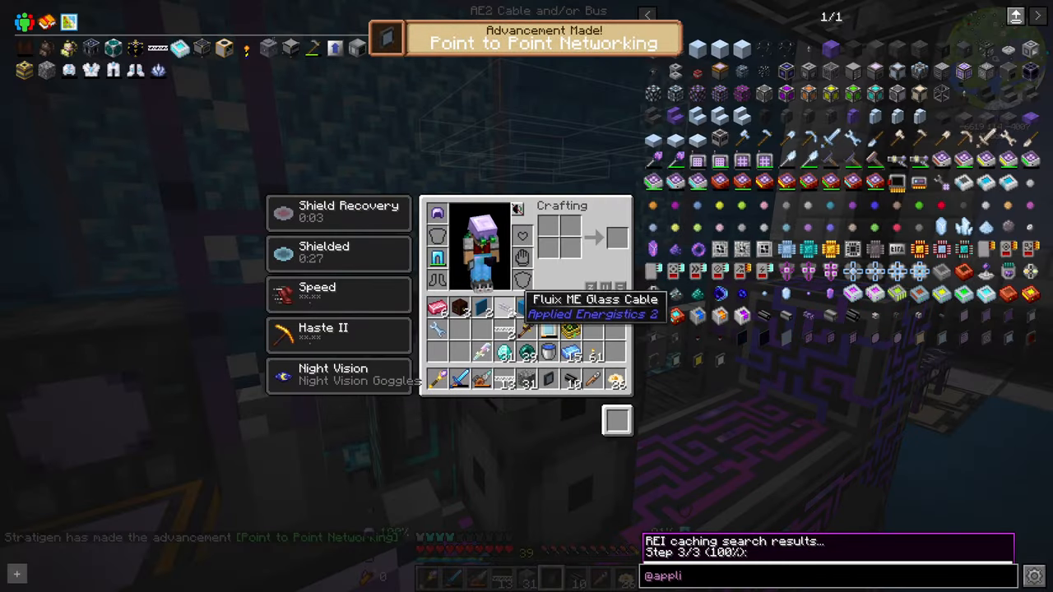
pyautogui.press('Escape')
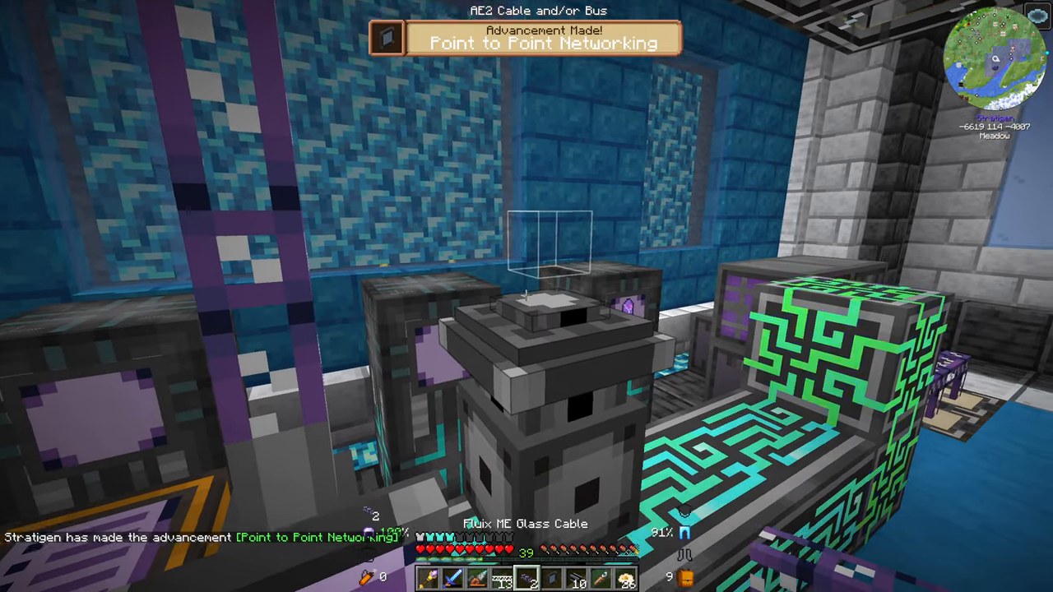
pyautogui.moveTo(527, 296)
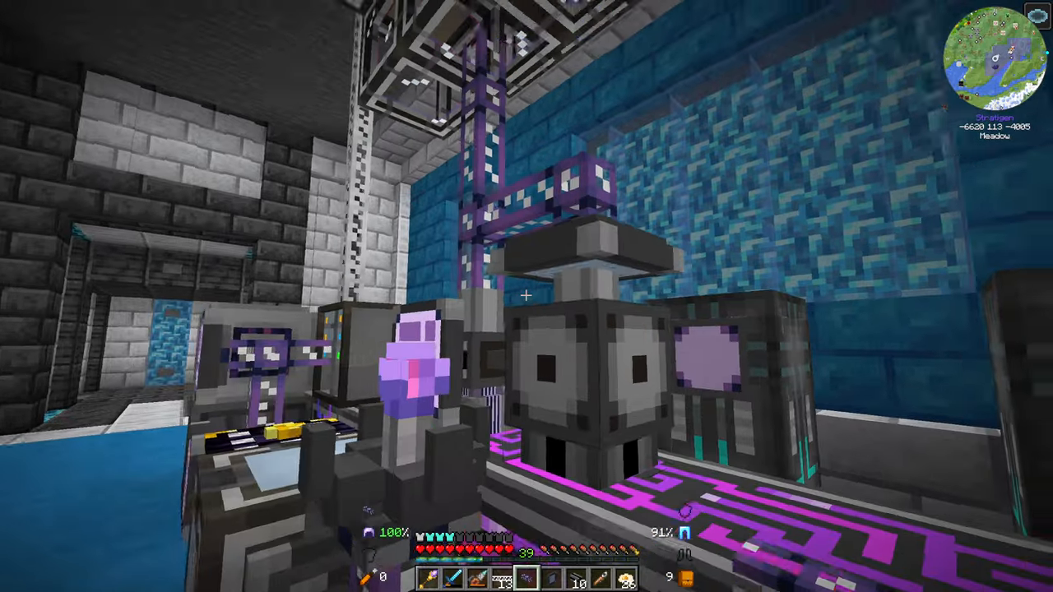
pyautogui.moveTo(527, 296)
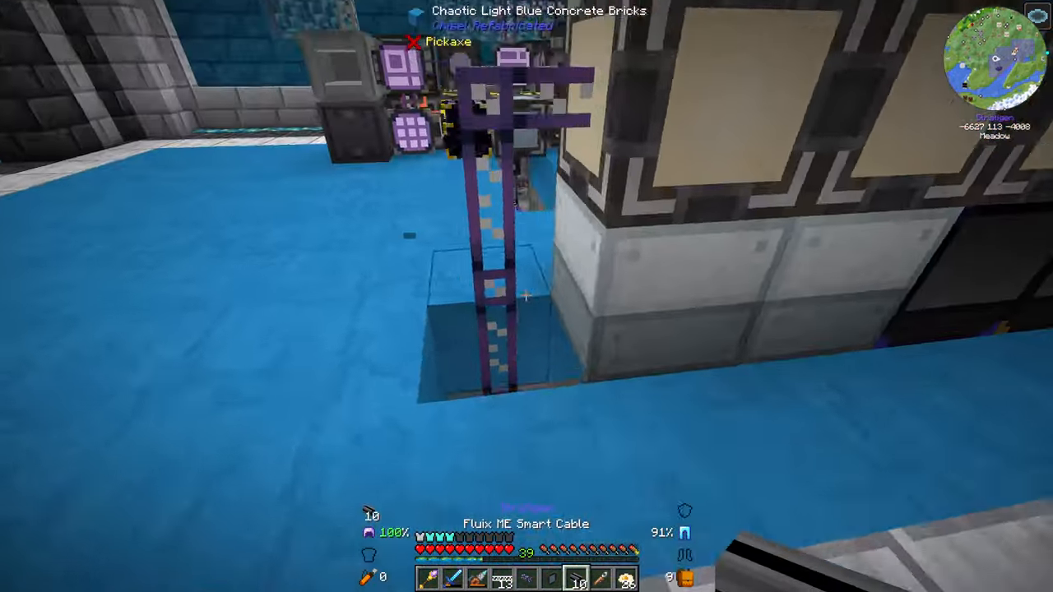
pyautogui.moveTo(527, 296)
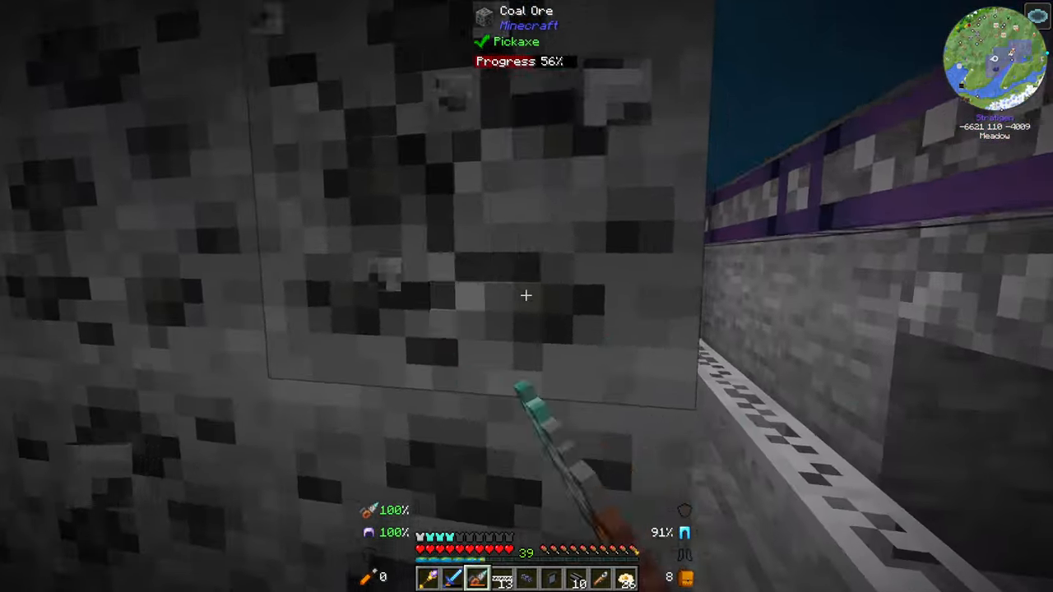
pyautogui.moveTo(526, 296)
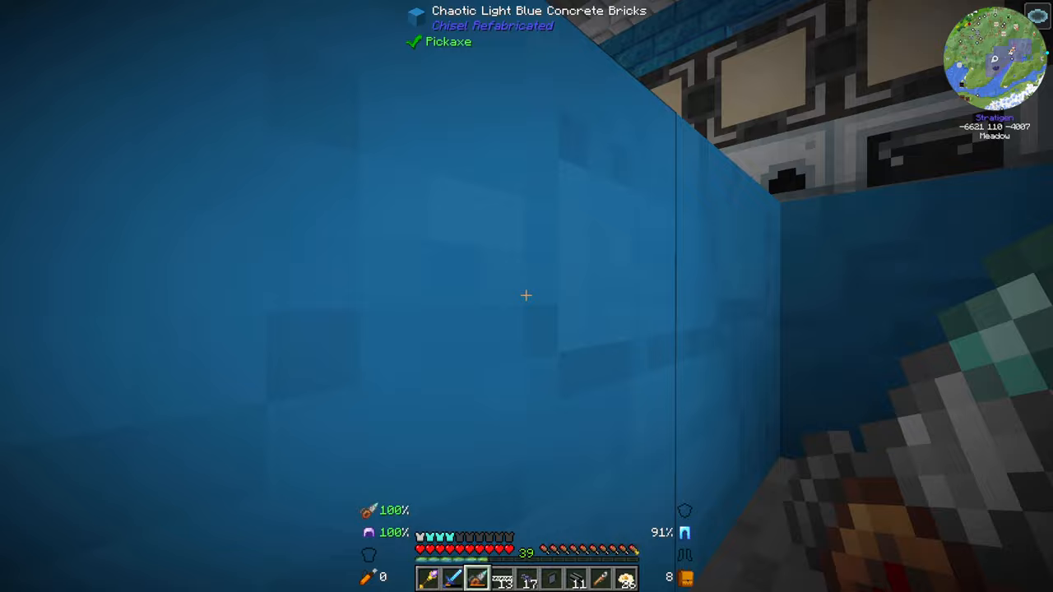
pyautogui.moveTo(527, 296)
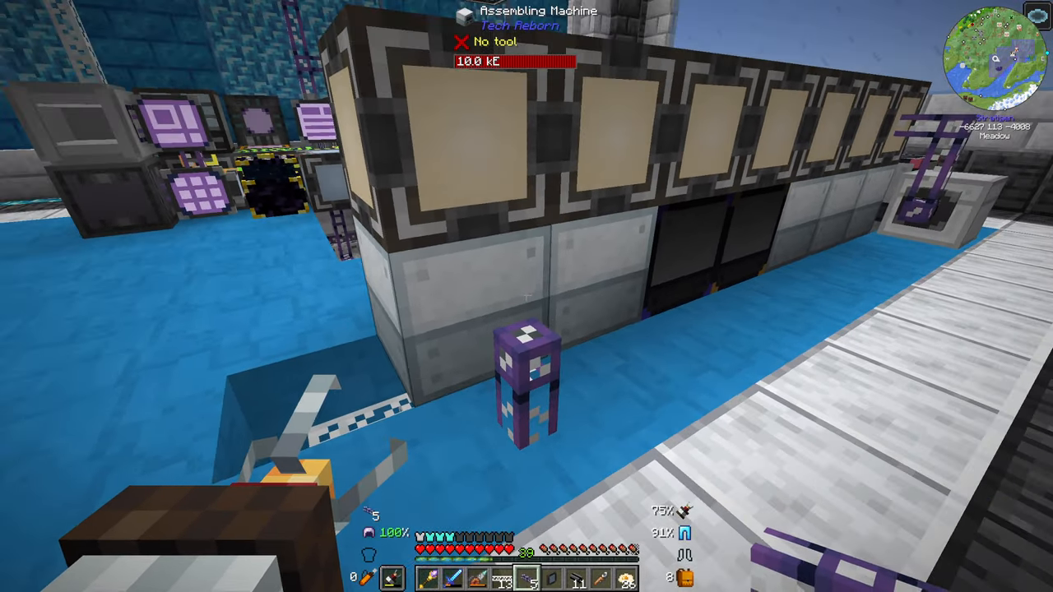
pyautogui.moveTo(526, 296)
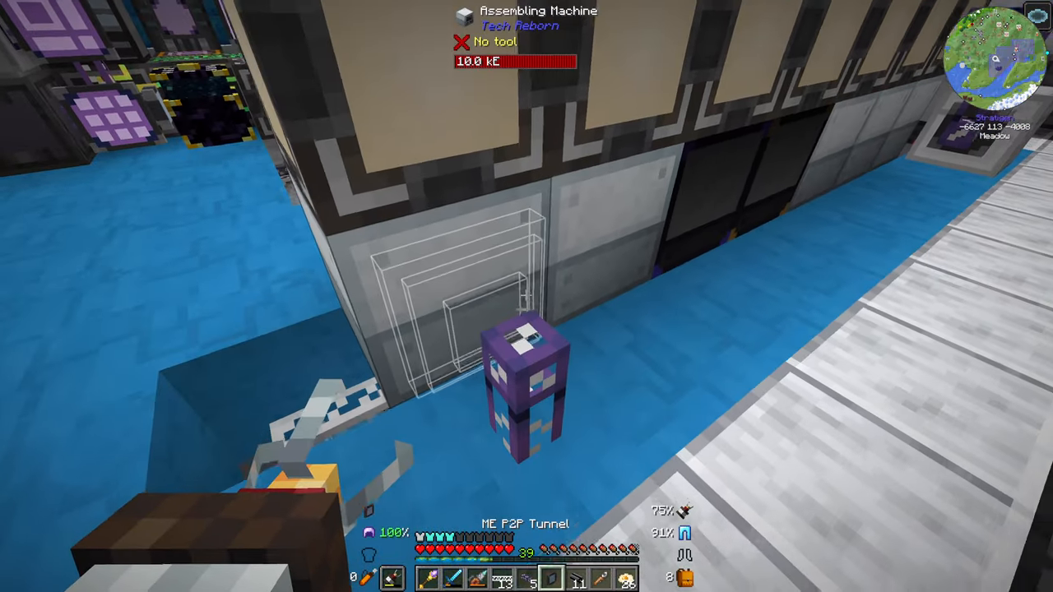
# Step: Craft an ME P2P Tunnel and mount it on the cable by the Assembling Machine
pyautogui.press('e')
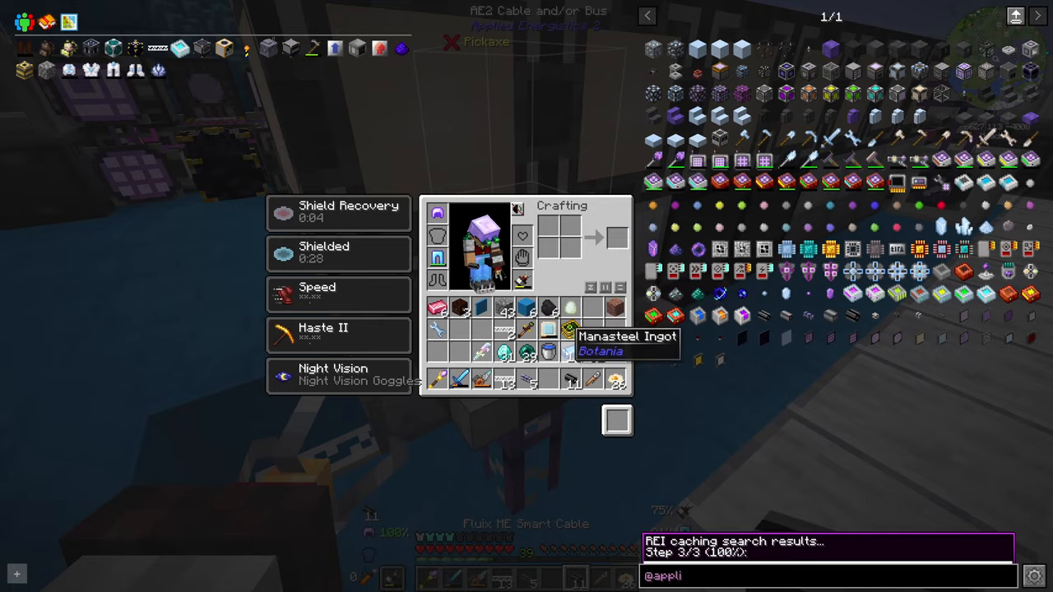
pyautogui.press('Escape')
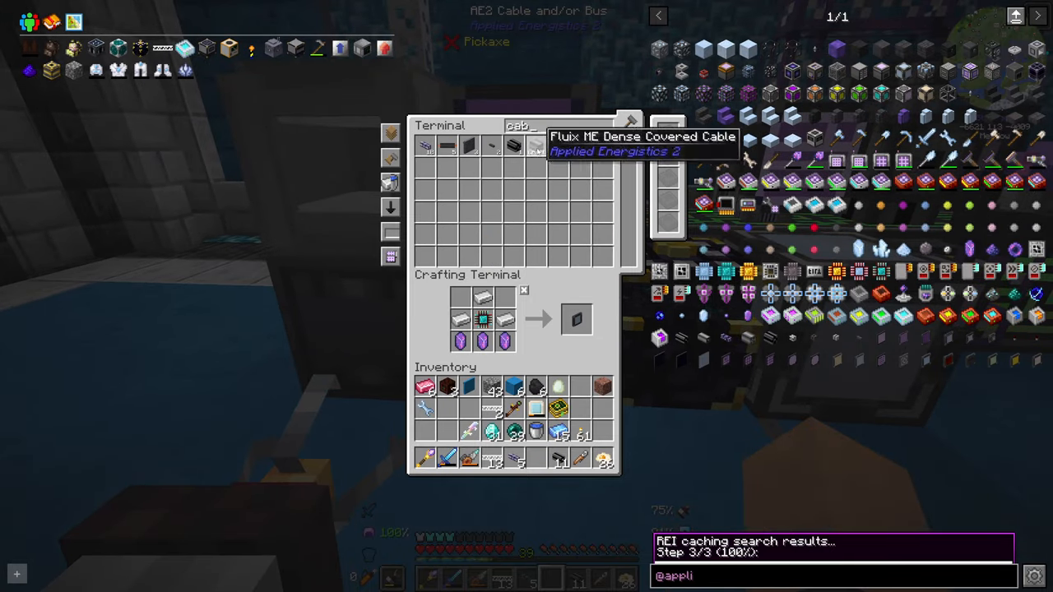
pyautogui.press('Escape')
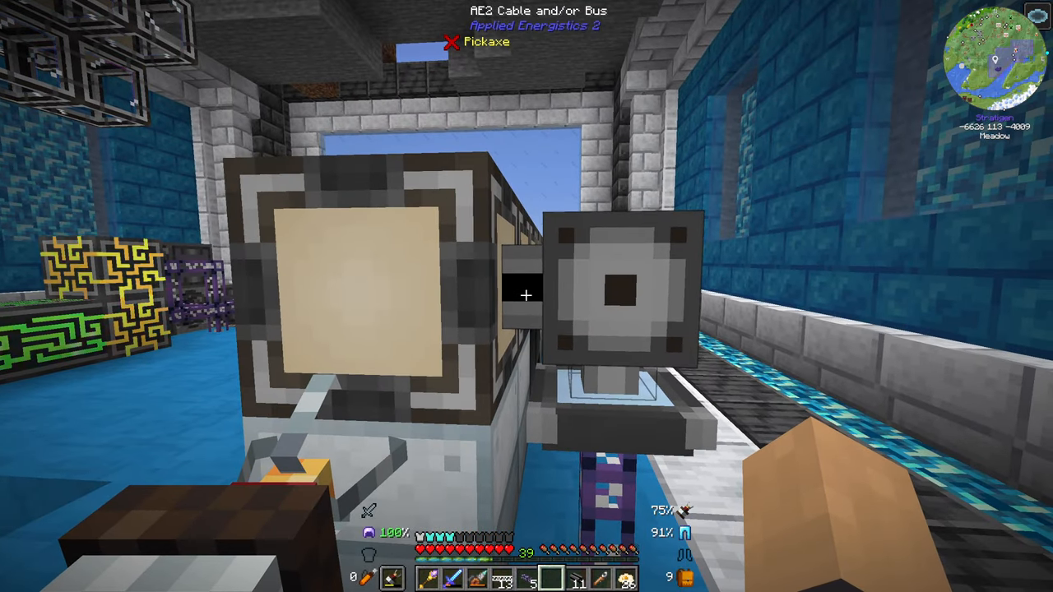
pyautogui.moveTo(526, 296)
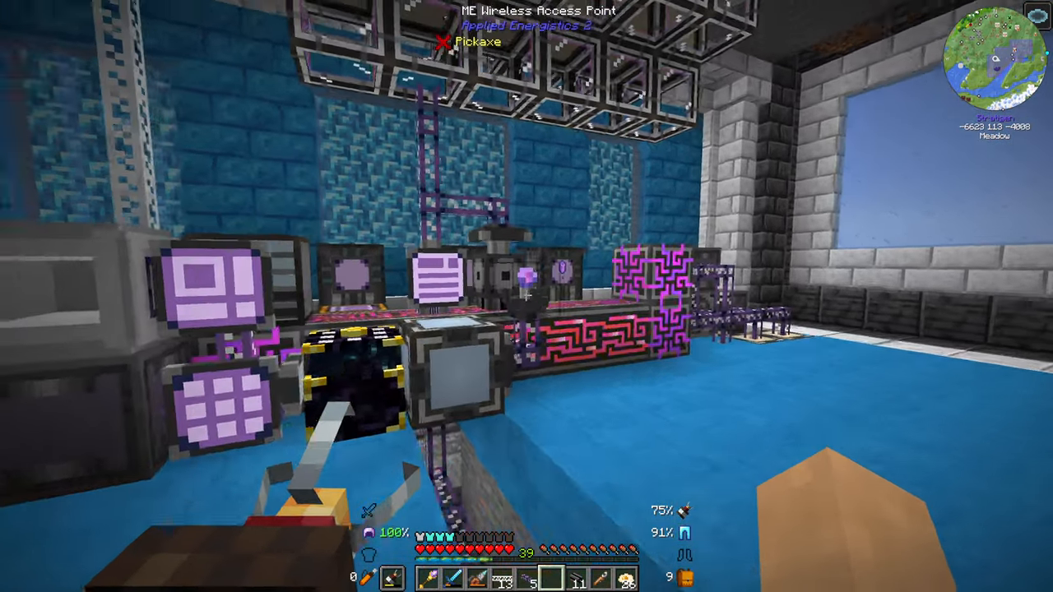
pyautogui.moveTo(526, 296)
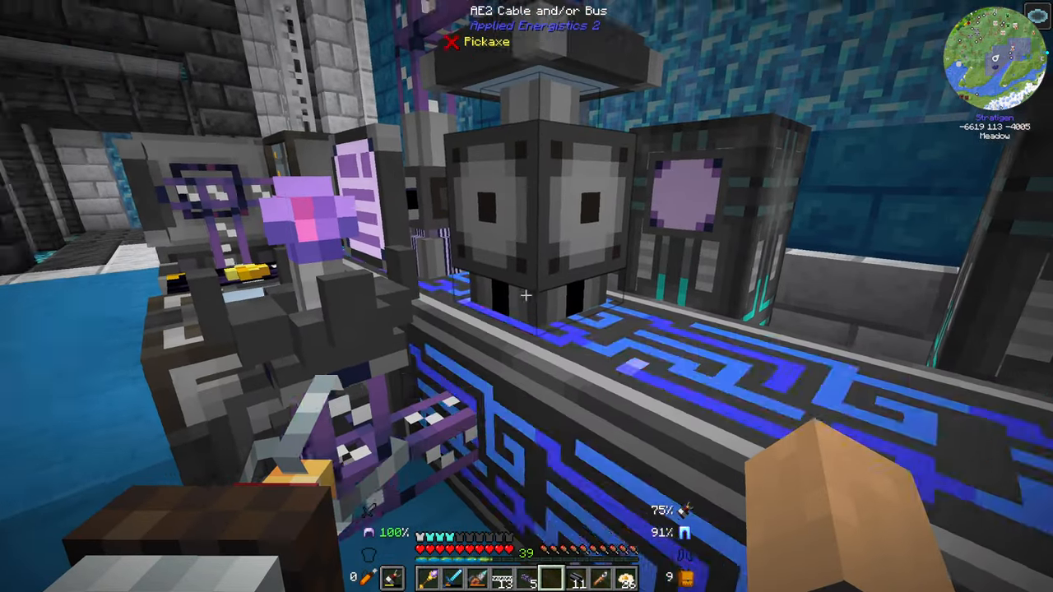
pyautogui.moveTo(527, 296)
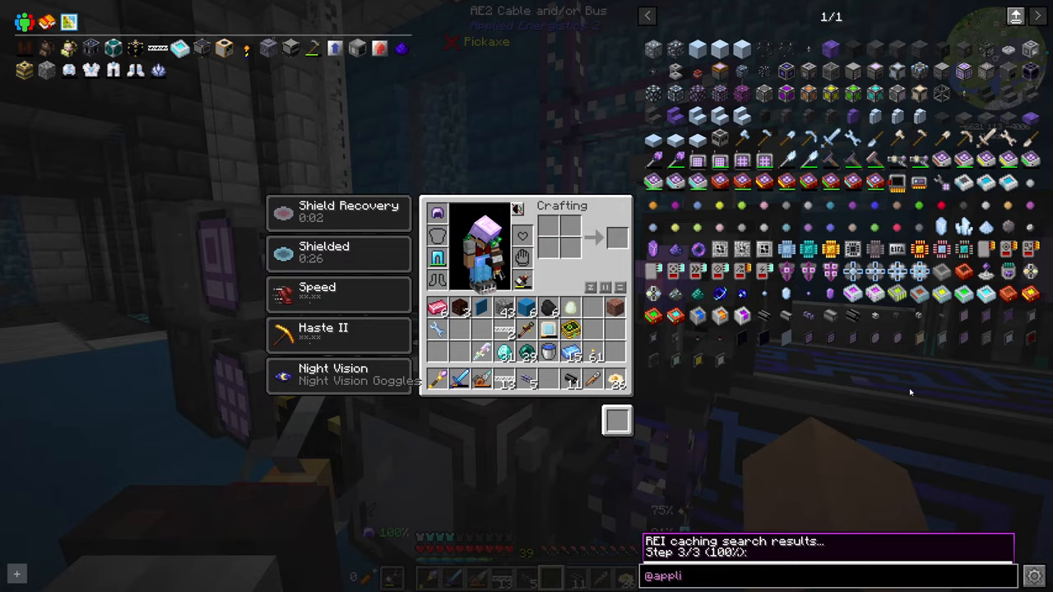
# Step: Search REI for 'link' items and lay out processor, iron, gold and redstone for a Memory Card
pyautogui.press('Escape')
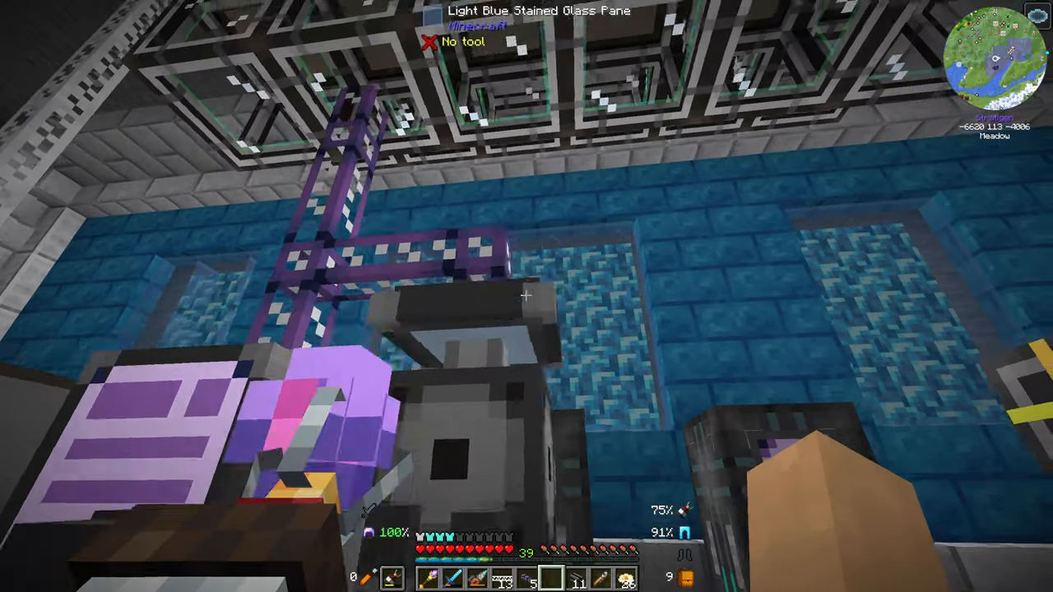
pyautogui.press('e')
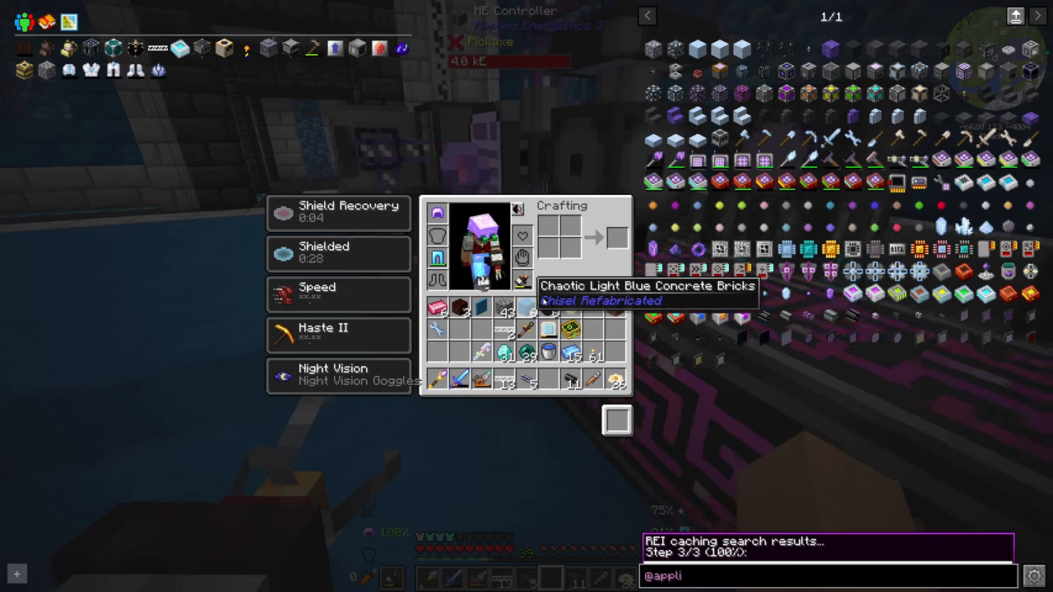
pyautogui.write('link')
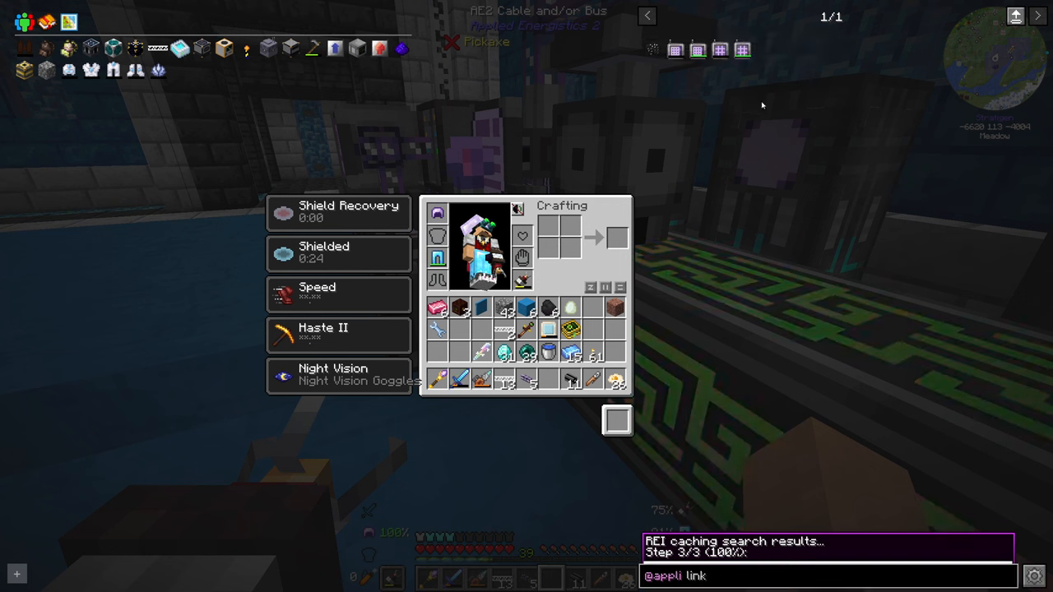
pyautogui.moveTo(567, 329)
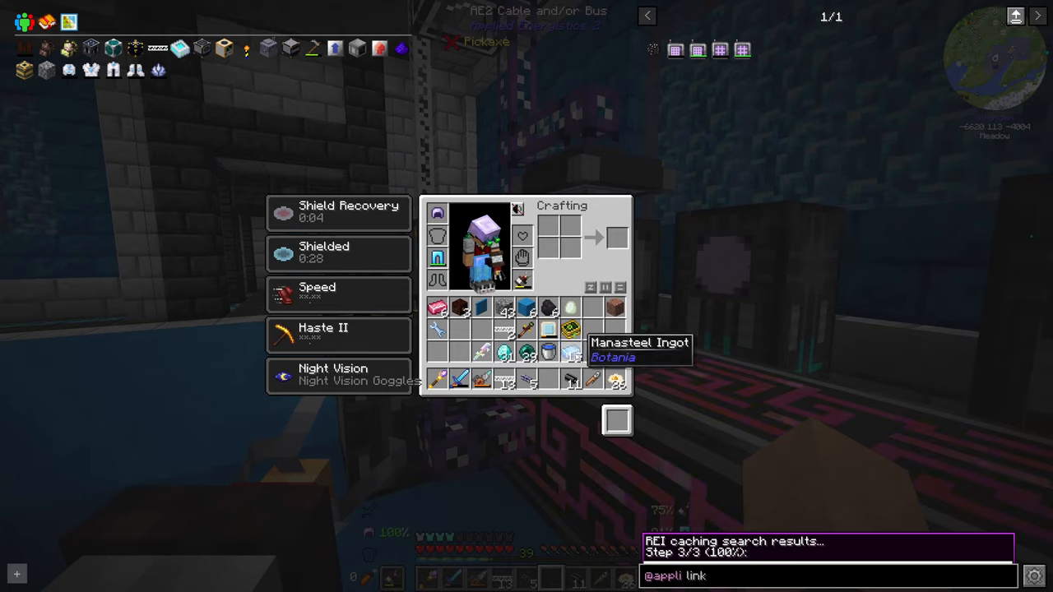
pyautogui.press('Escape')
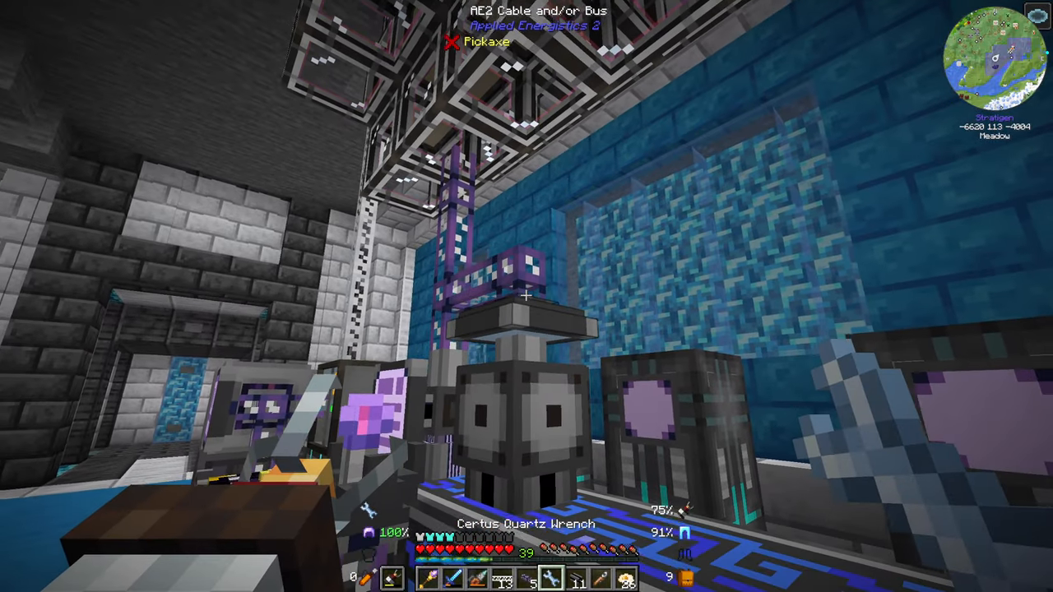
pyautogui.moveTo(527, 296)
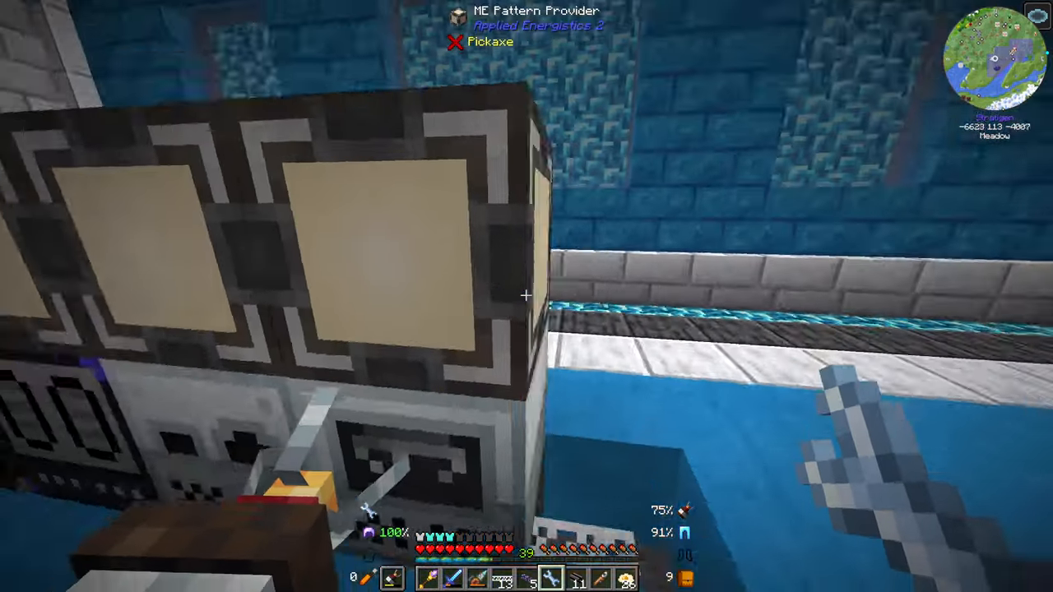
pyautogui.moveTo(526, 296)
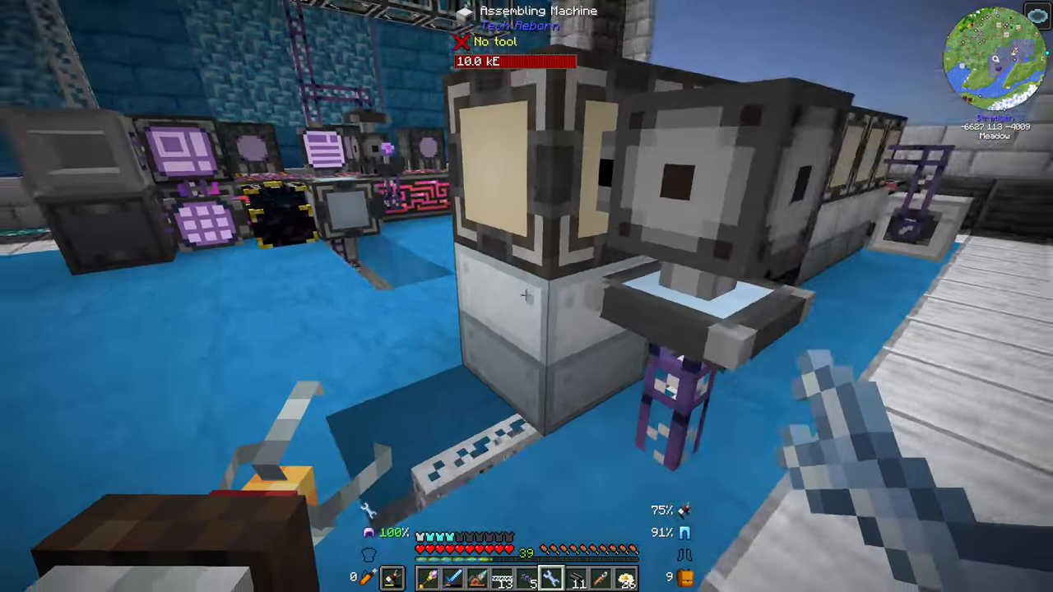
pyautogui.moveTo(526, 296)
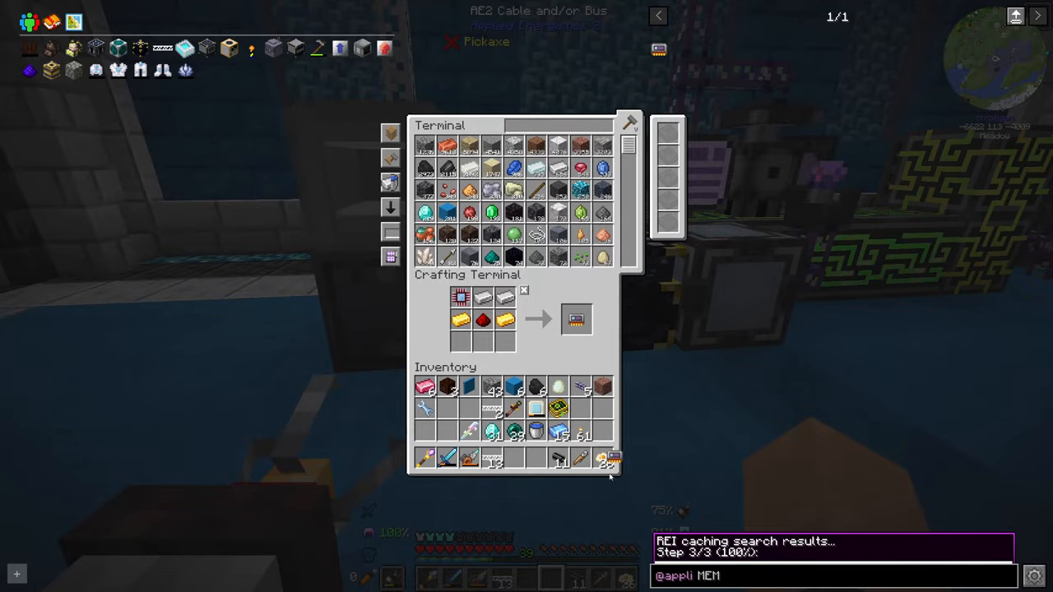
# Step: Inspect the Carbon Plate pattern in the ME Pattern Provider, then open the Pattern Encoding Terminal
pyautogui.press('Escape')
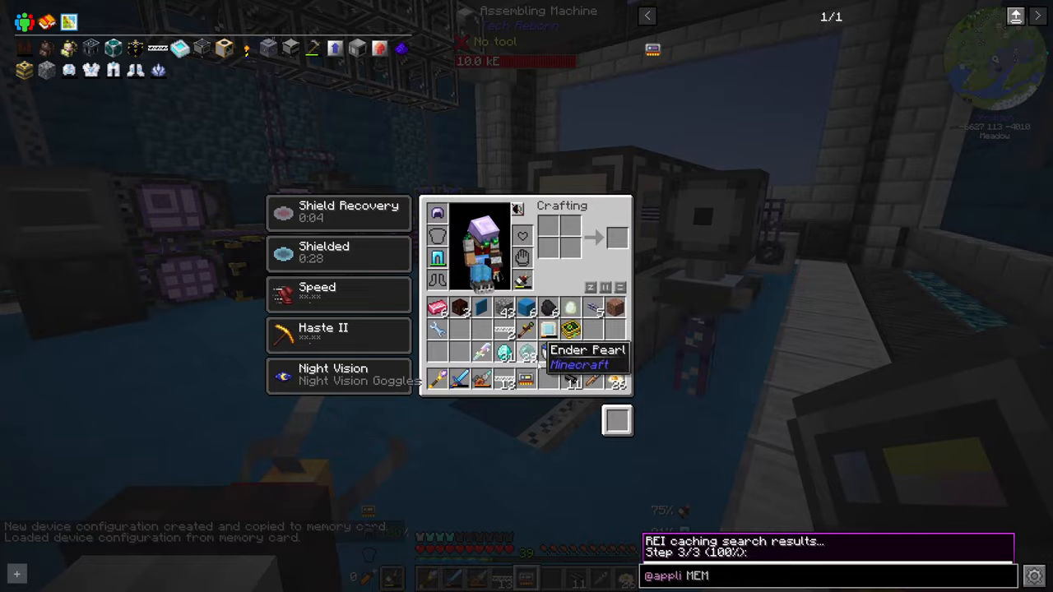
pyautogui.press('Escape')
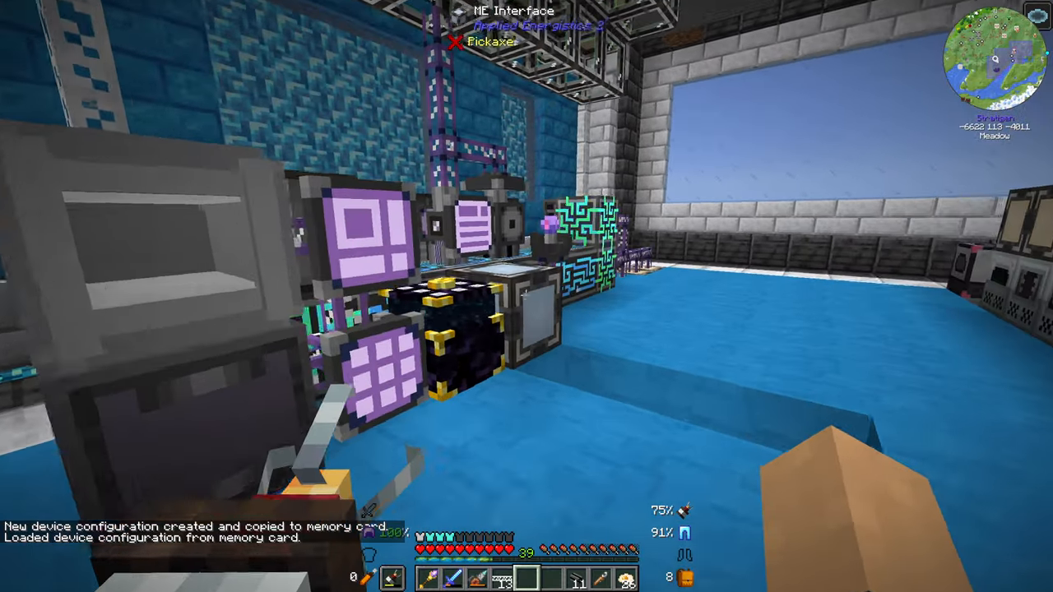
pyautogui.moveTo(526, 296)
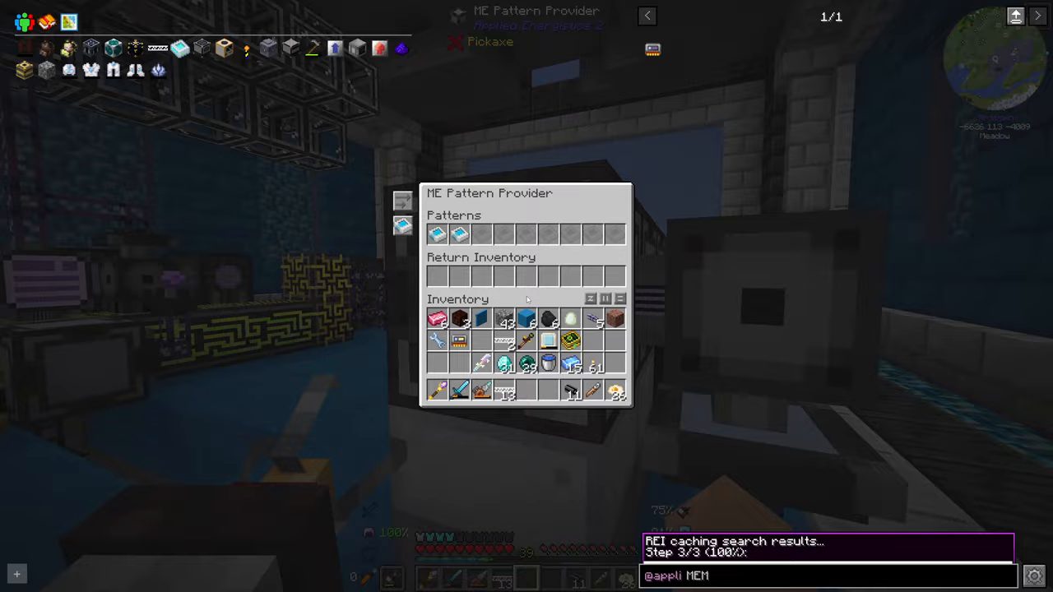
pyautogui.press('Escape')
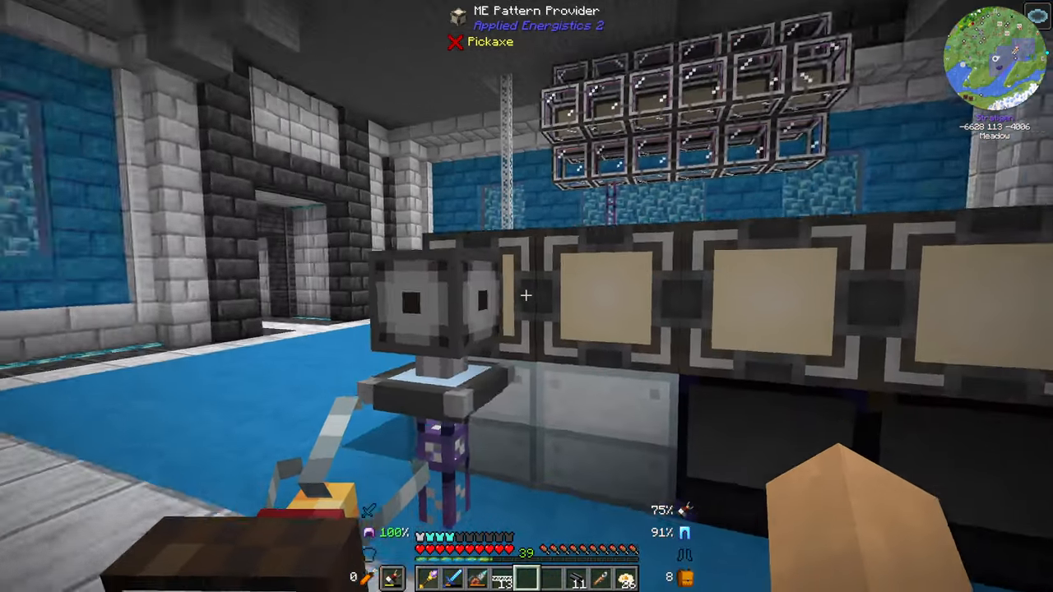
pyautogui.moveTo(527, 296)
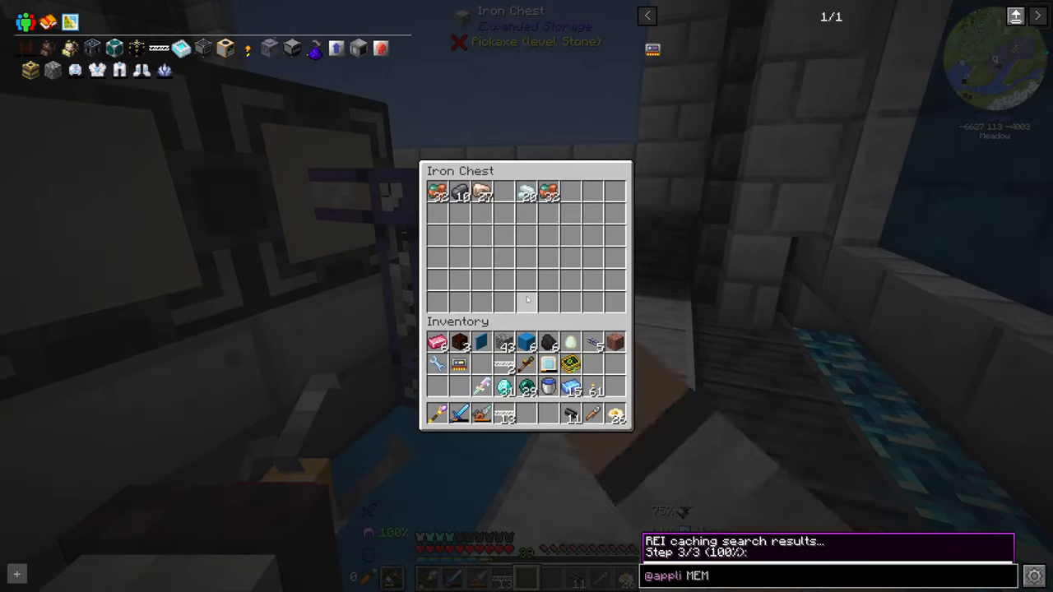
pyautogui.press('Escape')
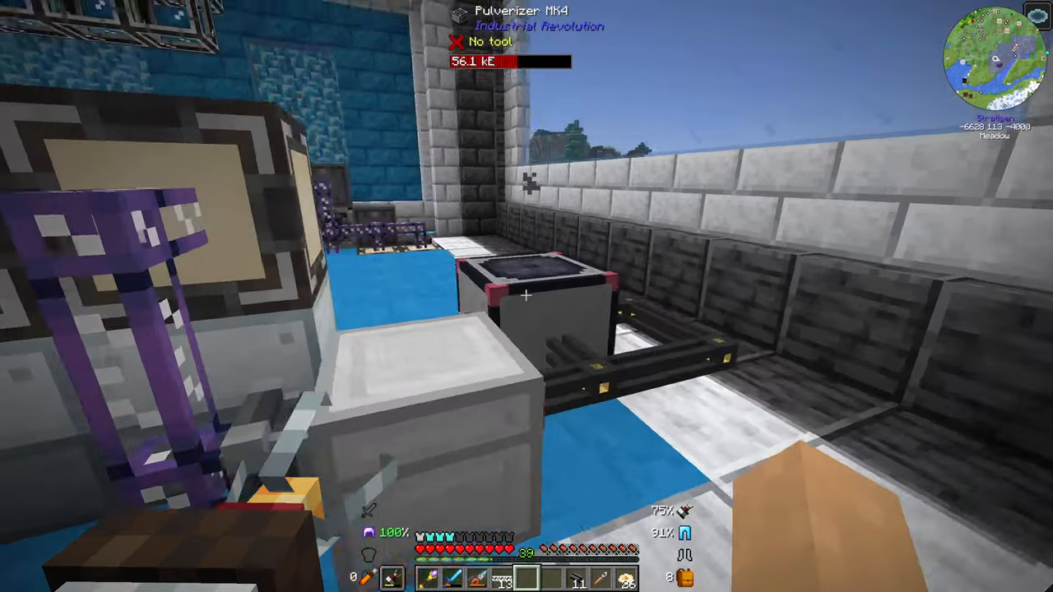
pyautogui.moveTo(526, 296)
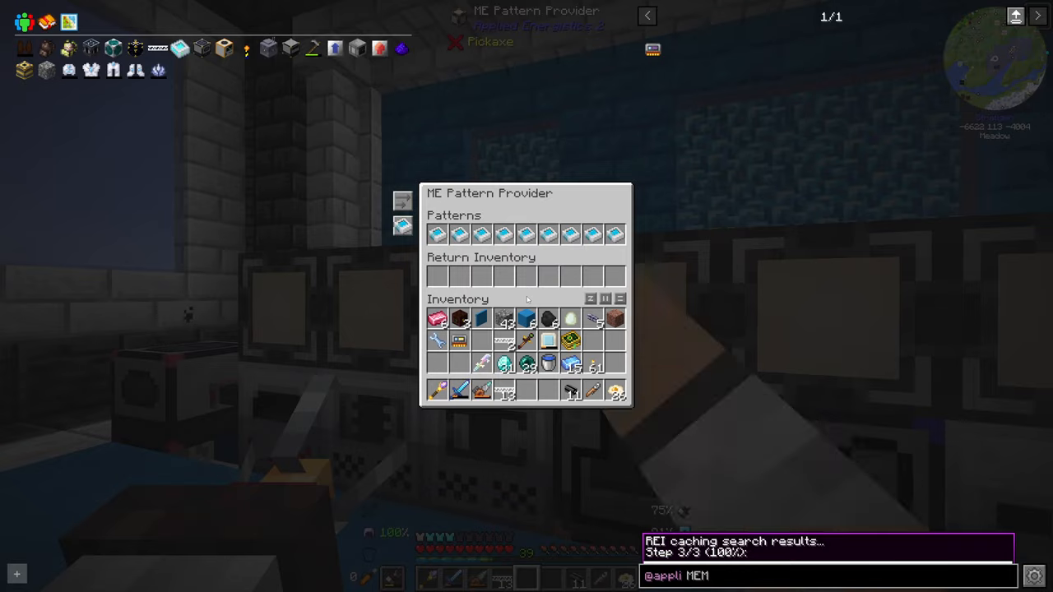
pyautogui.moveTo(481, 234)
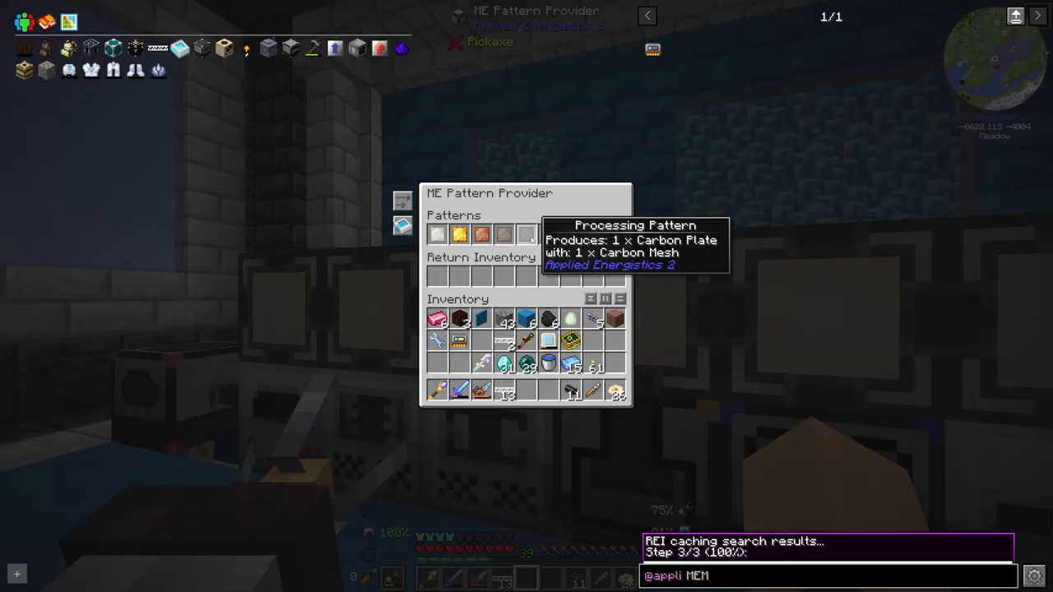
pyautogui.press('Escape')
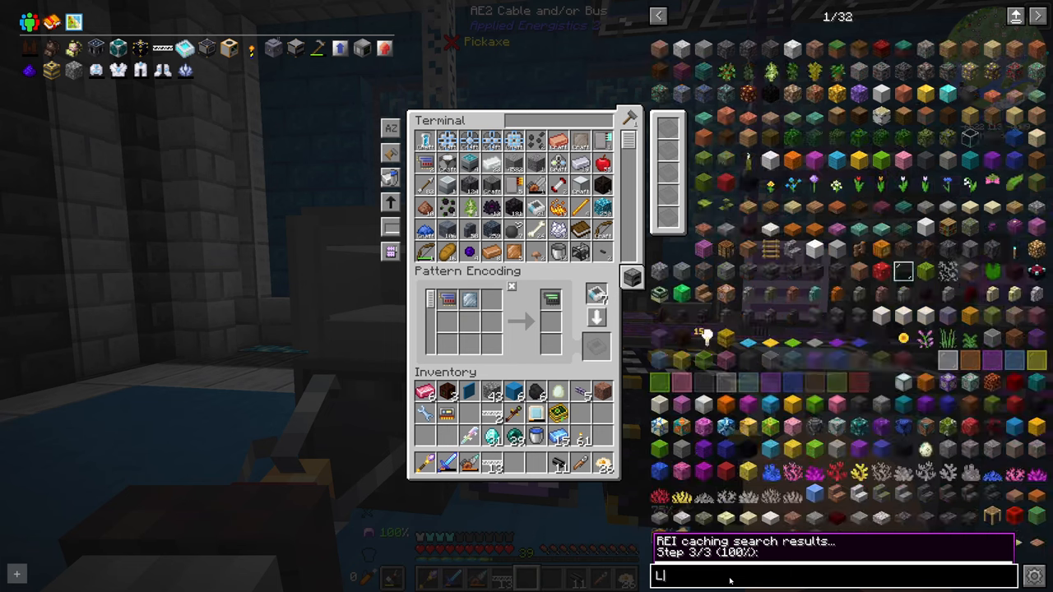
# Step: Check lazurite's Industrial Grinder and Centrifuge recipes, then request a crafting amount of 2
pyautogui.write('AZUR')
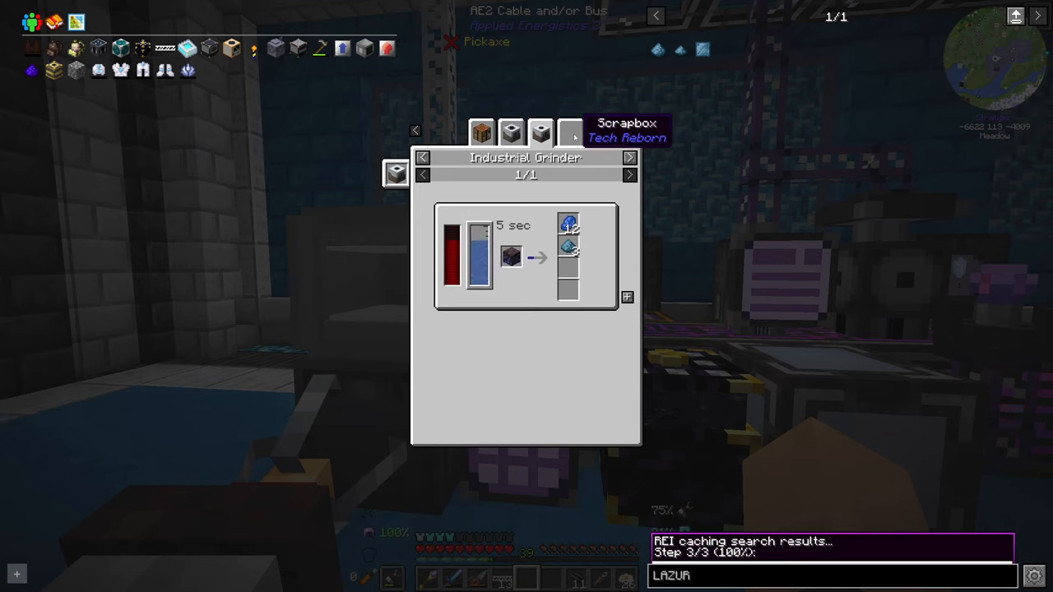
pyautogui.click(511, 131)
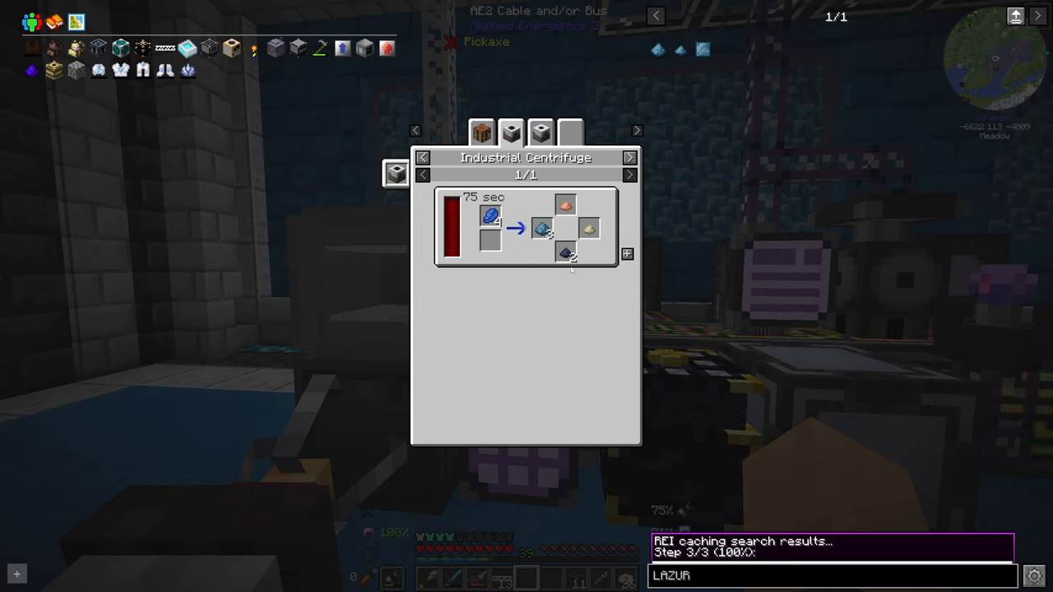
pyautogui.moveTo(491, 216)
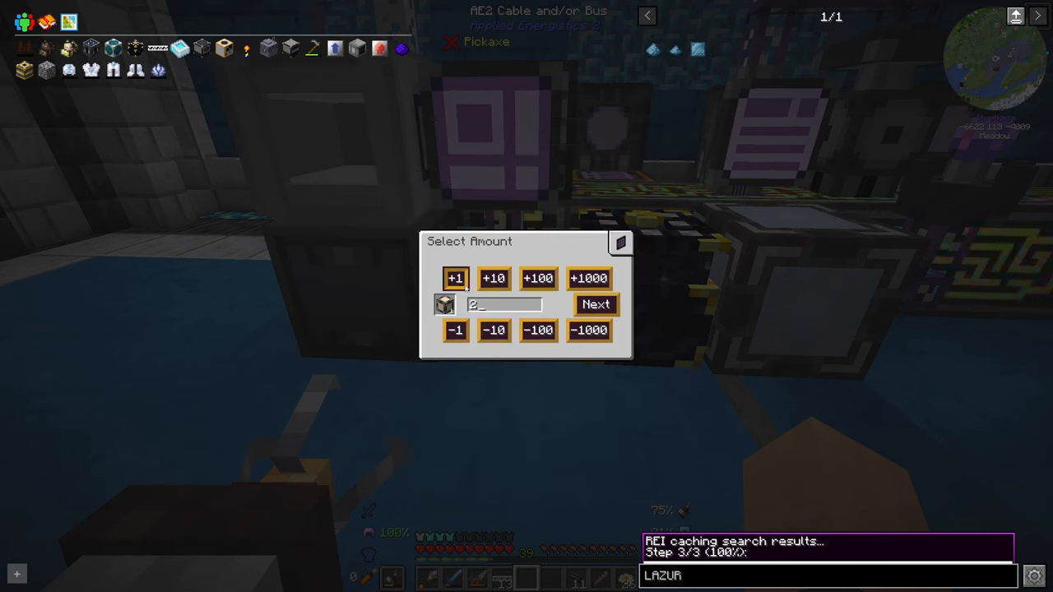
pyautogui.click(595, 304)
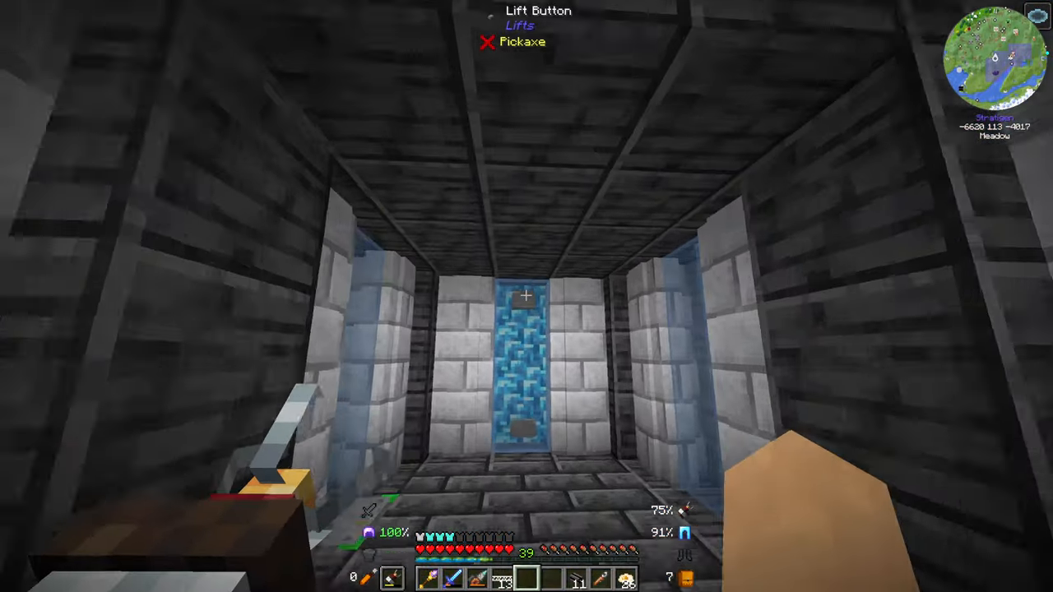
pyautogui.moveTo(526, 296)
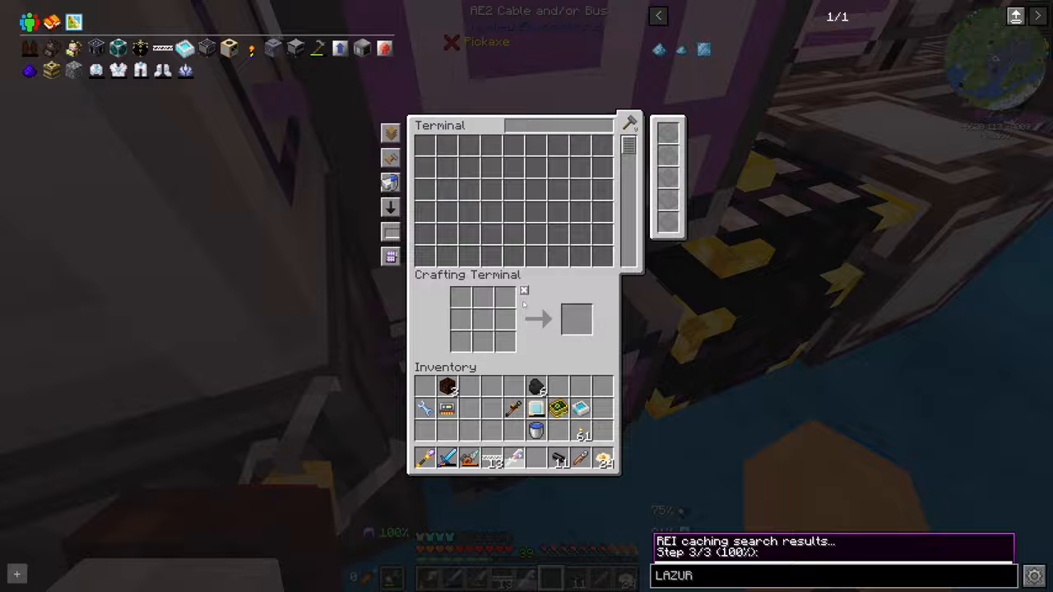
# Step: Close the Crafting Terminal and head through the base to the Ultimate Solar Panel
pyautogui.press('Escape')
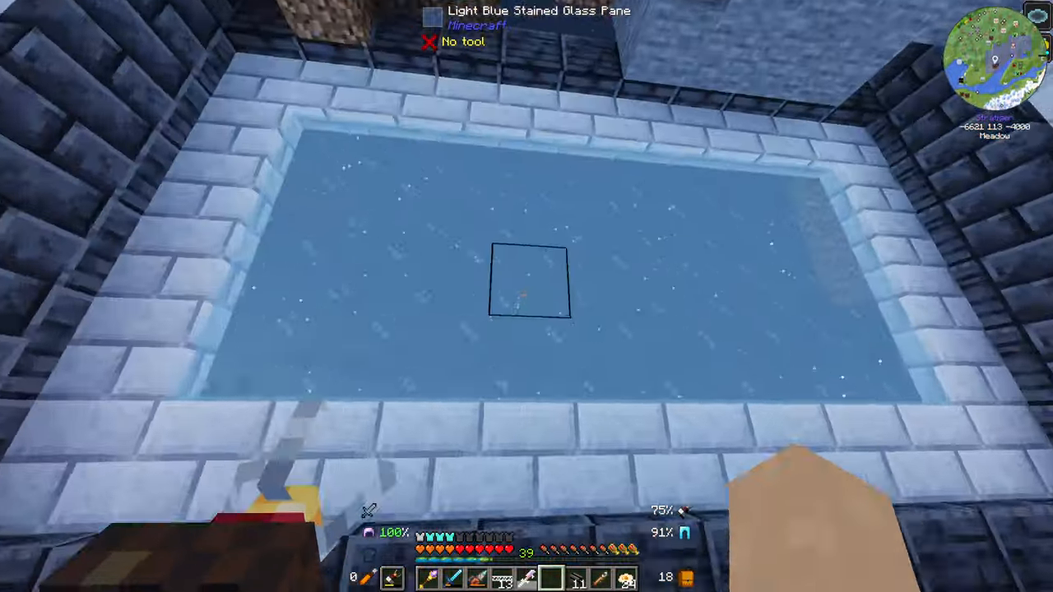
pyautogui.moveTo(526, 296)
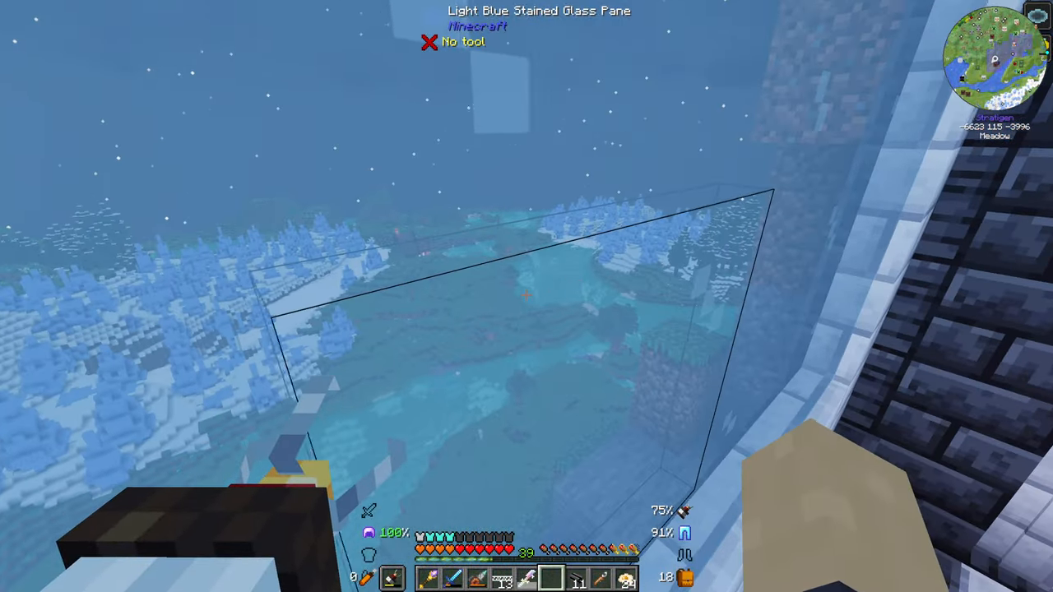
pyautogui.moveTo(526, 296)
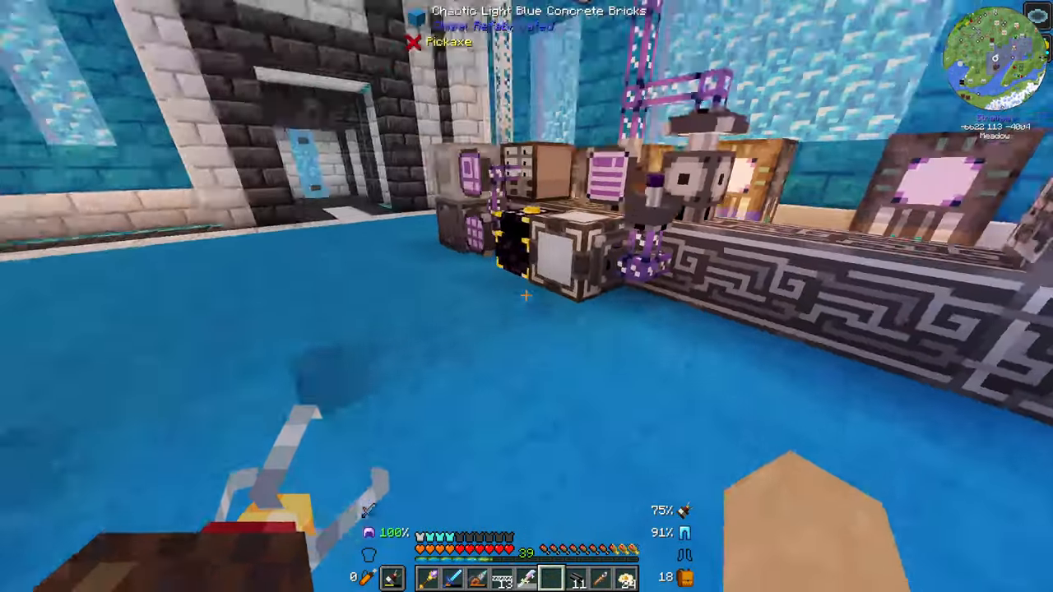
pyautogui.moveTo(527, 296)
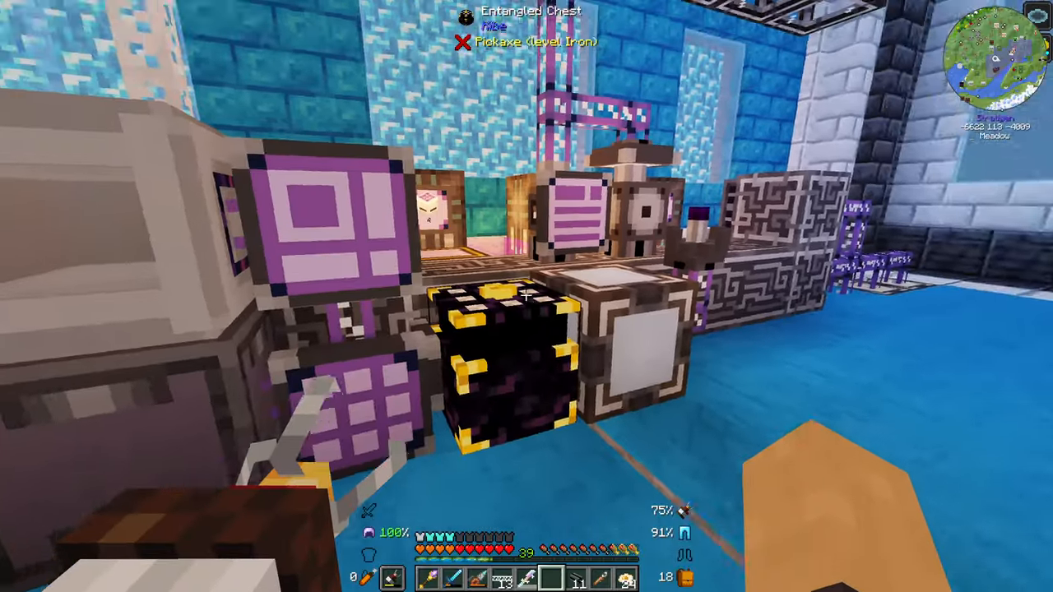
pyautogui.moveTo(526, 296)
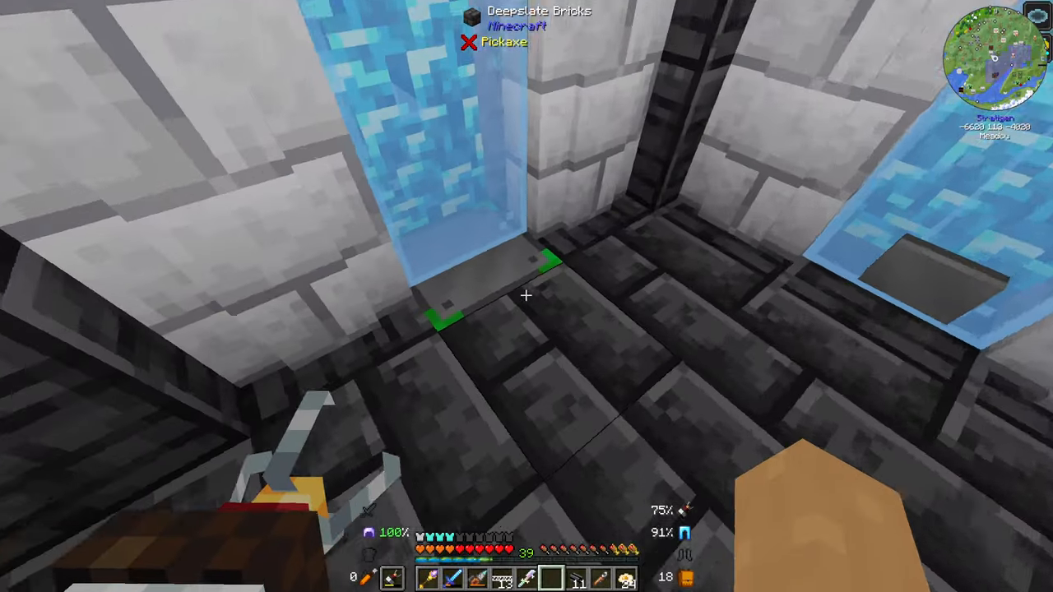
pyautogui.moveTo(526, 296)
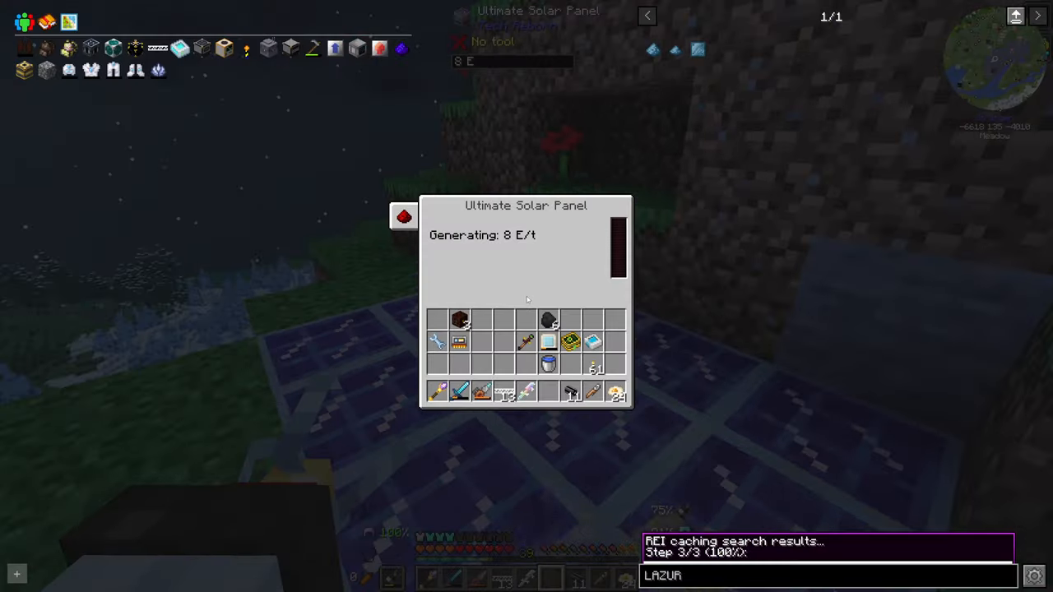
# Step: Revisit the Ultimate Solar Panel readout showing 8 E/t and 0% charge, then close it
pyautogui.press('Escape')
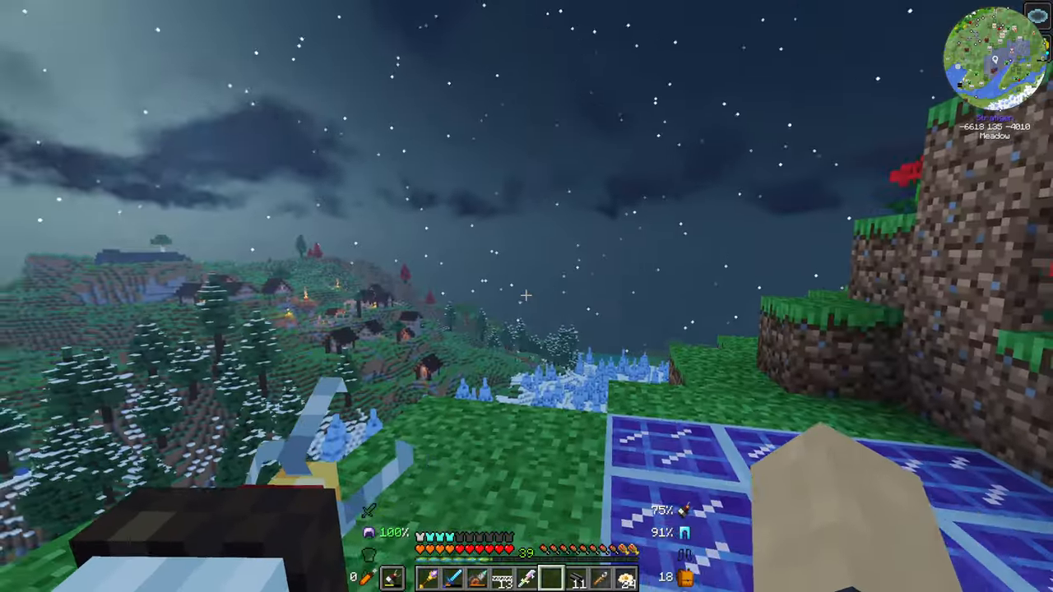
pyautogui.moveTo(526, 296)
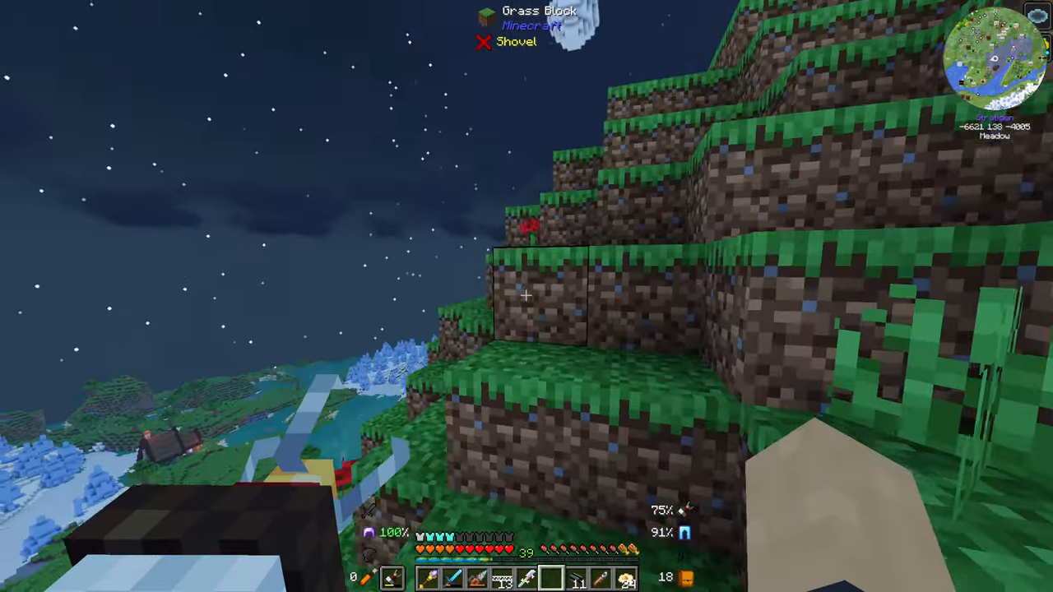
pyautogui.moveTo(526, 296)
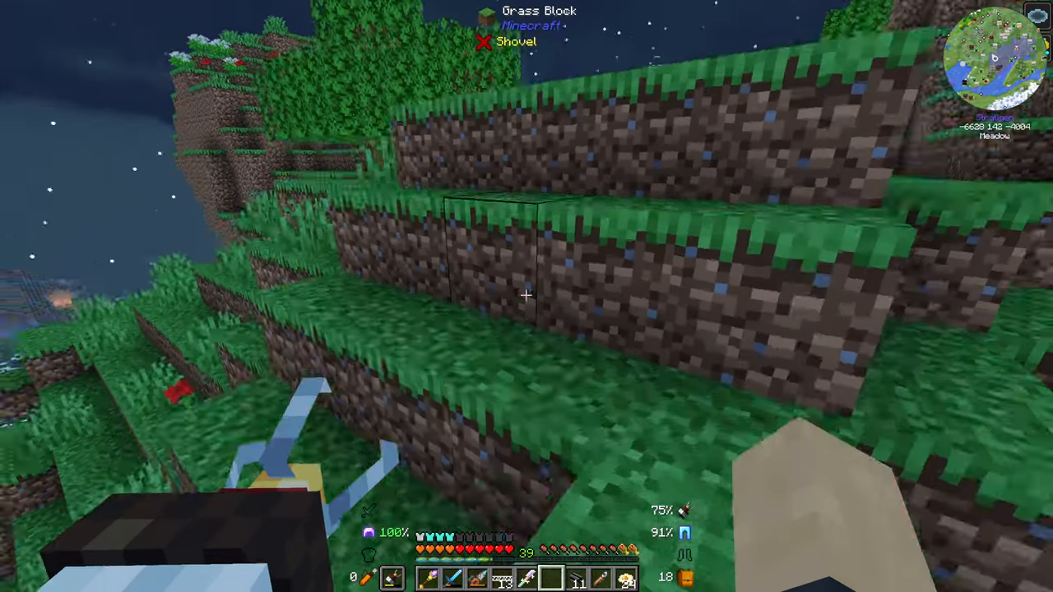
pyautogui.moveTo(526, 296)
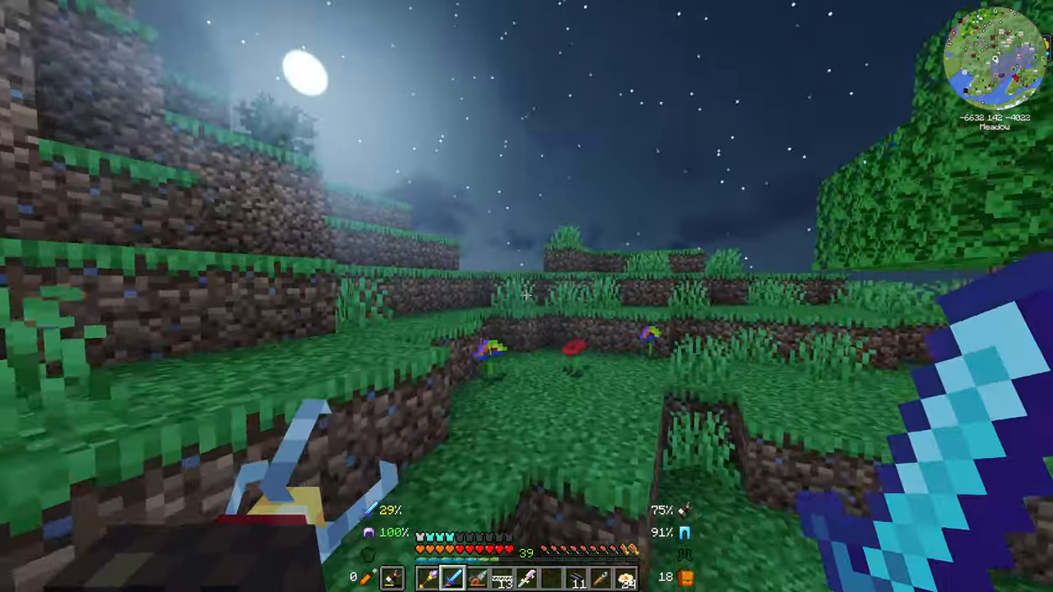
pyautogui.moveTo(526, 296)
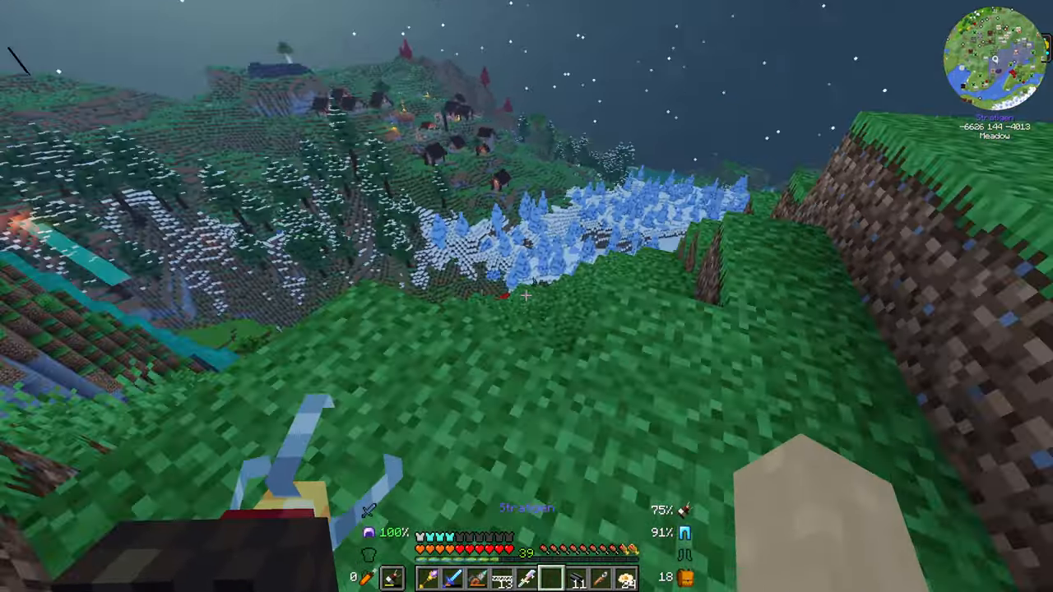
pyautogui.moveTo(527, 296)
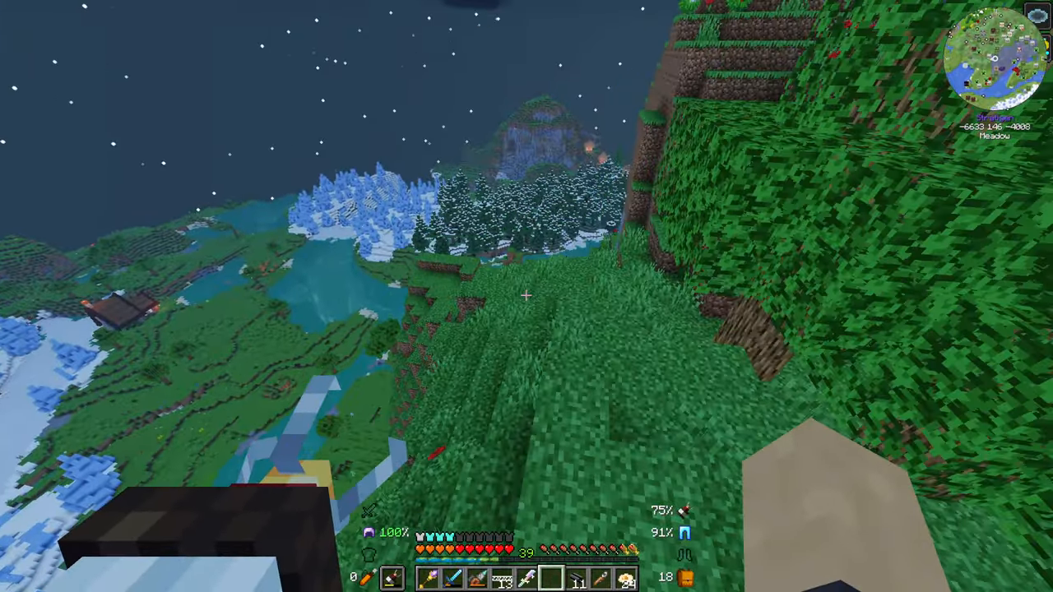
pyautogui.moveTo(526, 296)
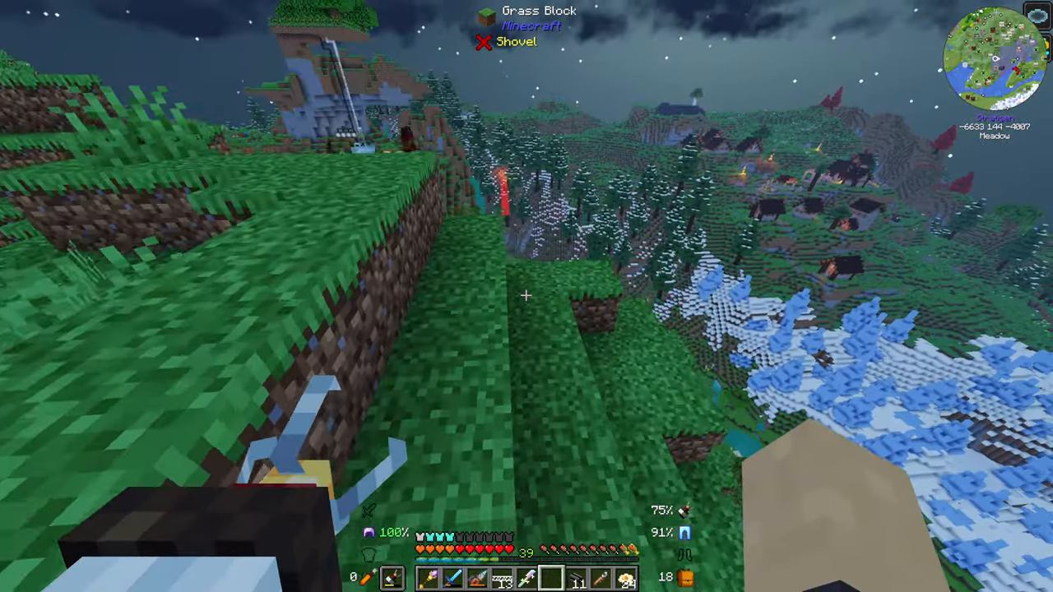
pyautogui.moveTo(527, 296)
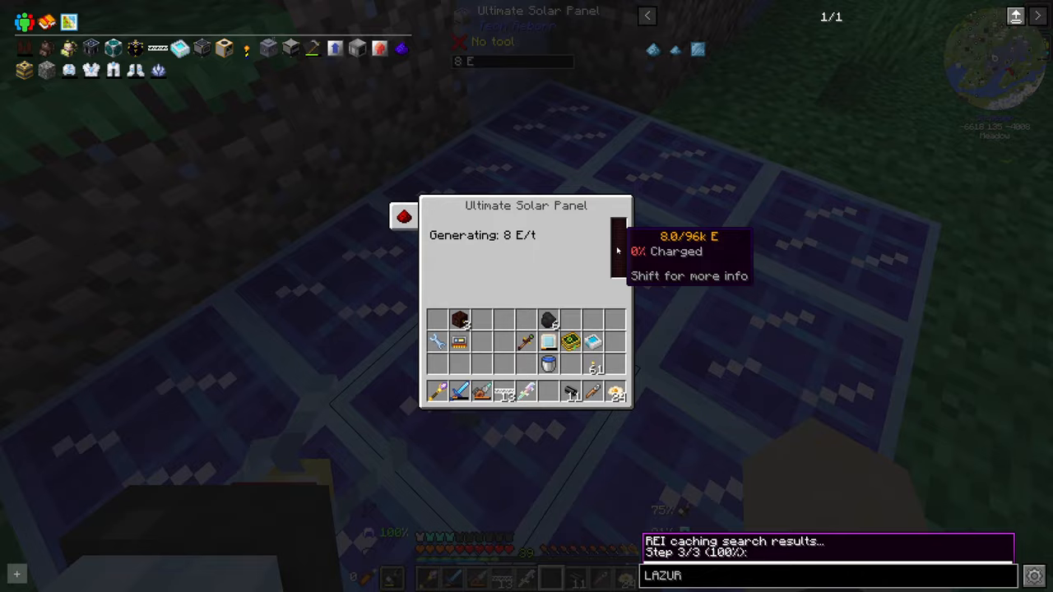
pyautogui.press('Escape')
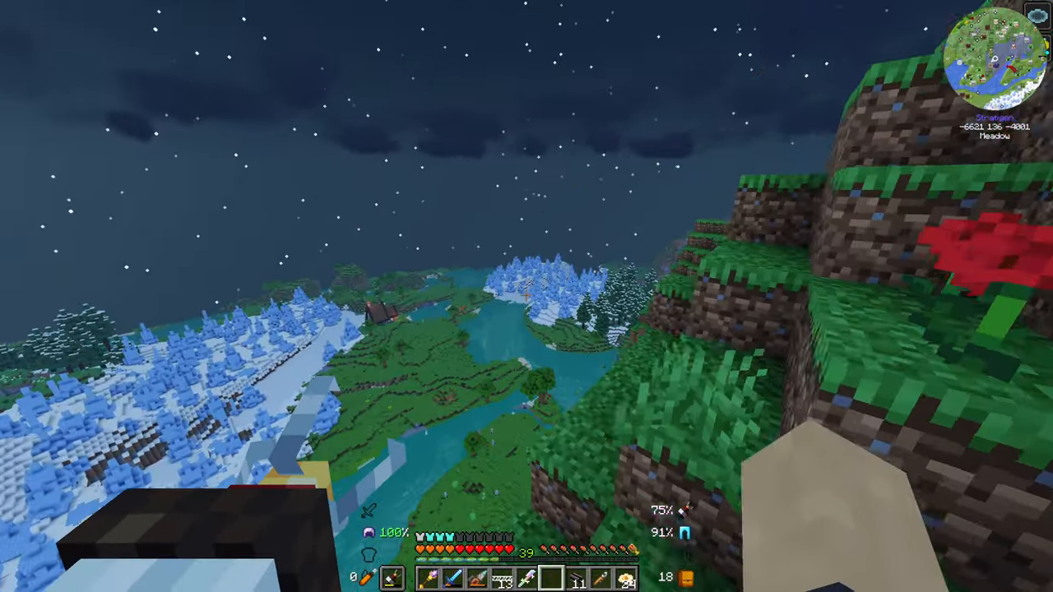
pyautogui.moveTo(526, 296)
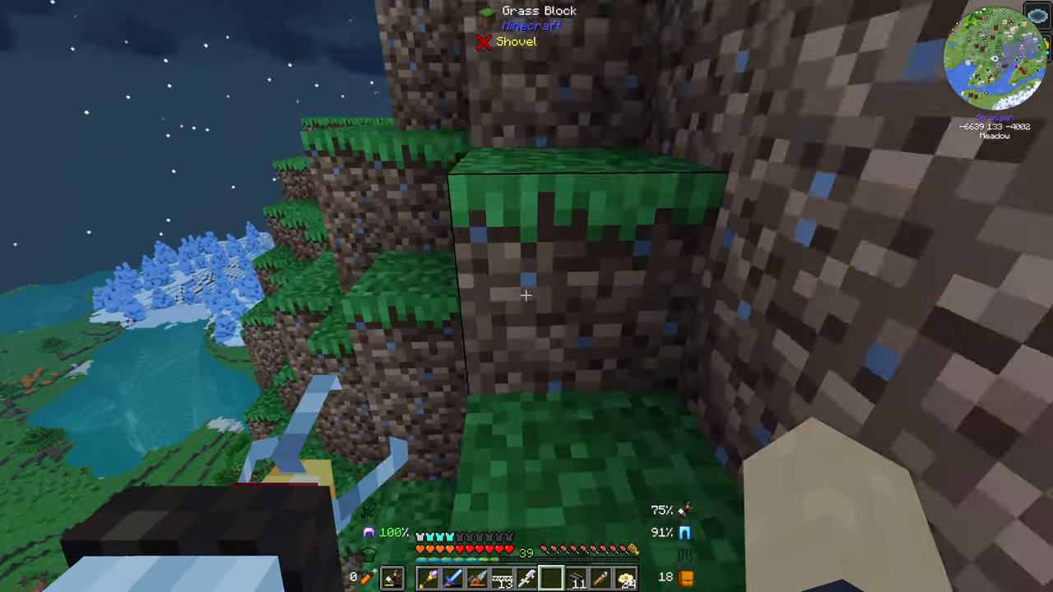
pyautogui.moveTo(527, 296)
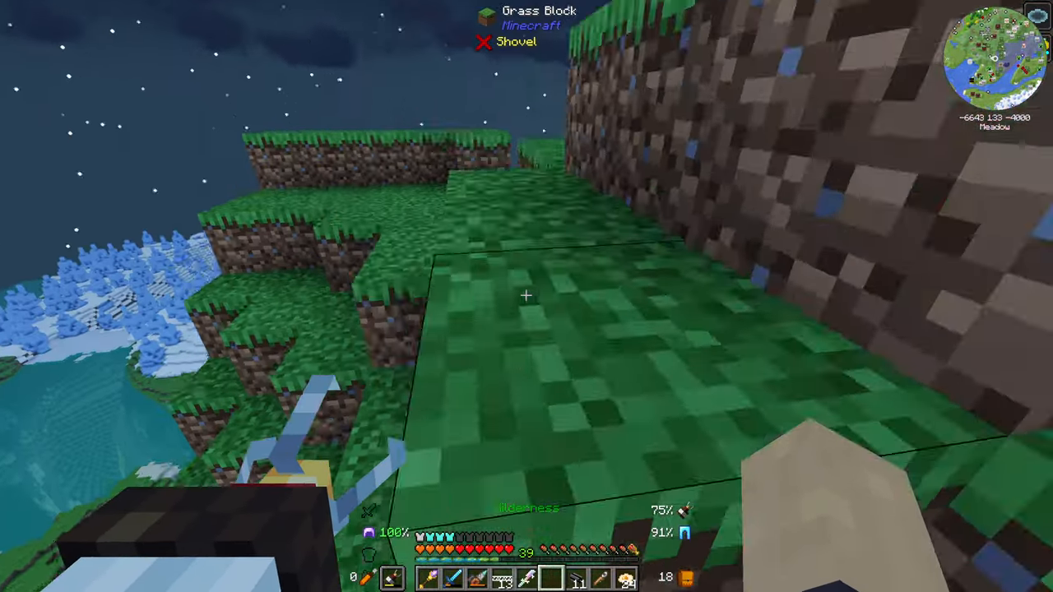
pyautogui.moveTo(526, 296)
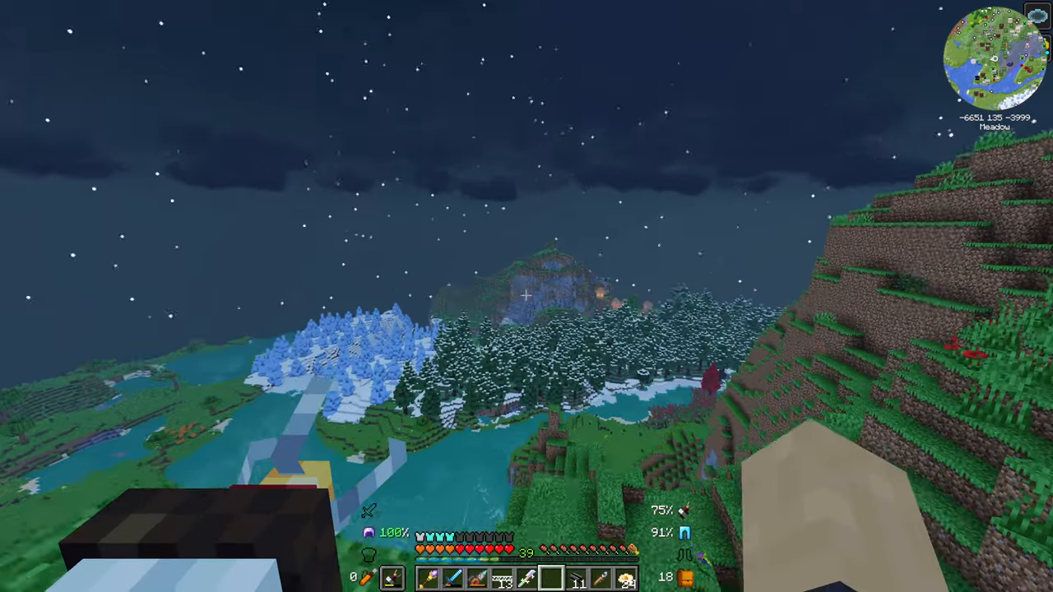
pyautogui.moveTo(526, 296)
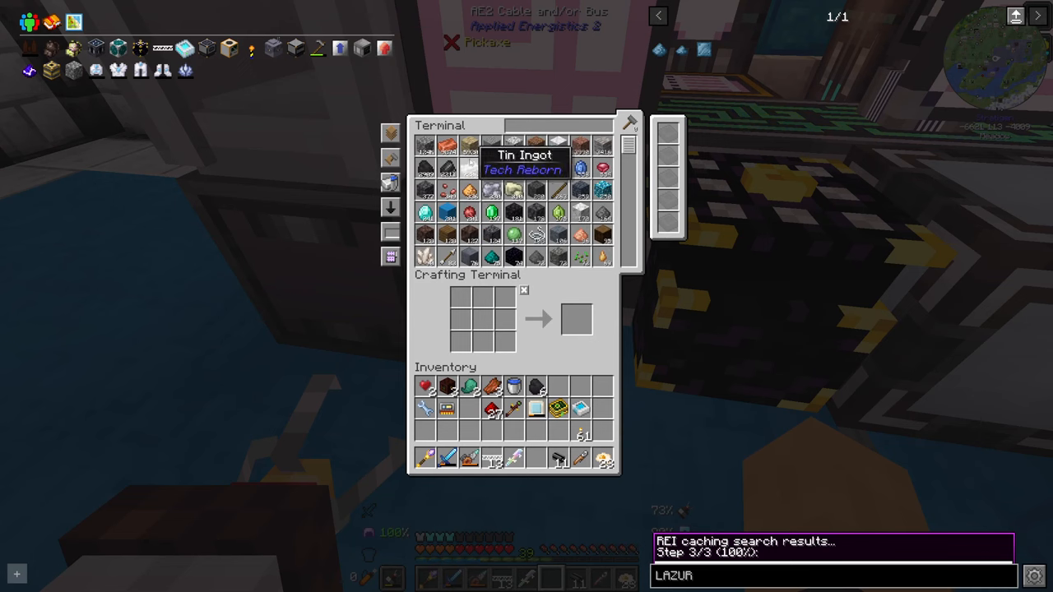
# Step: Search the ME terminal for 'SOLA', withdraw an Ultimate Solar Panel, and check the inventory
pyautogui.write('SOLA')
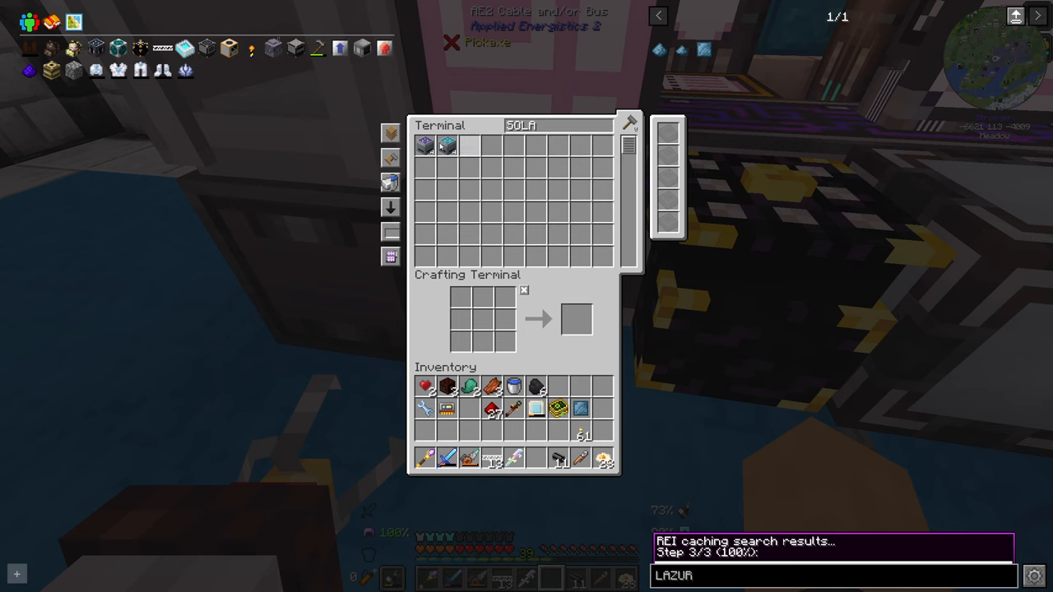
pyautogui.moveTo(425, 146)
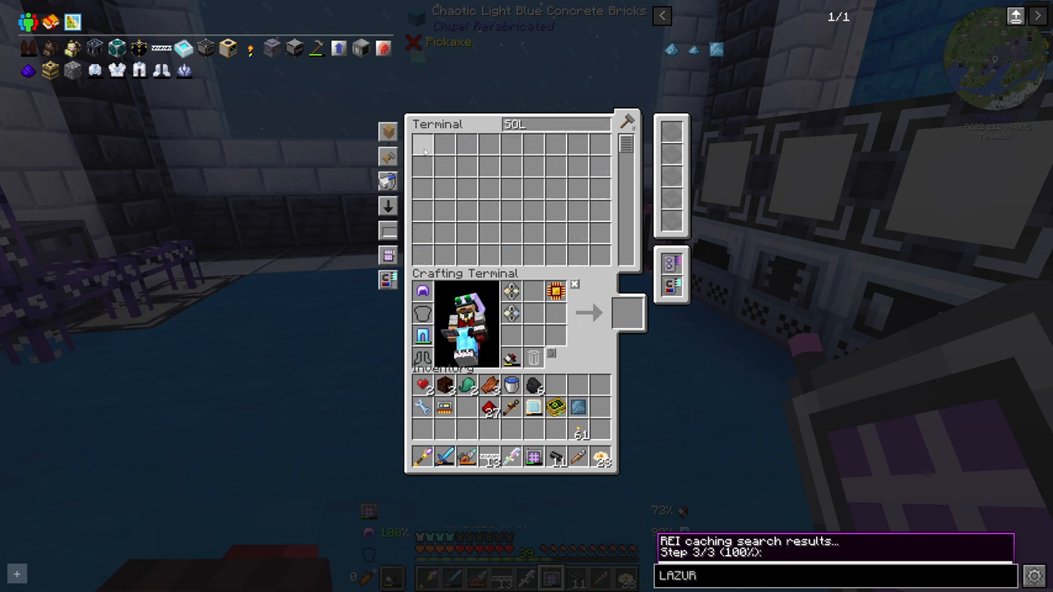
pyautogui.press('Escape')
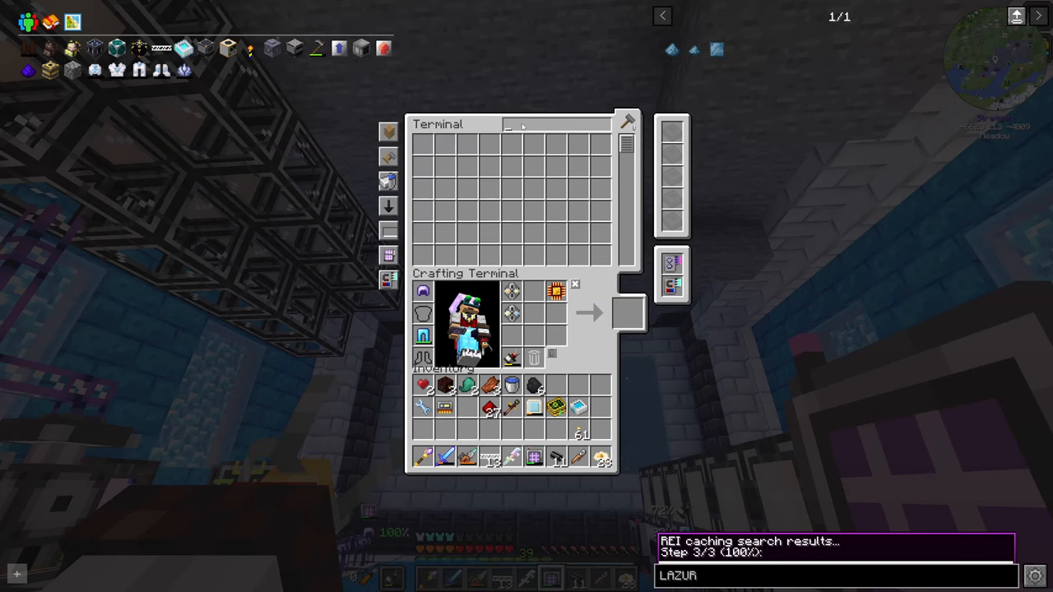
pyautogui.moveTo(422, 139)
pyautogui.write('SOLA')
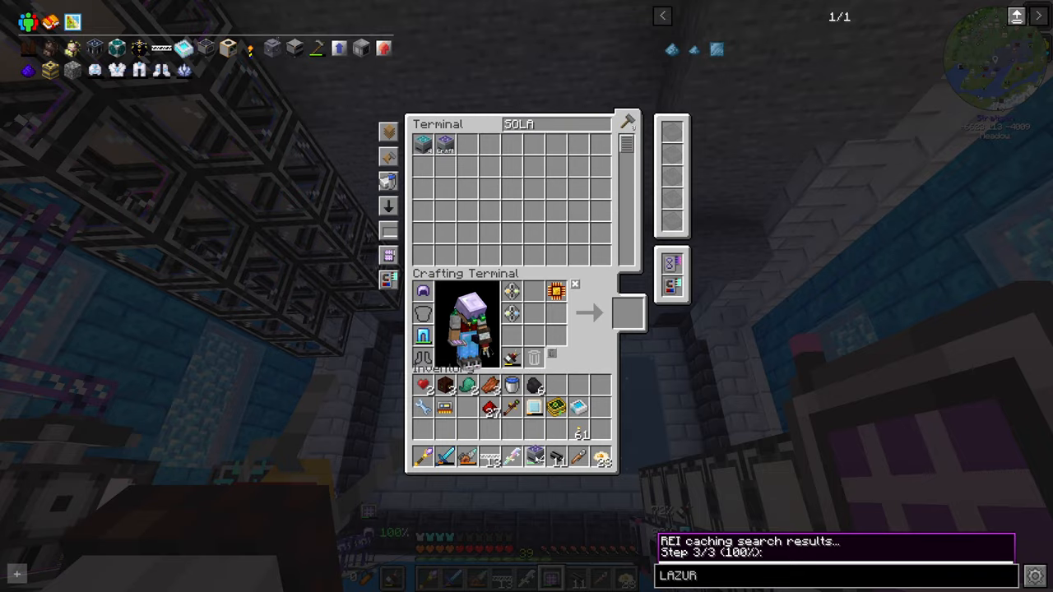
pyautogui.press('Escape')
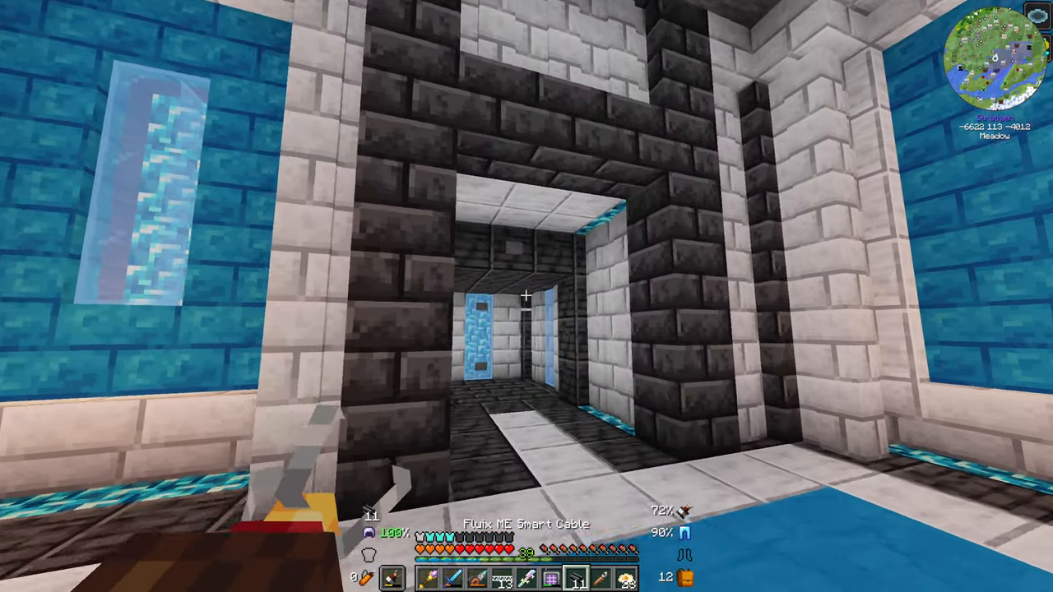
pyautogui.moveTo(526, 296)
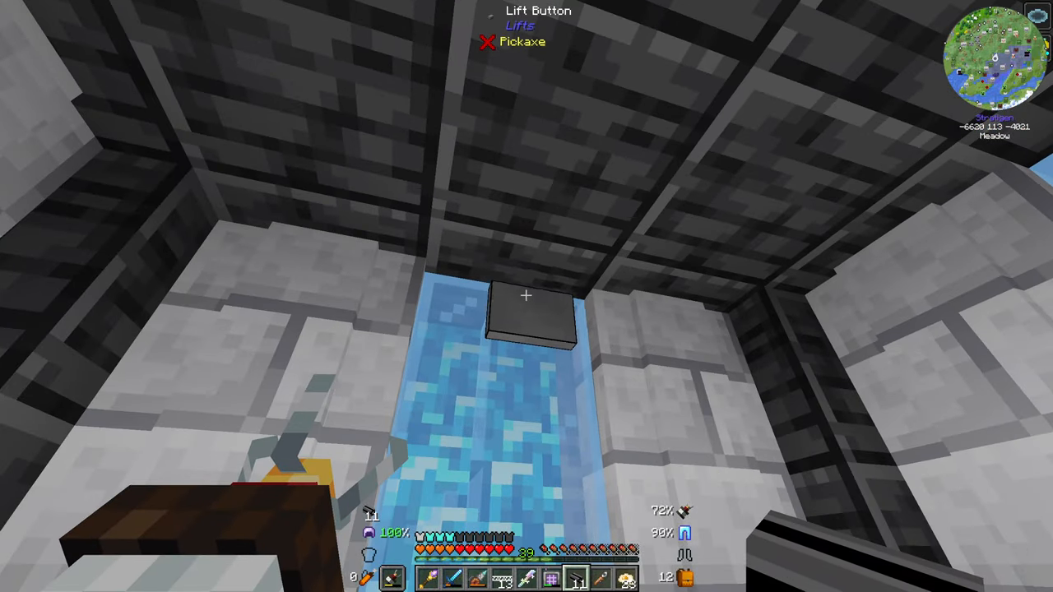
pyautogui.press('e')
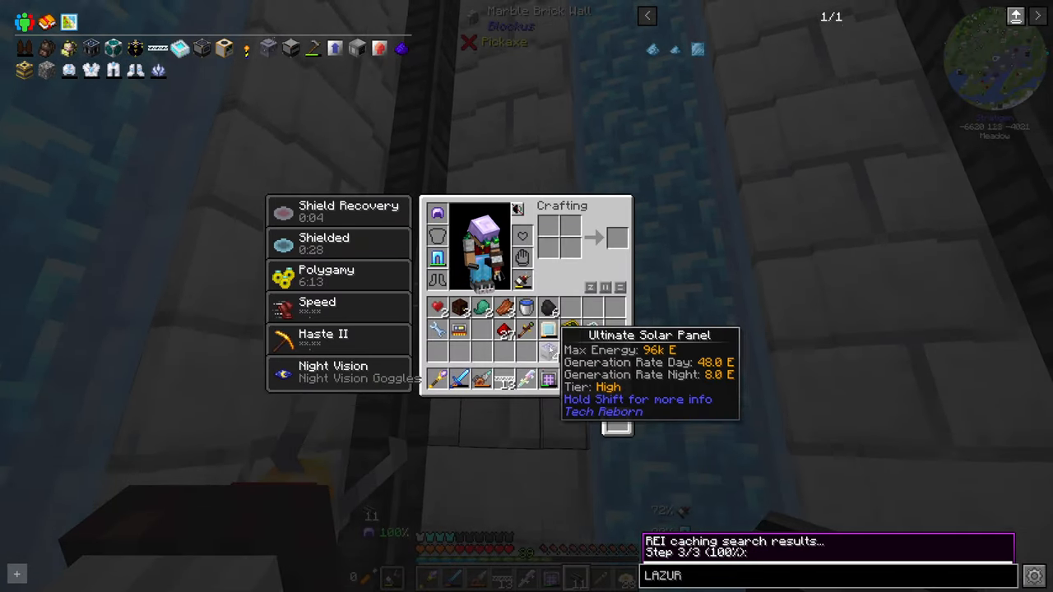
pyautogui.press('Escape')
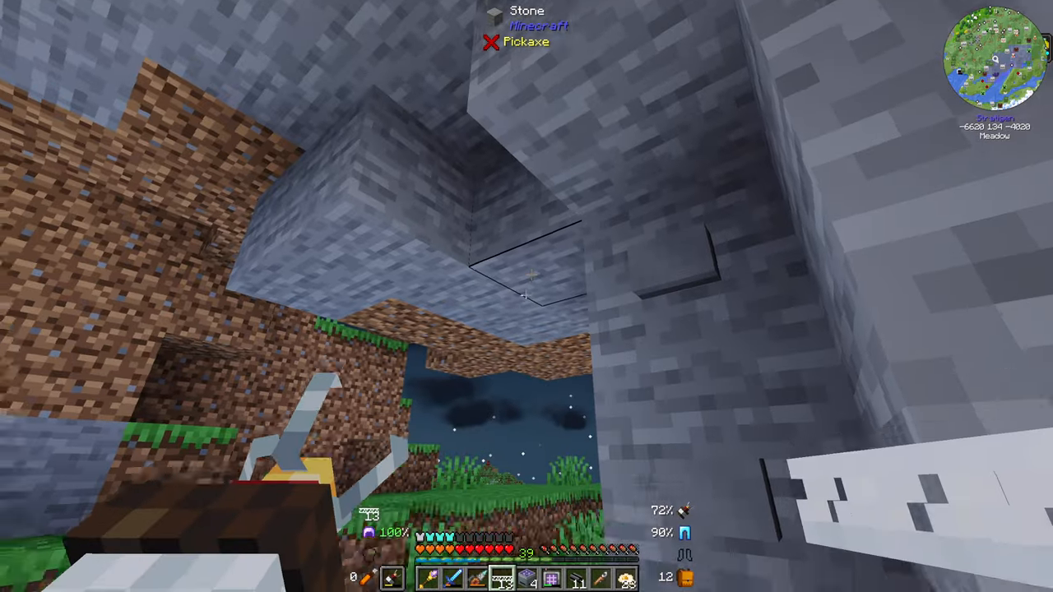
pyautogui.moveTo(526, 296)
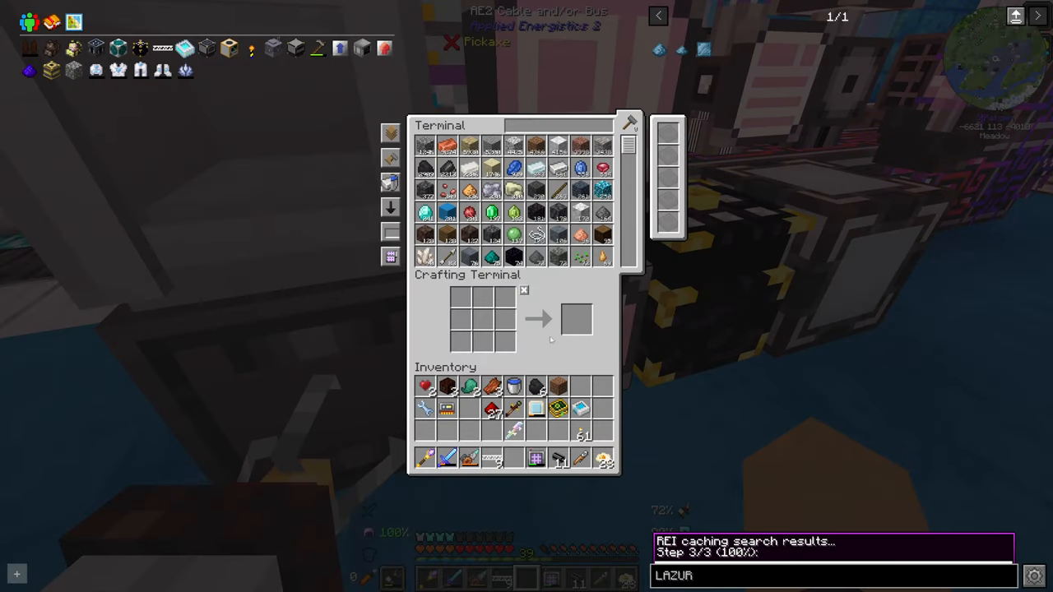
# Step: Confirm the amount for an ME Pattern Provider autocraft request and close the terminal
pyautogui.press('Escape')
pyautogui.write('PA')
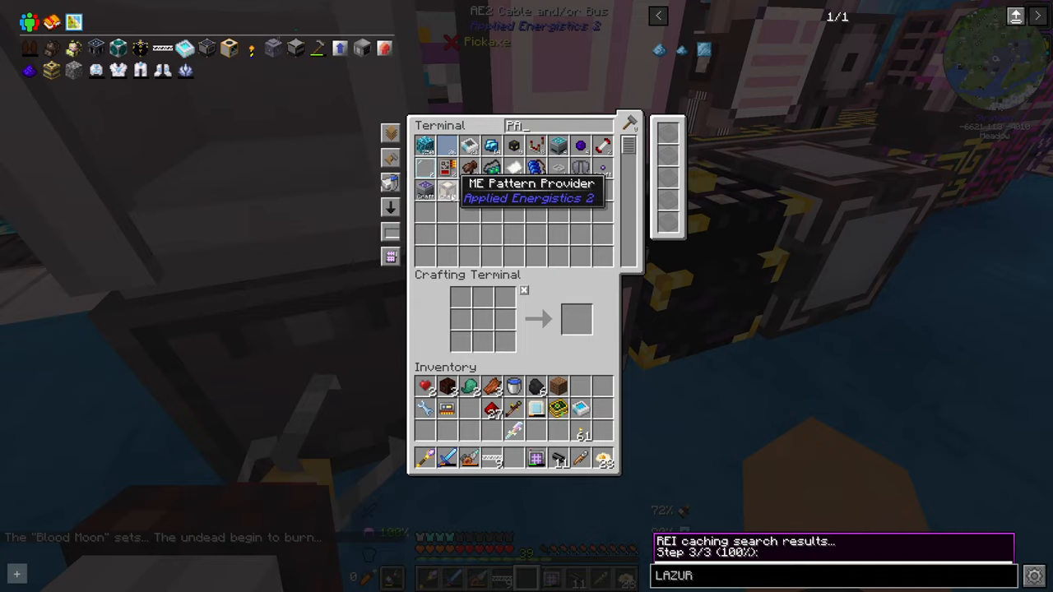
pyautogui.press('Escape')
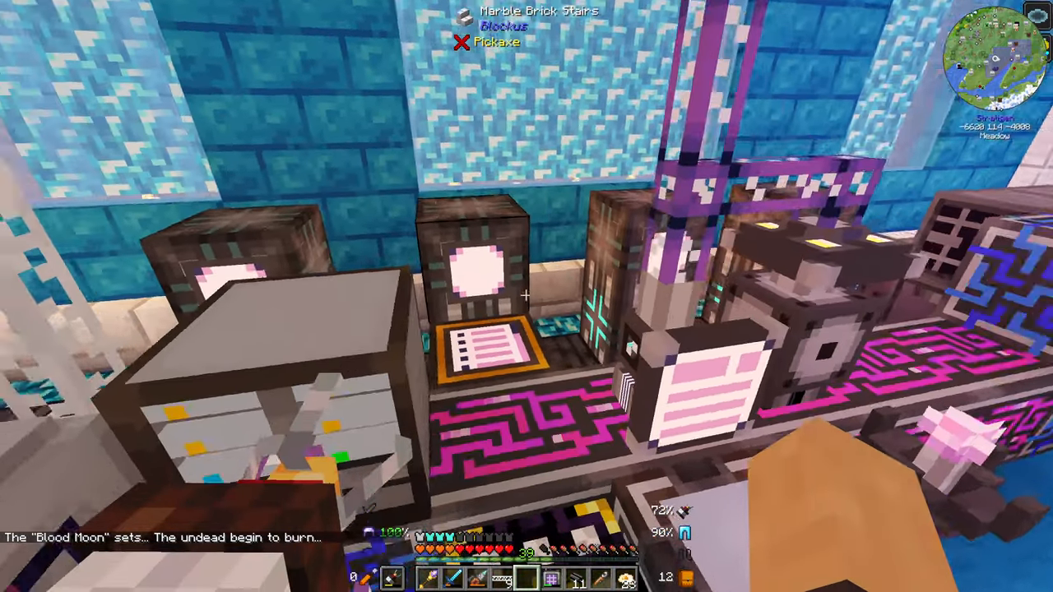
pyautogui.moveTo(526, 296)
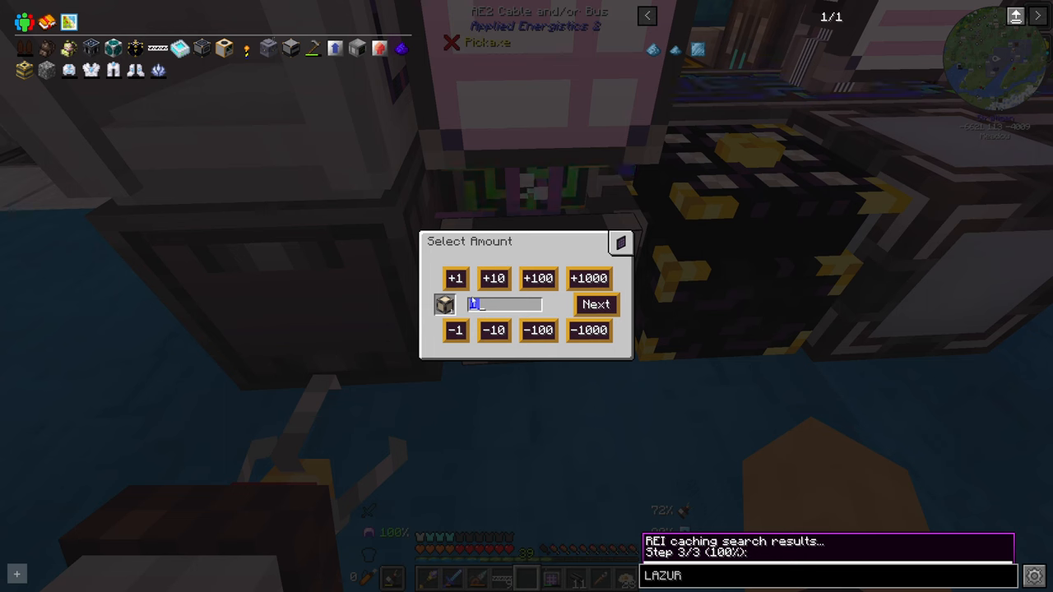
pyautogui.click(595, 304)
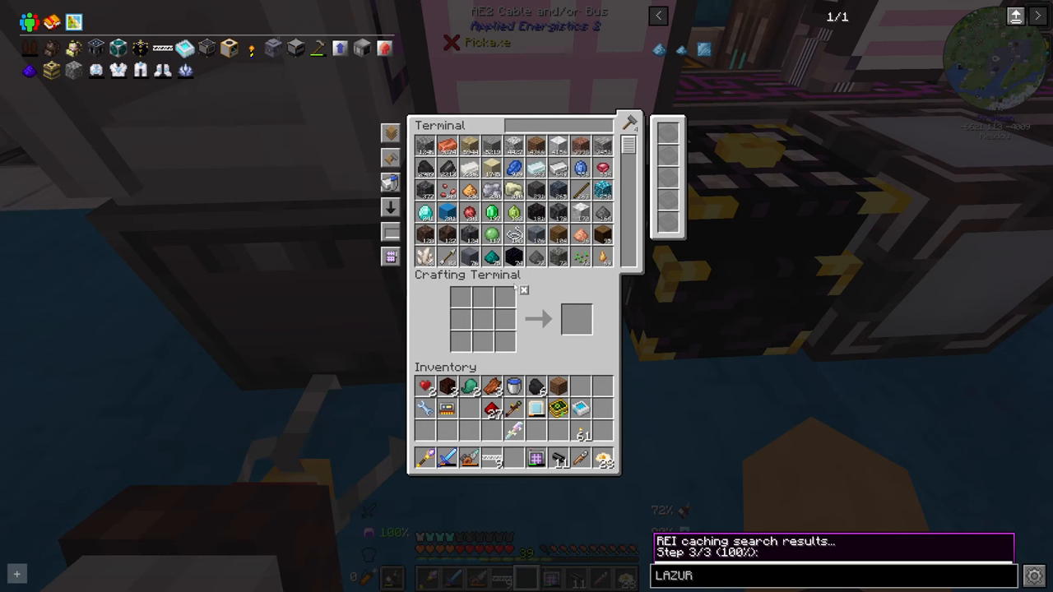
pyautogui.press('Escape')
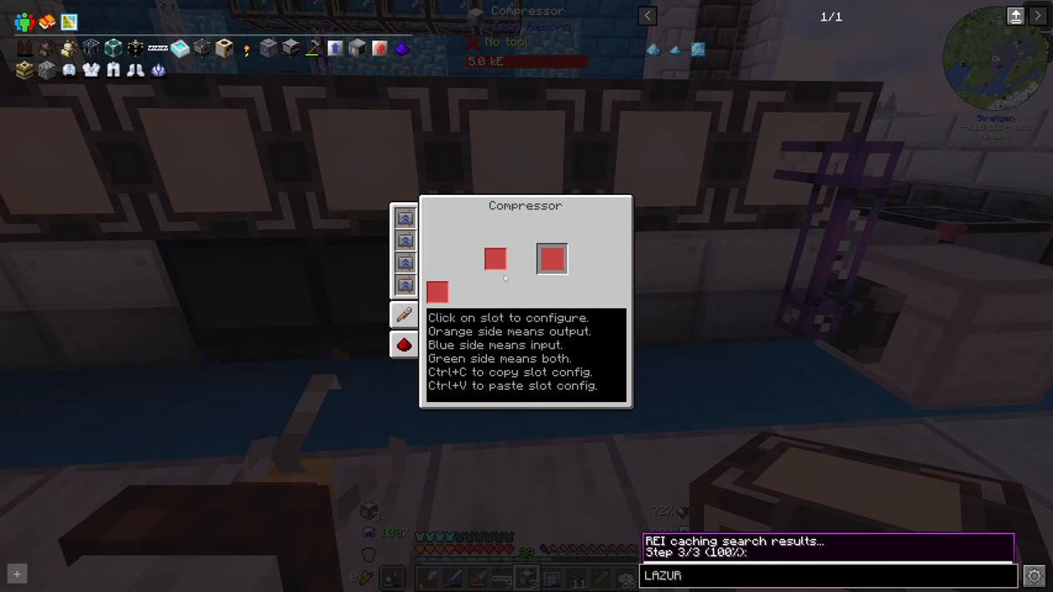
# Step: Put a pattern in the Pattern Provider's slot and take Fluix ME Glass Cable from the terminal
pyautogui.click(552, 259)
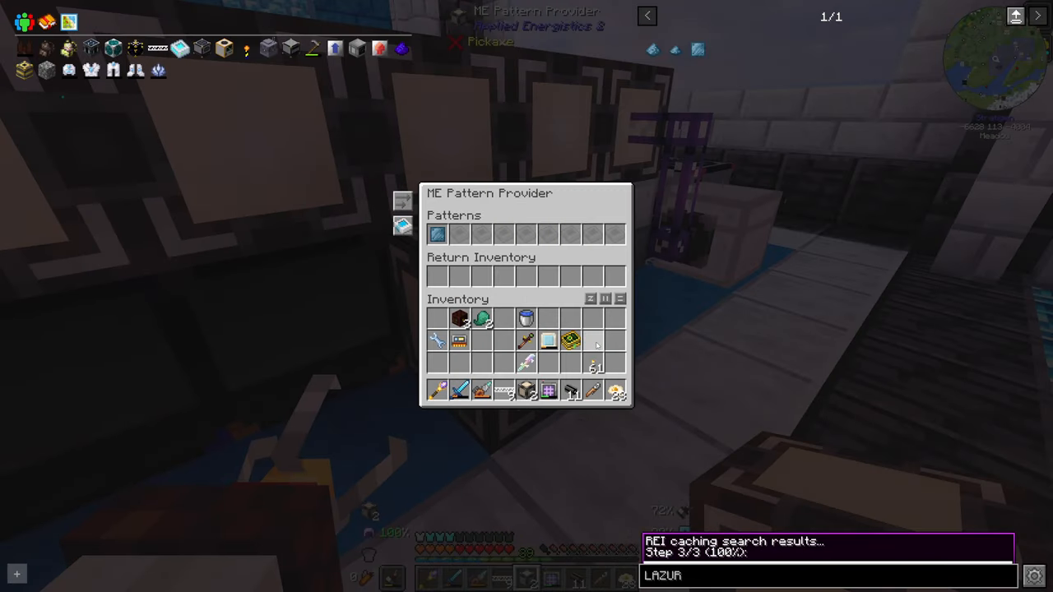
pyautogui.moveTo(549, 390)
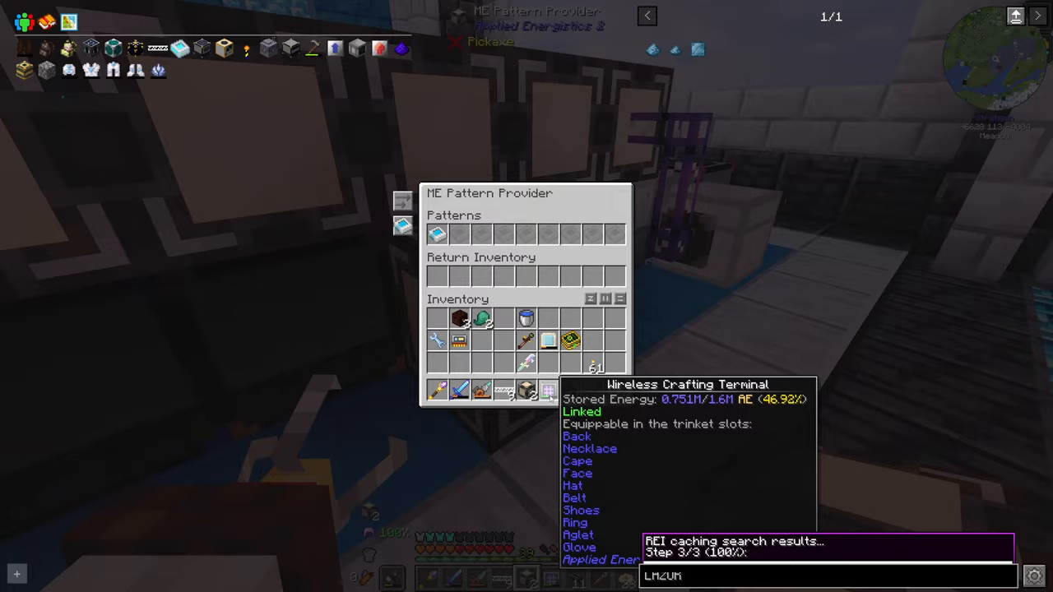
pyautogui.press('Escape')
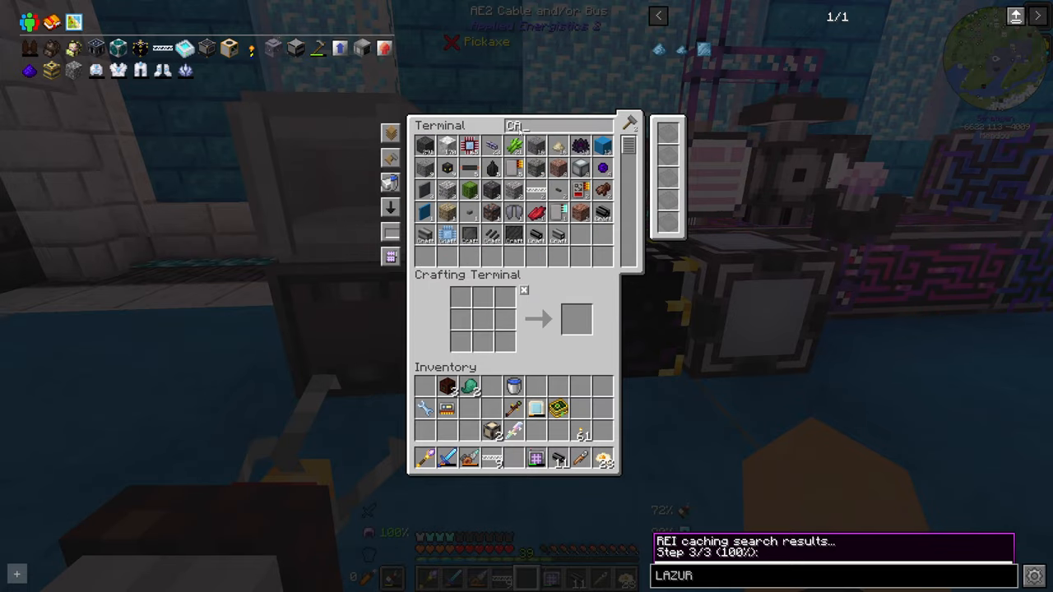
pyautogui.press('Escape')
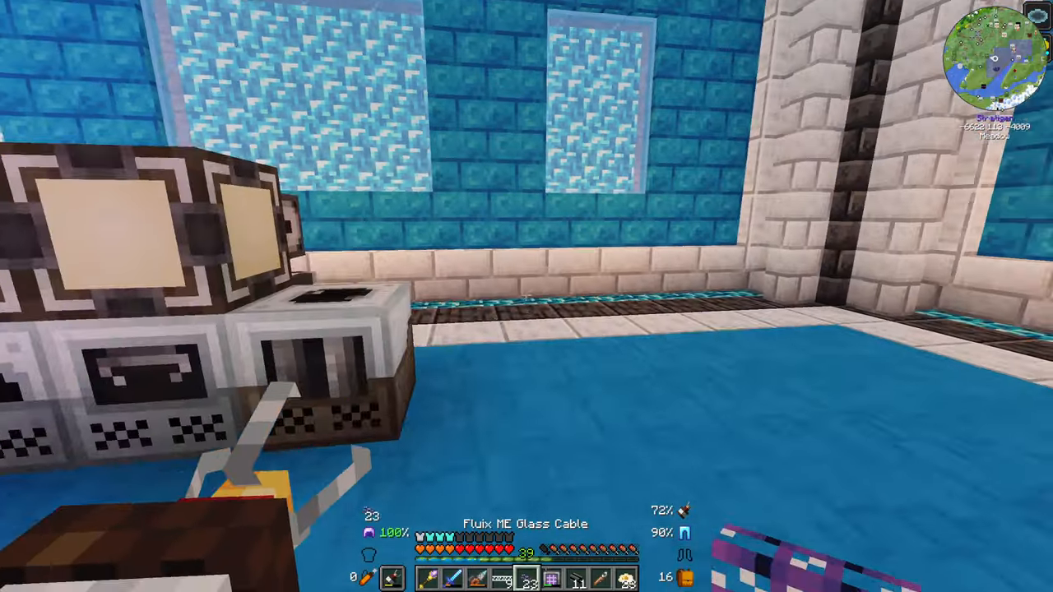
pyautogui.moveTo(527, 296)
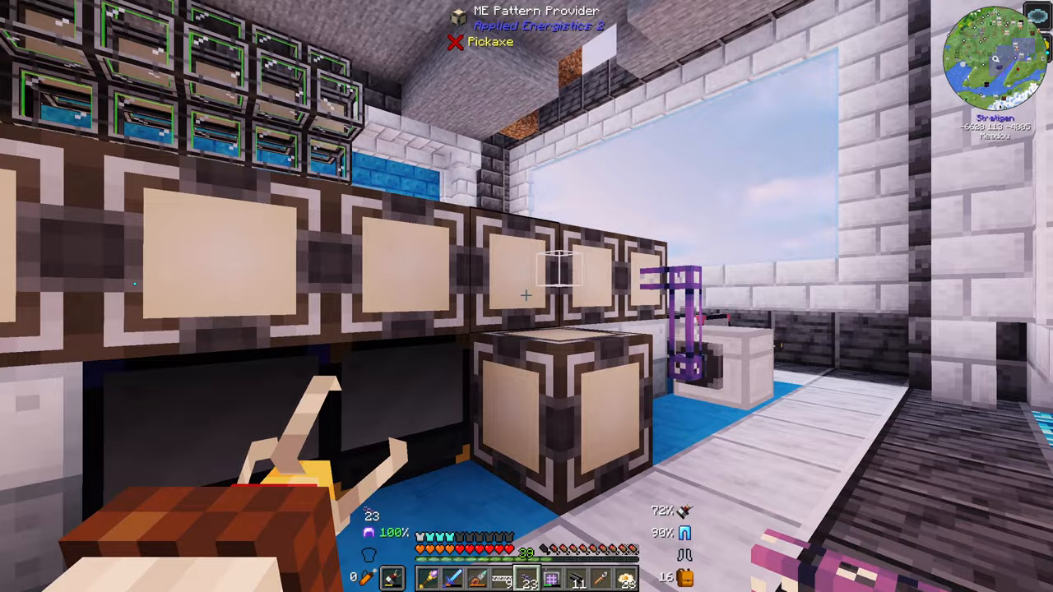
pyautogui.moveTo(527, 296)
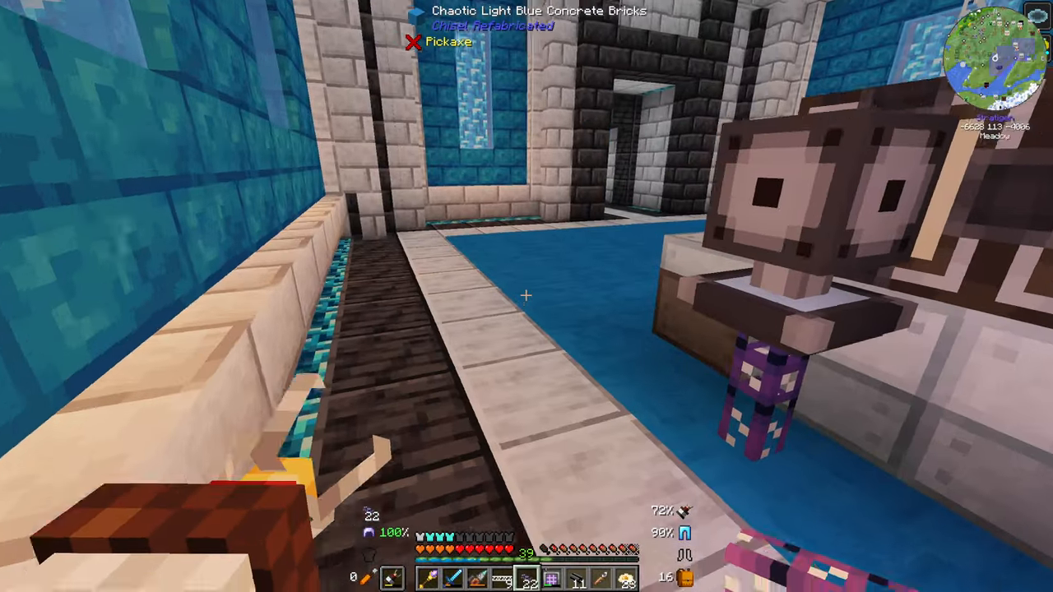
pyautogui.moveTo(526, 296)
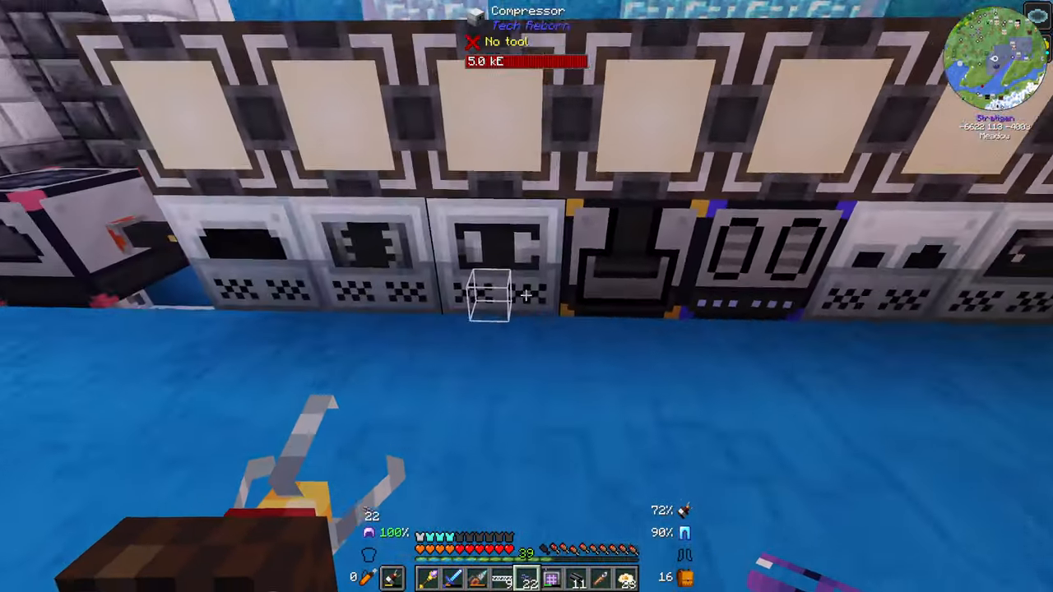
pyautogui.moveTo(526, 296)
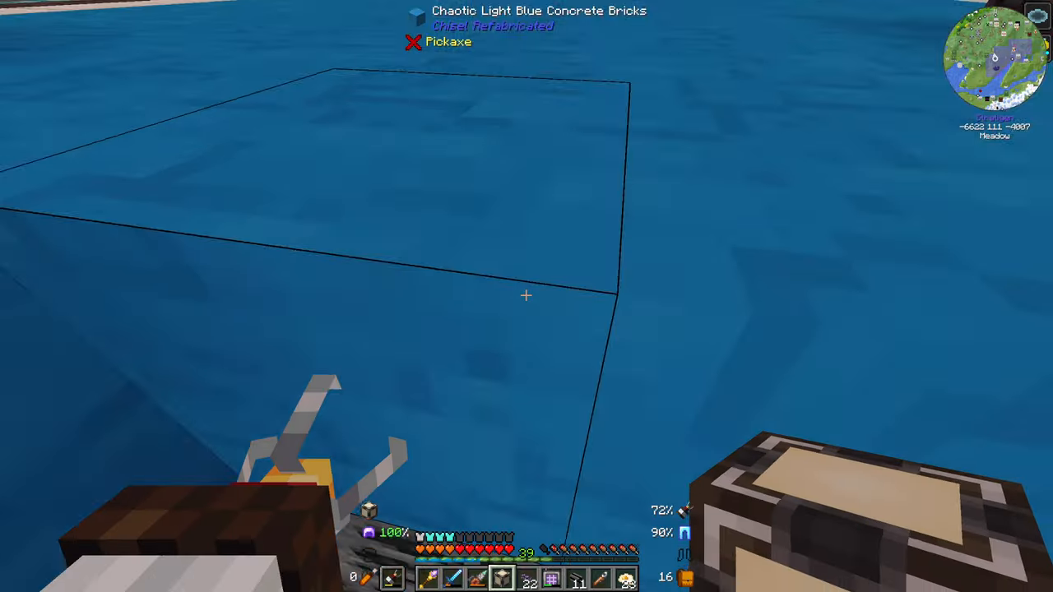
pyautogui.moveTo(526, 296)
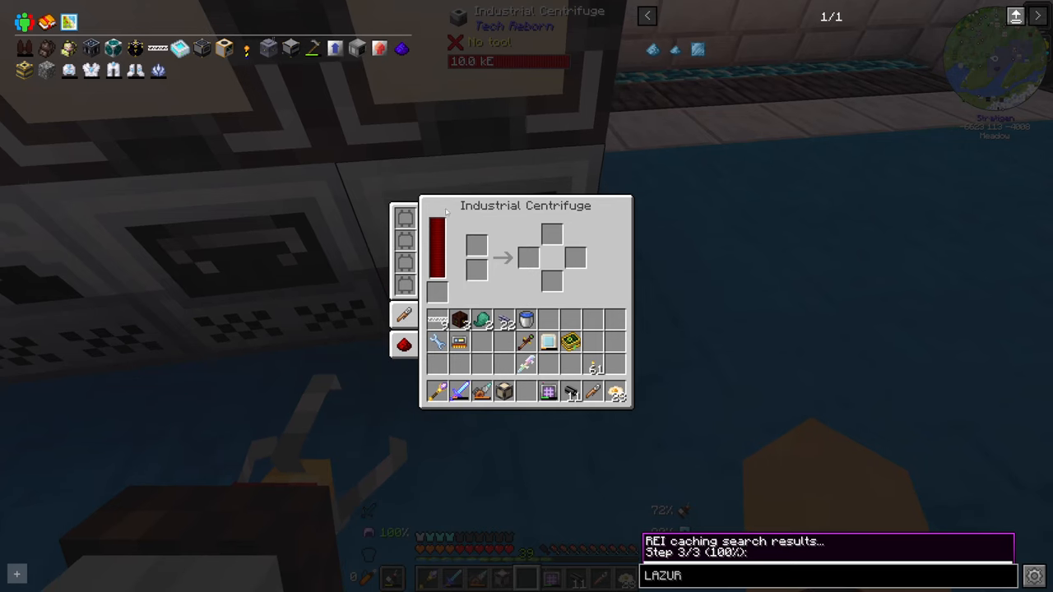
# Step: Set the centrifuge's top face to input and shift-click Overclocker Upgrades into it
pyautogui.click(404, 344)
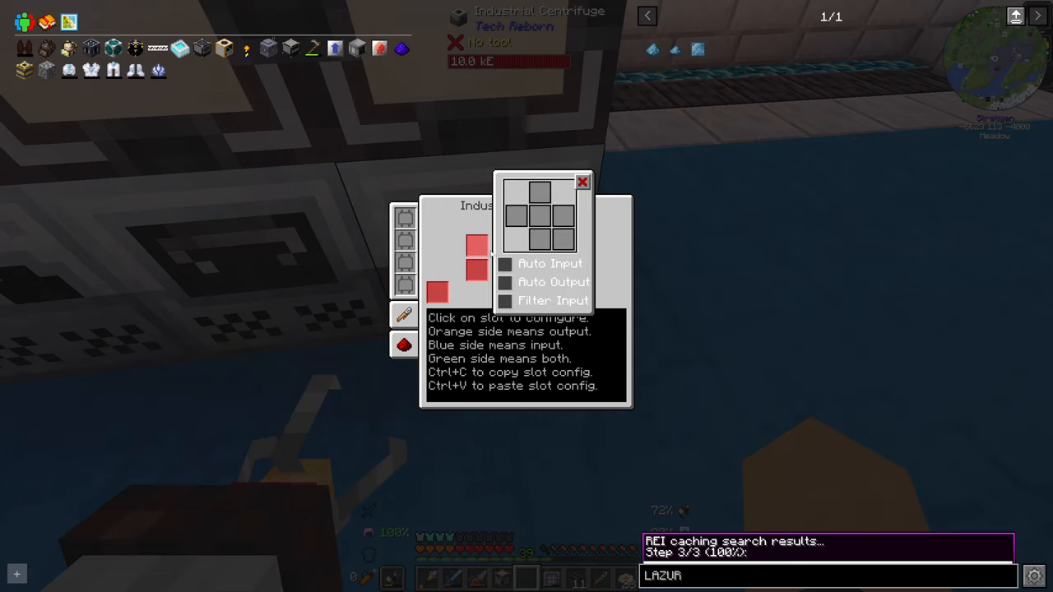
pyautogui.click(539, 193)
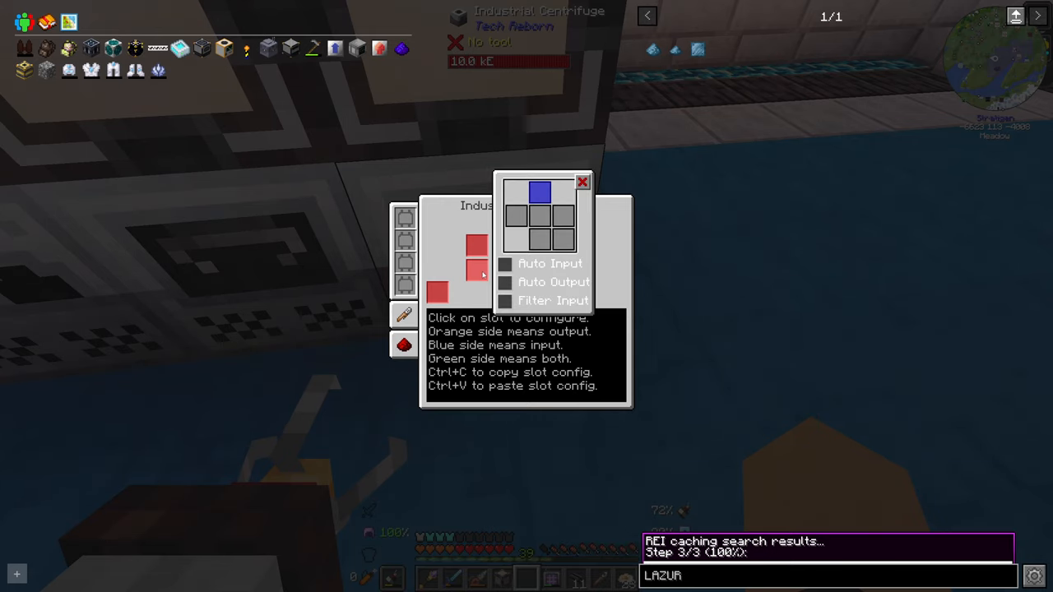
pyautogui.press('Escape')
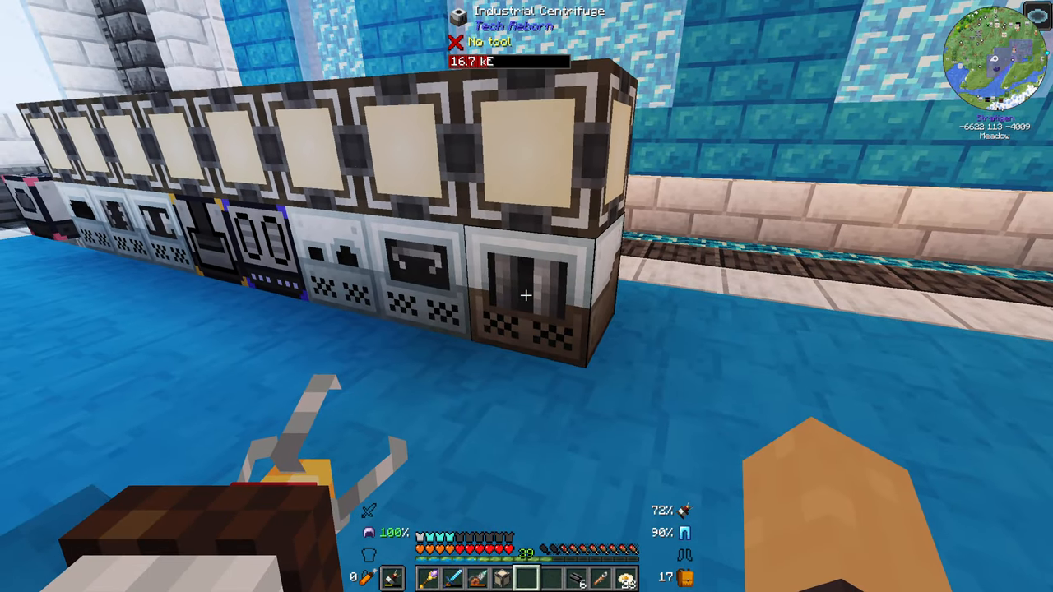
pyautogui.moveTo(526, 296)
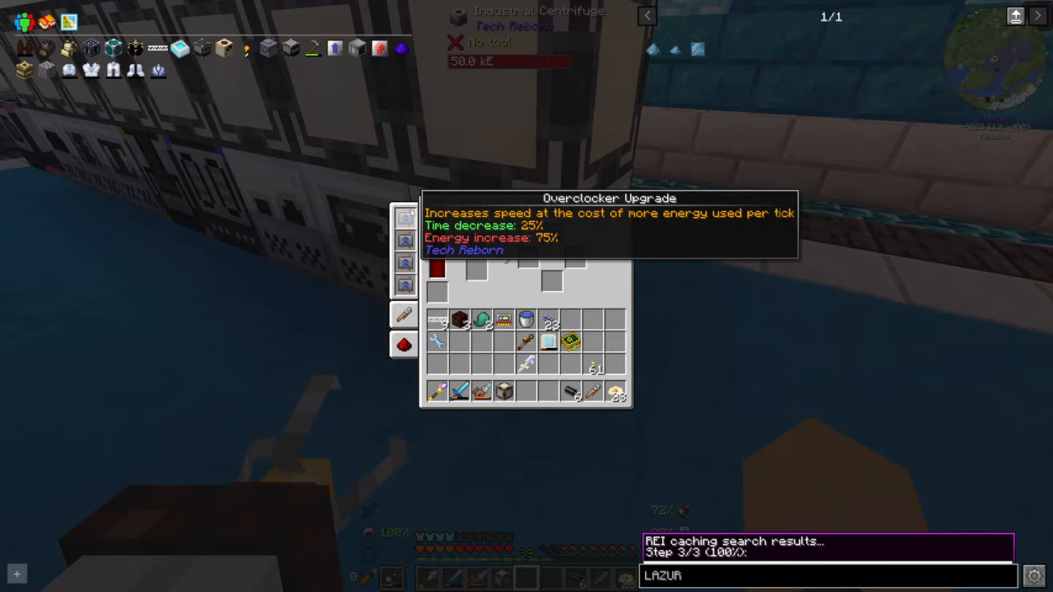
pyautogui.press('Escape')
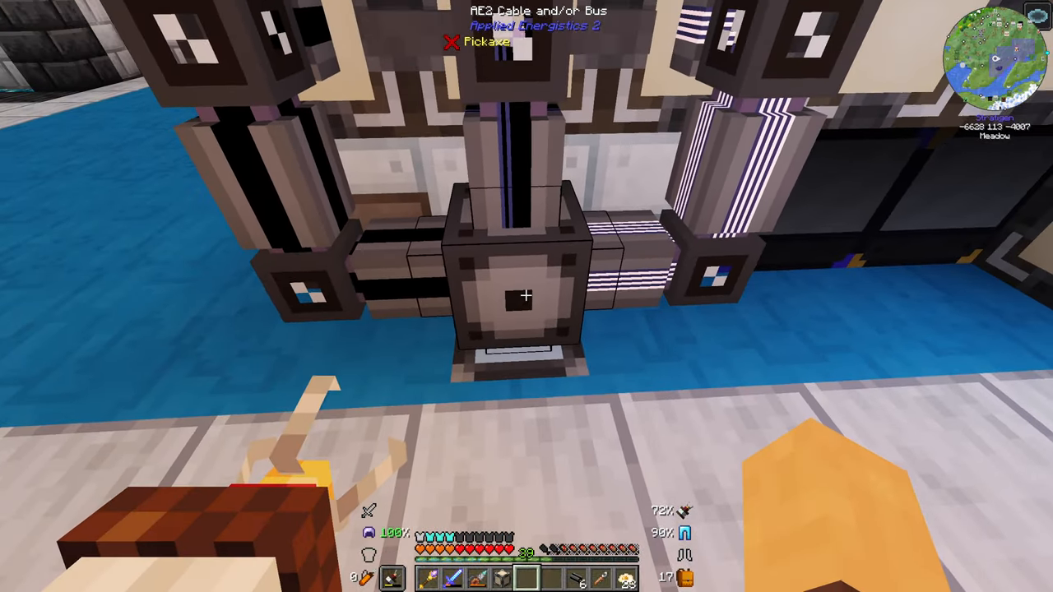
pyautogui.moveTo(526, 296)
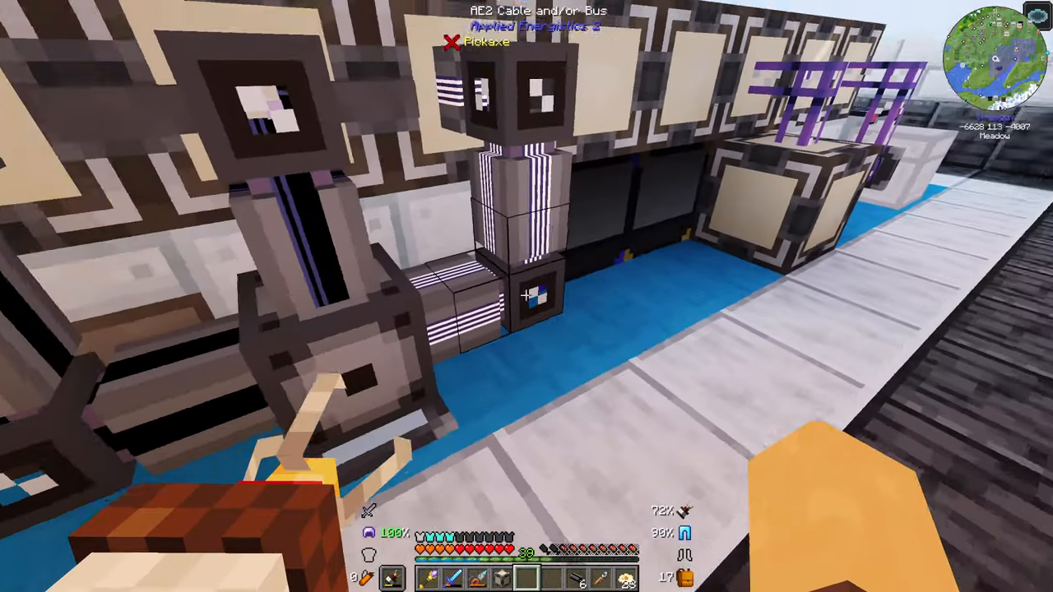
pyautogui.moveTo(526, 296)
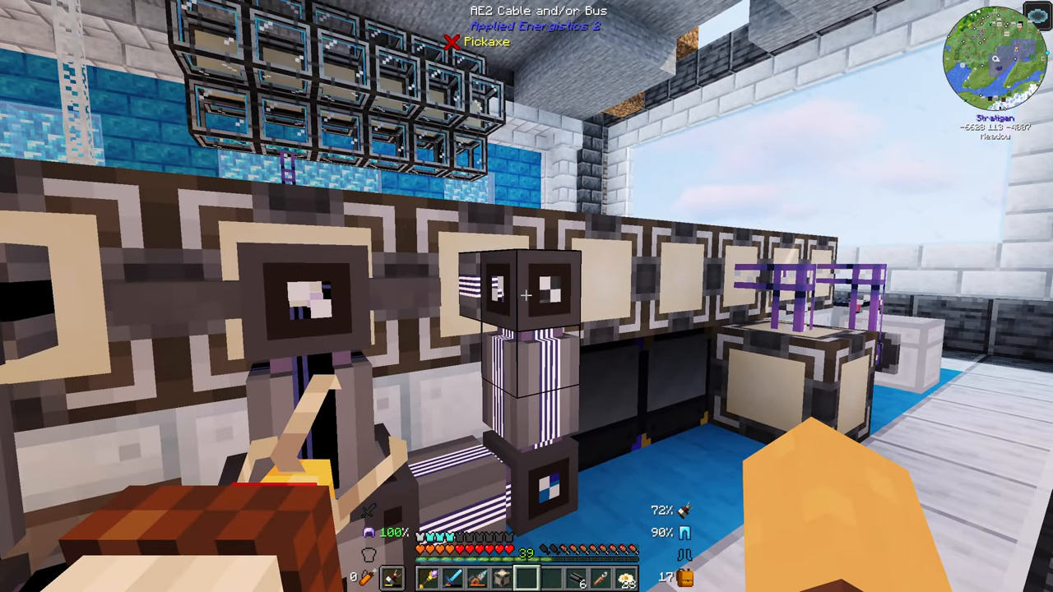
pyautogui.moveTo(526, 296)
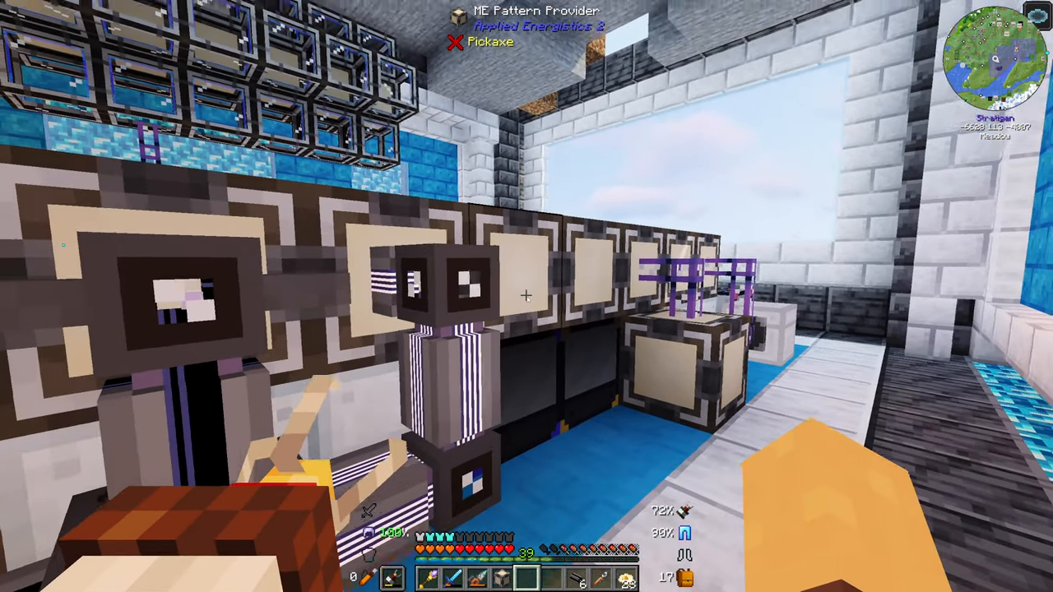
pyautogui.moveTo(526, 296)
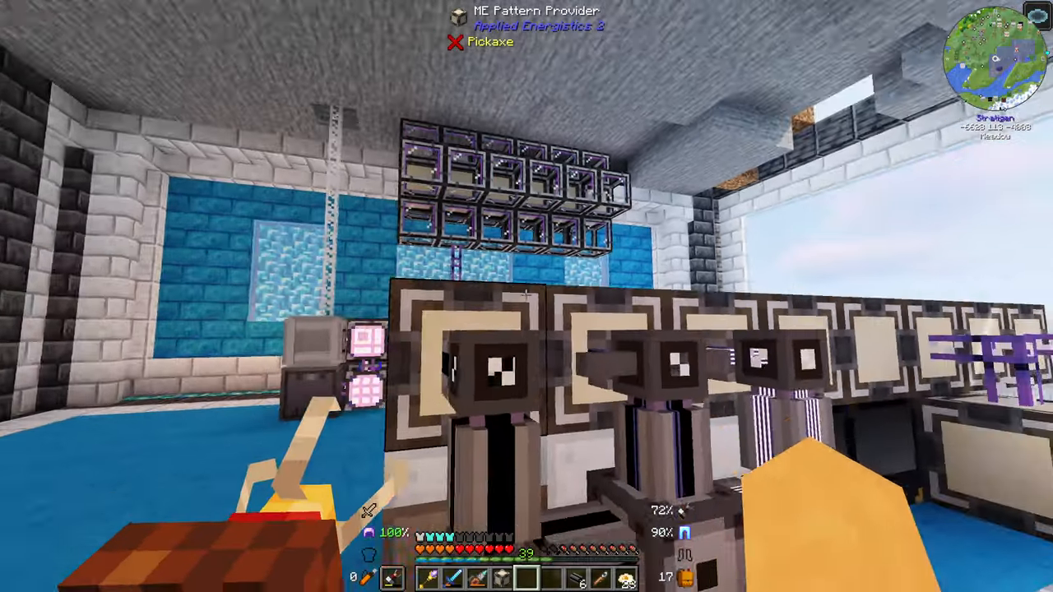
pyautogui.moveTo(526, 296)
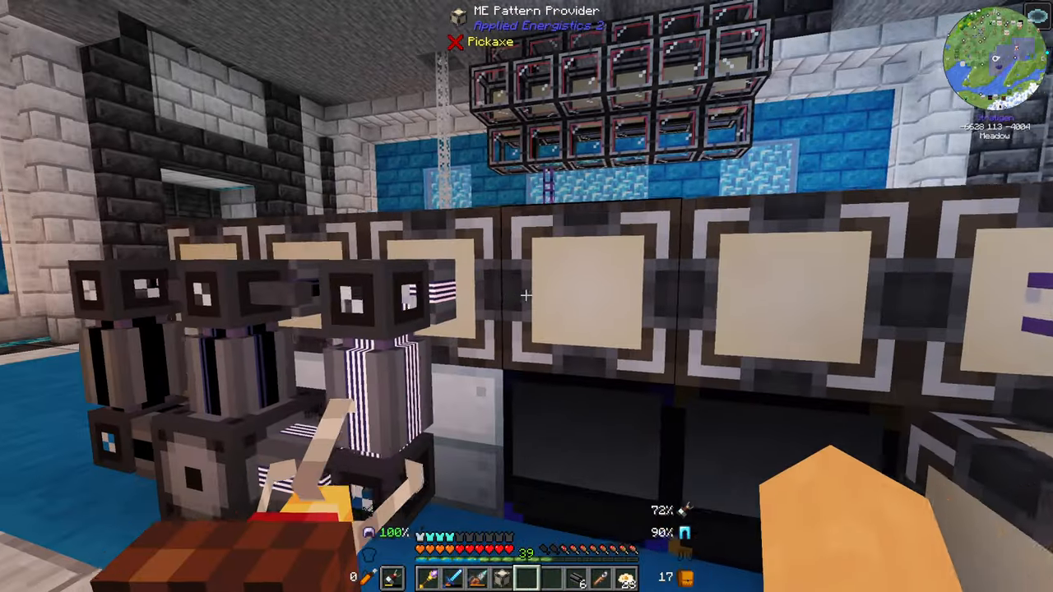
pyautogui.moveTo(526, 296)
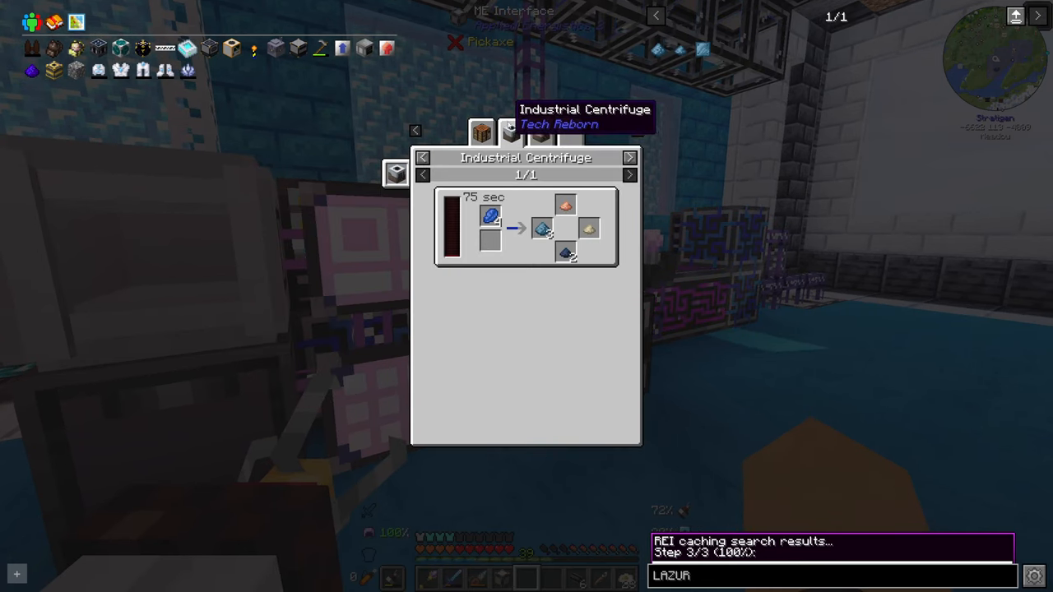
pyautogui.moveTo(541, 228)
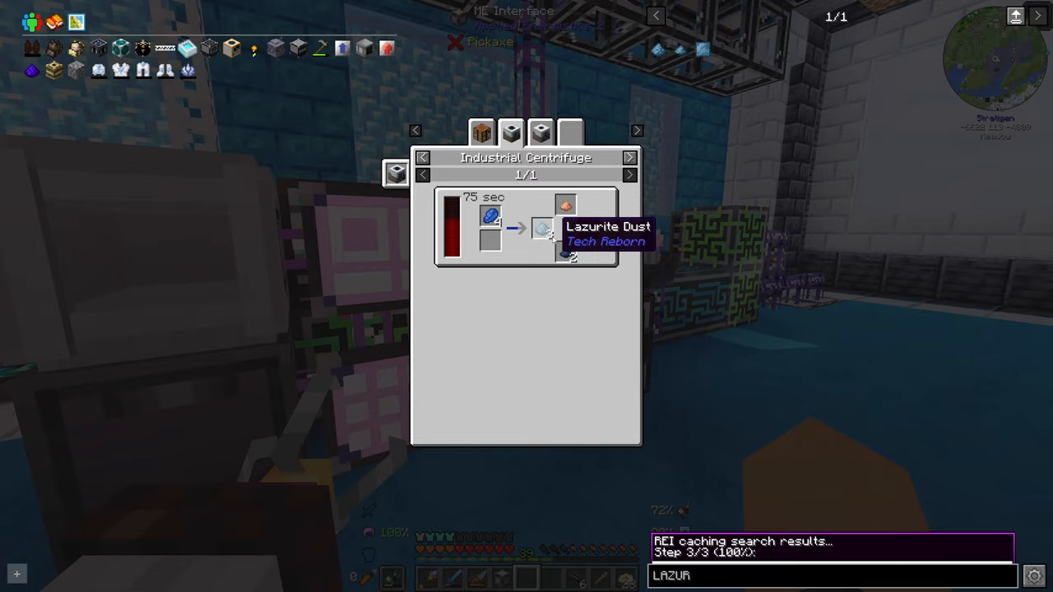
pyautogui.moveTo(568, 254)
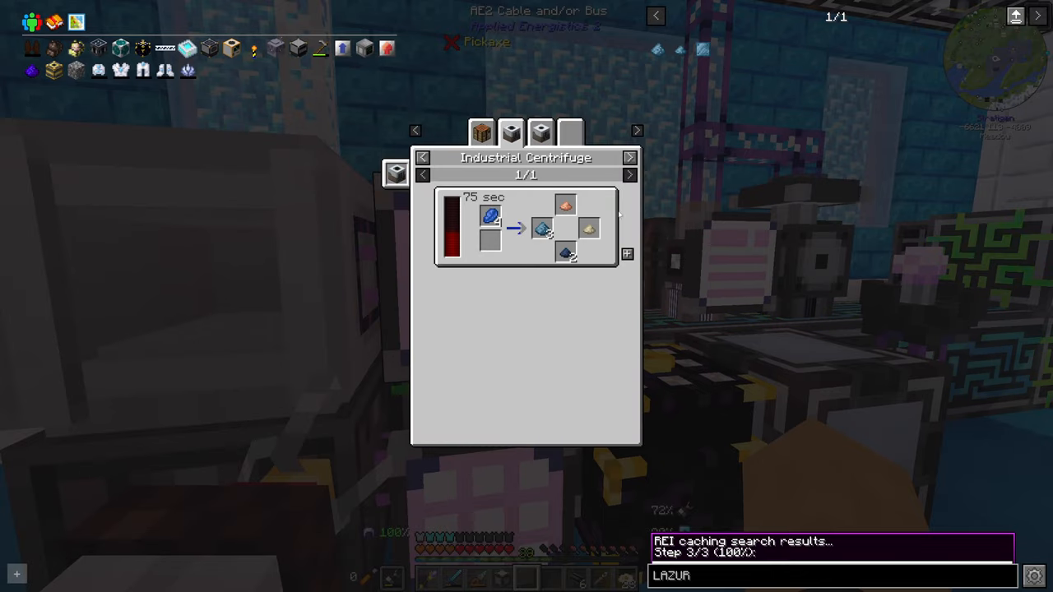
# Step: Close the Industrial Centrifuge Lazurite Dust recipe view
pyautogui.press('Escape')
pyautogui.write('@TECH')
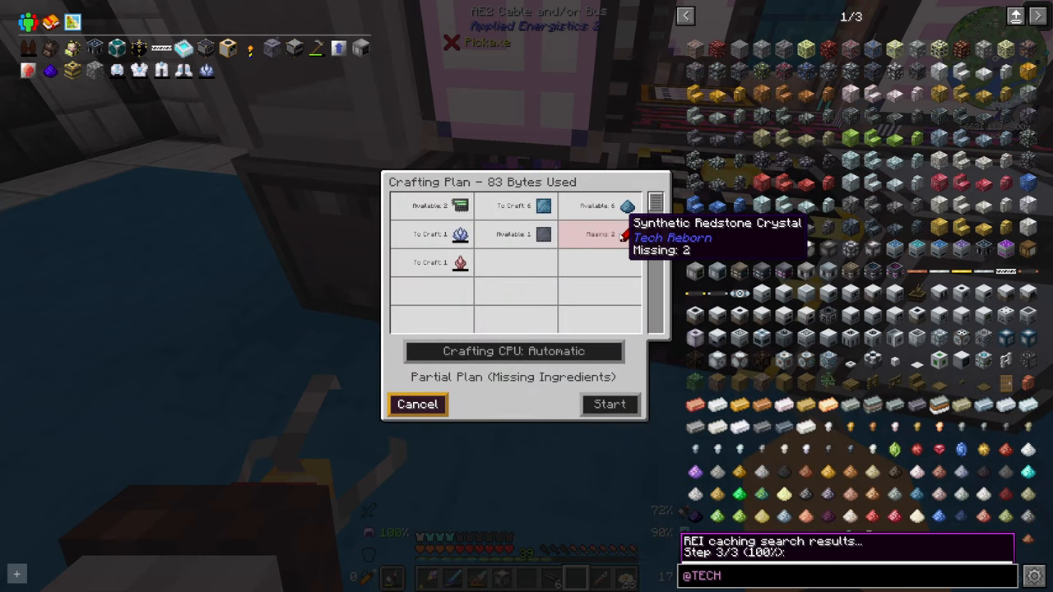
# Step: Cancel the partial plan and check the Chemical Reactor recipe: 32 redstone plus a diamond
pyautogui.click(417, 403)
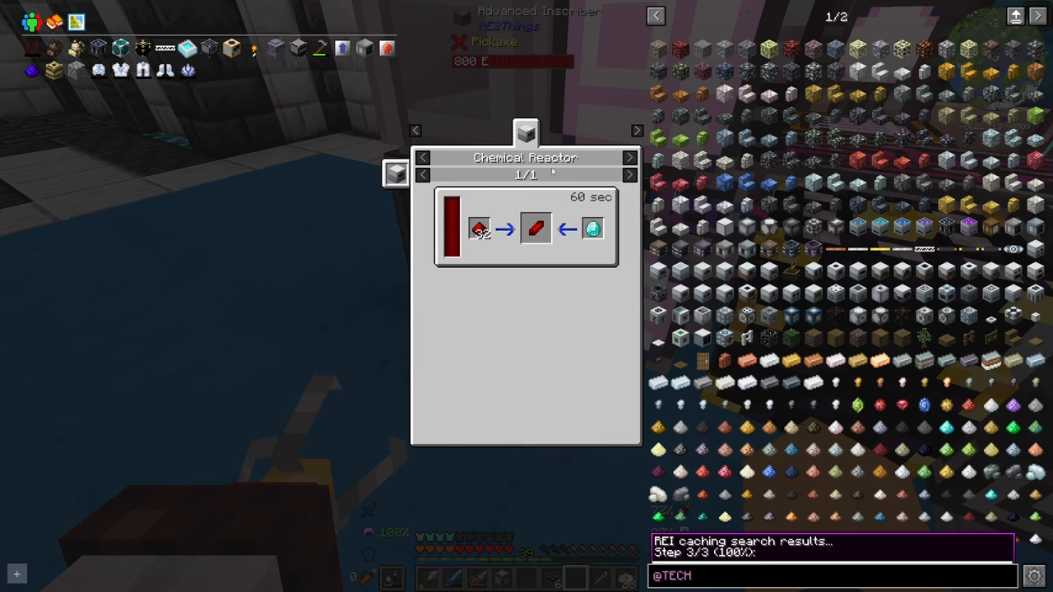
pyautogui.moveTo(592, 228)
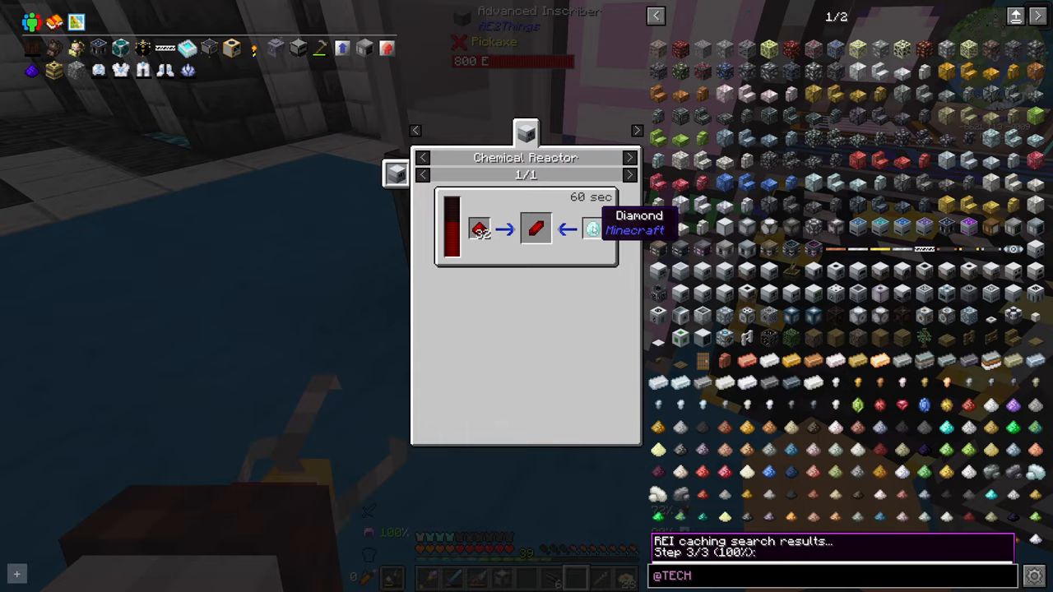
pyautogui.press('Escape')
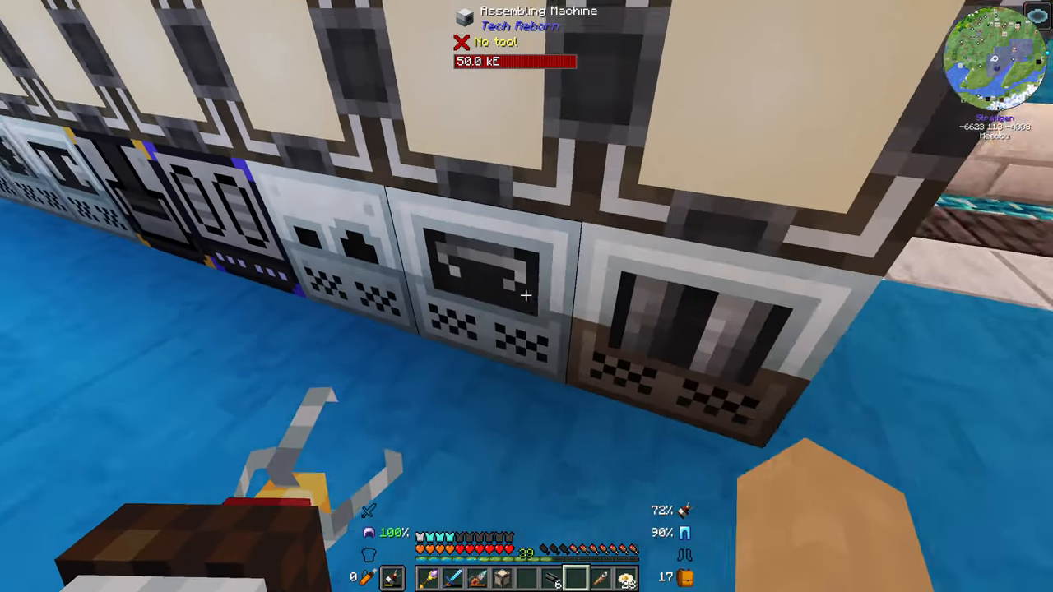
pyautogui.moveTo(527, 296)
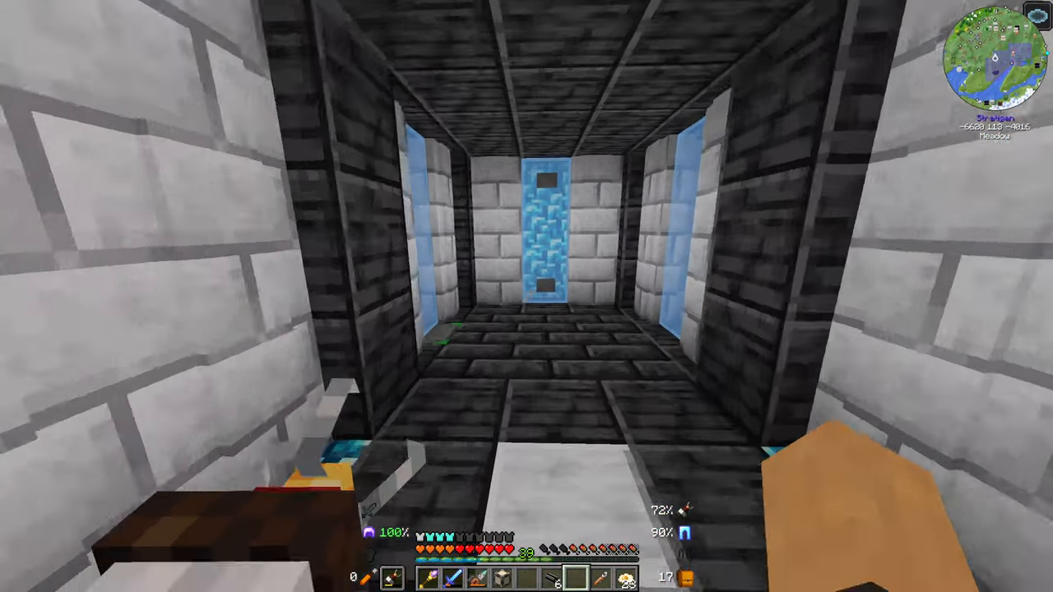
pyautogui.moveTo(527, 296)
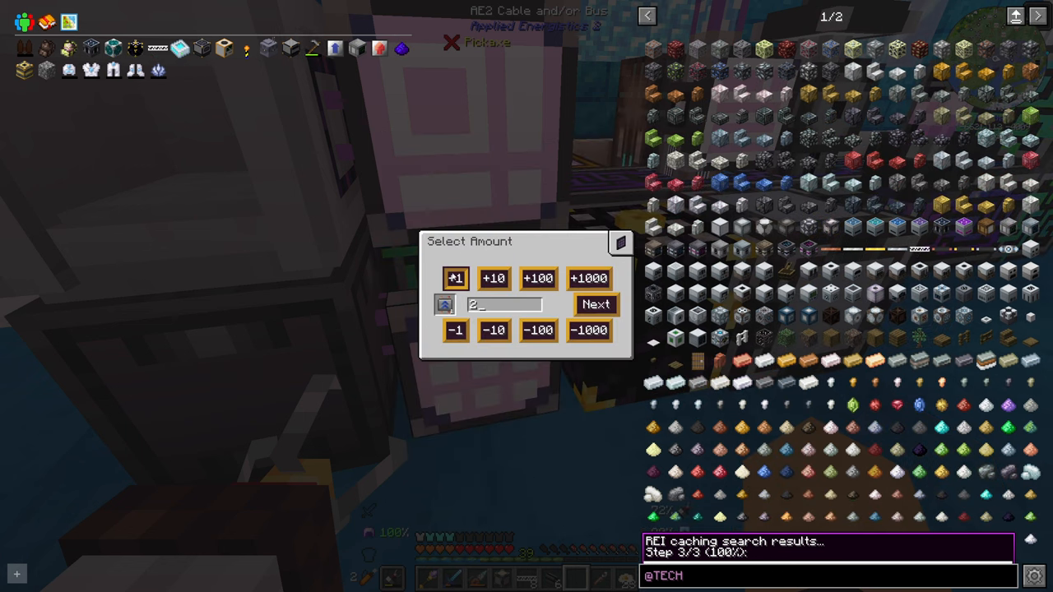
# Step: Start a two-item autocraft and place a Chemical Reactor beside the machines
pyautogui.click(595, 304)
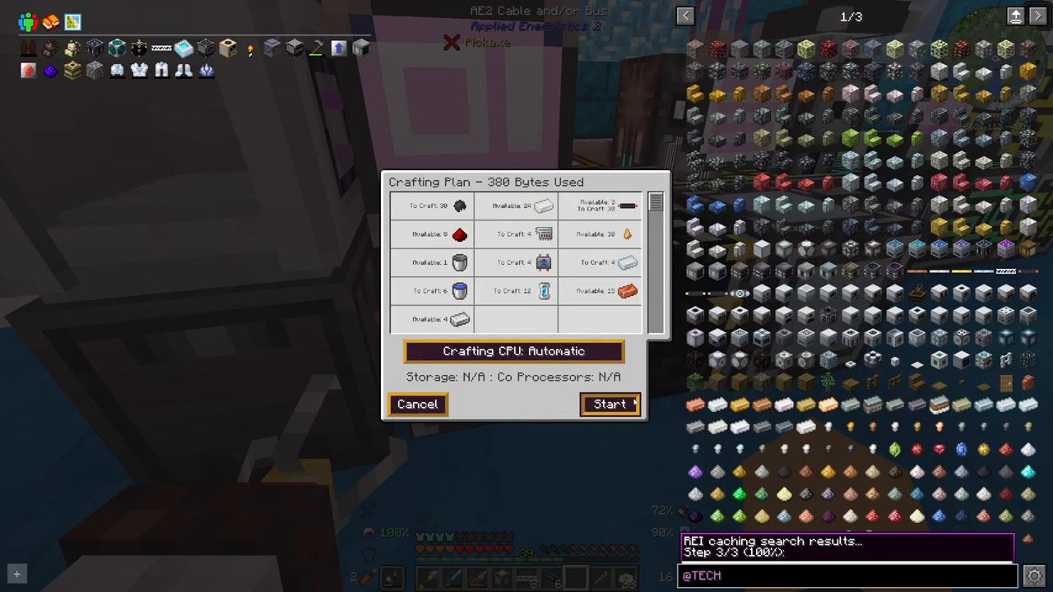
pyautogui.click(417, 404)
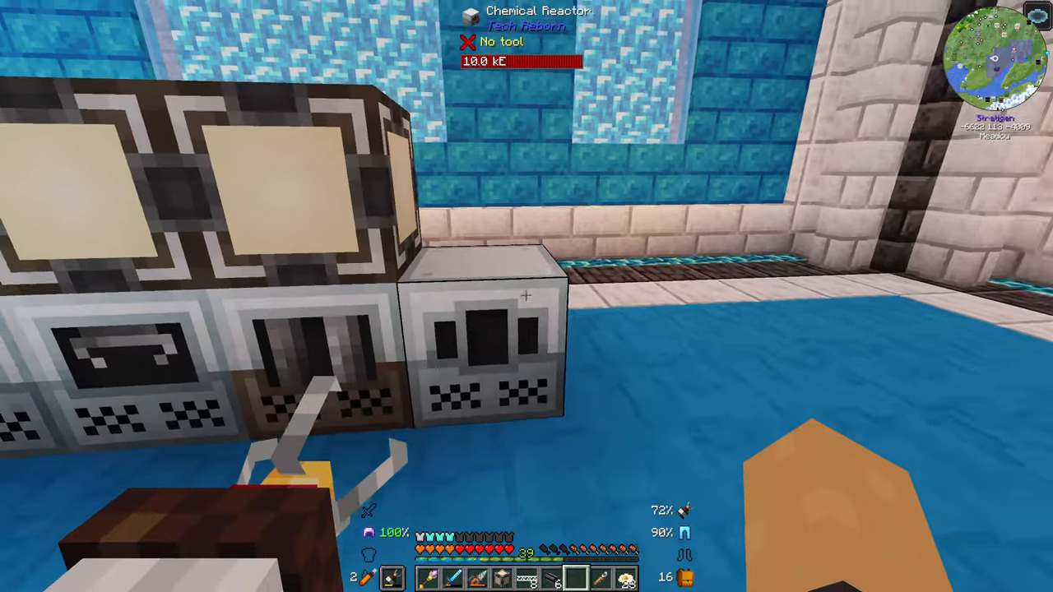
pyautogui.moveTo(526, 296)
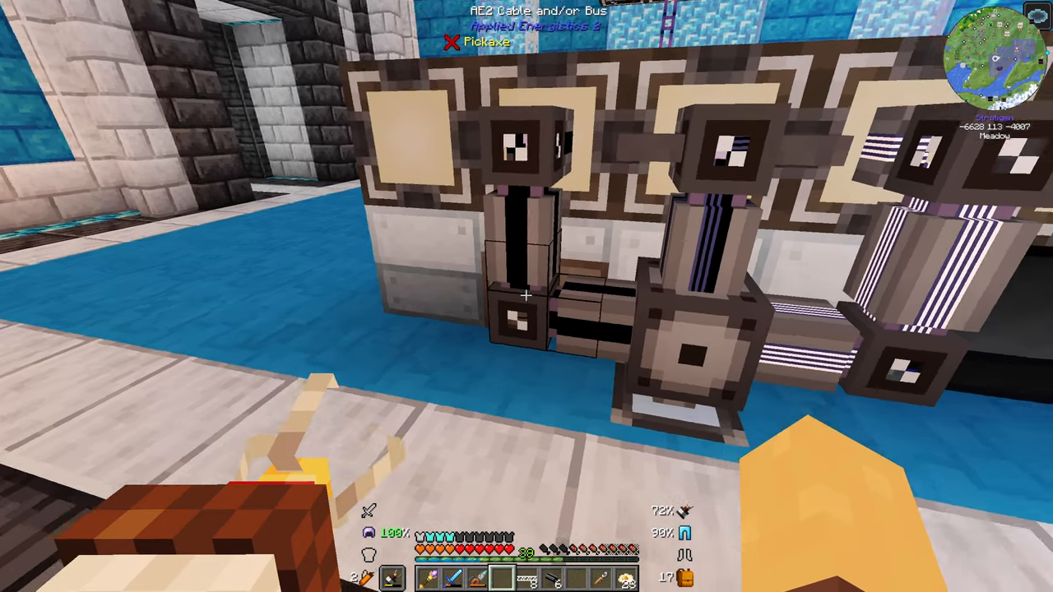
pyautogui.moveTo(527, 296)
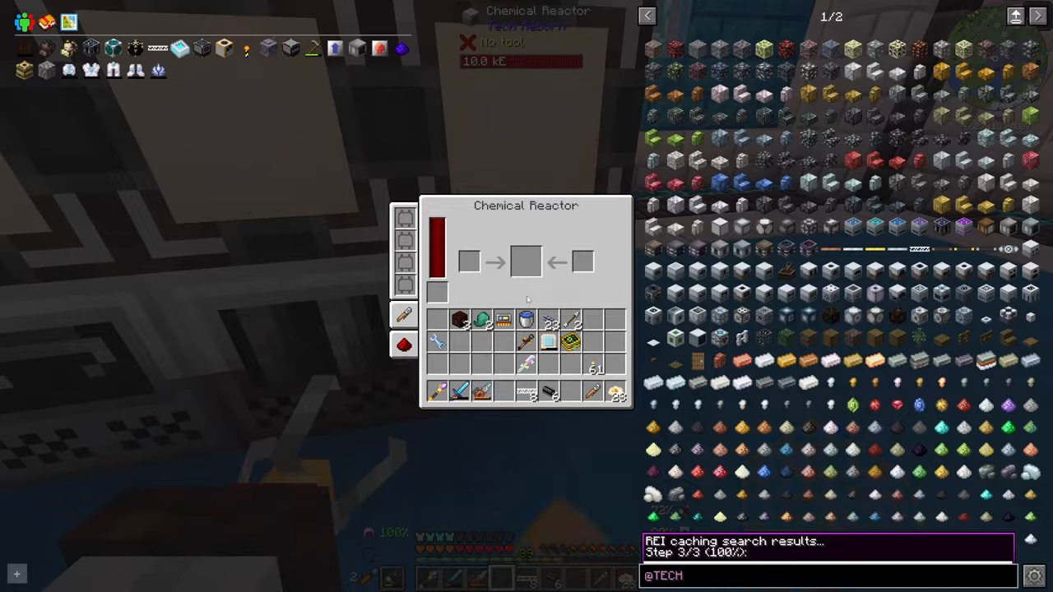
pyautogui.press('Escape')
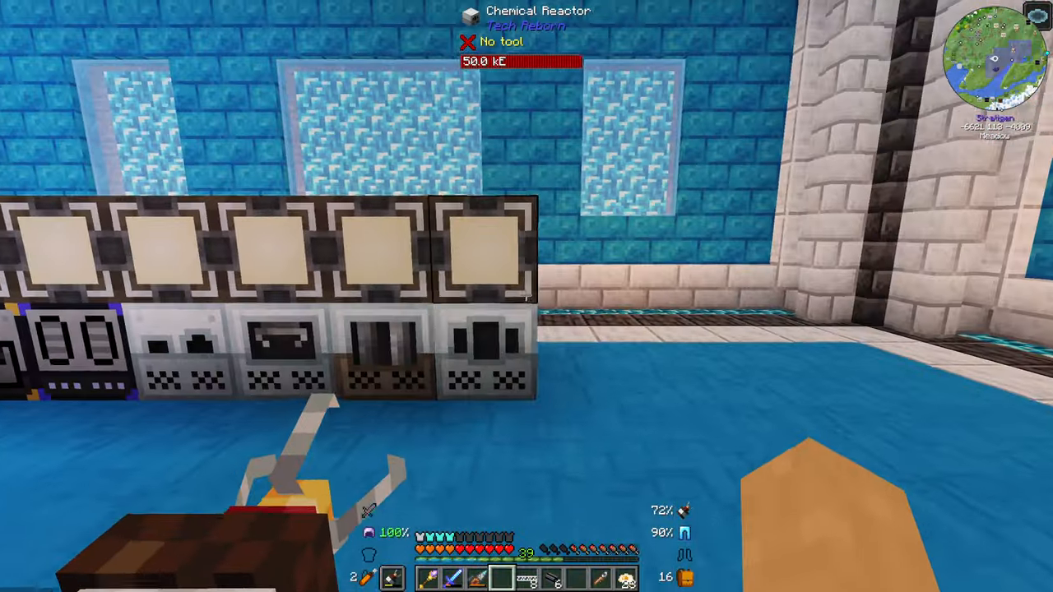
pyautogui.moveTo(526, 296)
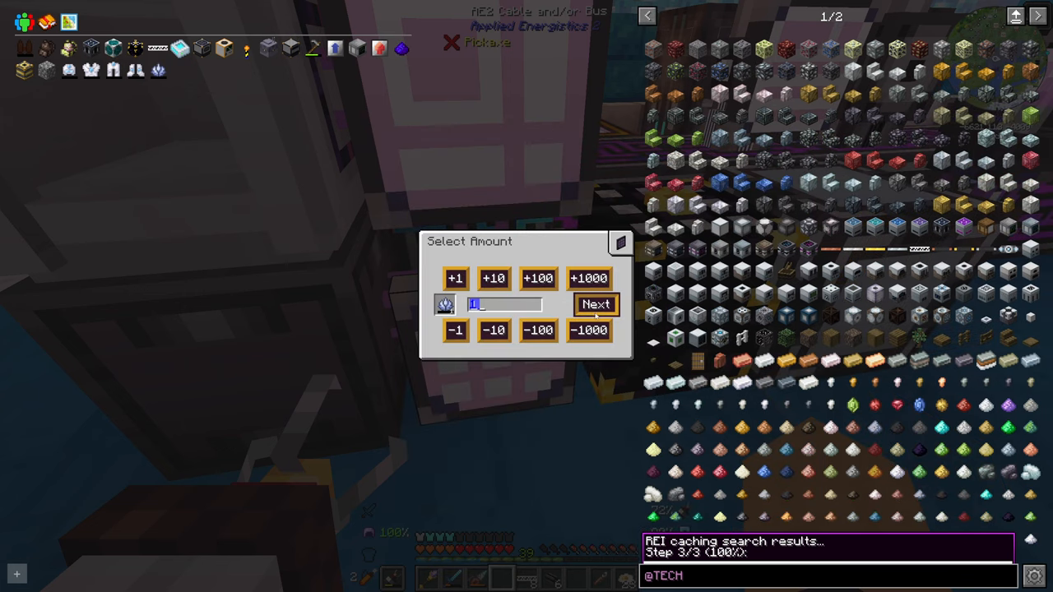
# Step: Request one Synthetic Redstone Crystal, cancel the plan 50 redstone short, and check redstone stock
pyautogui.click(596, 305)
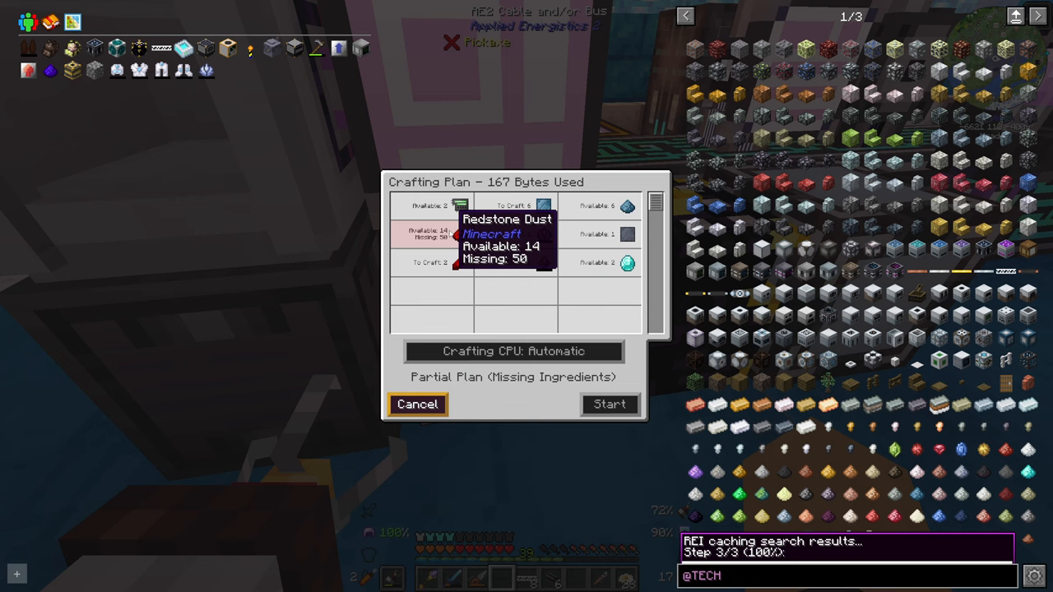
pyautogui.click(417, 404)
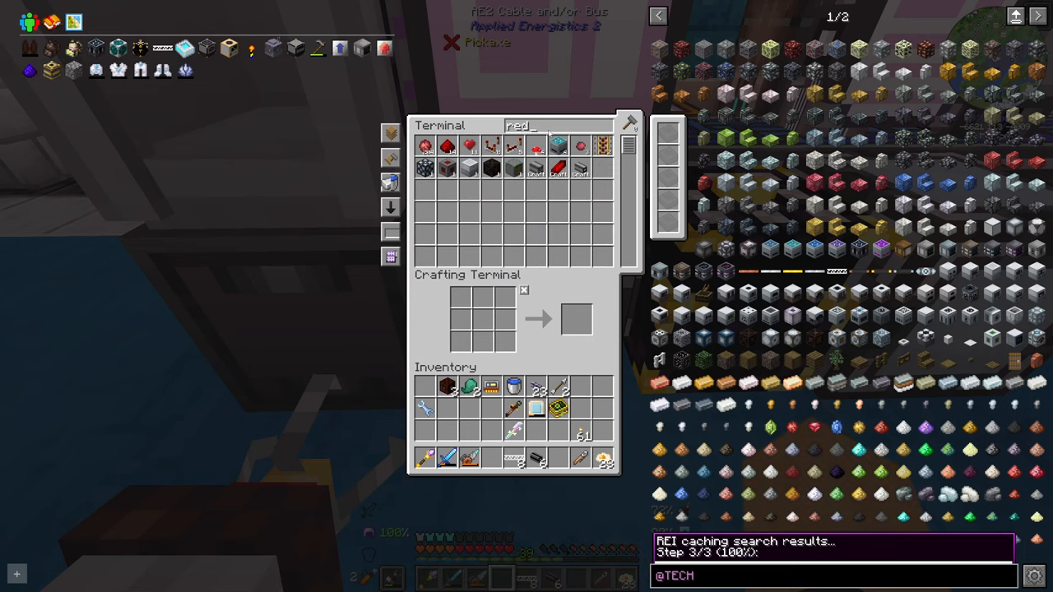
pyautogui.press('Escape')
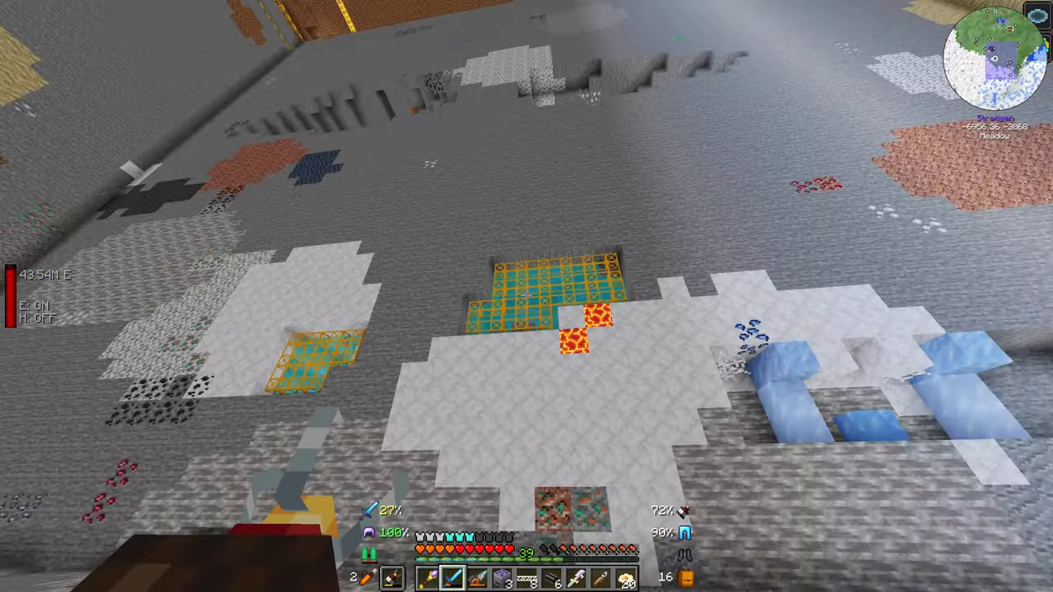
# Step: Fly to the quarry, check the inventory twice, and dig down through the dirt
pyautogui.press('e')
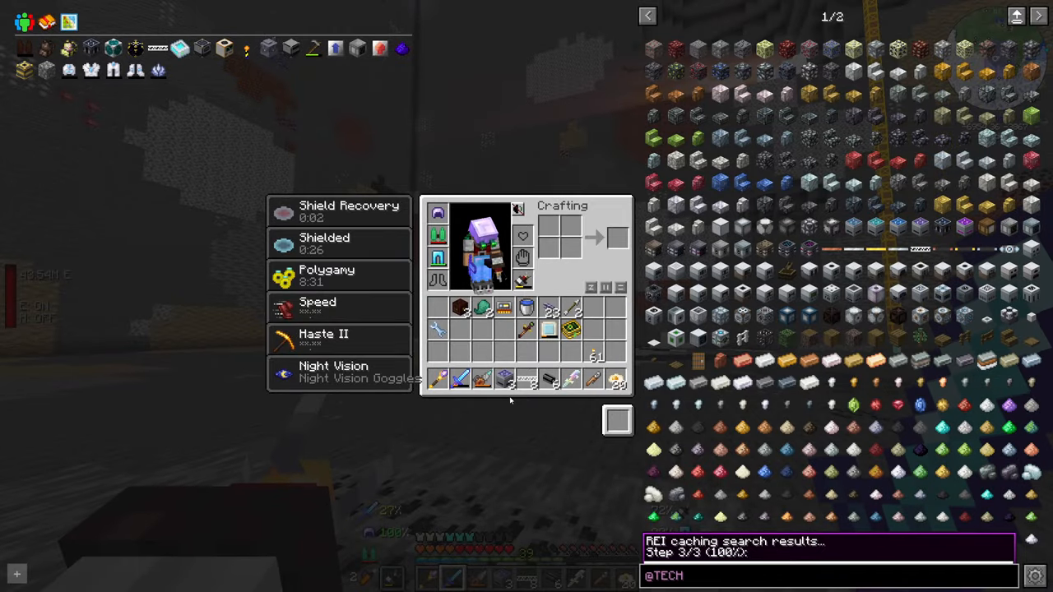
pyautogui.press('Escape')
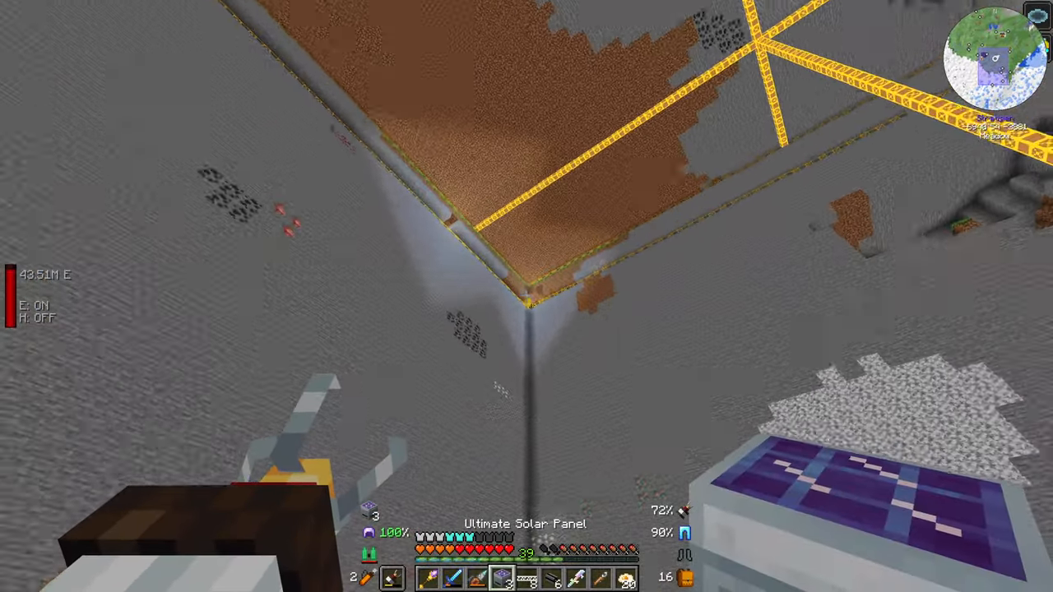
pyautogui.moveTo(526, 296)
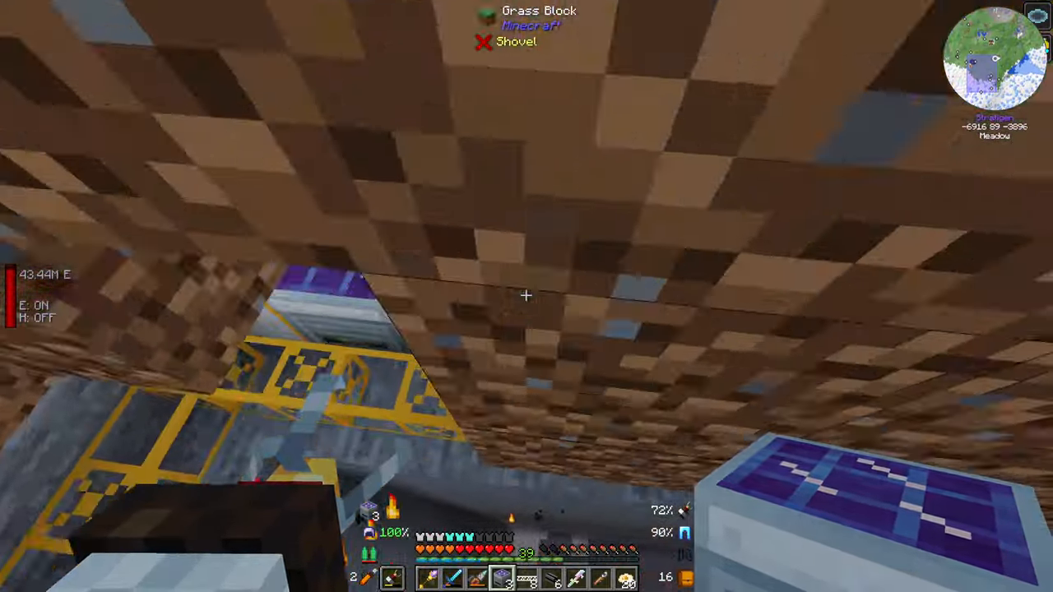
pyautogui.moveTo(526, 296)
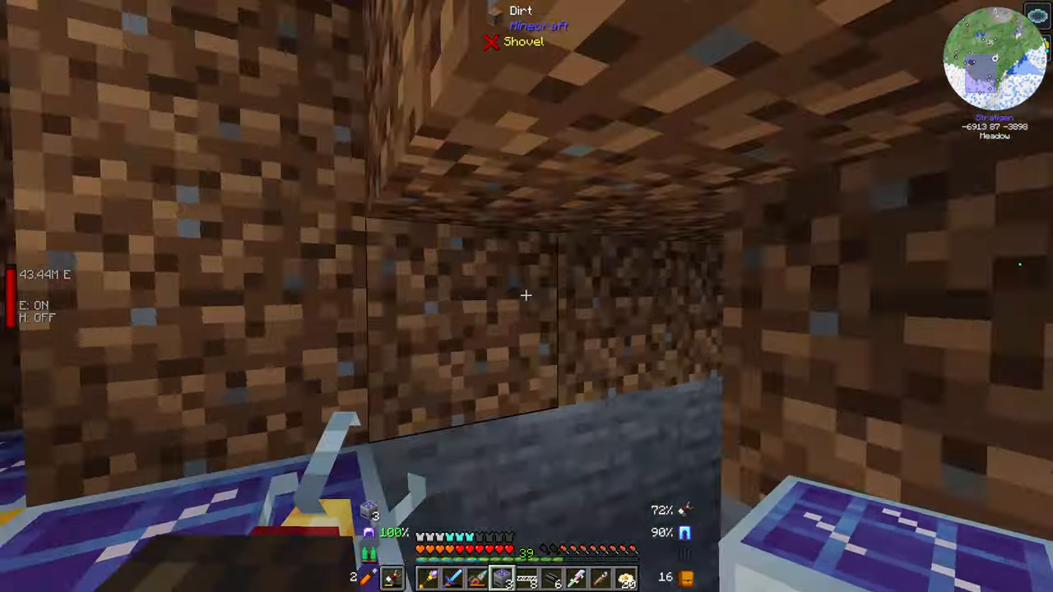
pyautogui.press('e')
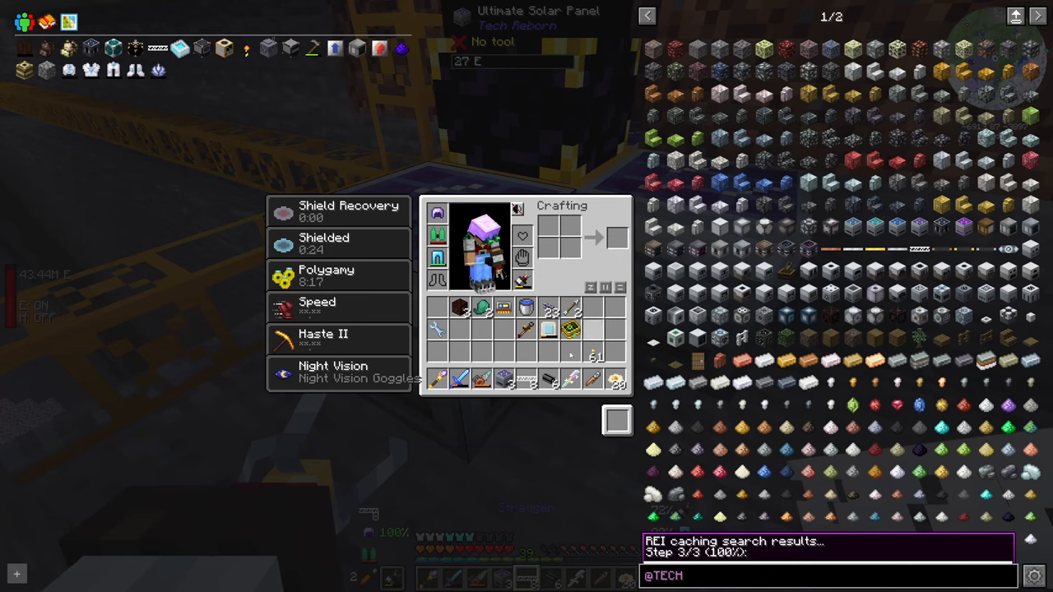
pyautogui.press('Escape')
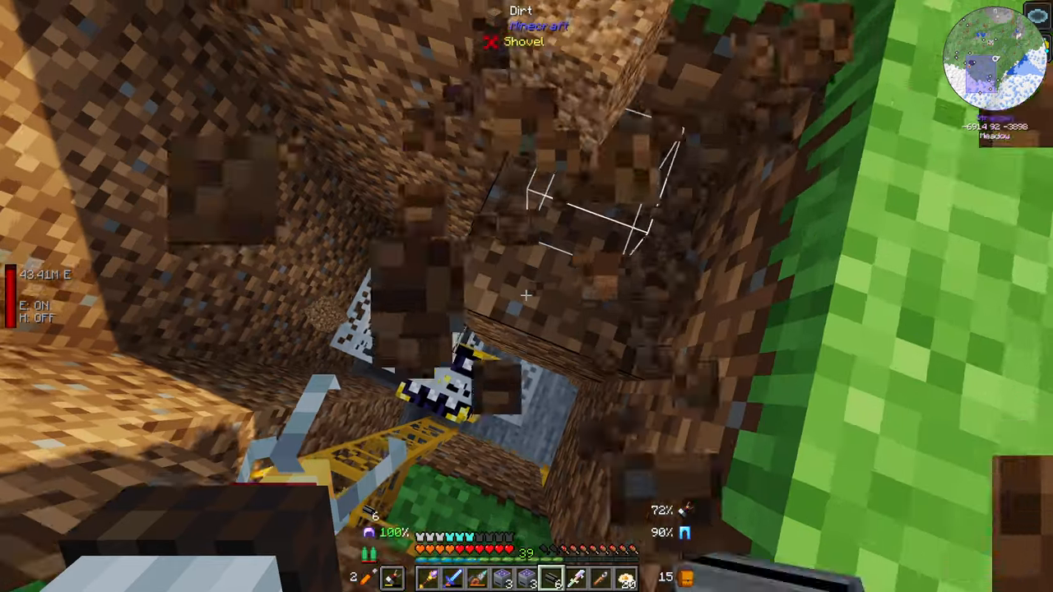
pyautogui.moveTo(526, 296)
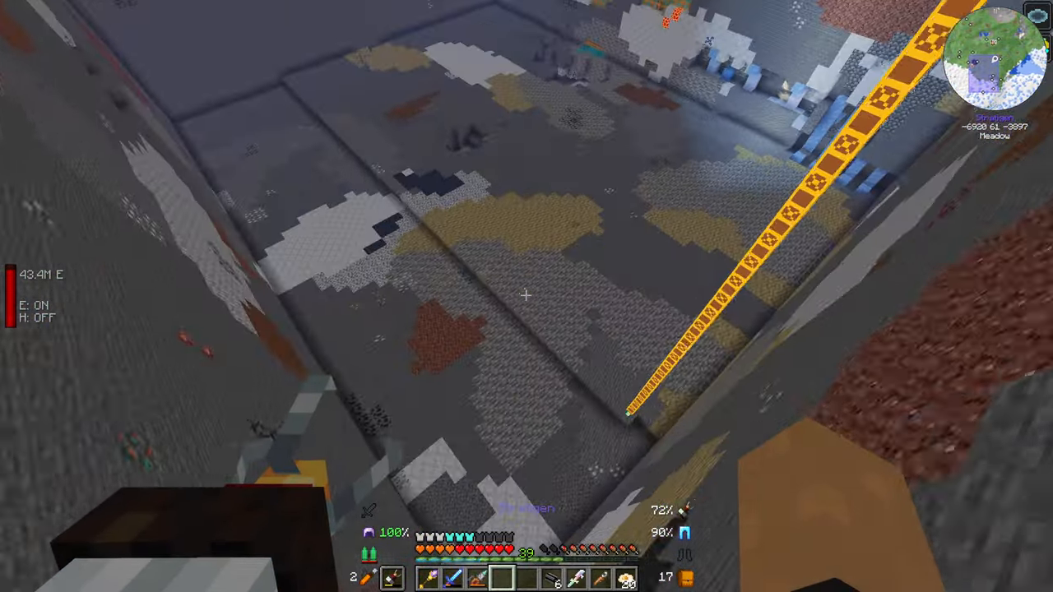
pyautogui.moveTo(526, 296)
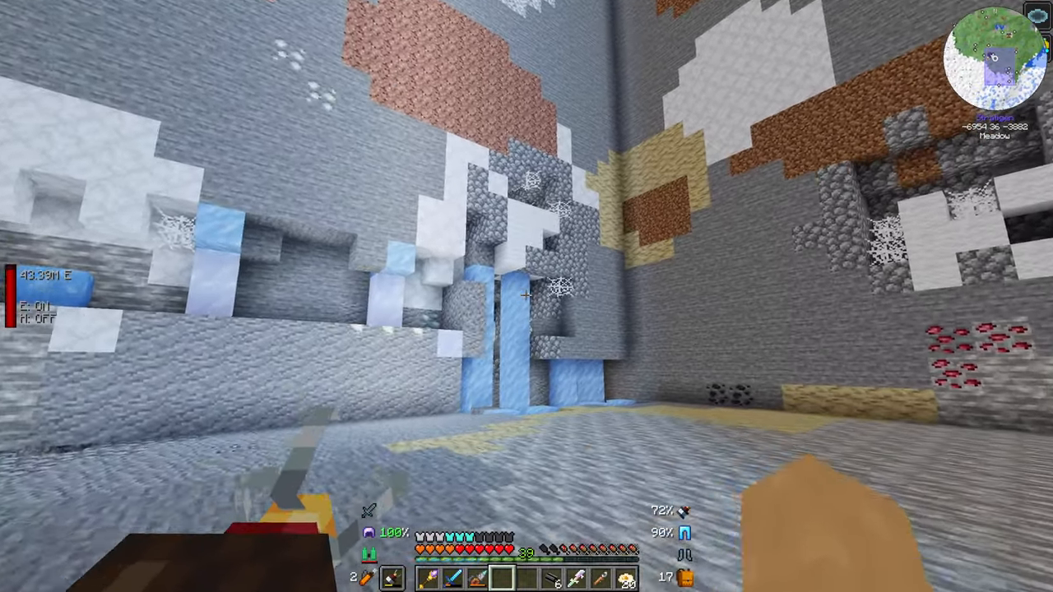
pyautogui.moveTo(526, 296)
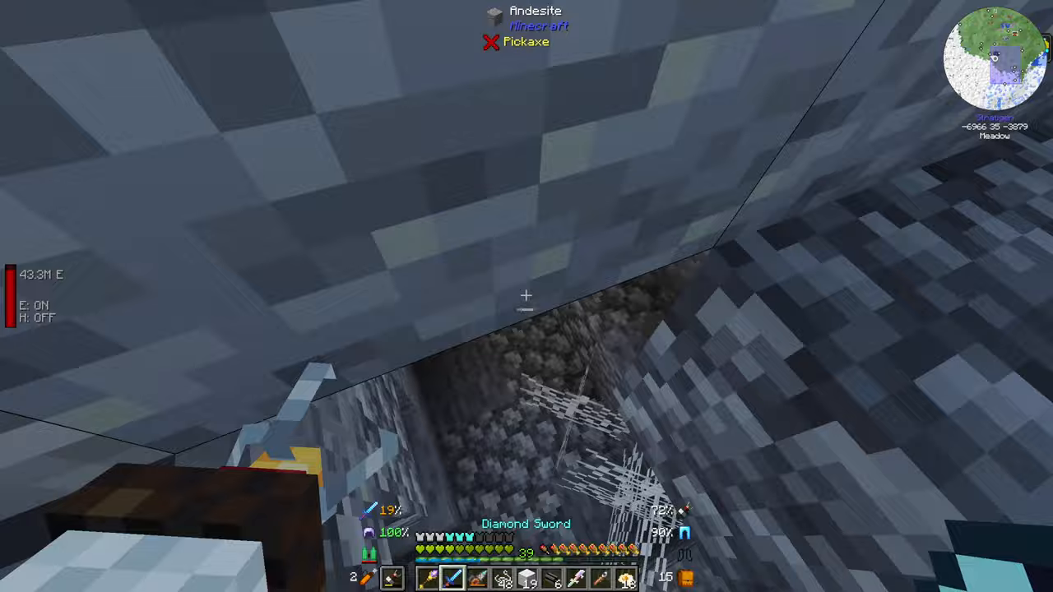
pyautogui.moveTo(527, 296)
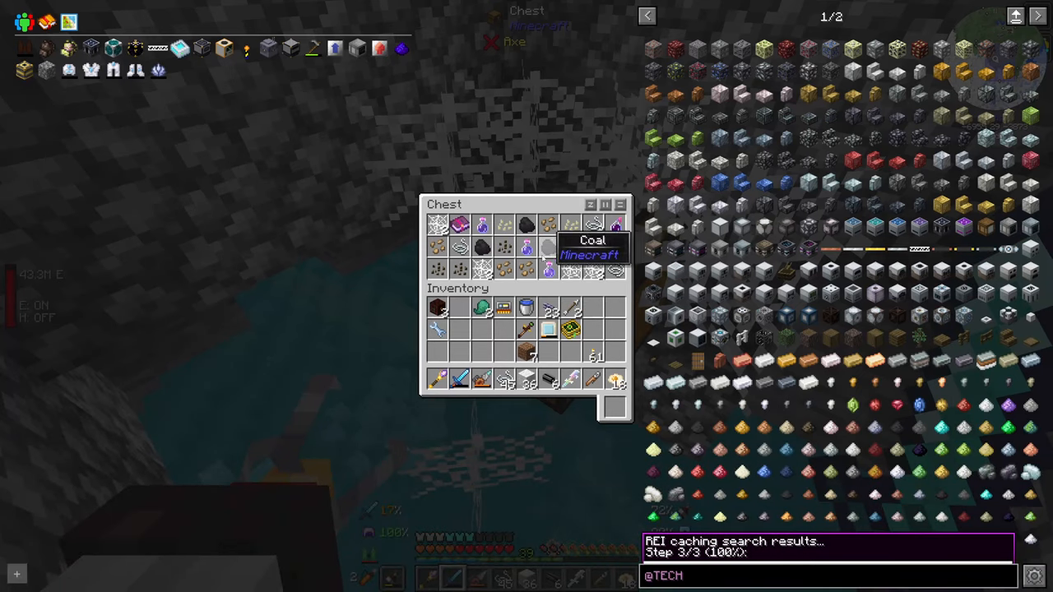
pyautogui.moveTo(438, 224)
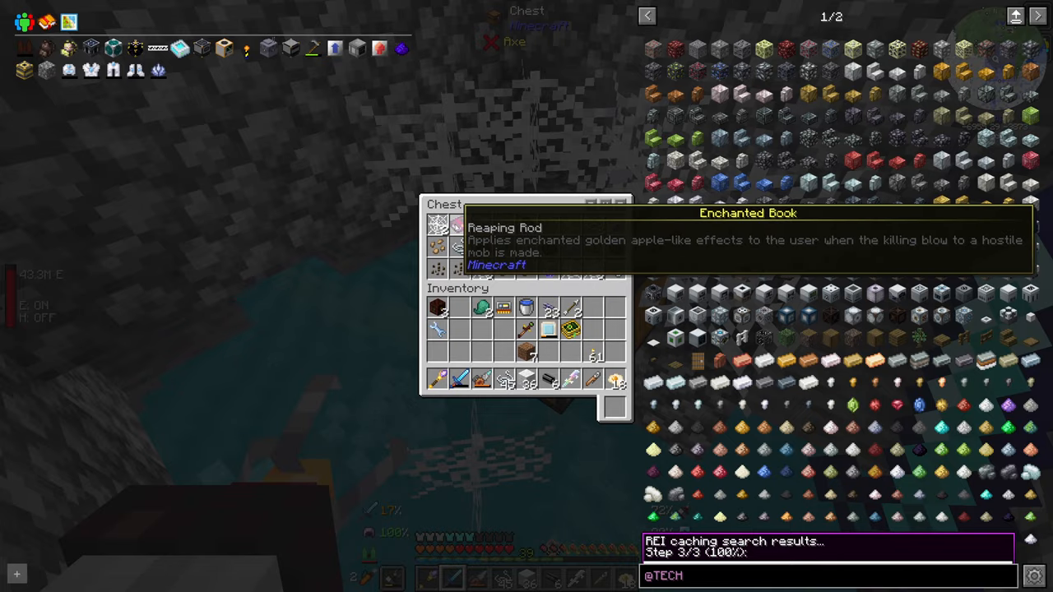
# Step: Close the cave chest holding coal, cobwebs and the Reaping Rod book
pyautogui.press('Escape')
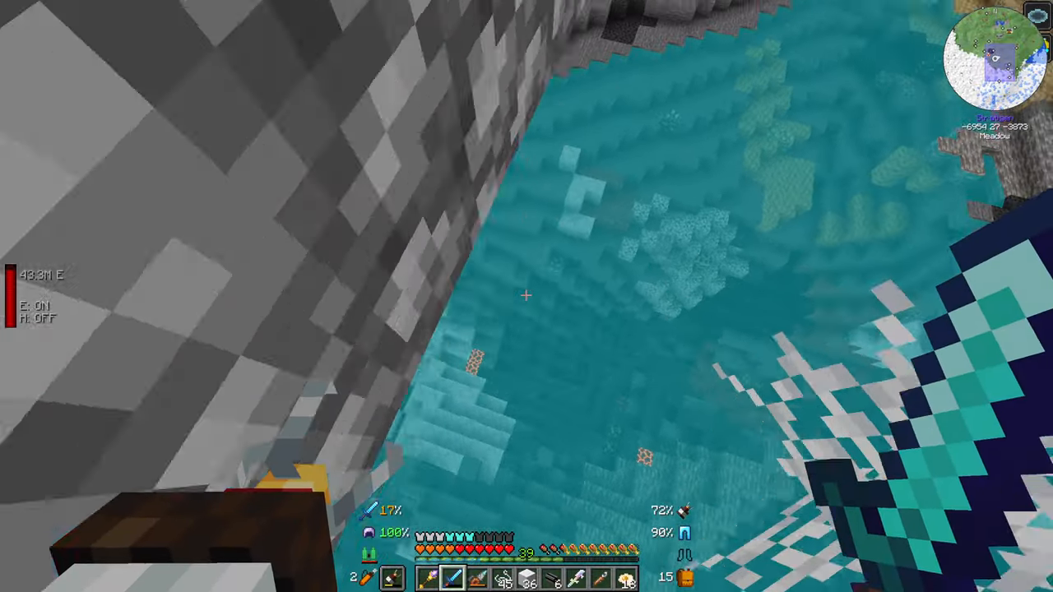
pyautogui.moveTo(527, 296)
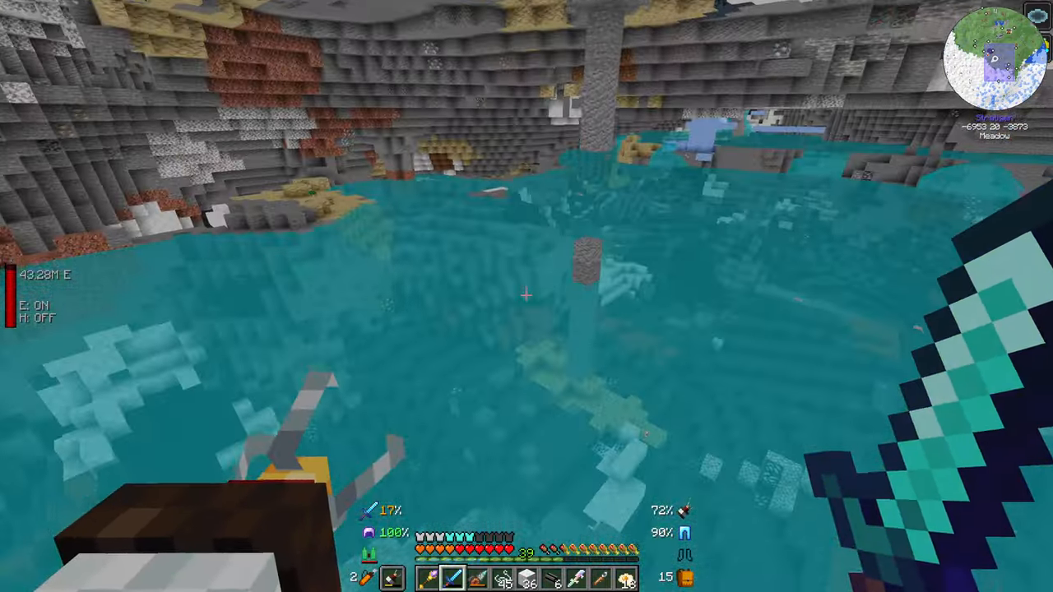
pyautogui.moveTo(526, 296)
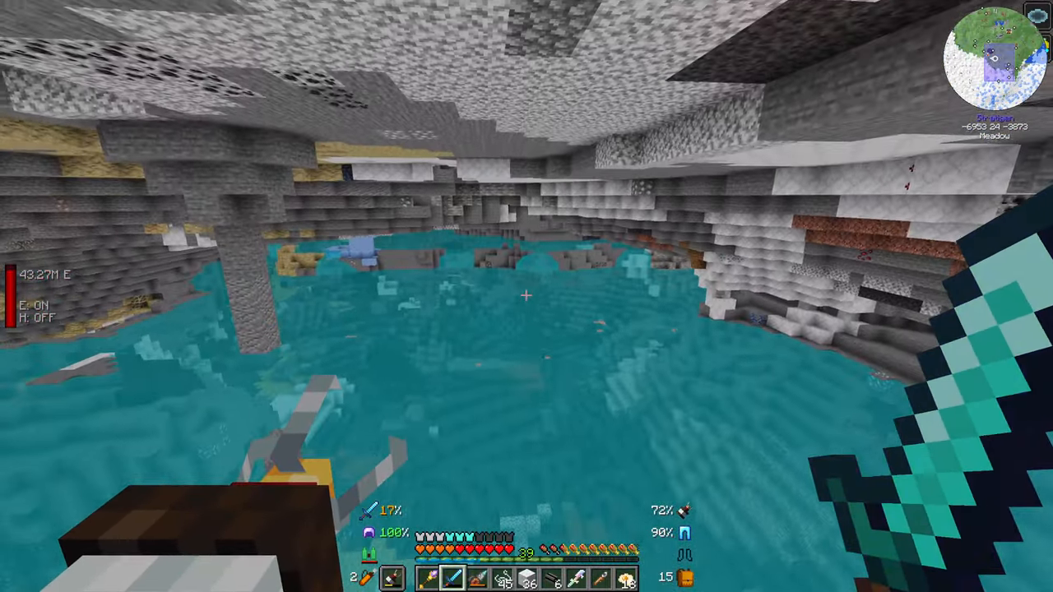
pyautogui.moveTo(527, 296)
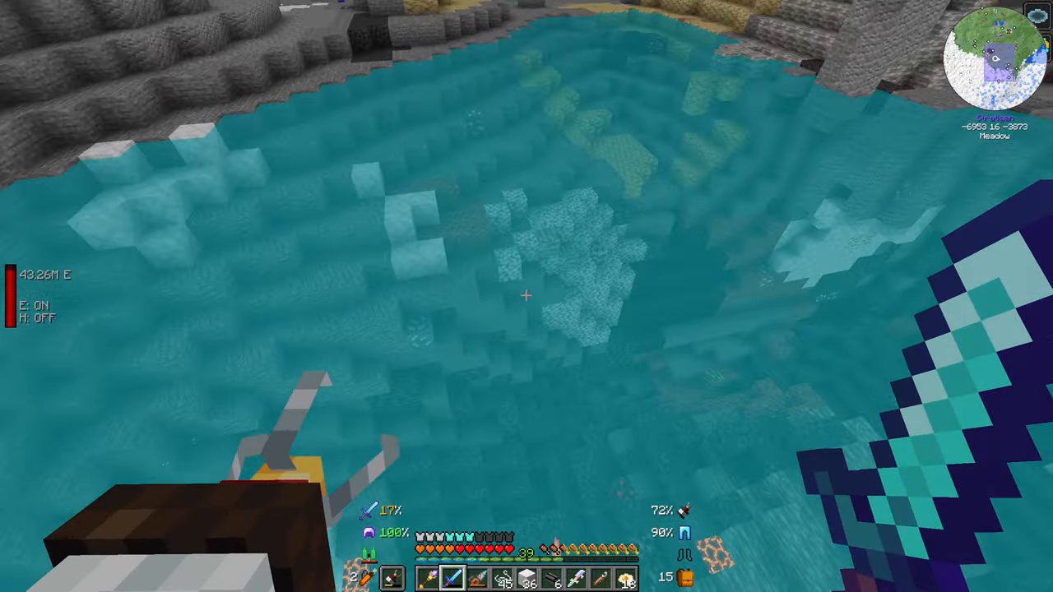
pyautogui.moveTo(527, 296)
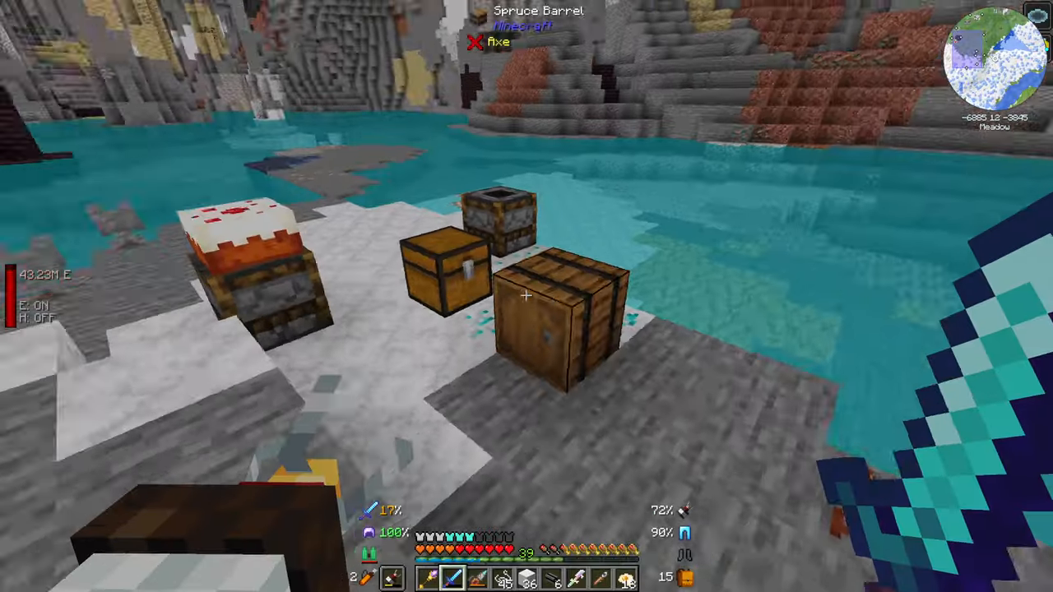
pyautogui.moveTo(527, 296)
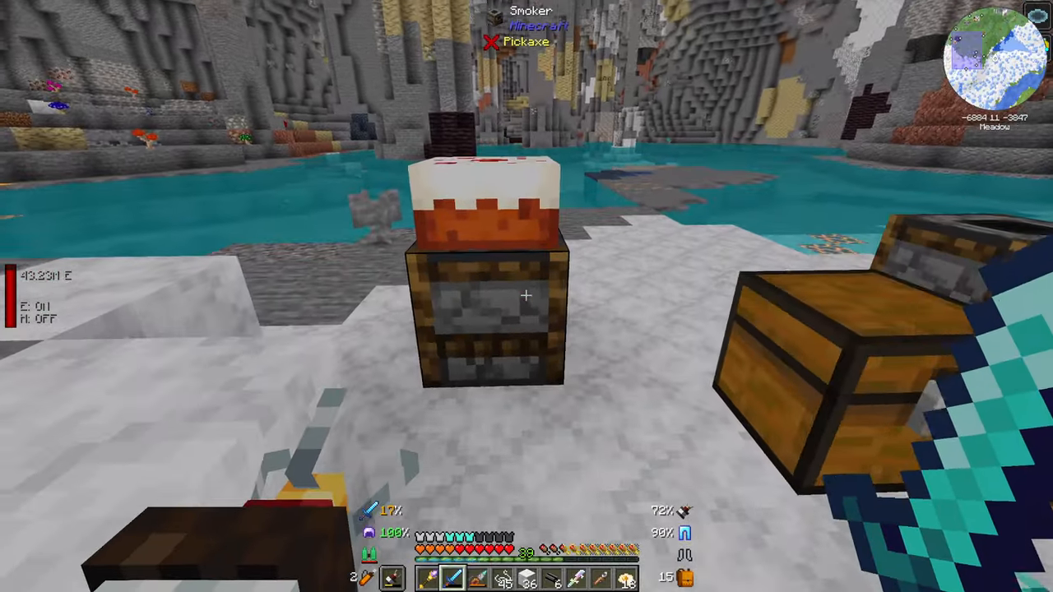
pyautogui.moveTo(526, 297)
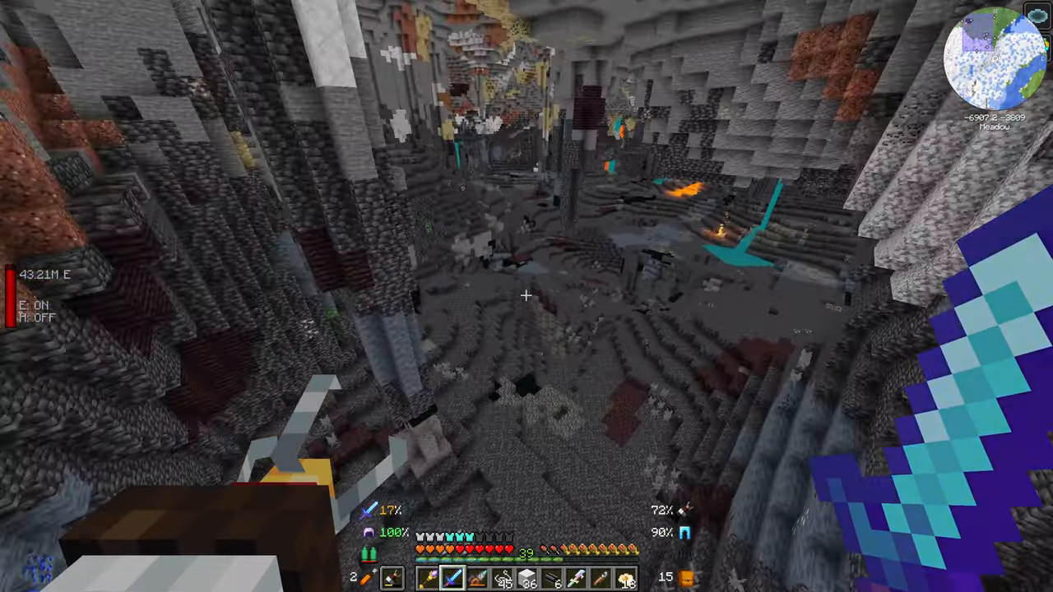
pyautogui.moveTo(526, 296)
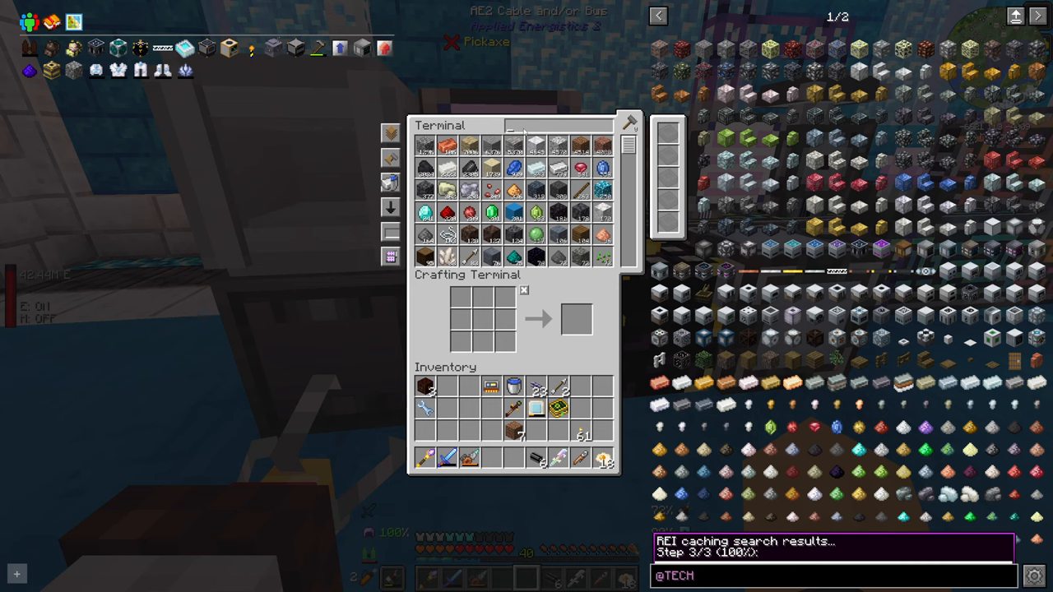
# Step: Search 'sola', scroll the partial plan short four bronze ingots, and cancel it
pyautogui.write('sola')
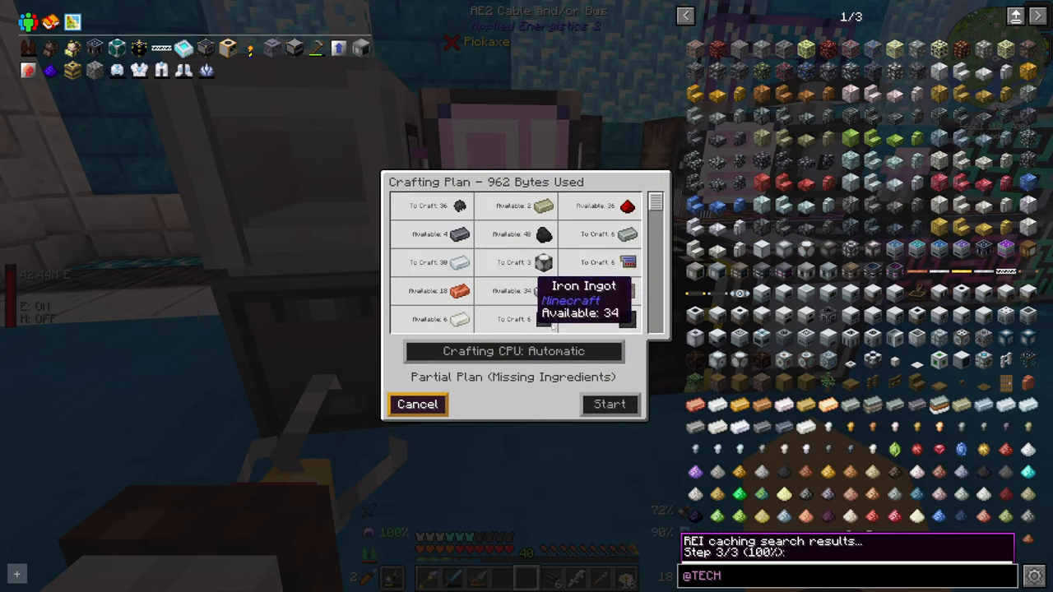
pyautogui.scroll(-3)
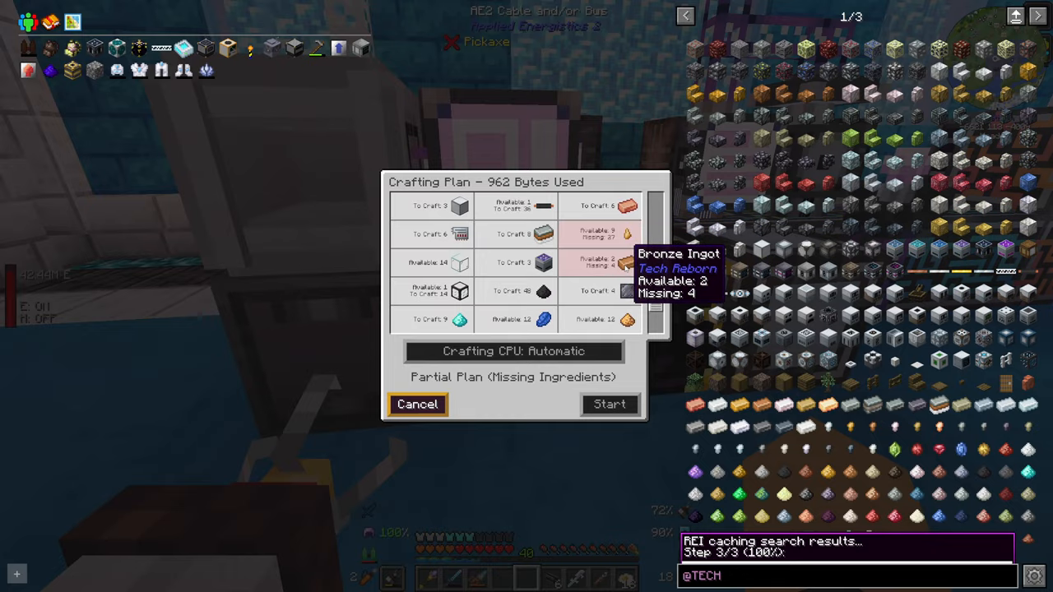
pyautogui.click(417, 403)
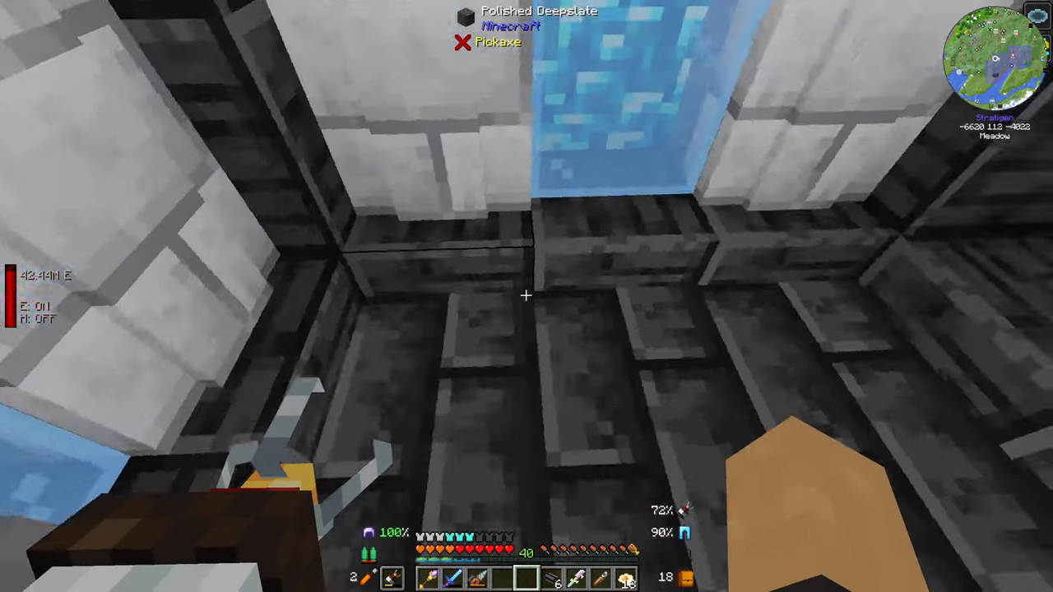
pyautogui.moveTo(526, 296)
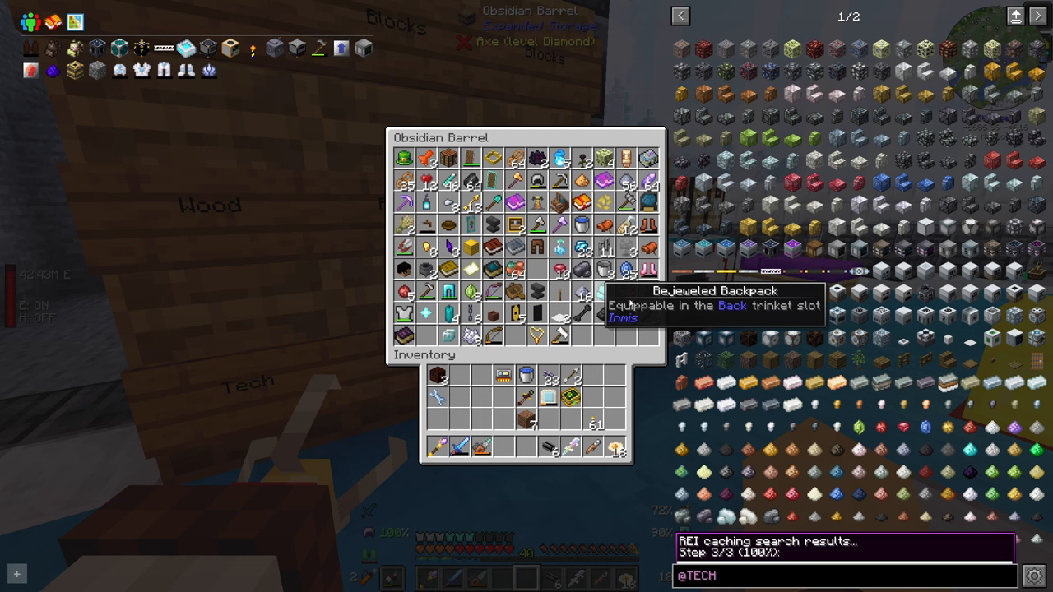
pyautogui.moveTo(493, 245)
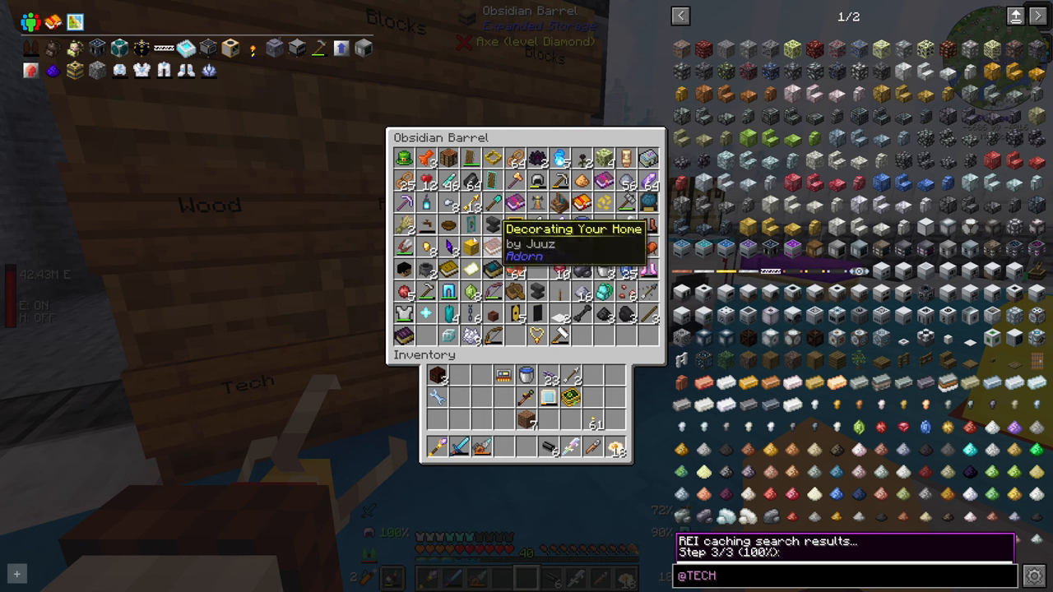
pyautogui.moveTo(602, 314)
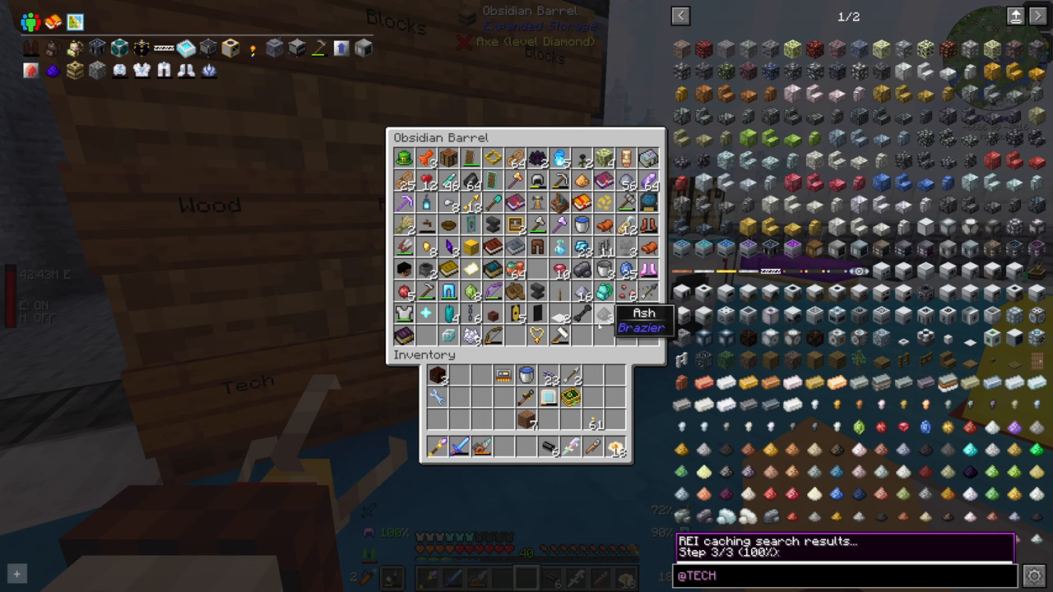
pyautogui.moveTo(537, 224)
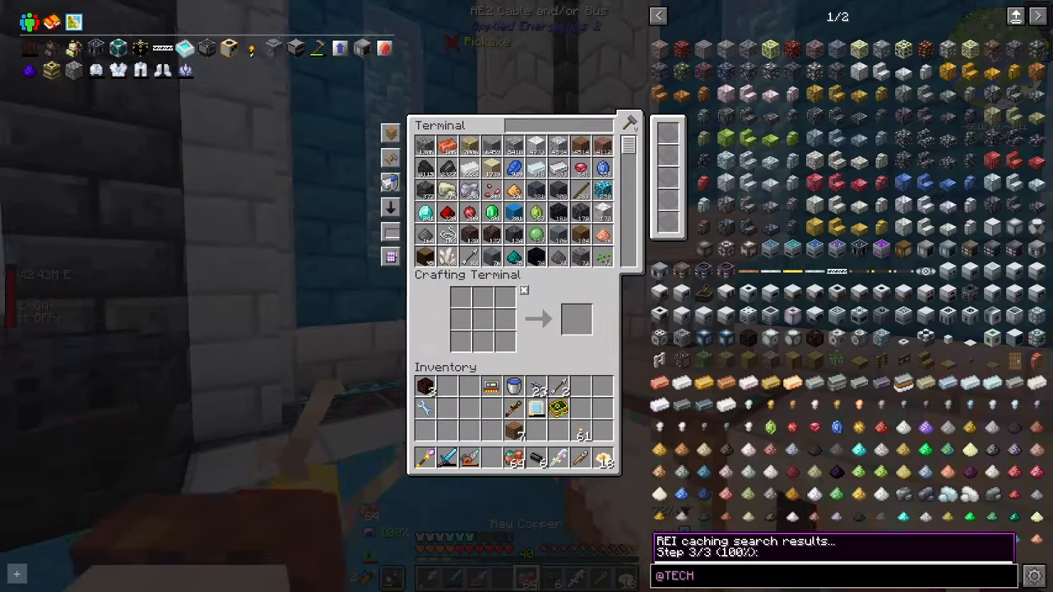
# Step: Close the crafting terminal after pulling out 64 Raw Copper
pyautogui.press('Escape')
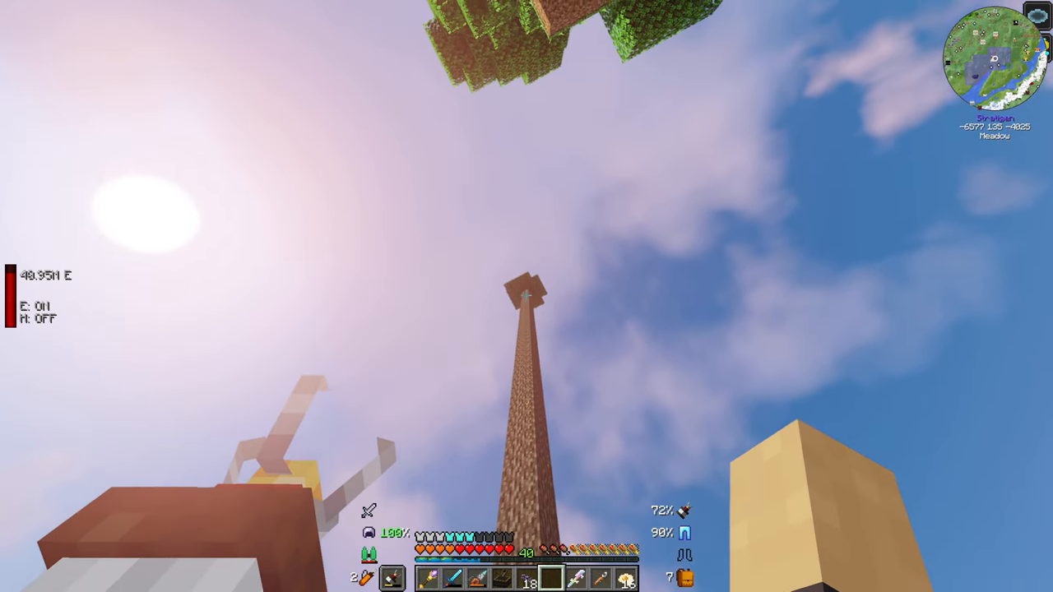
pyautogui.moveTo(526, 297)
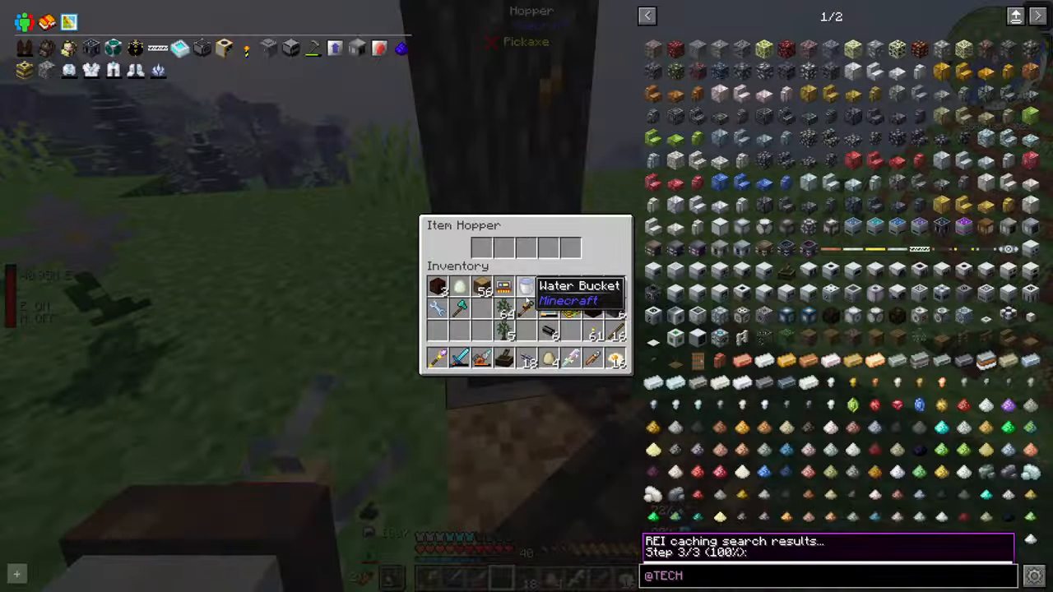
# Step: Close the empty Item Hopper under the rubber tree
pyautogui.press('Escape')
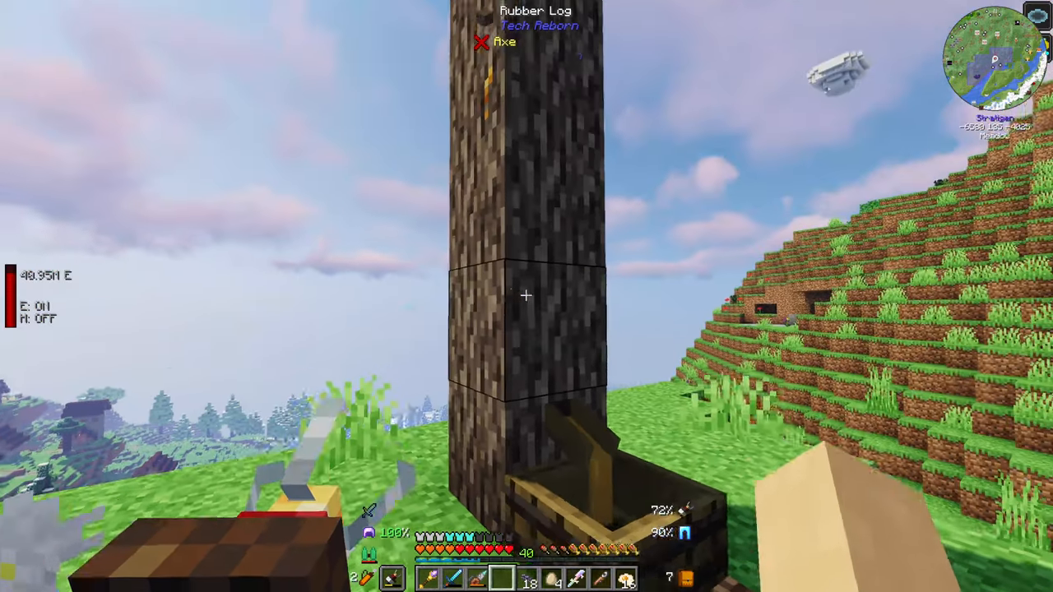
pyautogui.moveTo(526, 296)
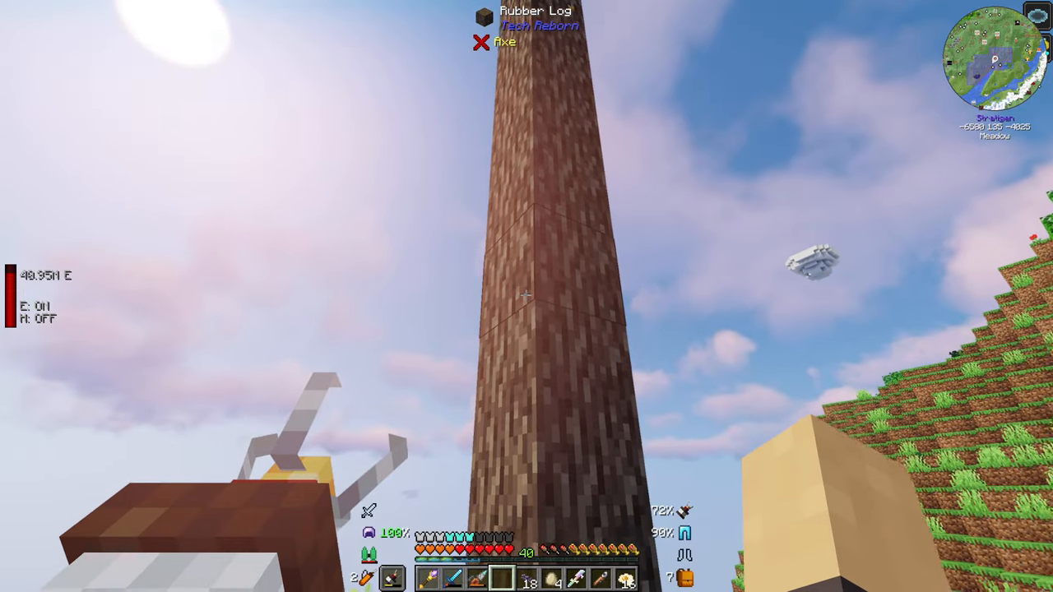
pyautogui.moveTo(526, 296)
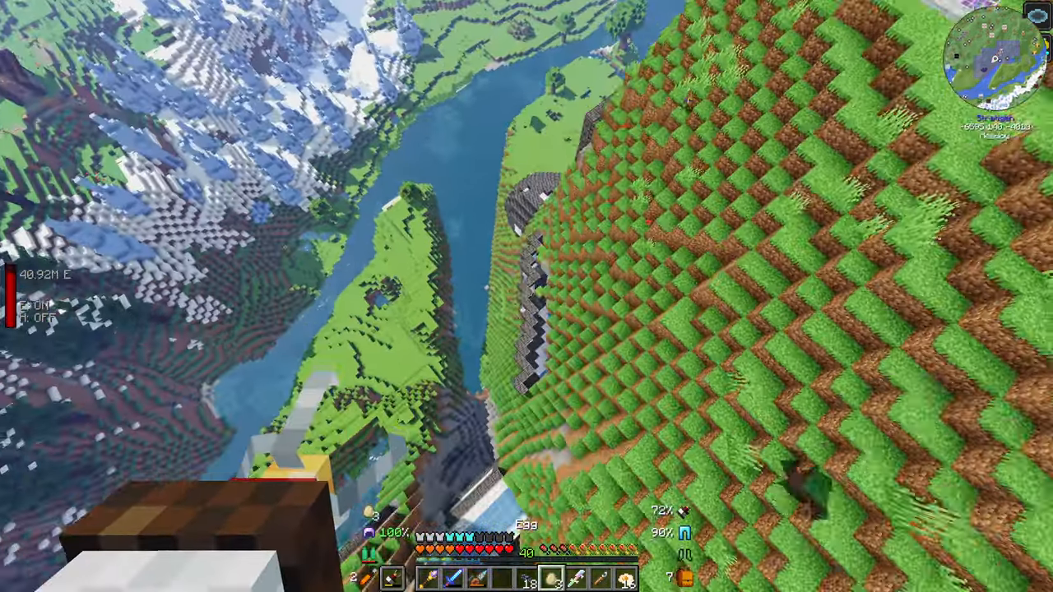
pyautogui.moveTo(526, 296)
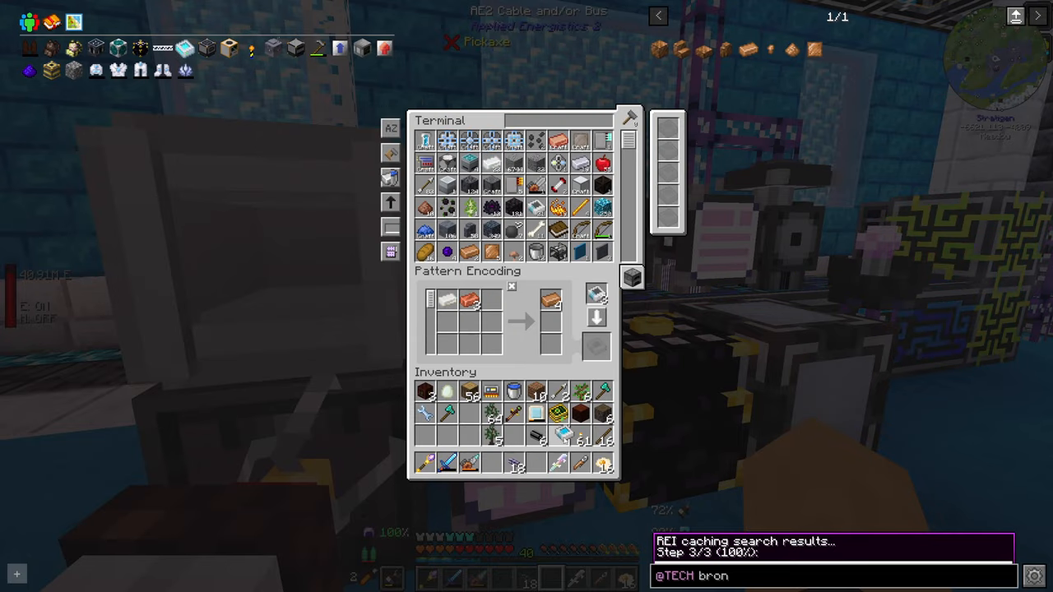
# Step: Store the bronze pattern, rerun the 'sola' plan for 3, and find 14 sap still missing
pyautogui.press('Escape')
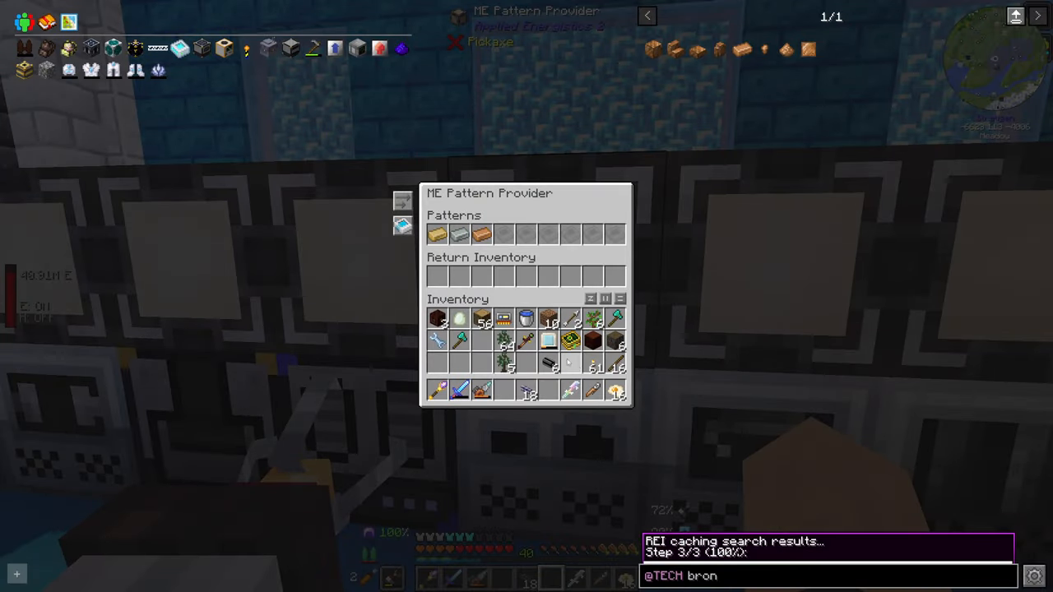
pyautogui.press('Escape')
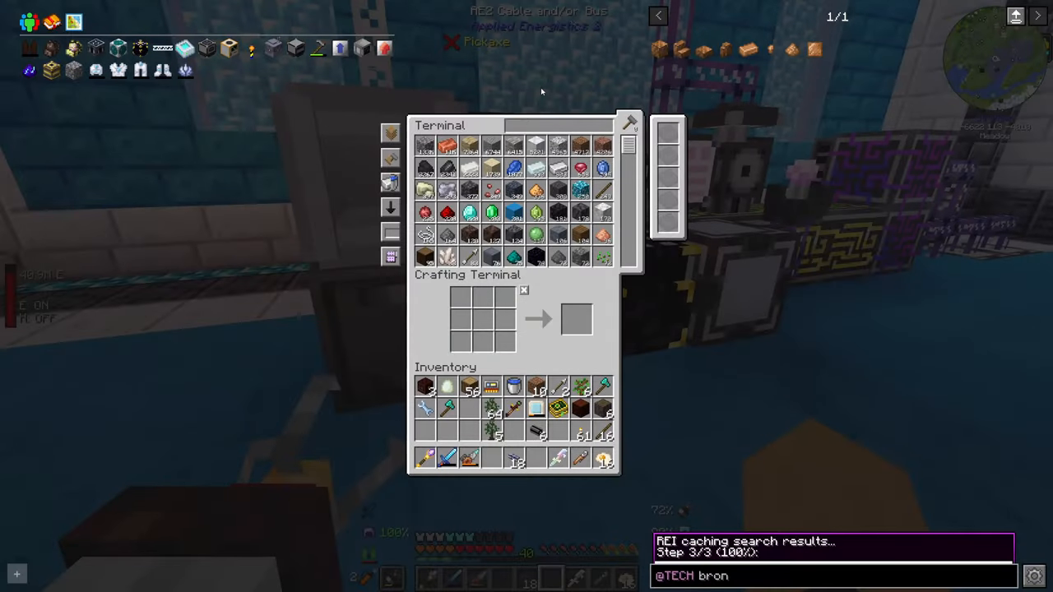
pyautogui.write('sola')
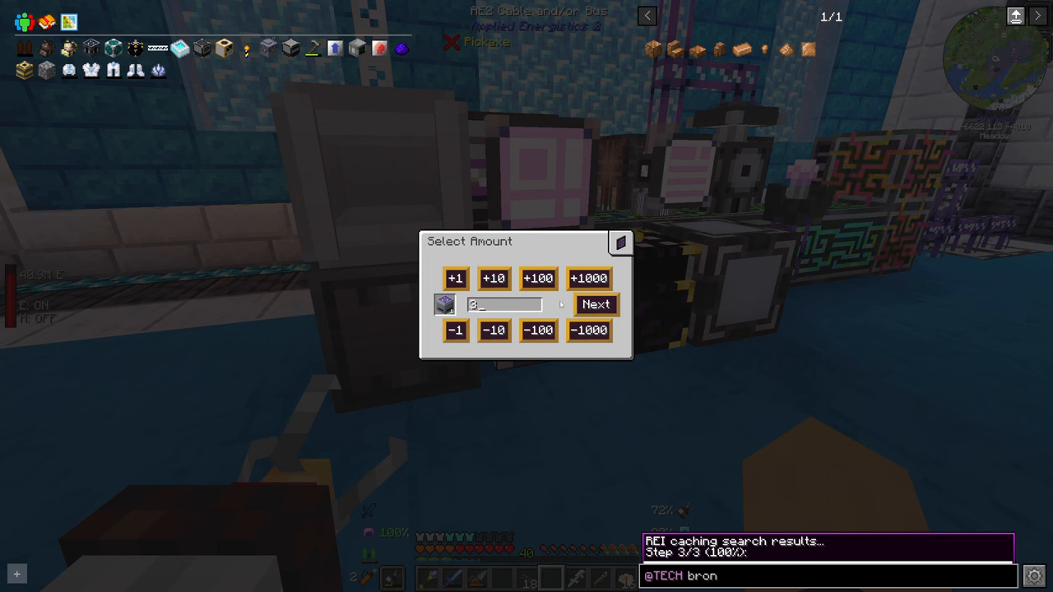
pyautogui.click(596, 304)
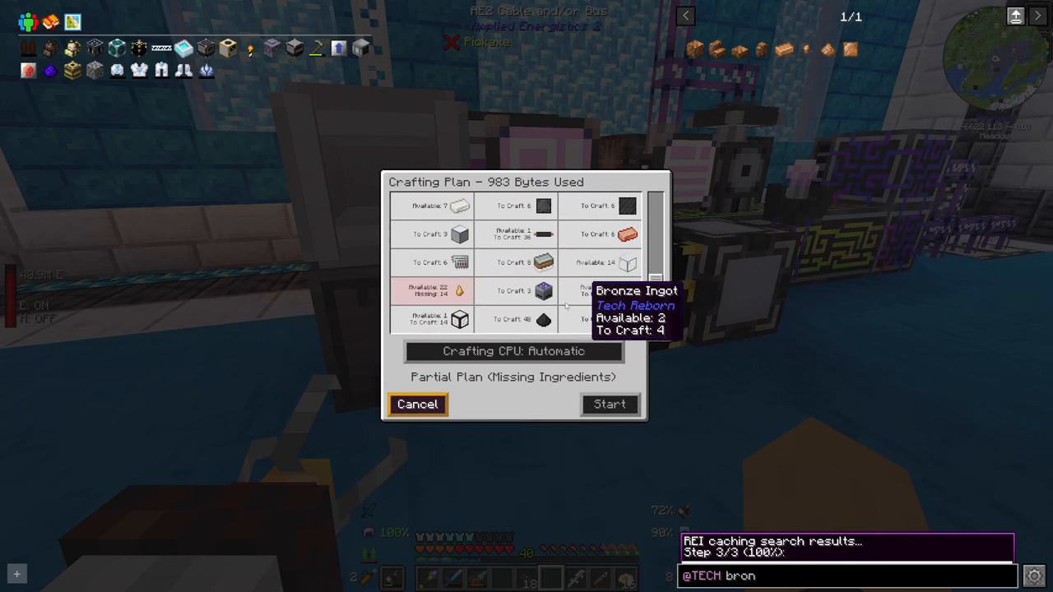
pyautogui.moveTo(459, 290)
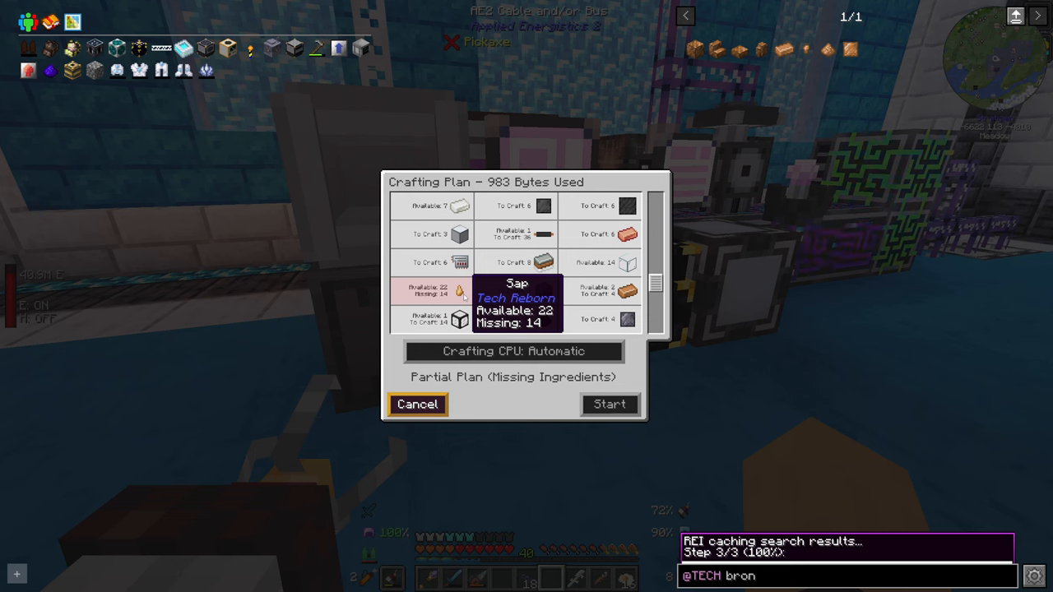
pyautogui.click(417, 404)
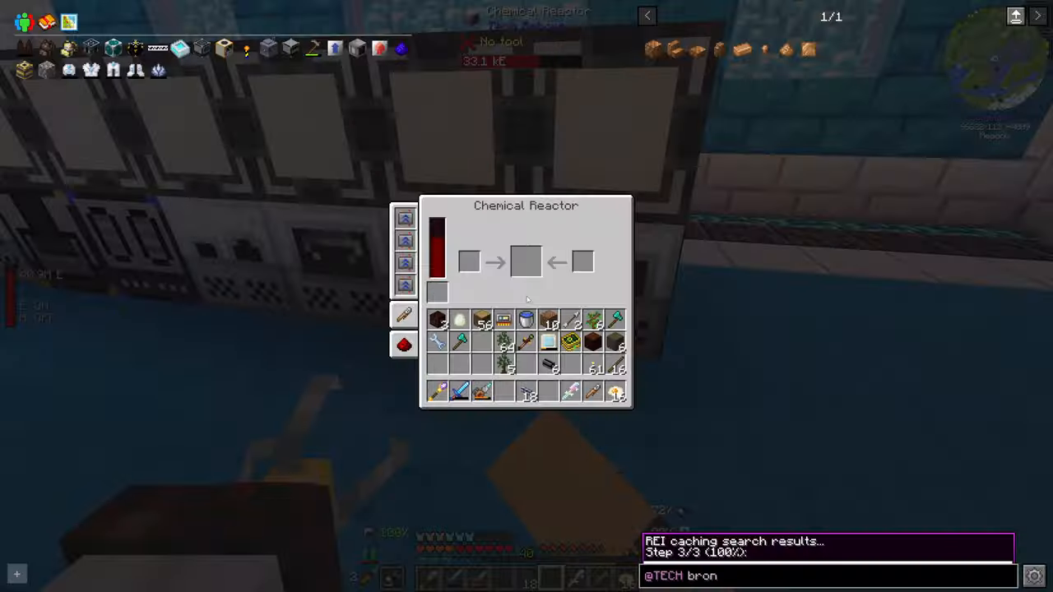
pyautogui.press('Escape')
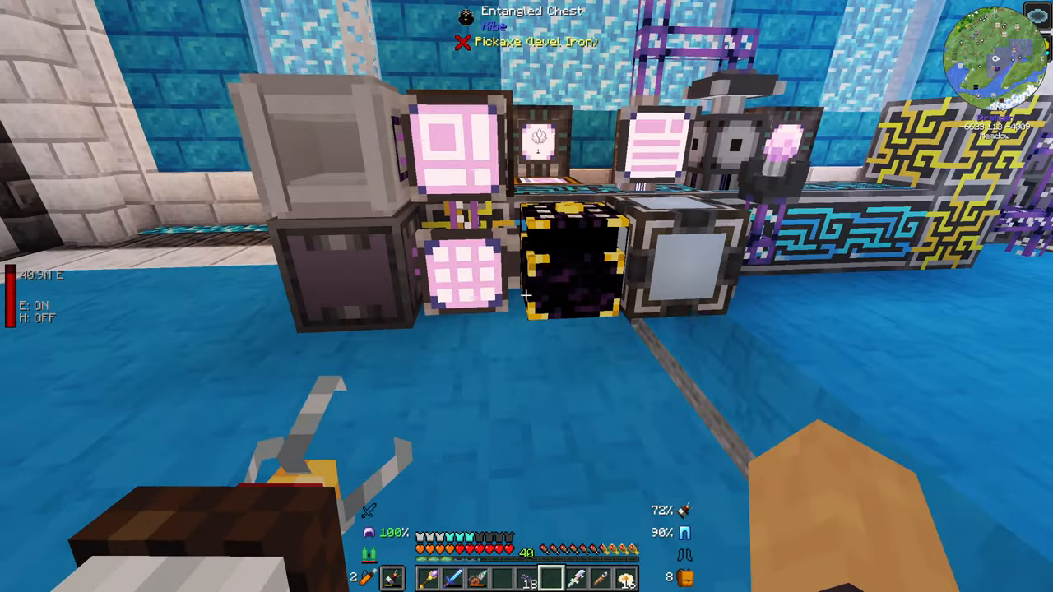
pyautogui.moveTo(526, 296)
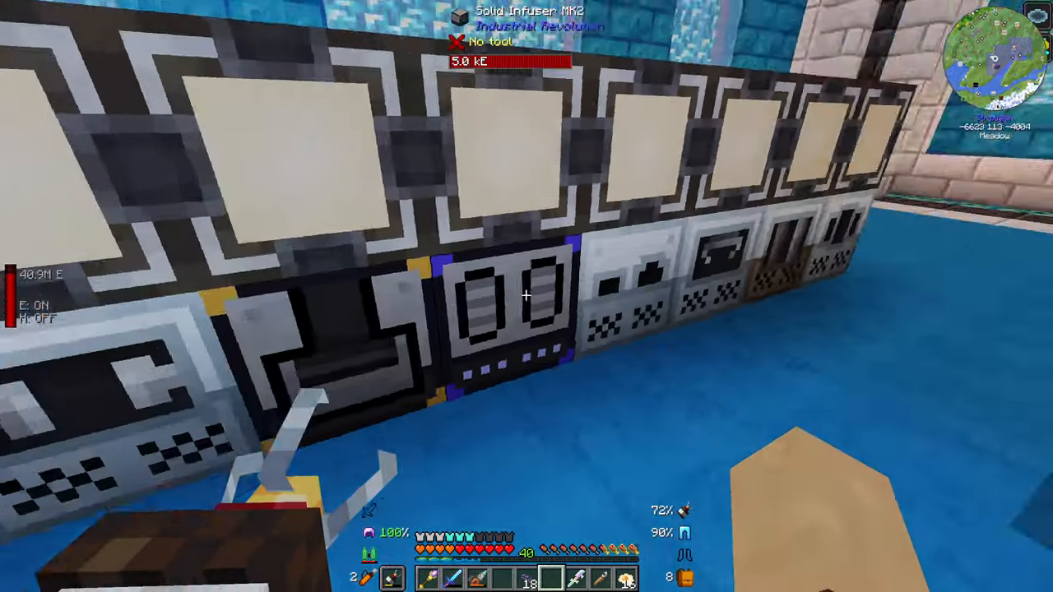
# Step: Check the running energy crystal job and set the Assembling Machine output to auto-output
pyautogui.click(526, 296)
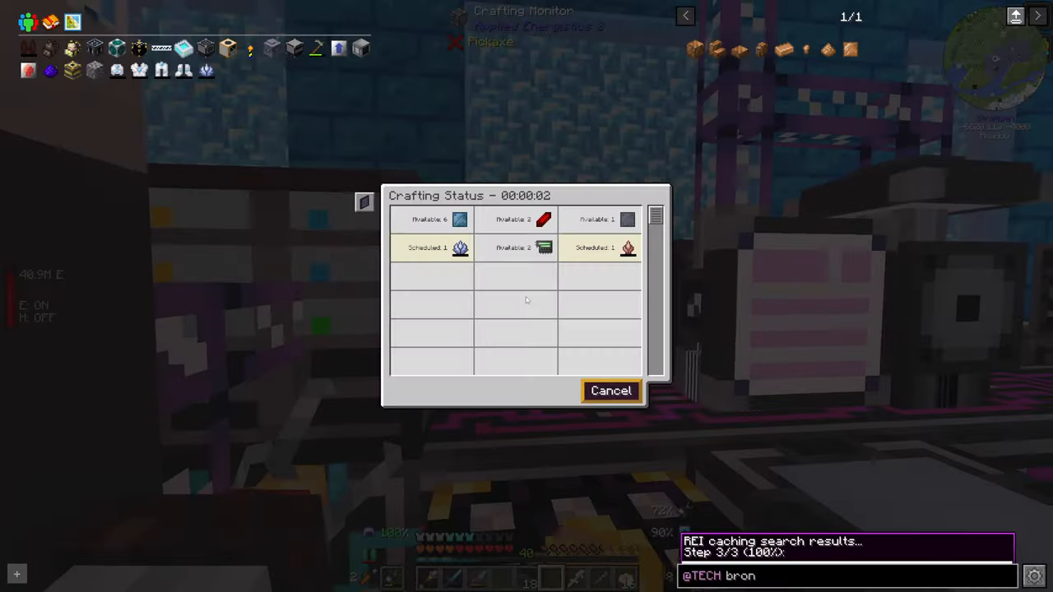
pyautogui.moveTo(626, 248)
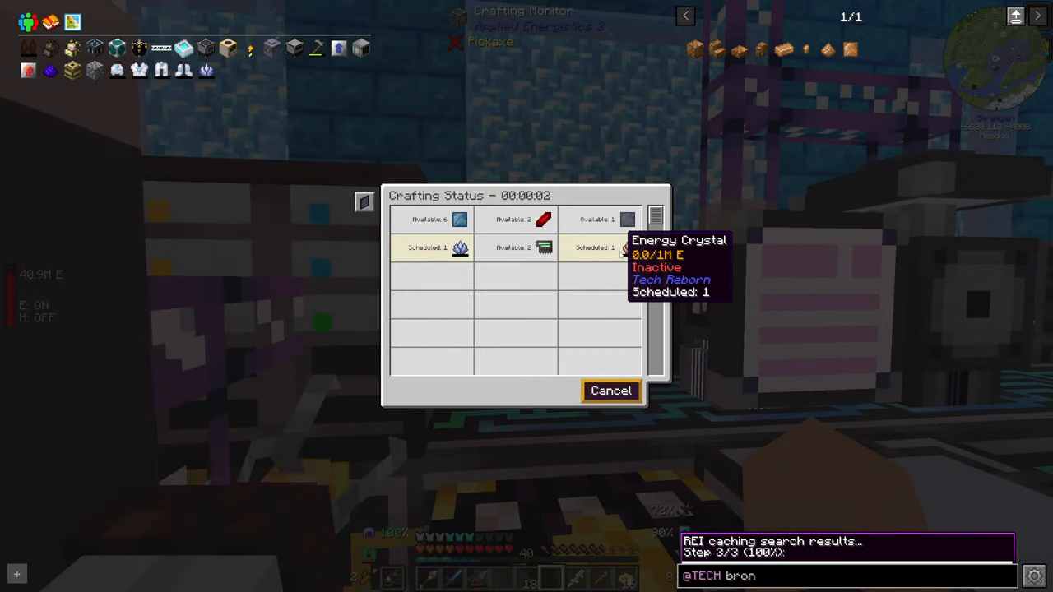
pyautogui.click(610, 391)
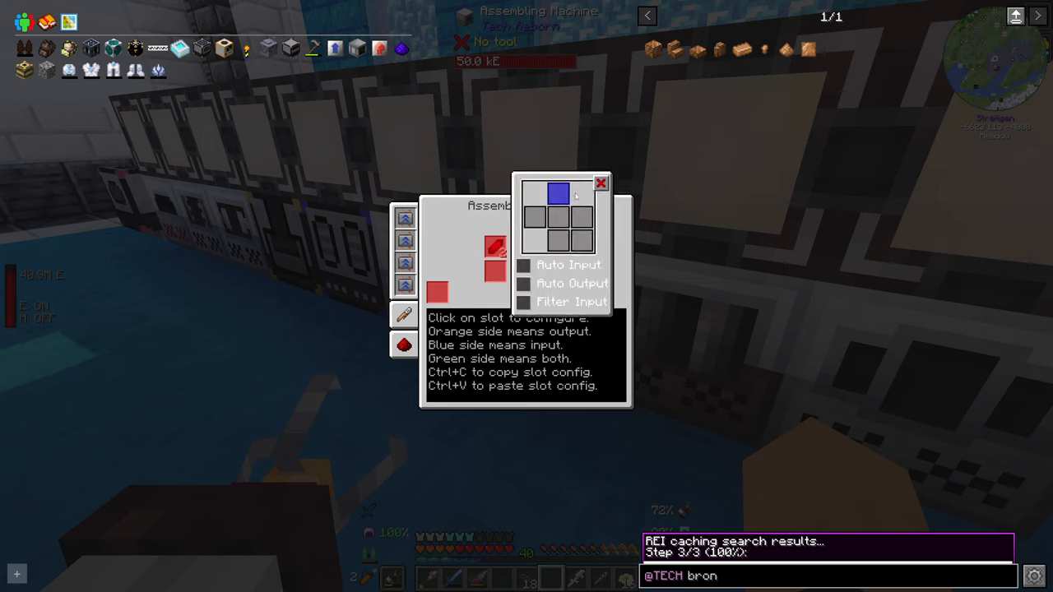
pyautogui.click(600, 182)
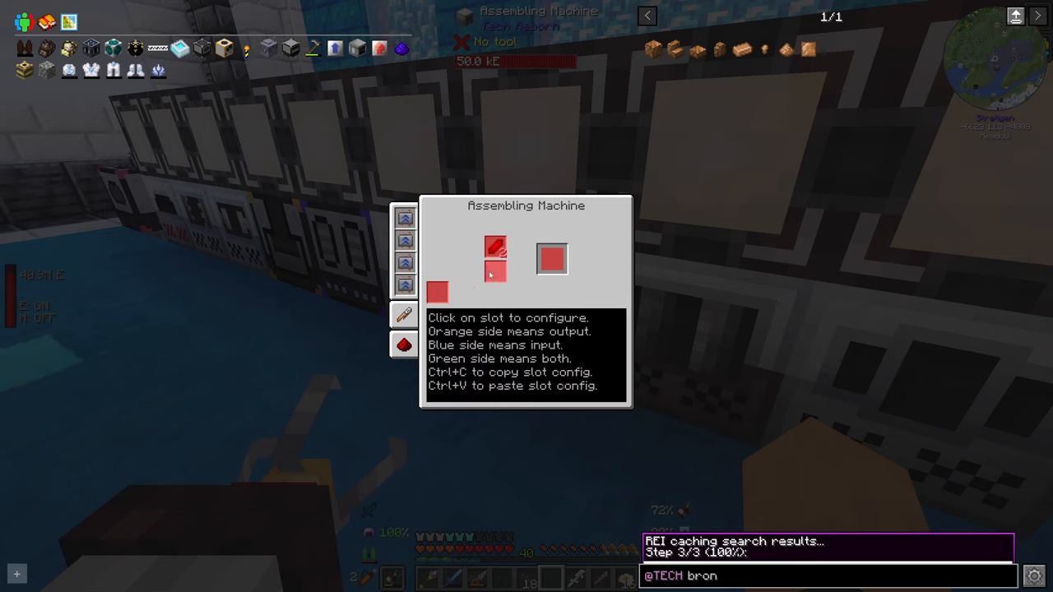
pyautogui.click(551, 259)
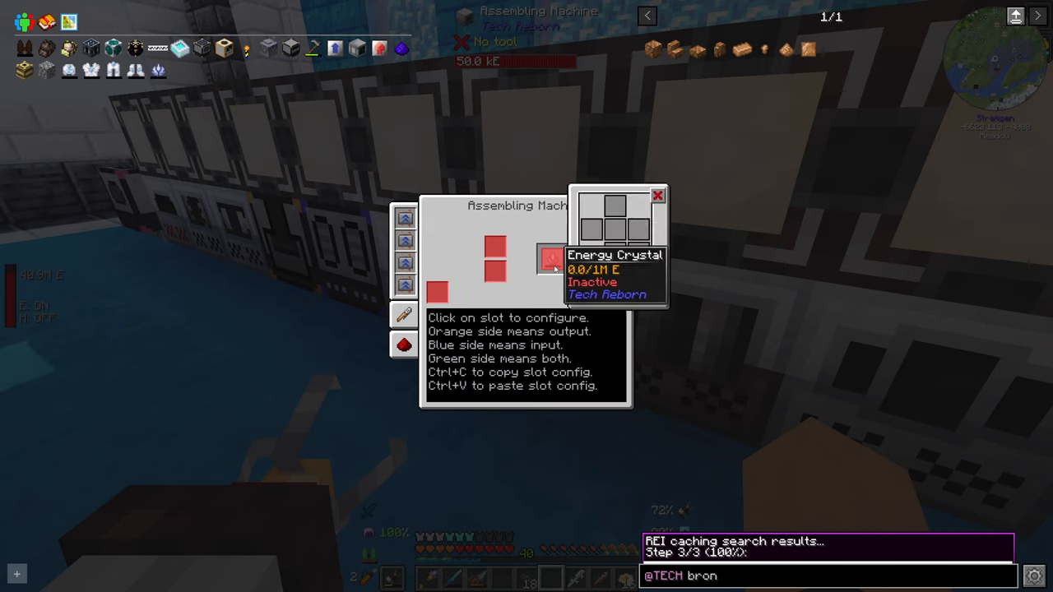
pyautogui.click(551, 259)
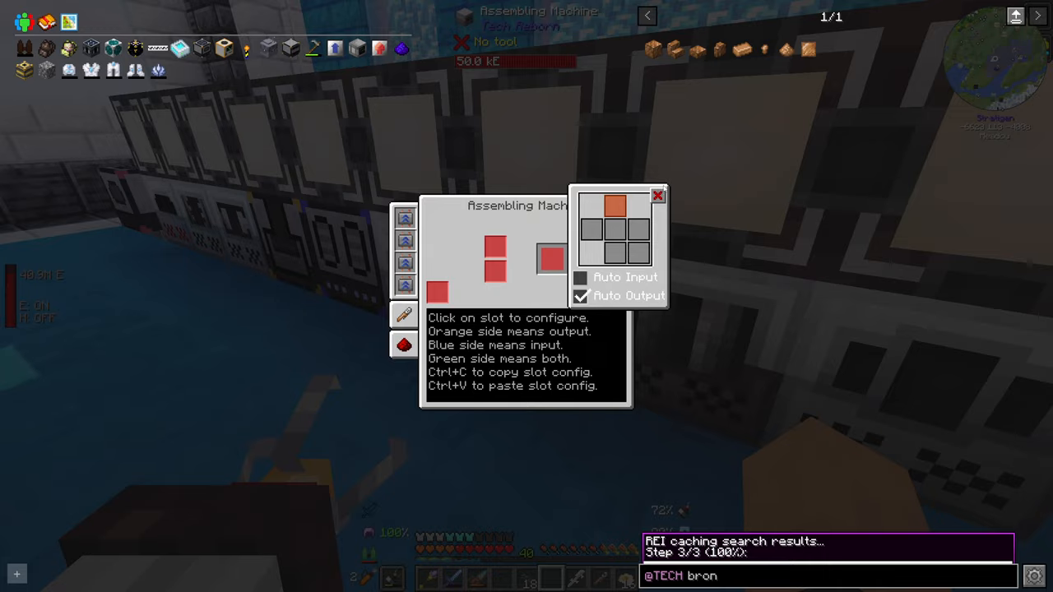
pyautogui.press('Escape')
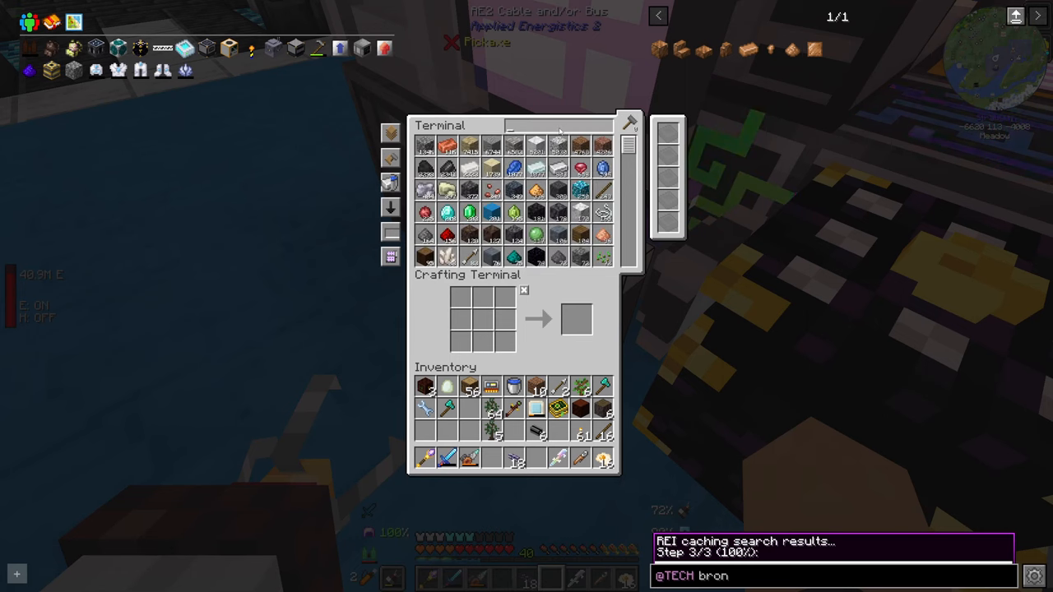
# Step: Search 'lap' and take the Lapotron Crystal out of the terminal
pyautogui.write('lap')
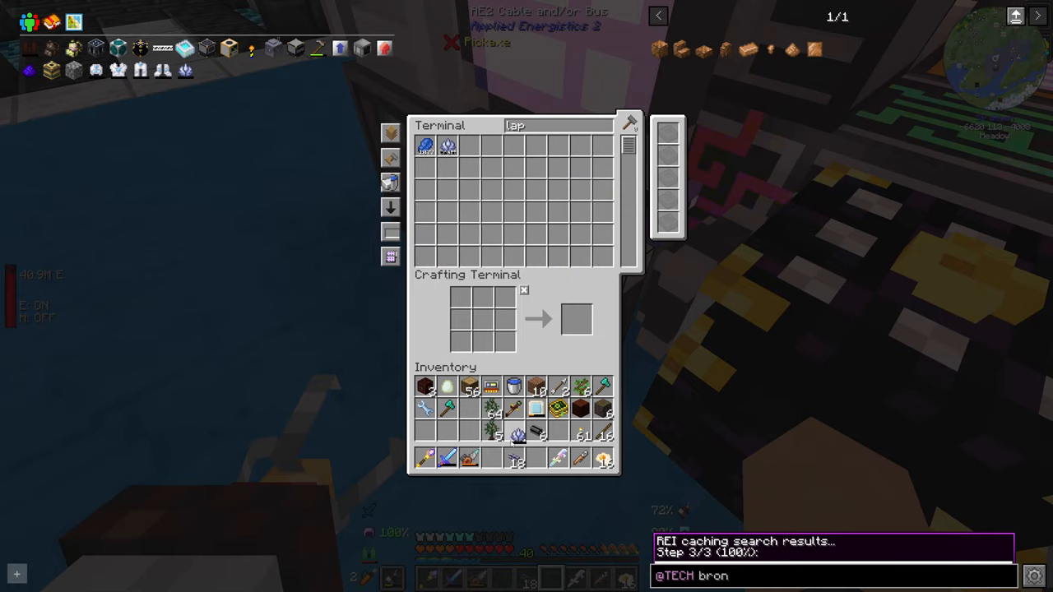
pyautogui.press('Escape')
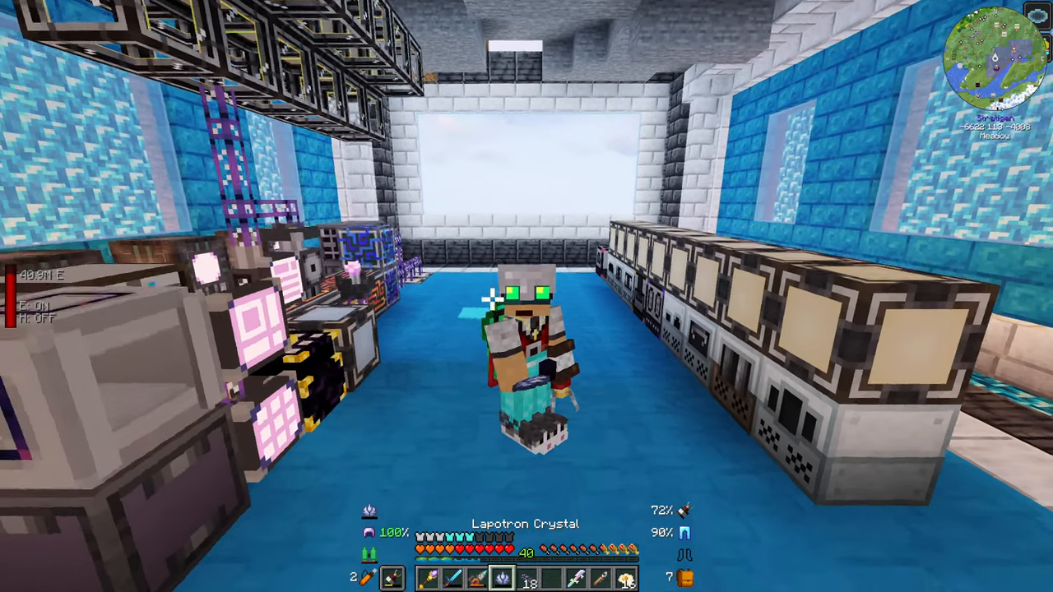
pyautogui.moveTo(527, 296)
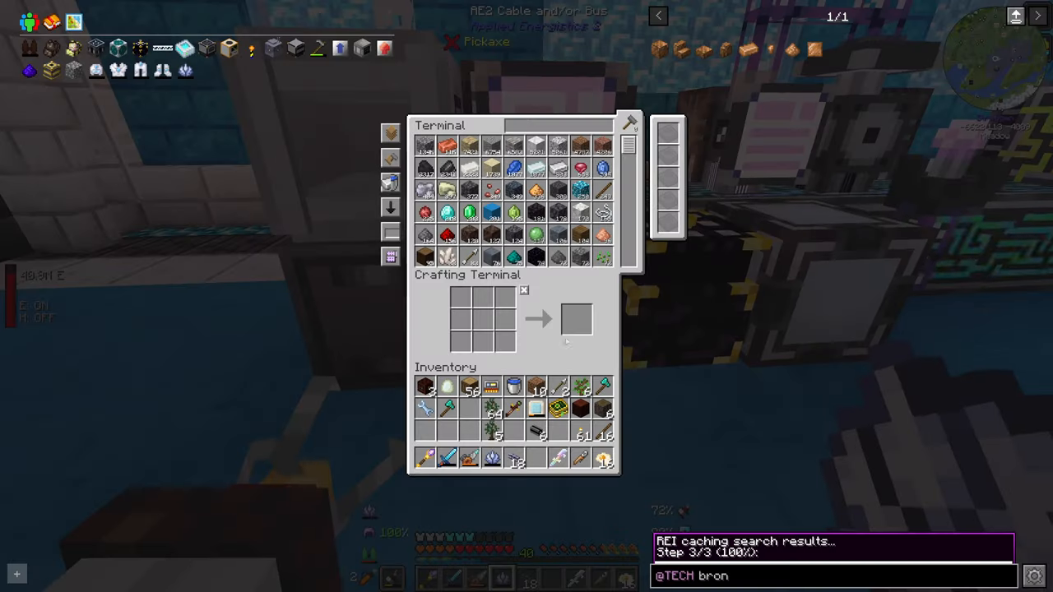
pyautogui.moveTo(162, 70)
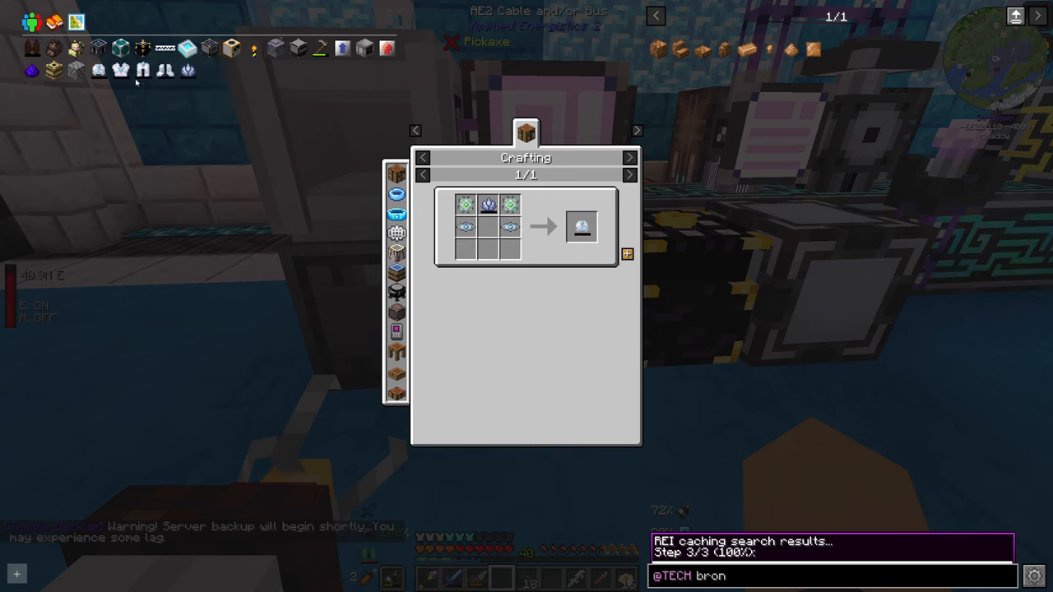
pyautogui.moveTo(120, 69)
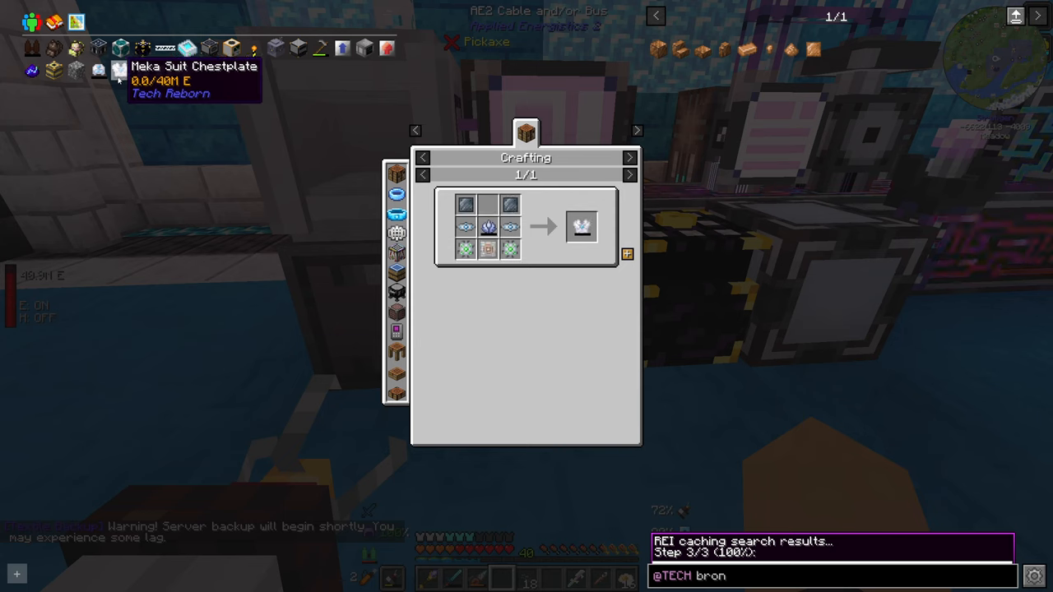
pyautogui.moveTo(508, 226)
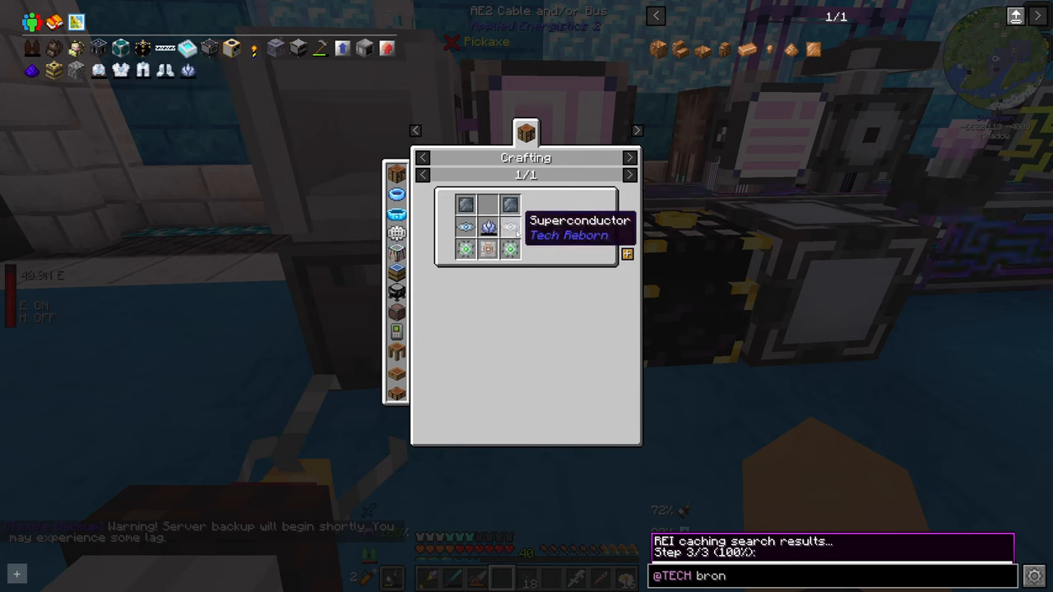
pyautogui.moveTo(487, 250)
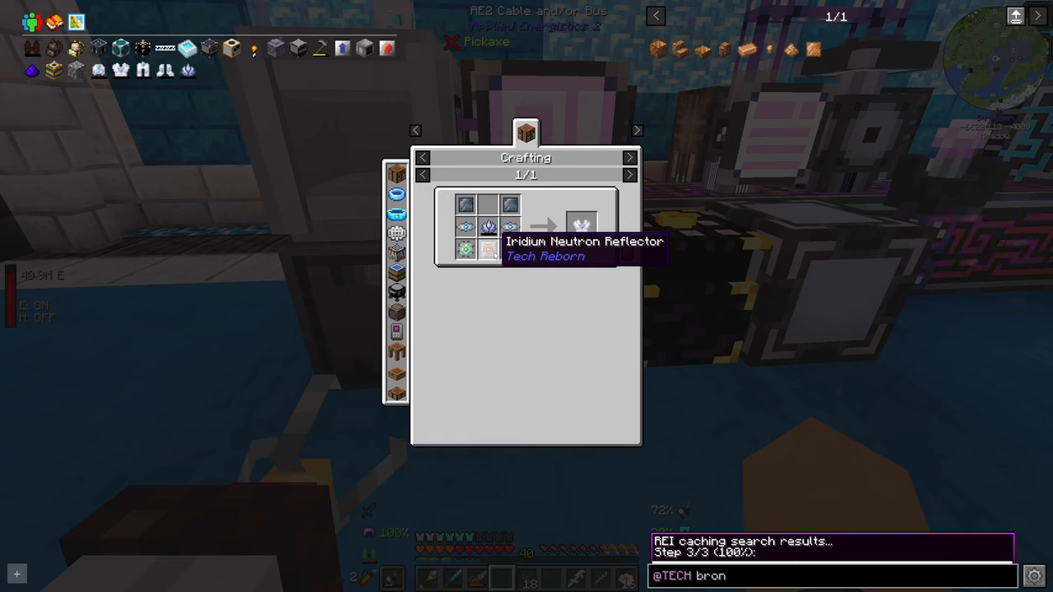
pyautogui.moveTo(165, 70)
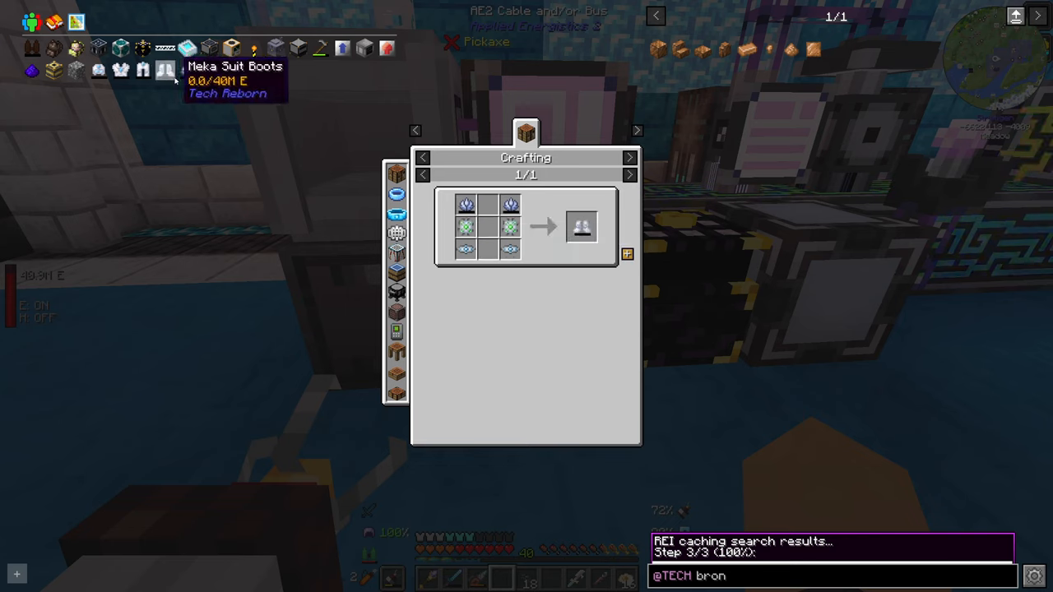
pyautogui.moveTo(508, 206)
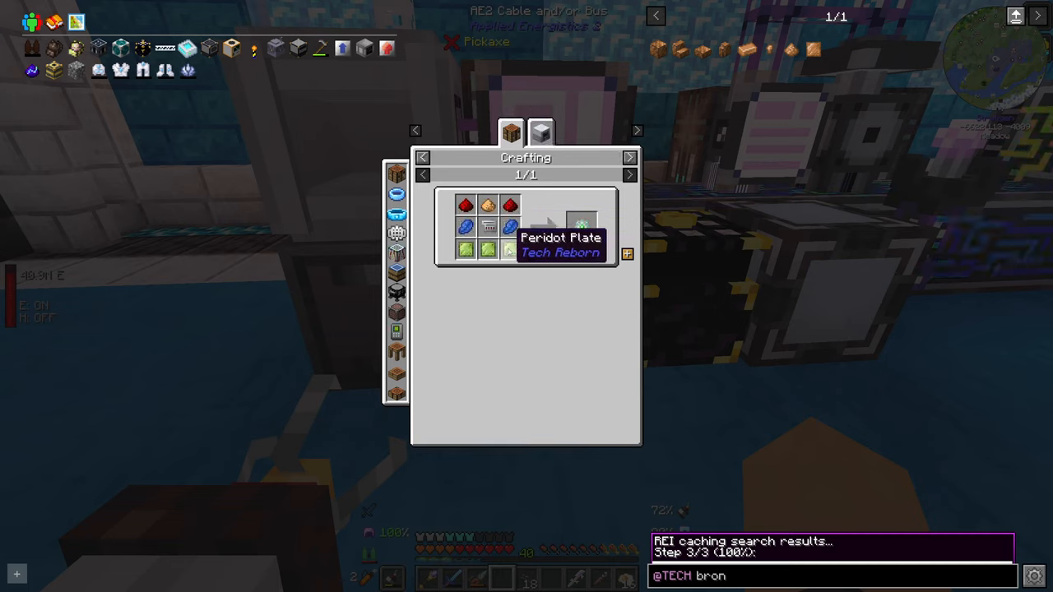
# Step: View the Peridot Plate recipes, then search 'p' for stored peridot and close the terminal
pyautogui.click(541, 107)
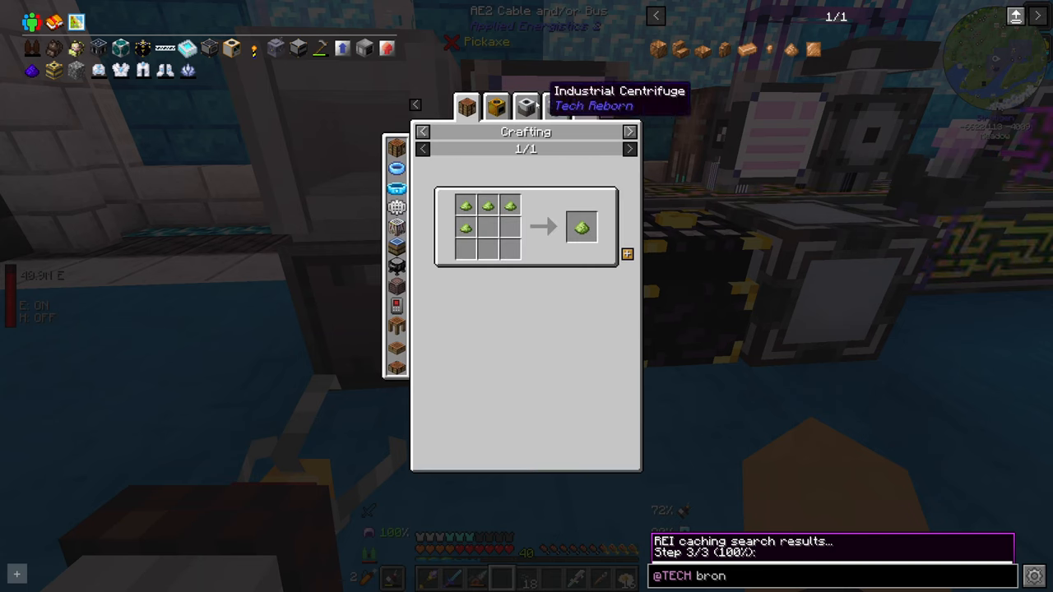
pyautogui.click(526, 105)
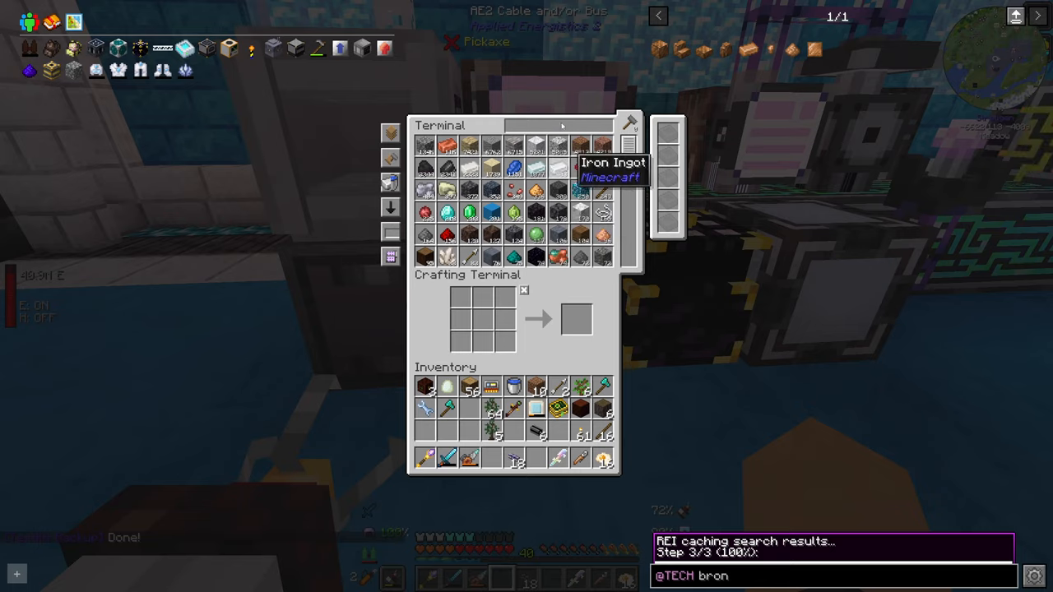
pyautogui.write('p')
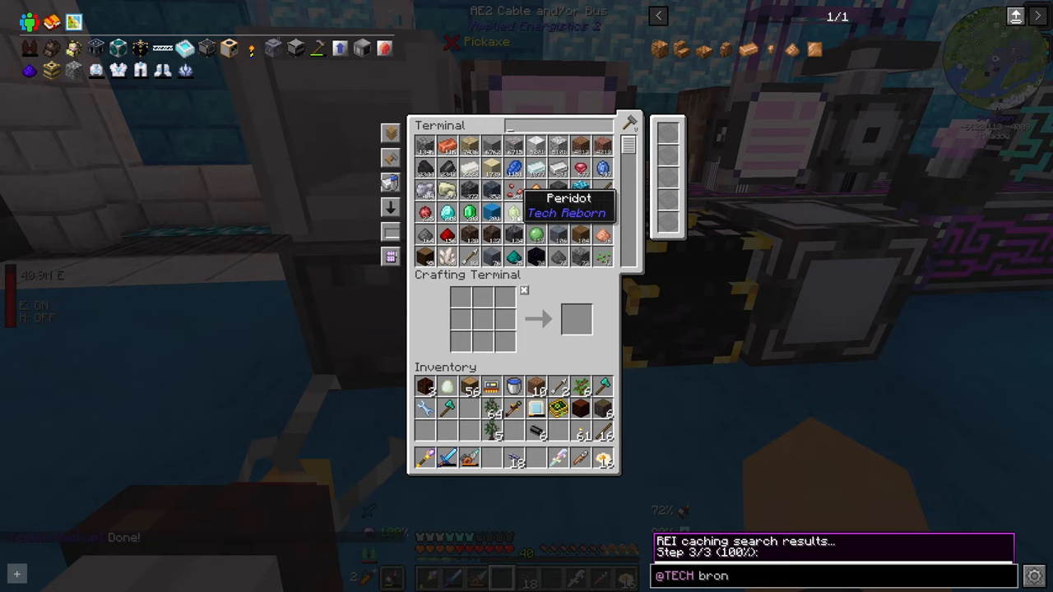
pyautogui.press('Escape')
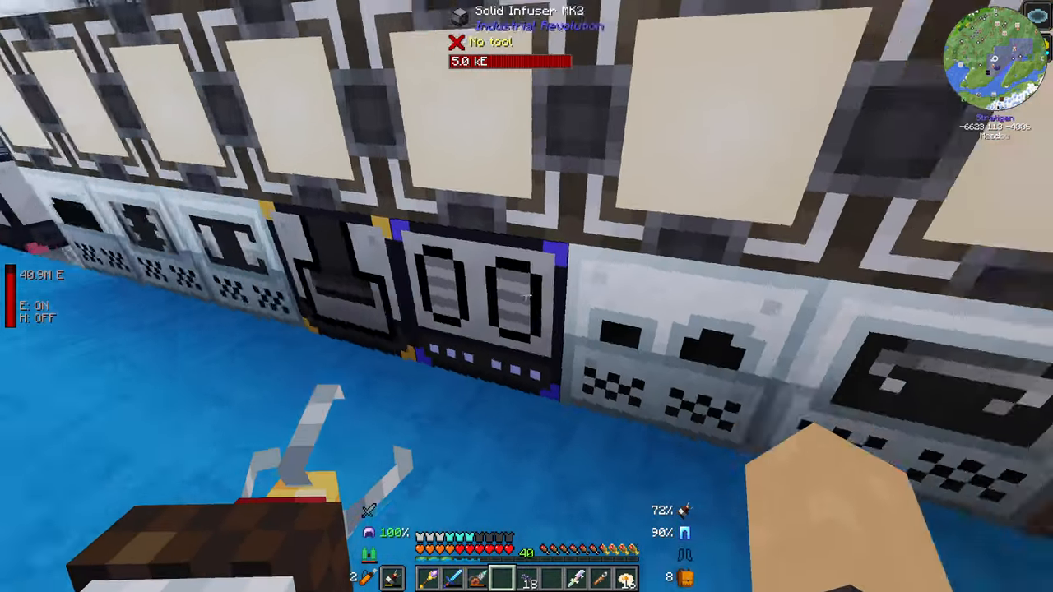
pyautogui.moveTo(526, 297)
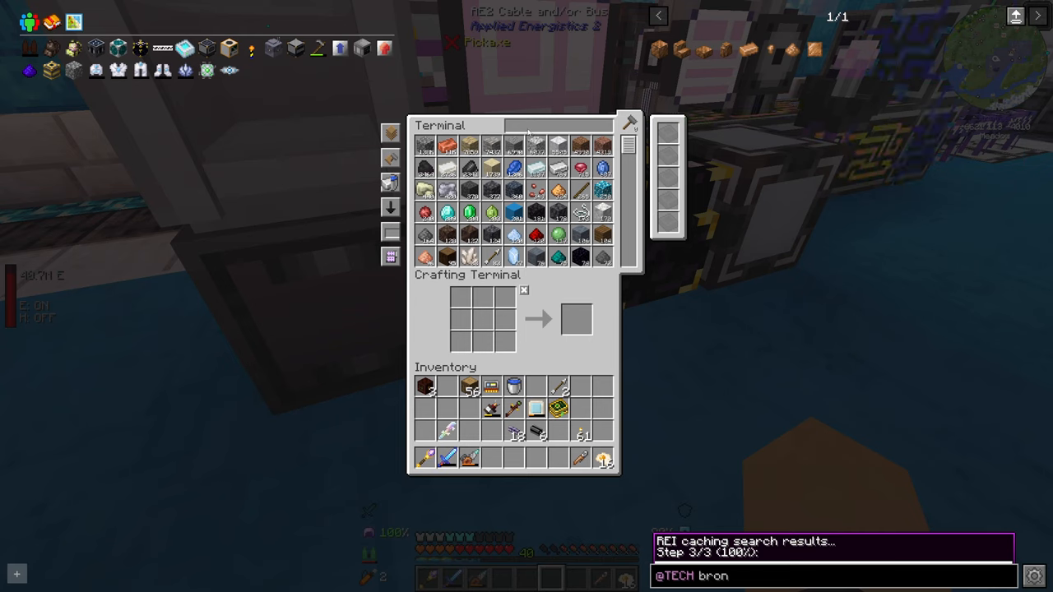
# Step: Search 'iri', then 'ba' in the terminal and look up Bauxite Dust recipes
pyautogui.write('iri')
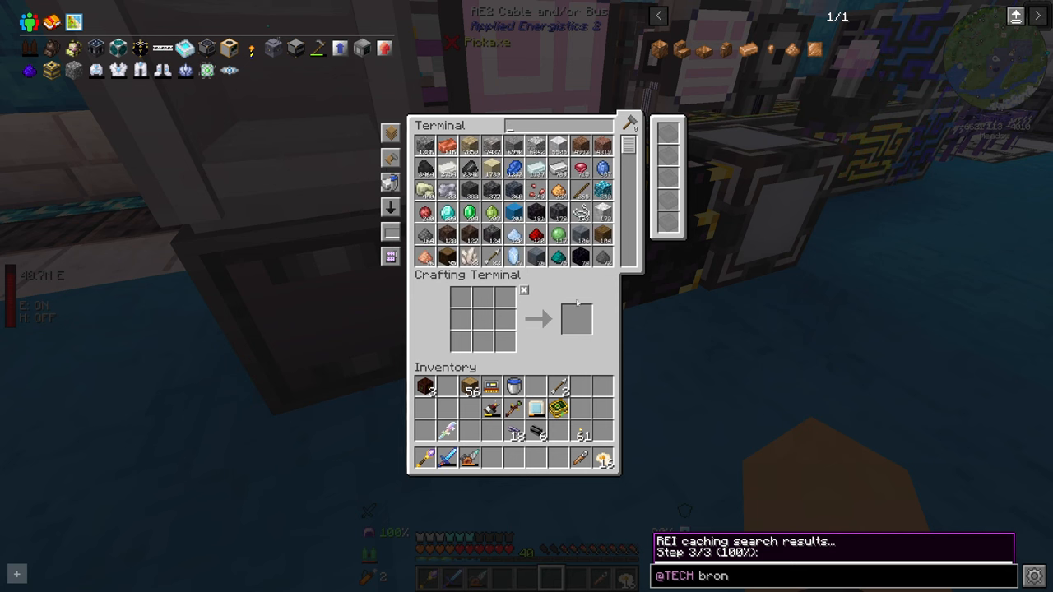
pyautogui.moveTo(580, 213)
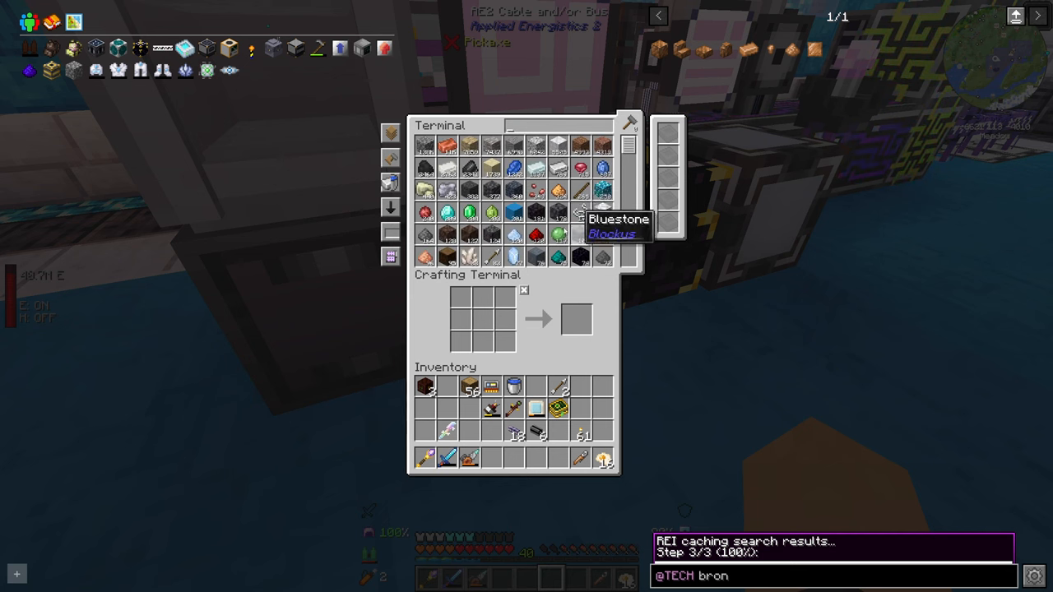
pyautogui.write('b')
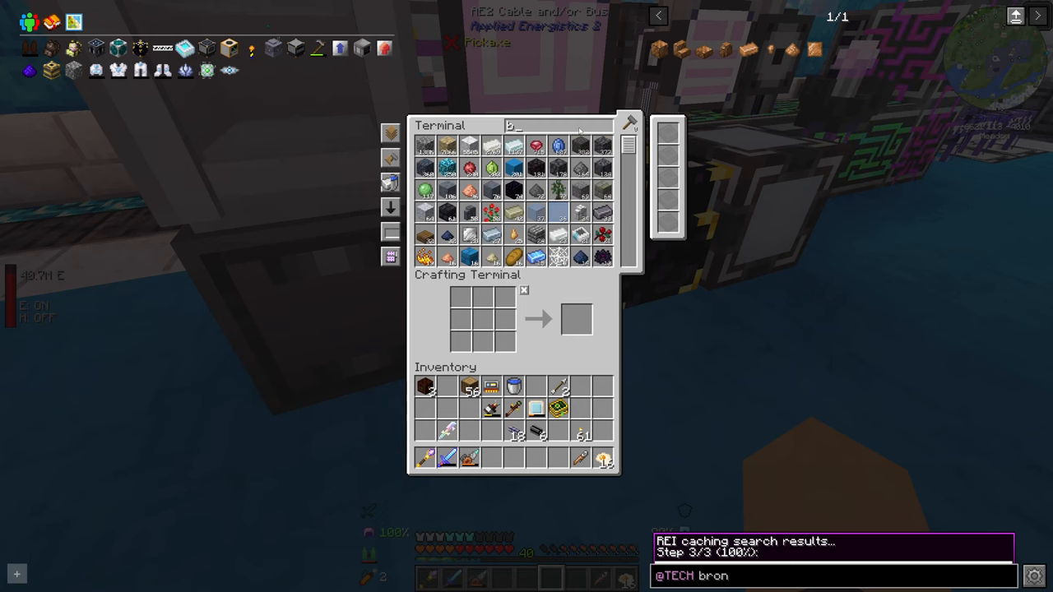
pyautogui.write('a')
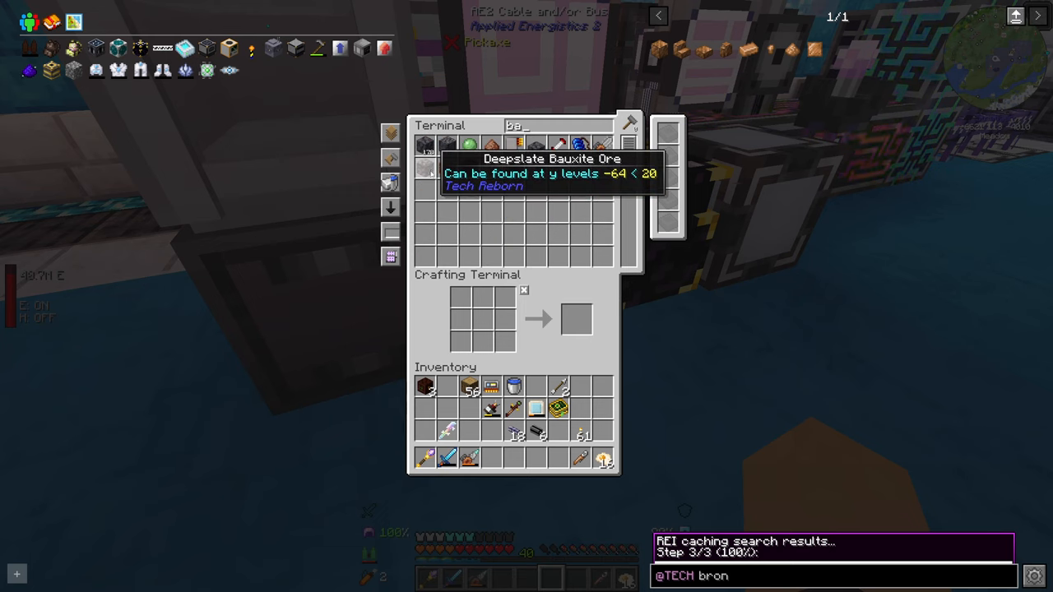
pyautogui.moveTo(446, 169)
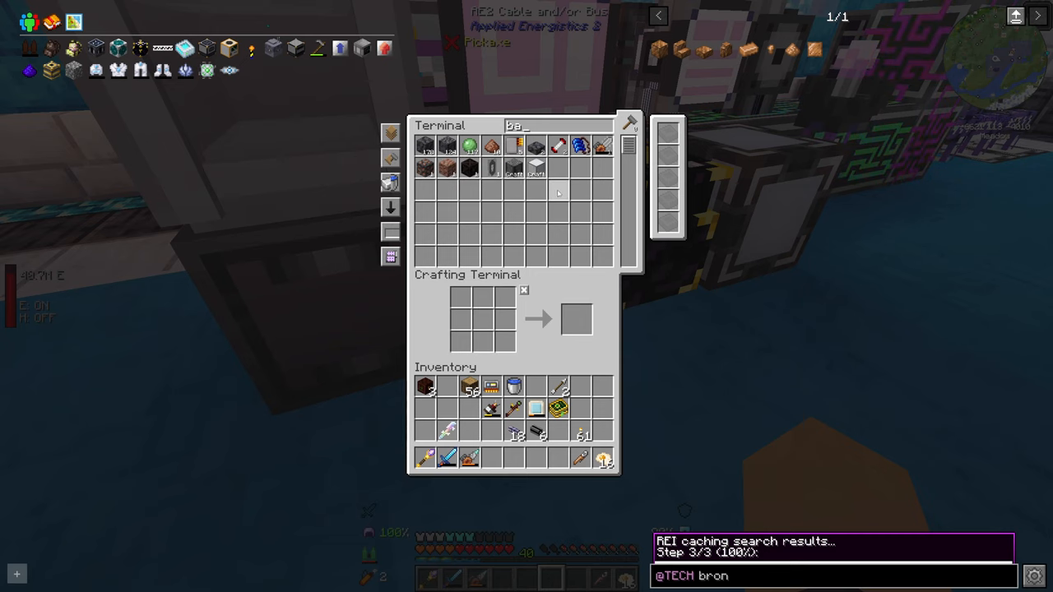
pyautogui.moveTo(491, 146)
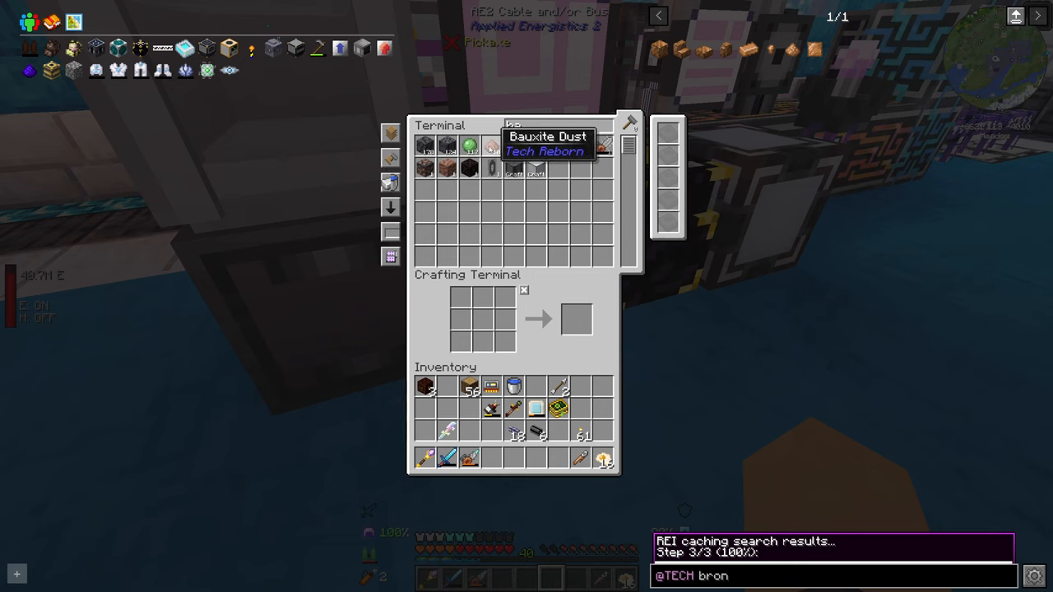
pyautogui.press('Escape')
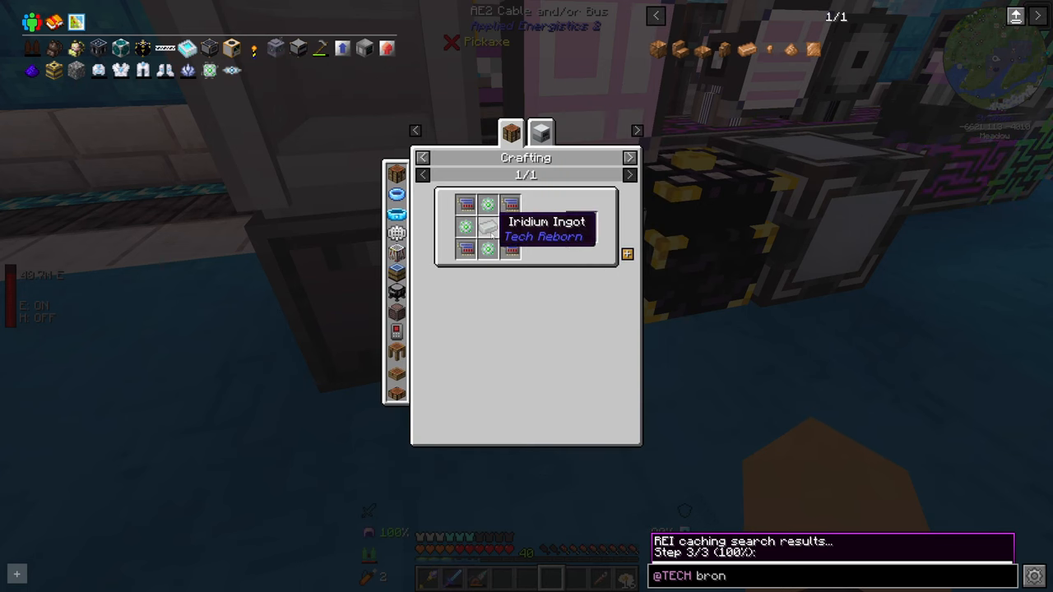
pyautogui.moveTo(488, 228)
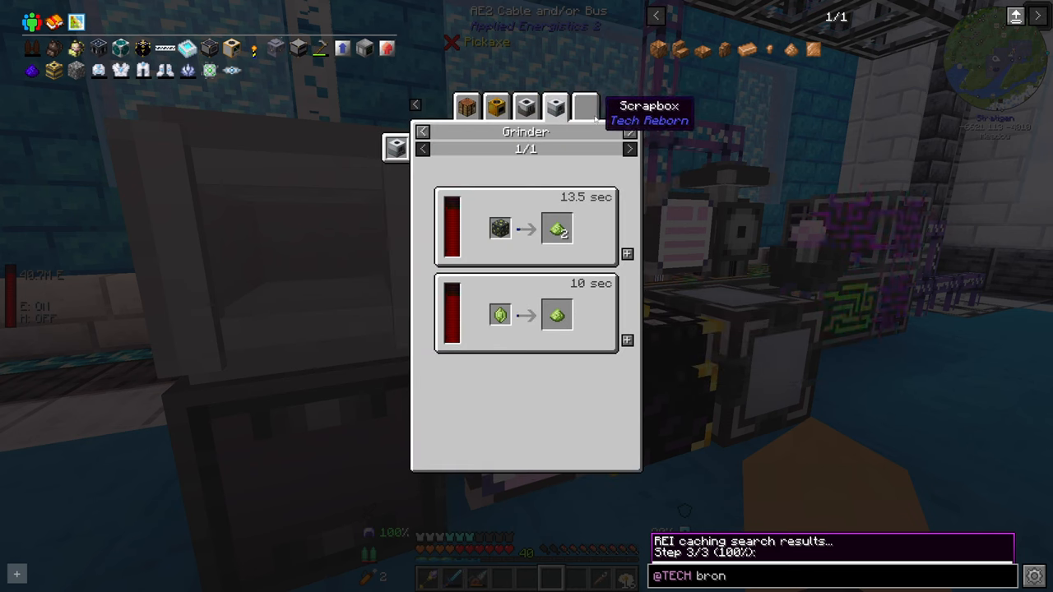
pyautogui.moveTo(591, 131)
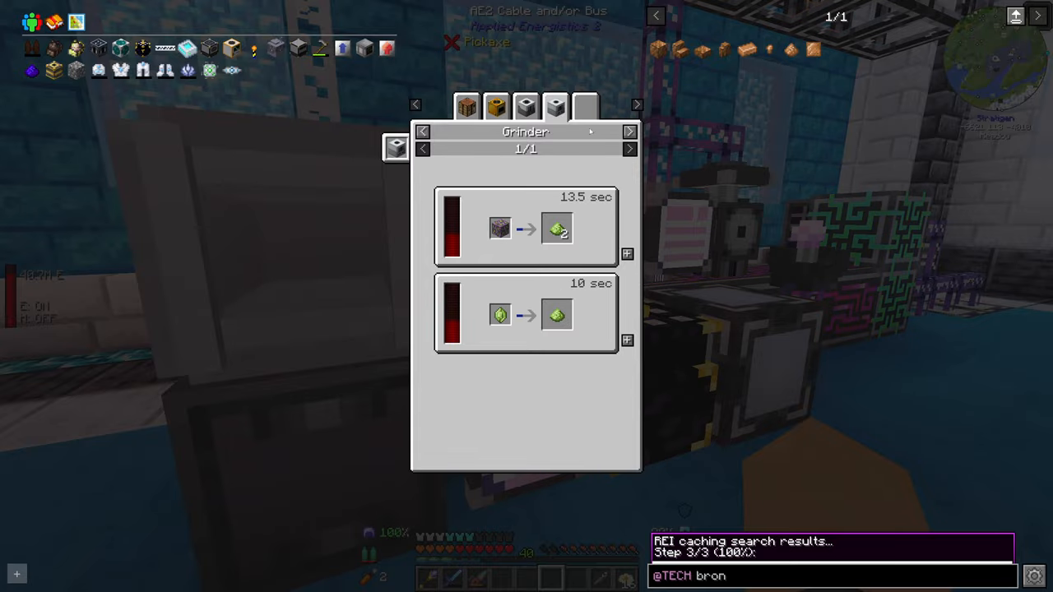
# Step: Close the REI viewer after reviewing the Grinder dust recipes
pyautogui.press('Escape')
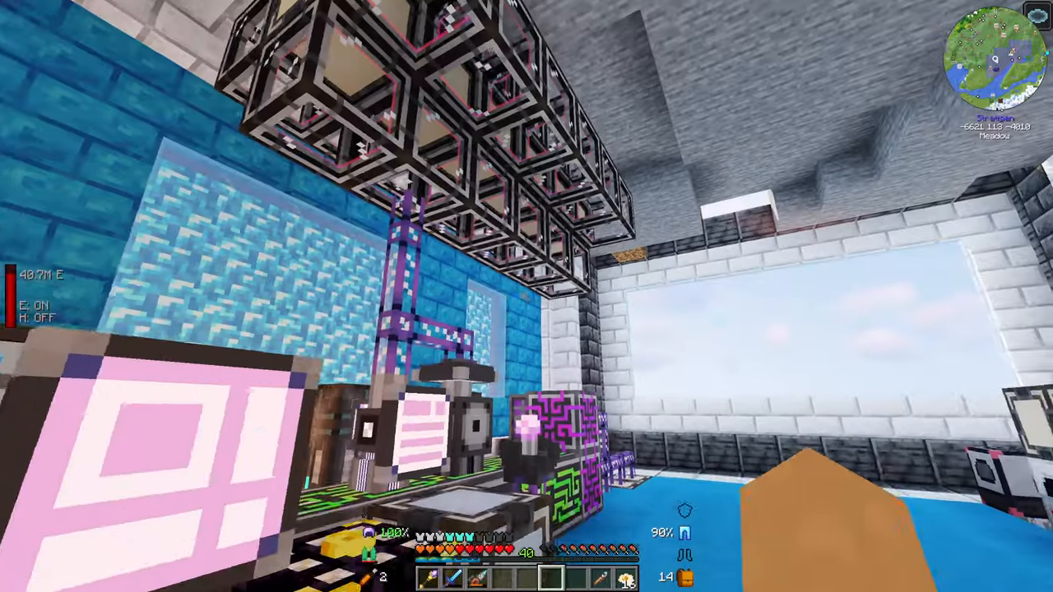
pyautogui.moveTo(526, 296)
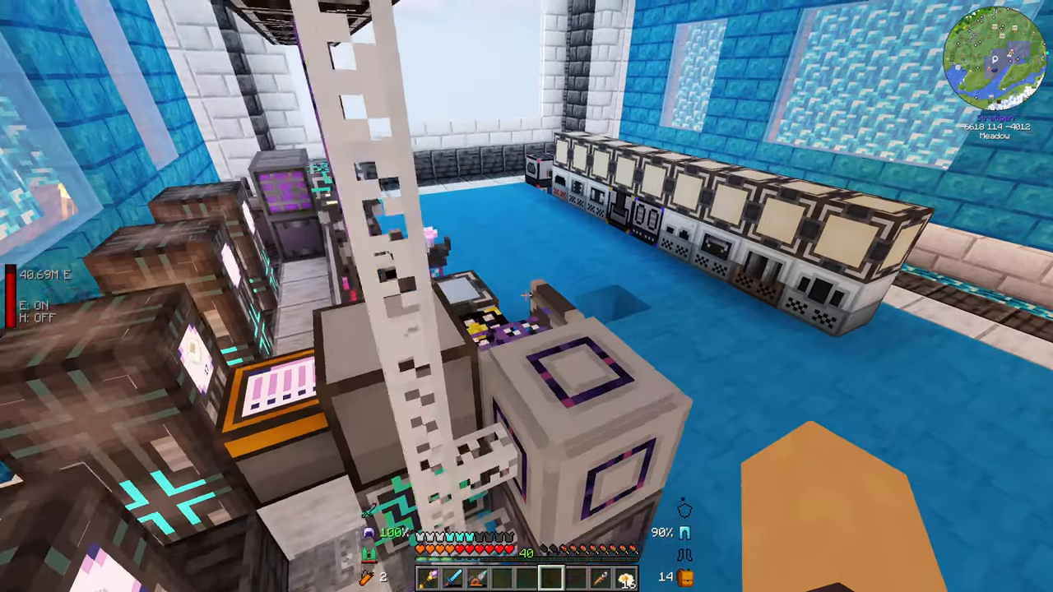
pyautogui.moveTo(527, 296)
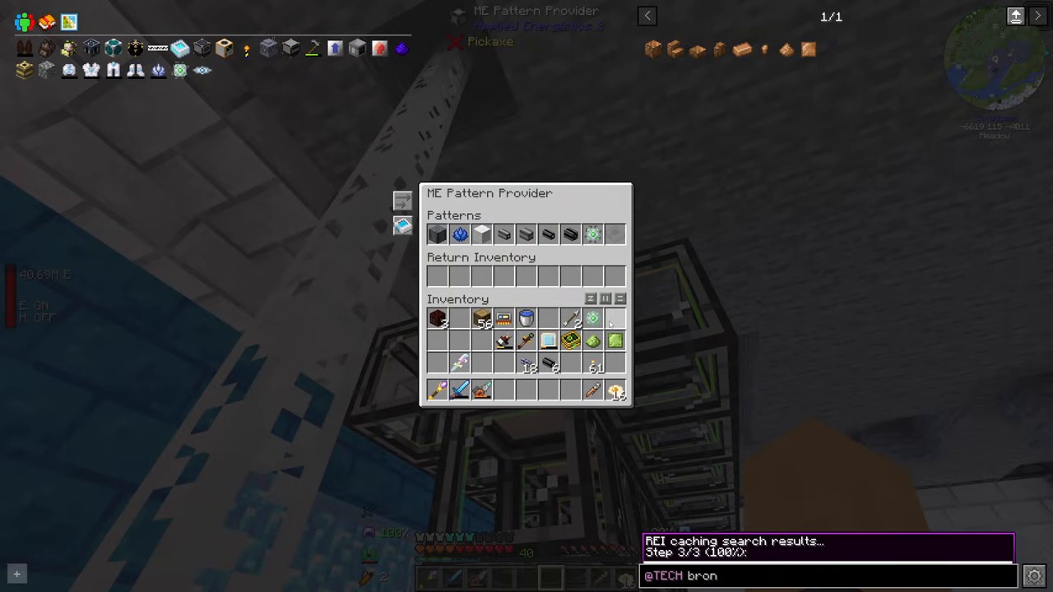
# Step: Close the pattern provider window once the encoded pattern is stored
pyautogui.press('Escape')
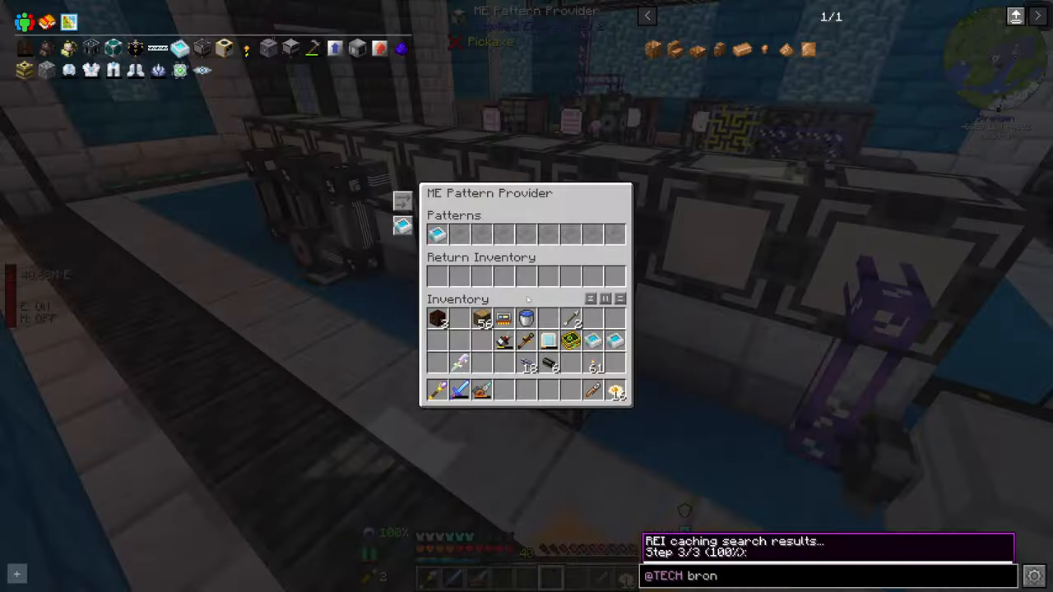
pyautogui.press('Escape')
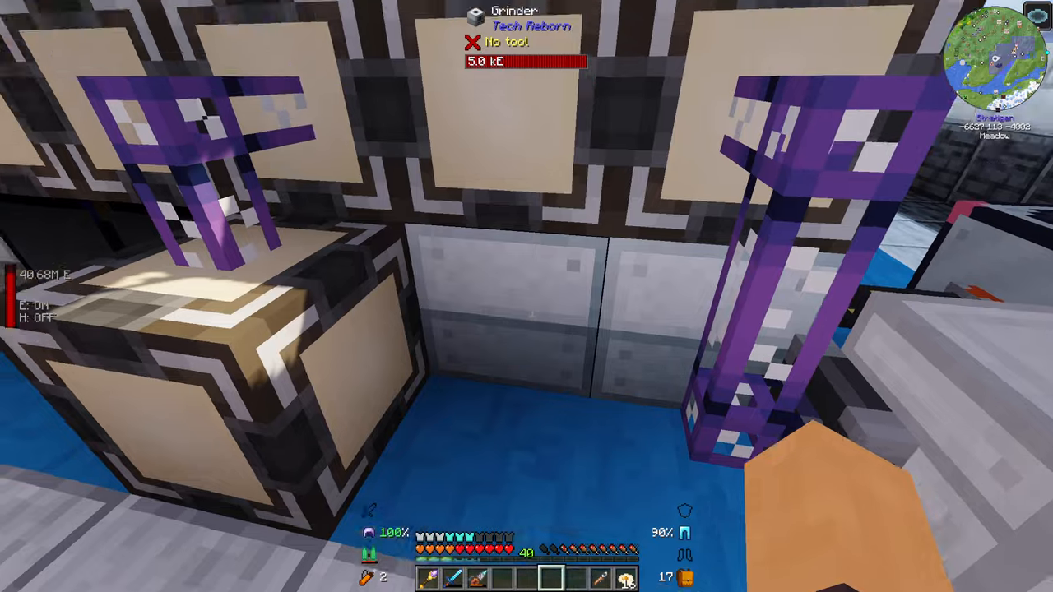
pyautogui.moveTo(527, 296)
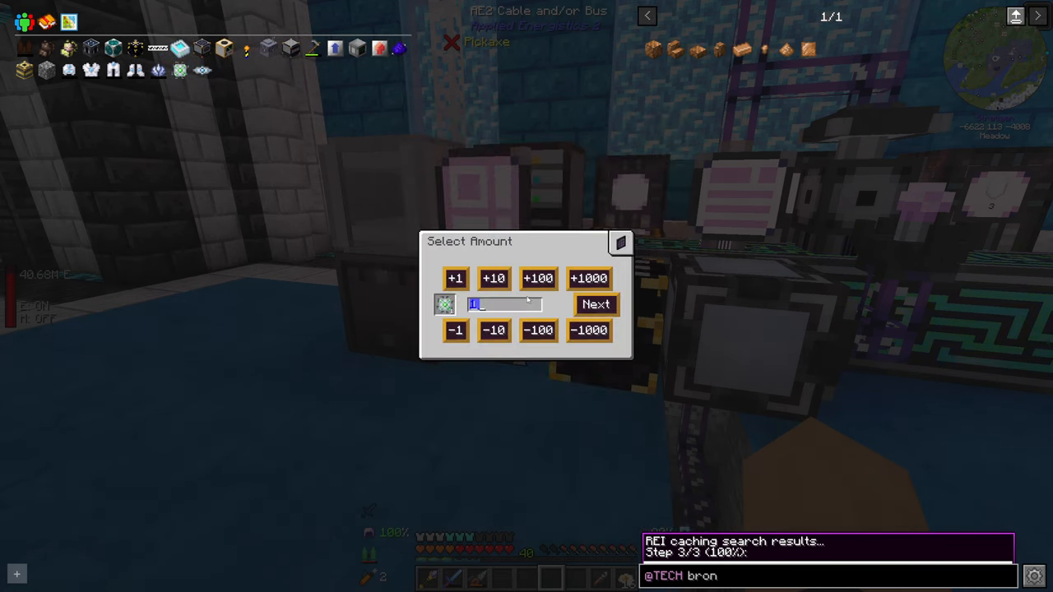
# Step: Preview the crafting plan, find it 20 sap short, and cancel it
pyautogui.click(595, 304)
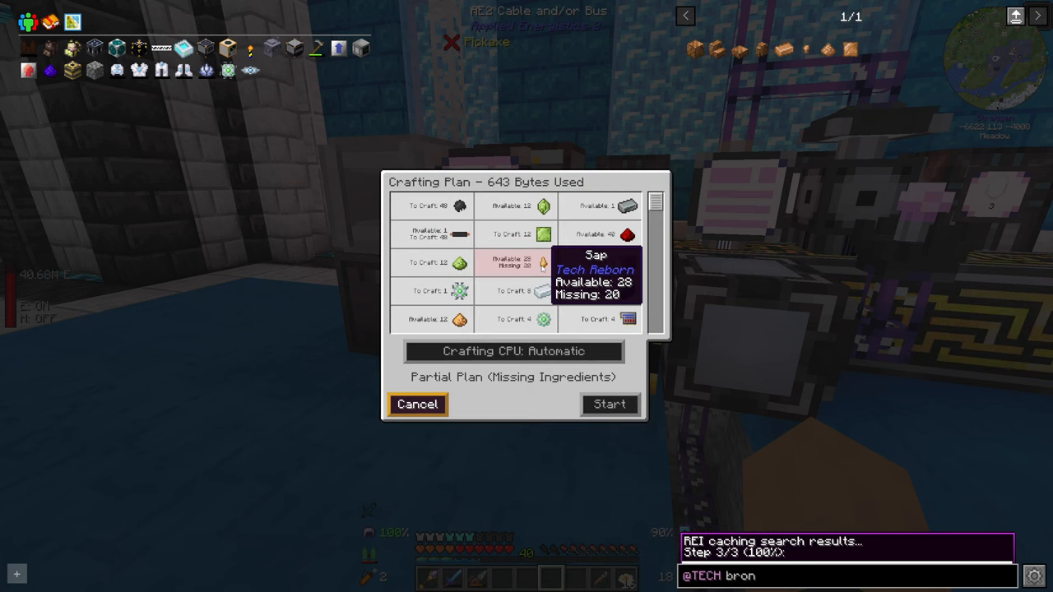
pyautogui.moveTo(626, 206)
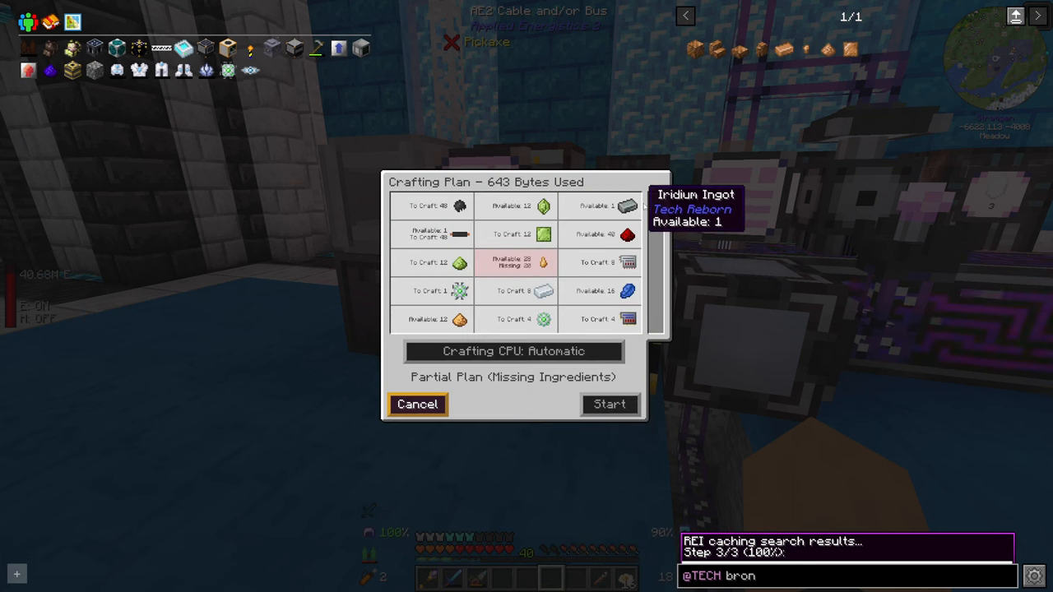
pyautogui.scroll(-3)
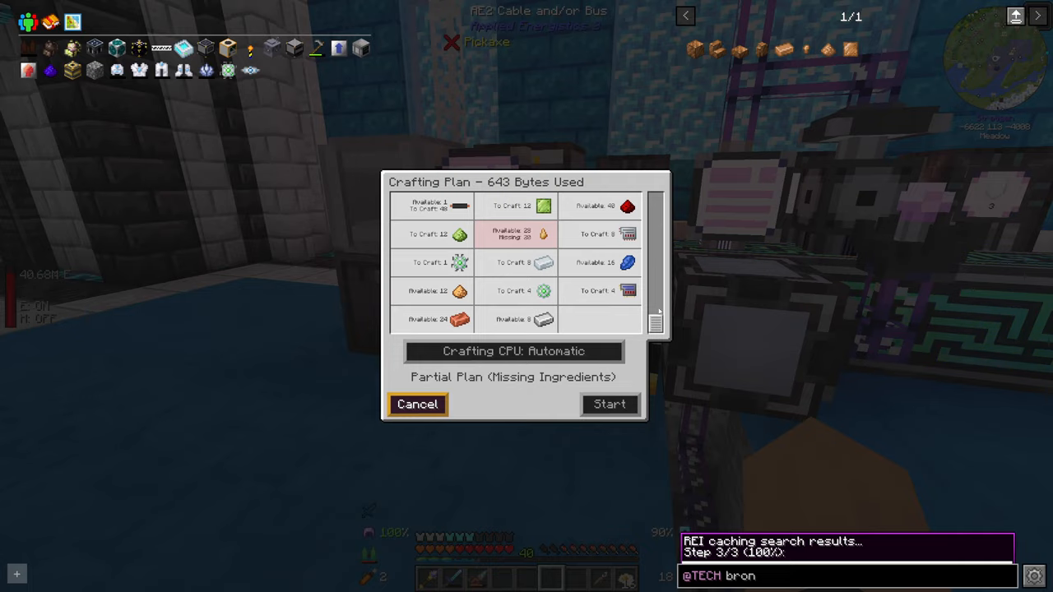
pyautogui.click(417, 404)
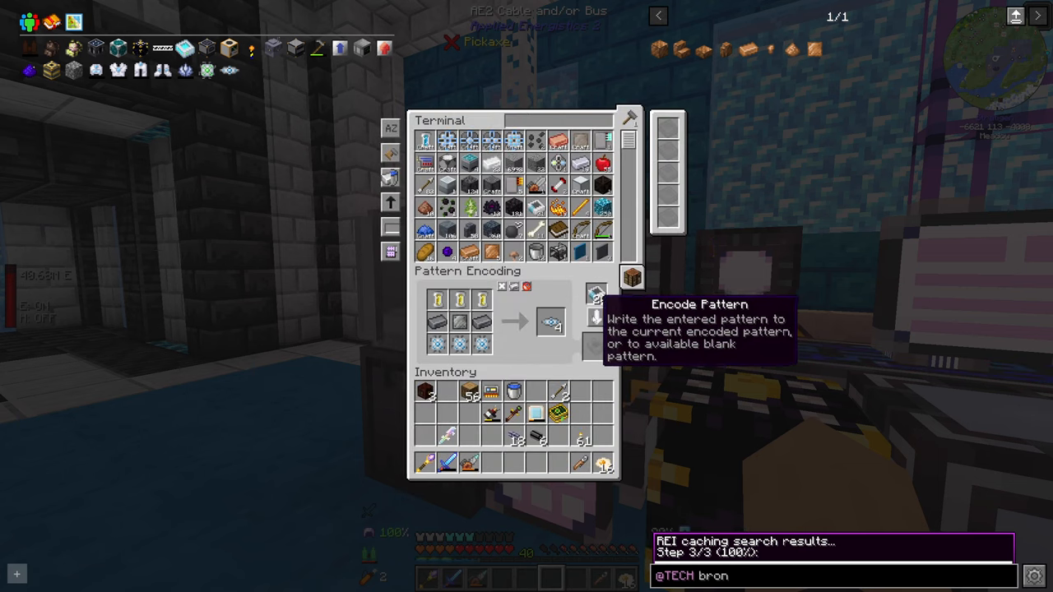
pyautogui.moveTo(481, 343)
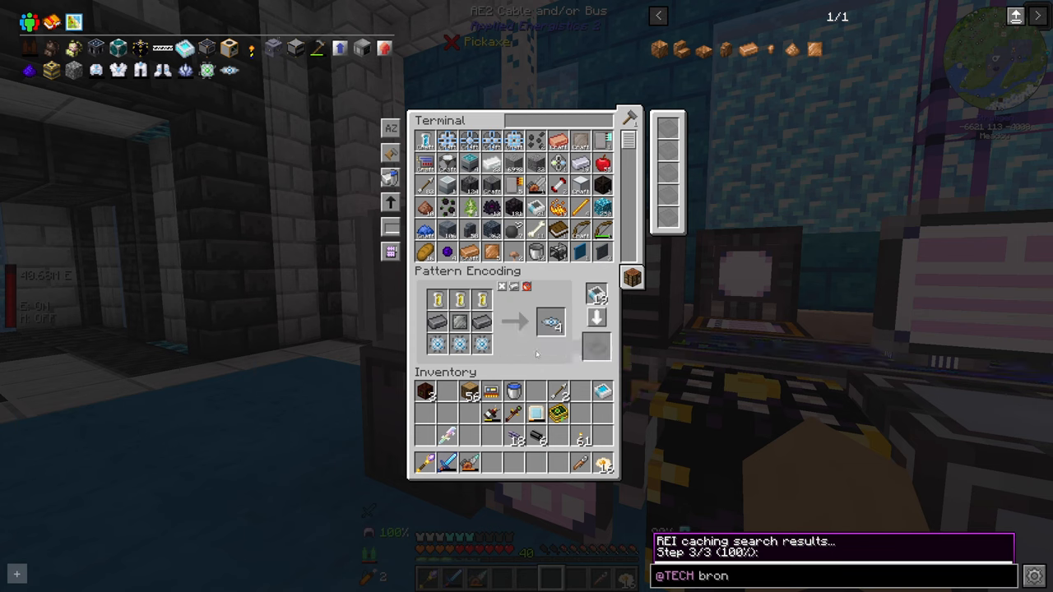
pyautogui.moveTo(208, 70)
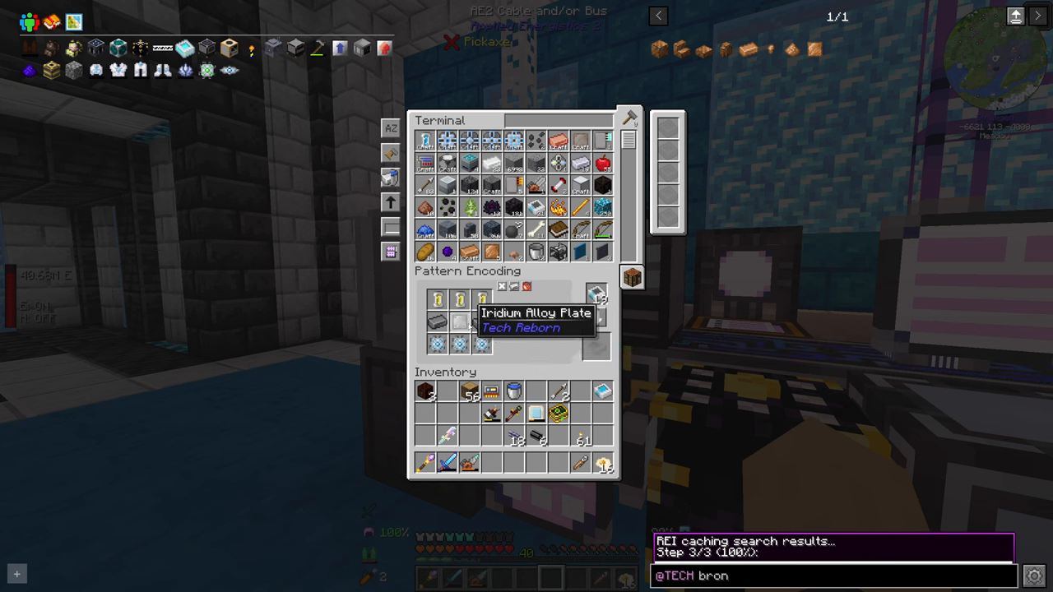
pyautogui.moveTo(482, 299)
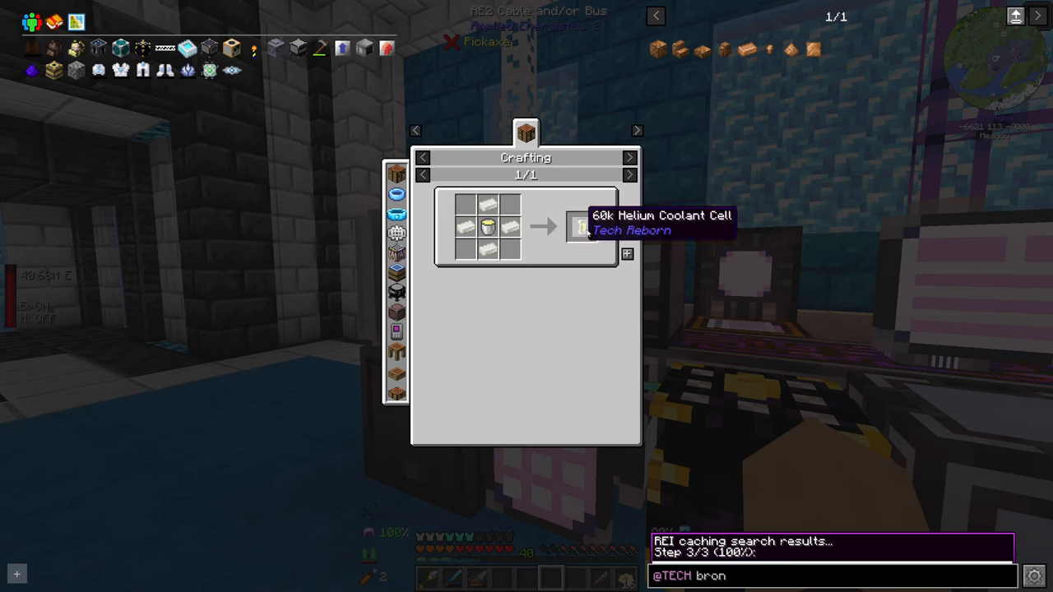
pyautogui.moveTo(524, 131)
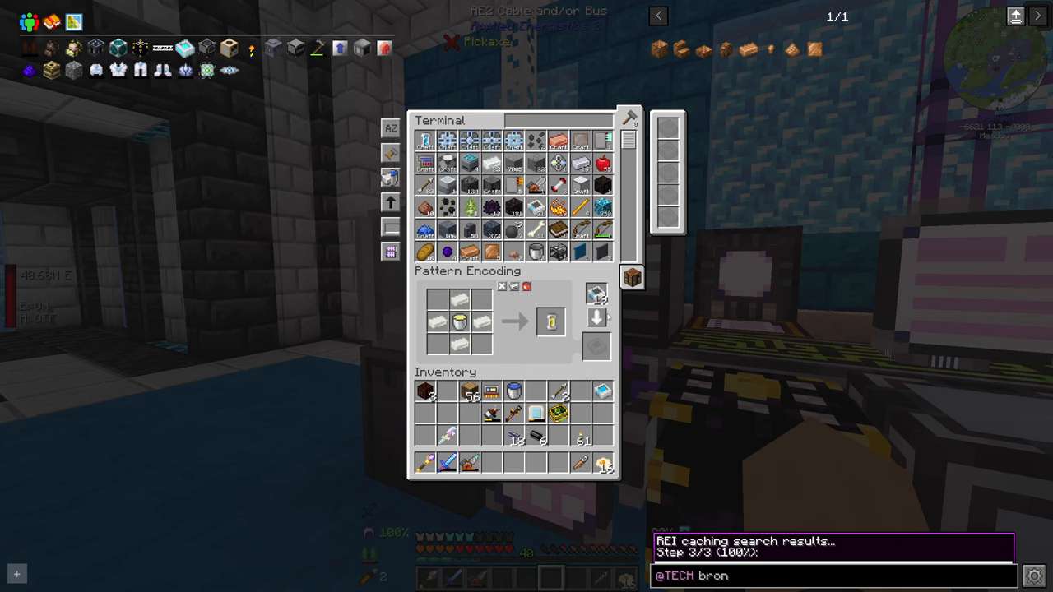
pyautogui.moveTo(458, 320)
pyautogui.write('heli')
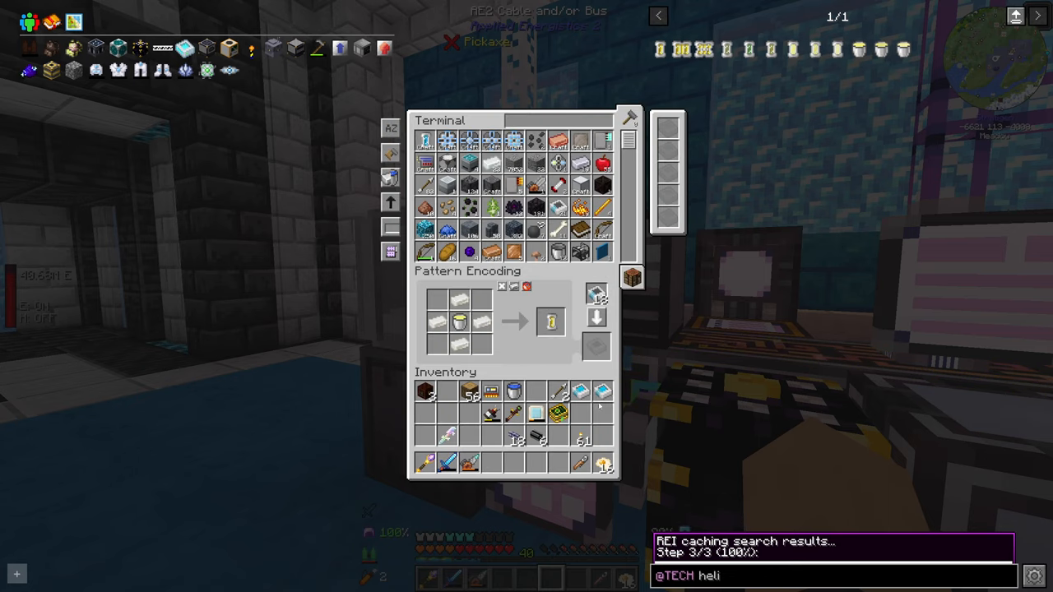
# Step: Exit the terminal with the 60k Helium Coolant Cell pattern encoded
pyautogui.press('Escape')
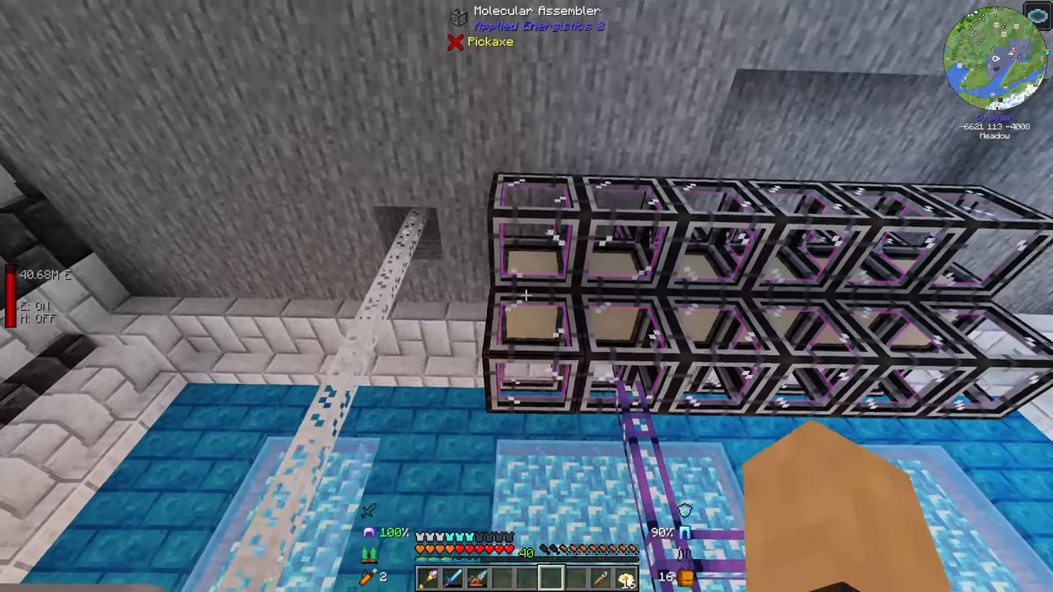
pyautogui.moveTo(526, 296)
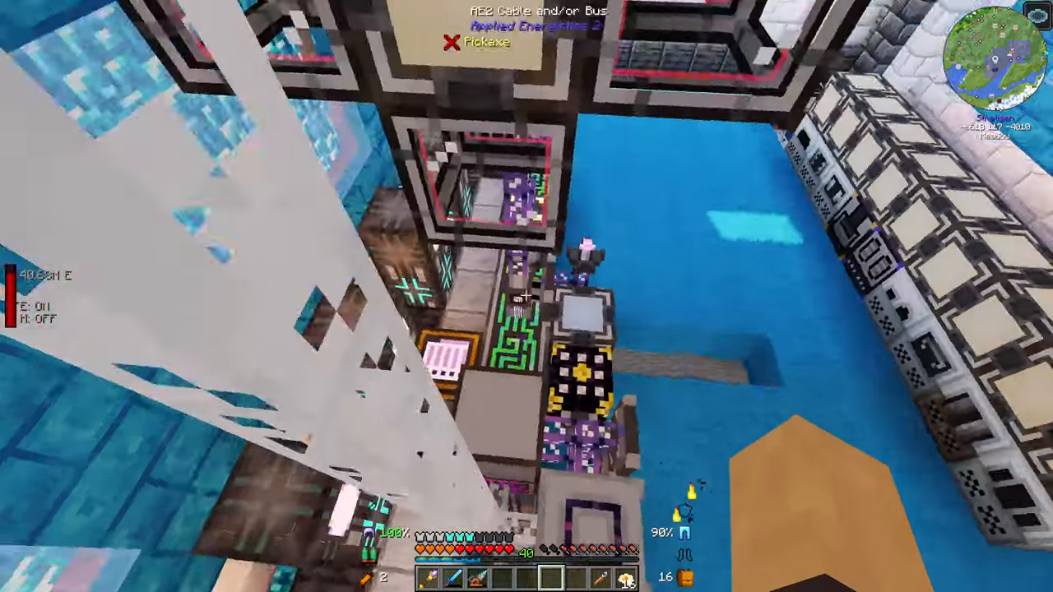
pyautogui.moveTo(527, 296)
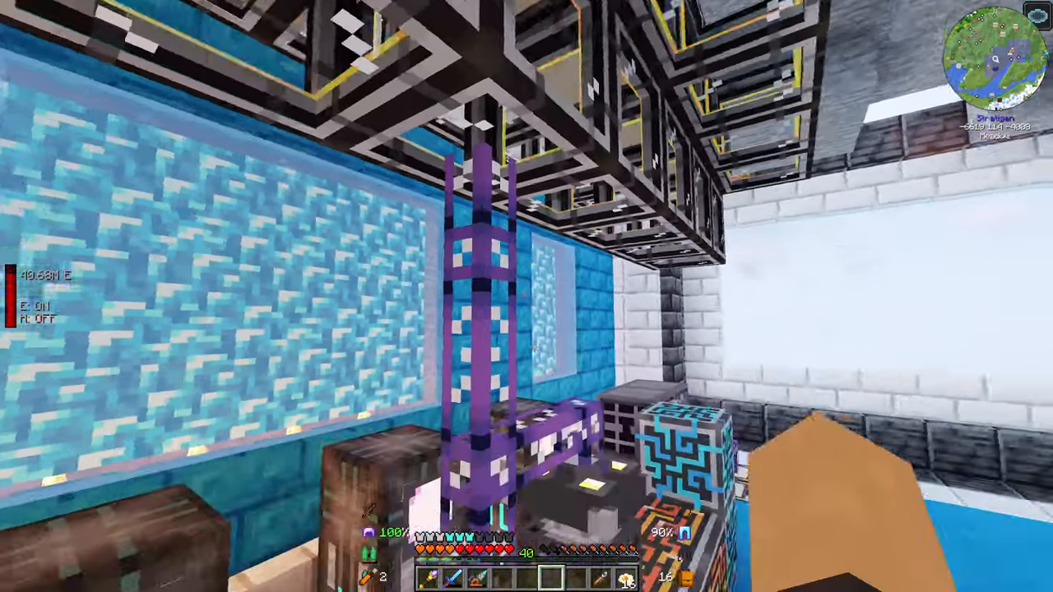
pyautogui.moveTo(527, 296)
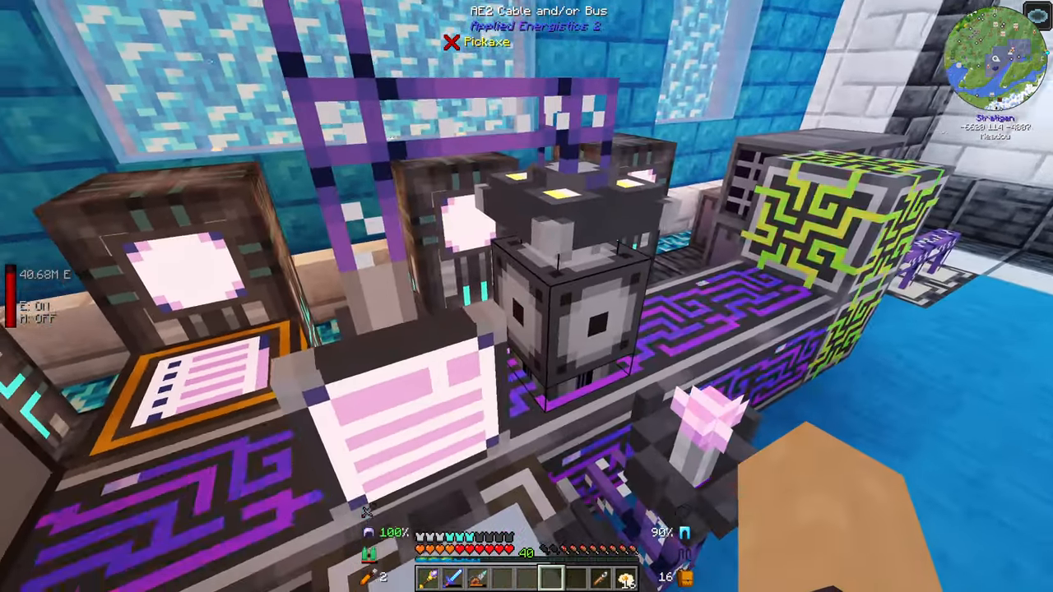
pyautogui.moveTo(526, 296)
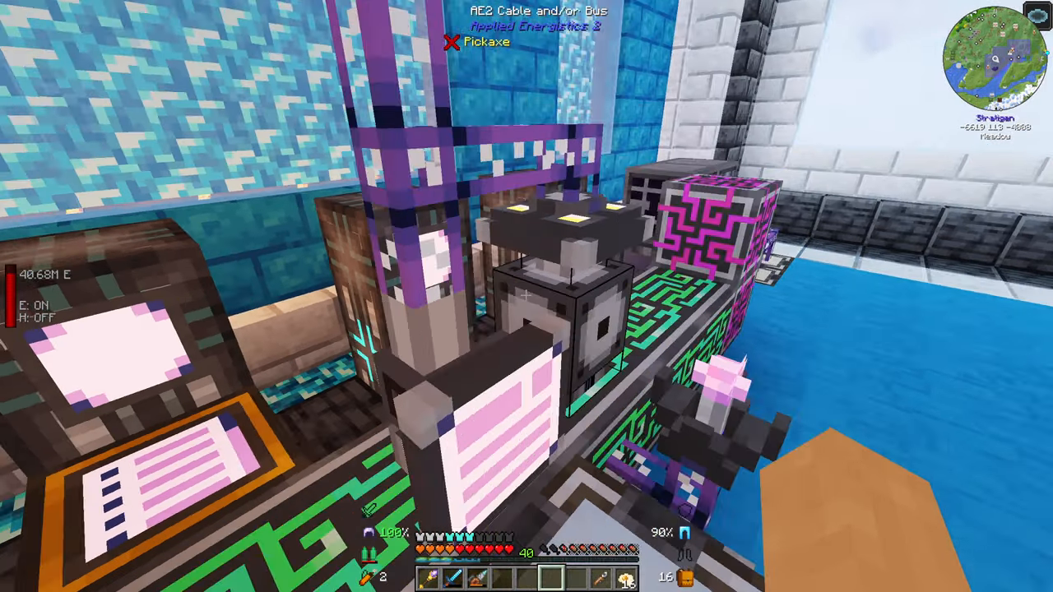
pyautogui.moveTo(527, 296)
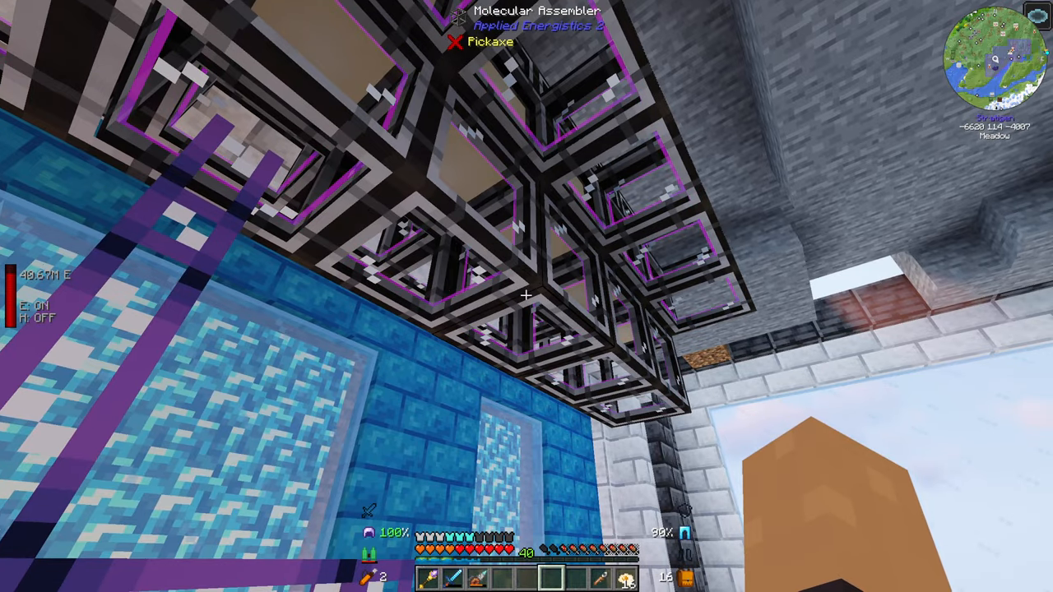
pyautogui.moveTo(527, 296)
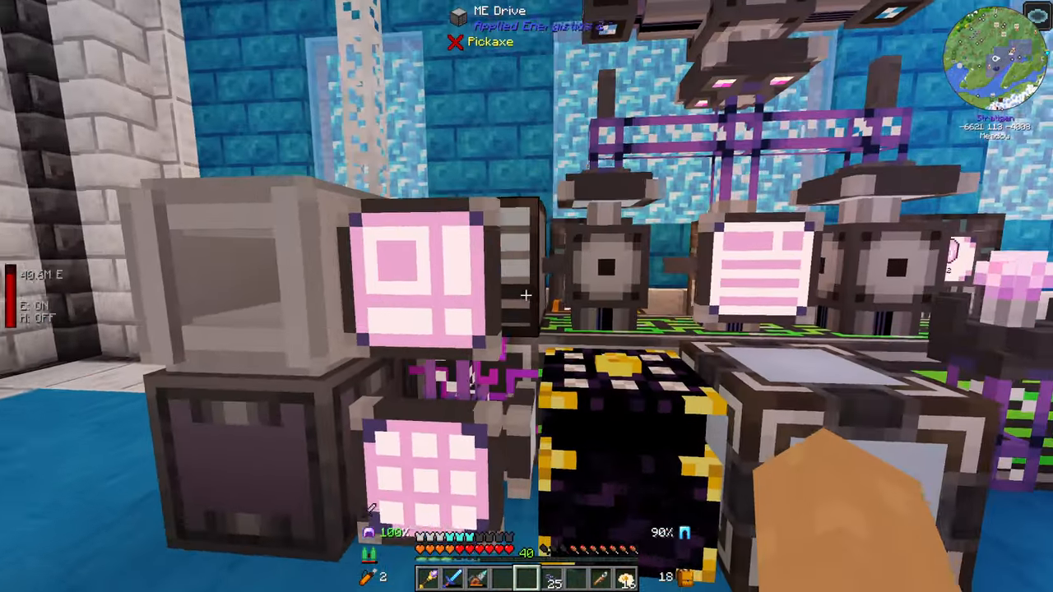
pyautogui.moveTo(526, 296)
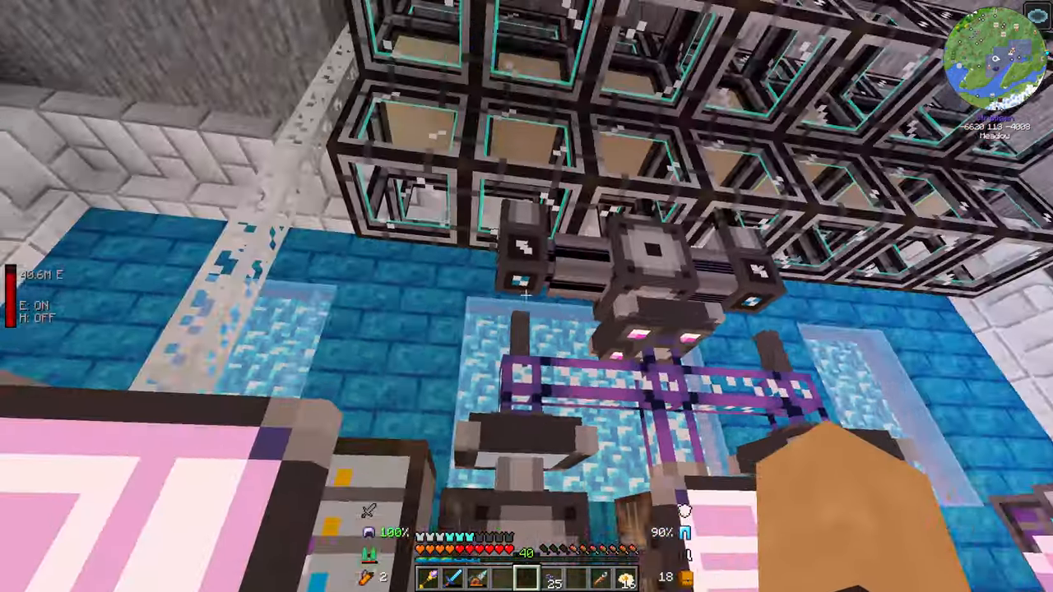
pyautogui.moveTo(526, 297)
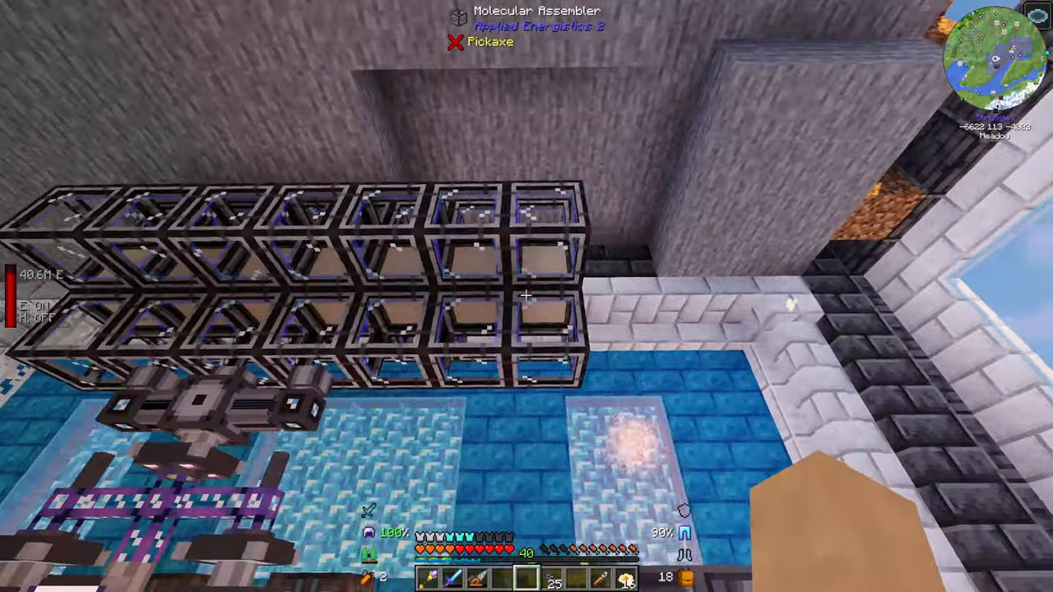
pyautogui.moveTo(526, 296)
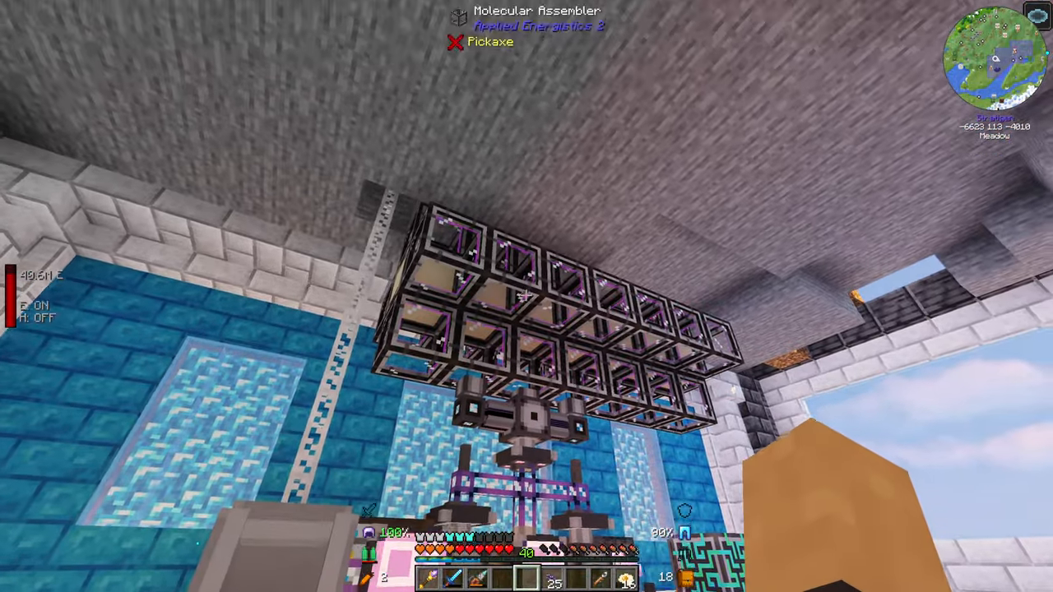
pyautogui.moveTo(526, 296)
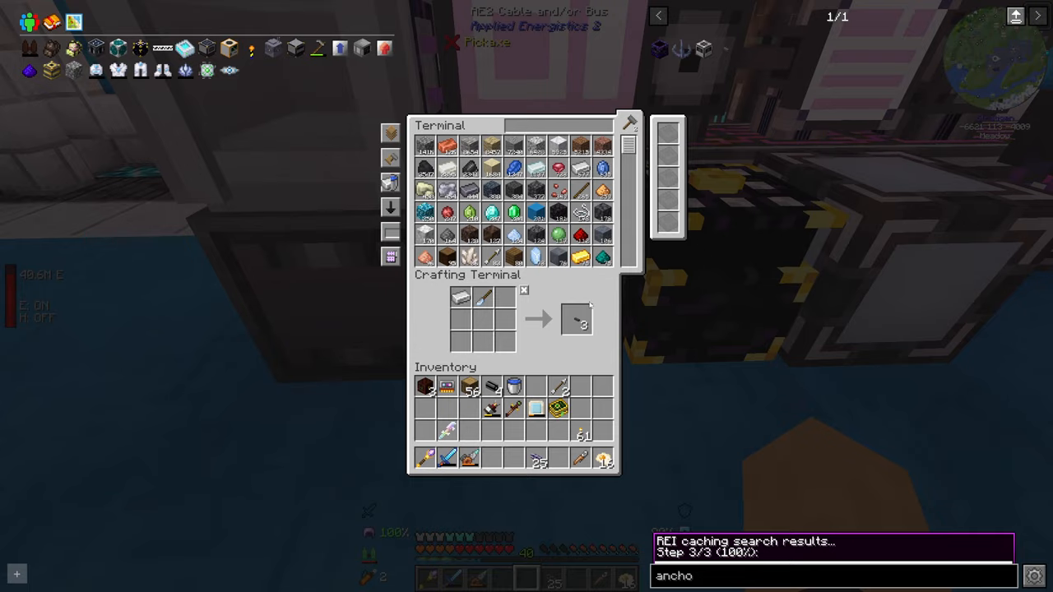
pyautogui.moveTo(162, 70)
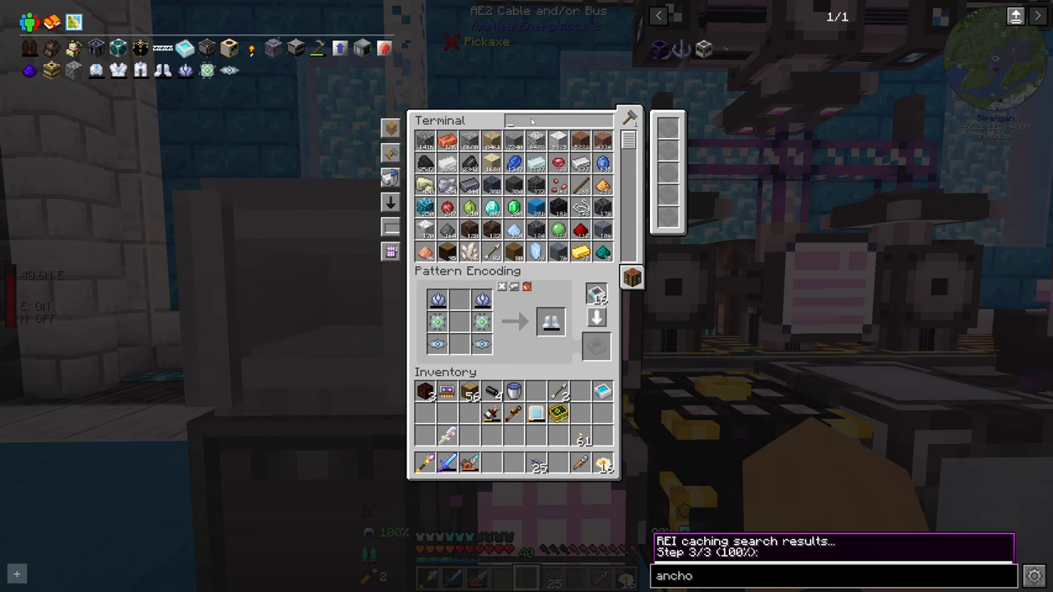
# Step: Filter the terminal for 'meka' and leave the pattern encoding terminal
pyautogui.write('meka')
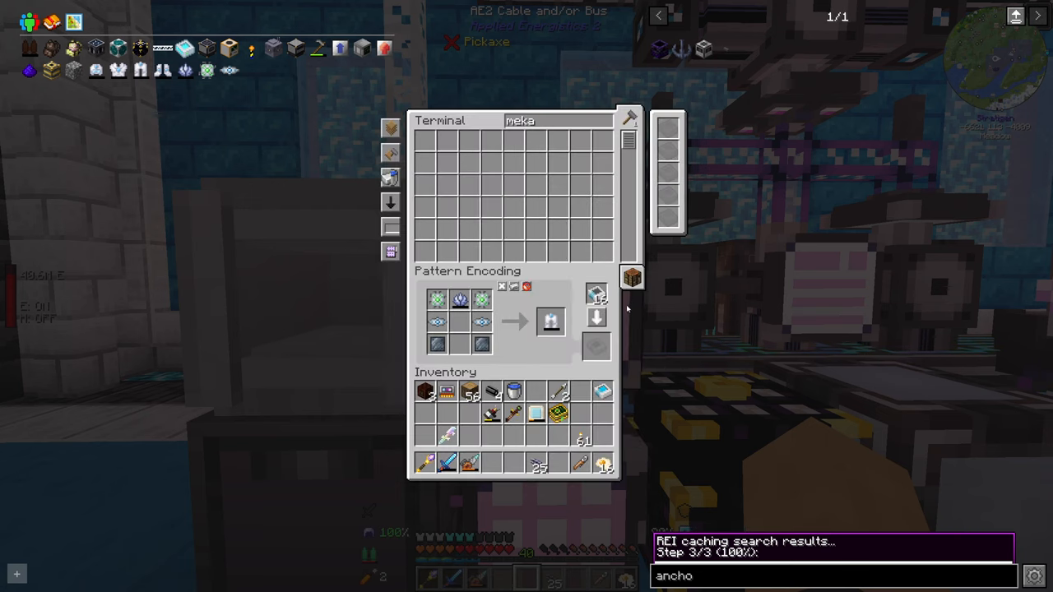
pyautogui.moveTo(140, 70)
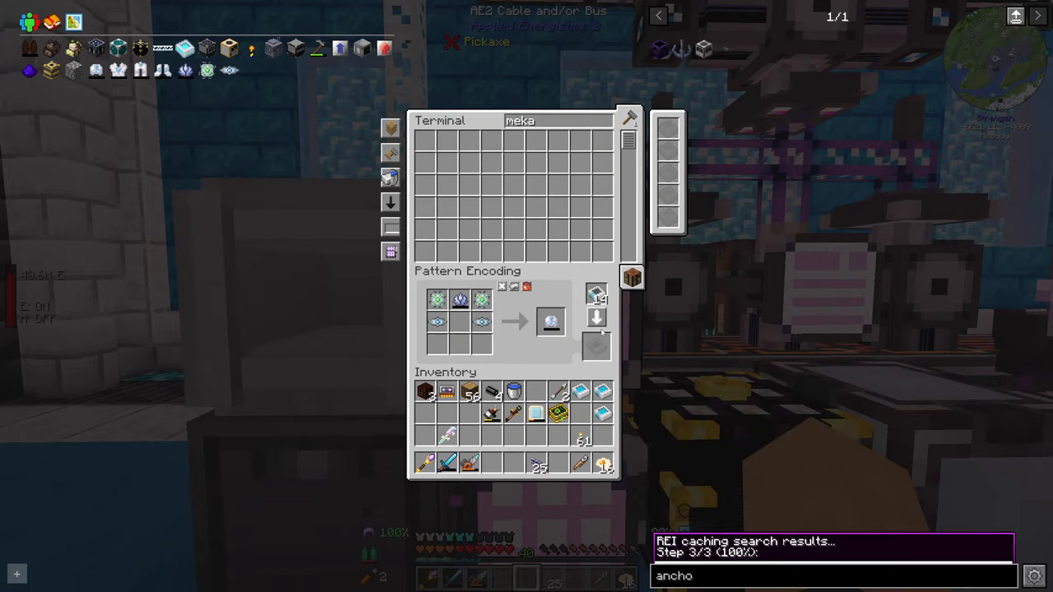
pyautogui.press('Escape')
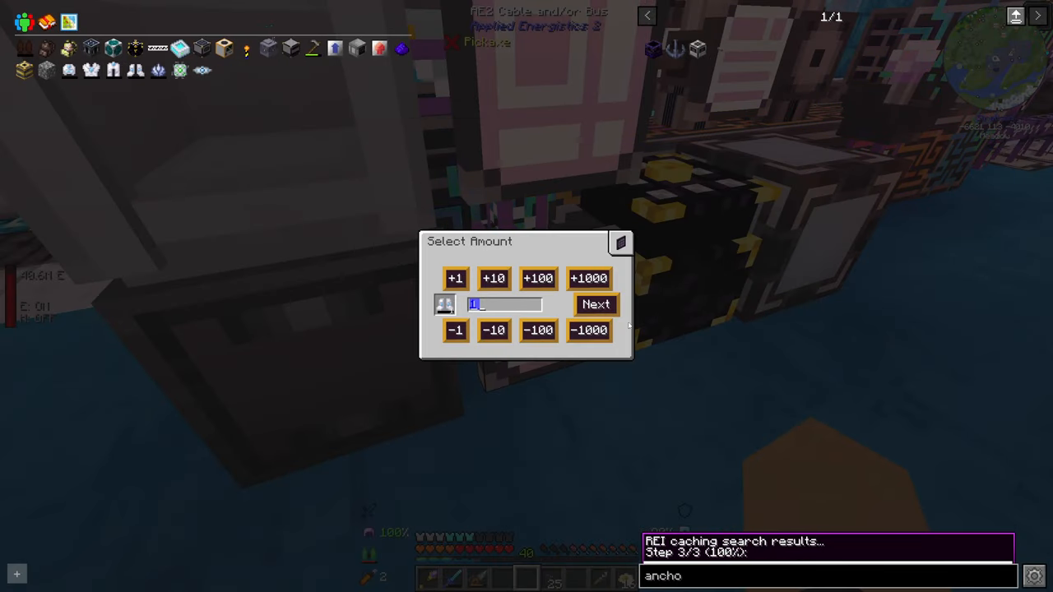
# Step: Preview the armor crafting plan, note missing redstone dust and plates, and cancel
pyautogui.click(595, 305)
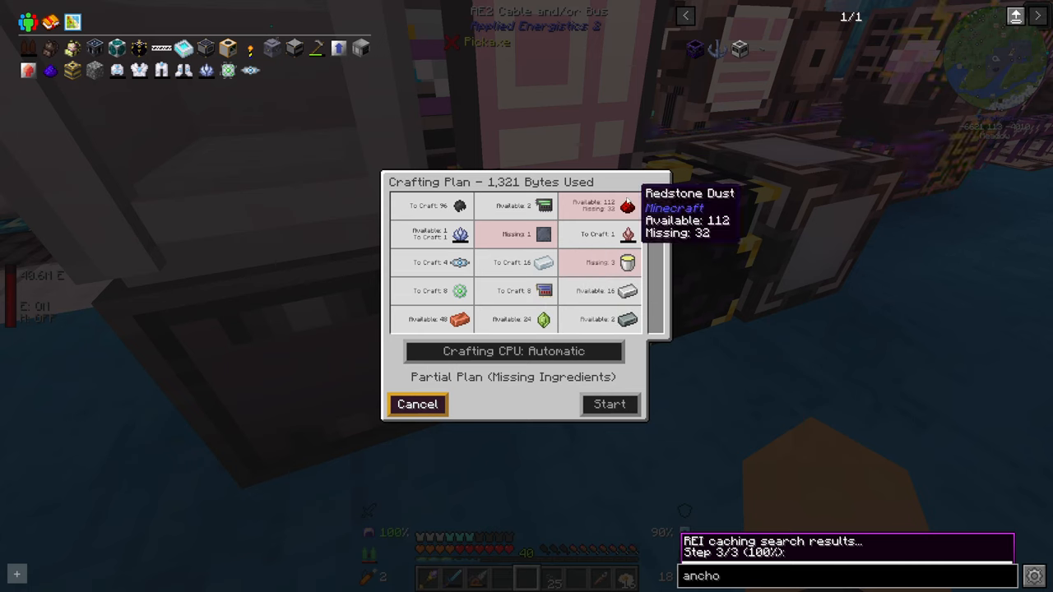
pyautogui.scroll(-3)
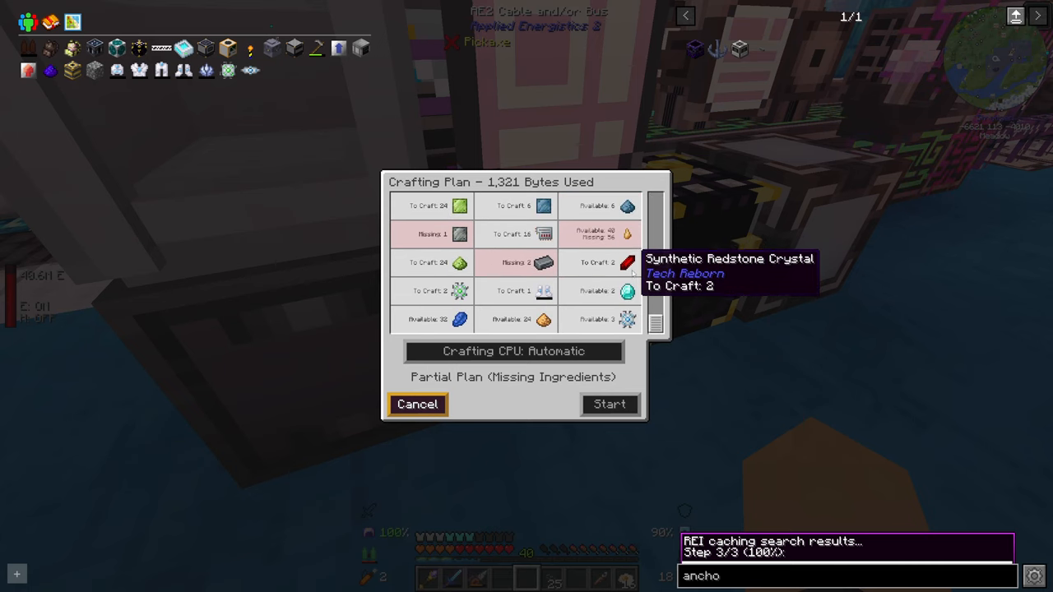
pyautogui.moveTo(459, 233)
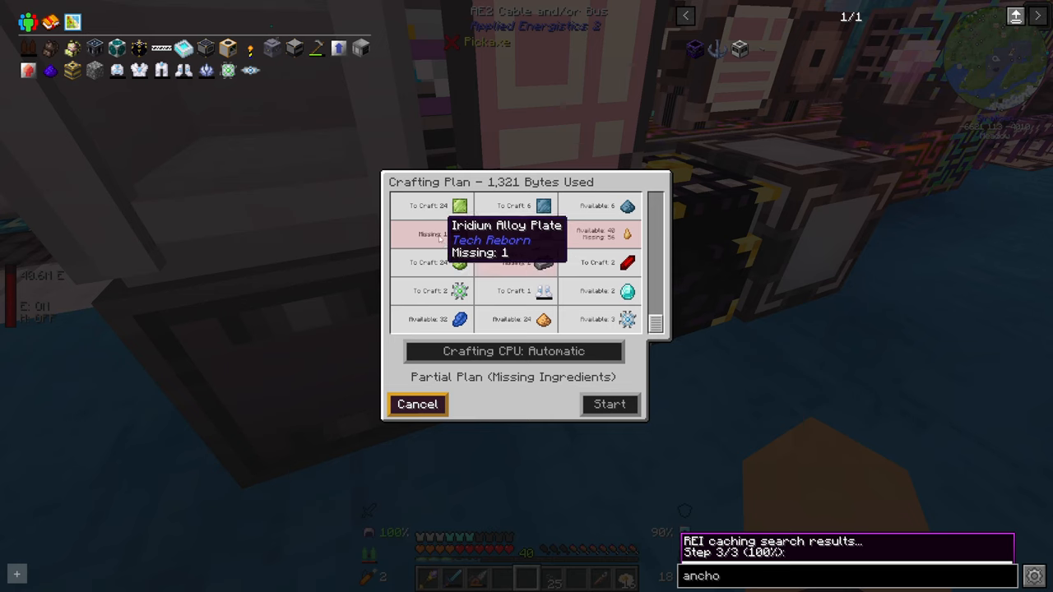
pyautogui.scroll(-3)
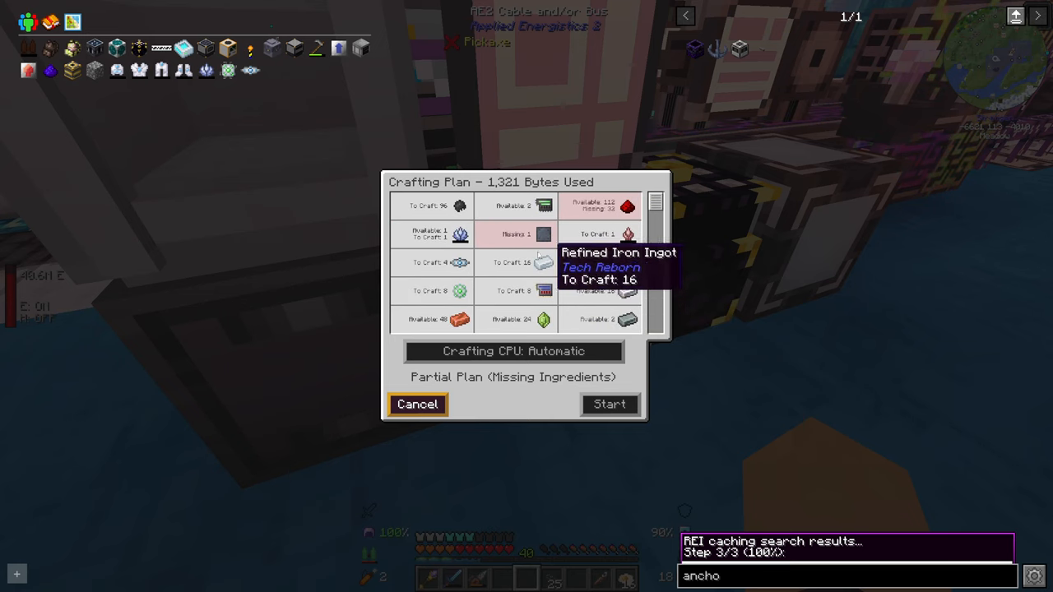
pyautogui.moveTo(543, 234)
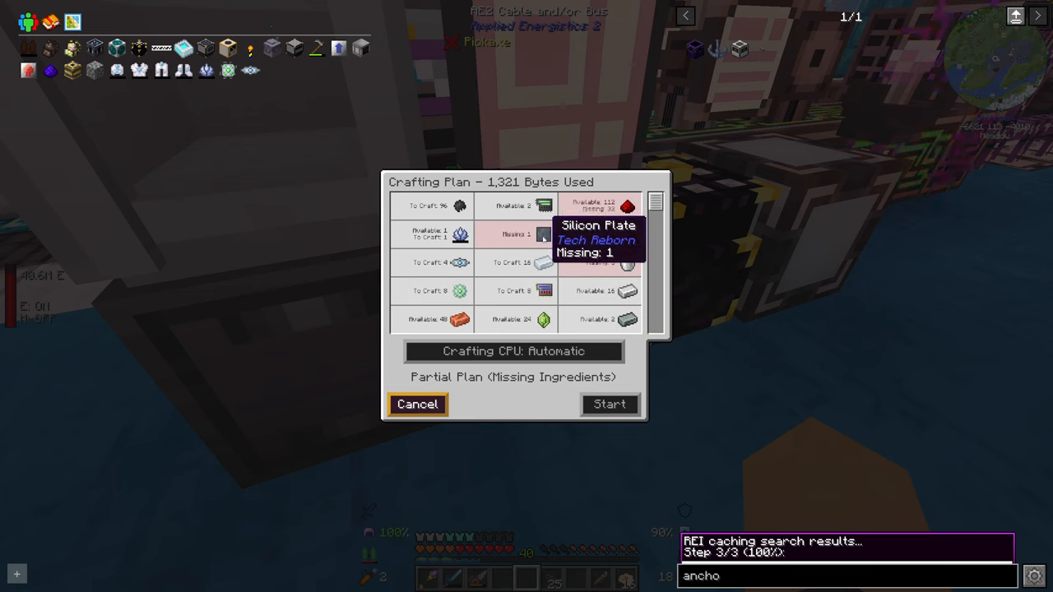
pyautogui.click(417, 404)
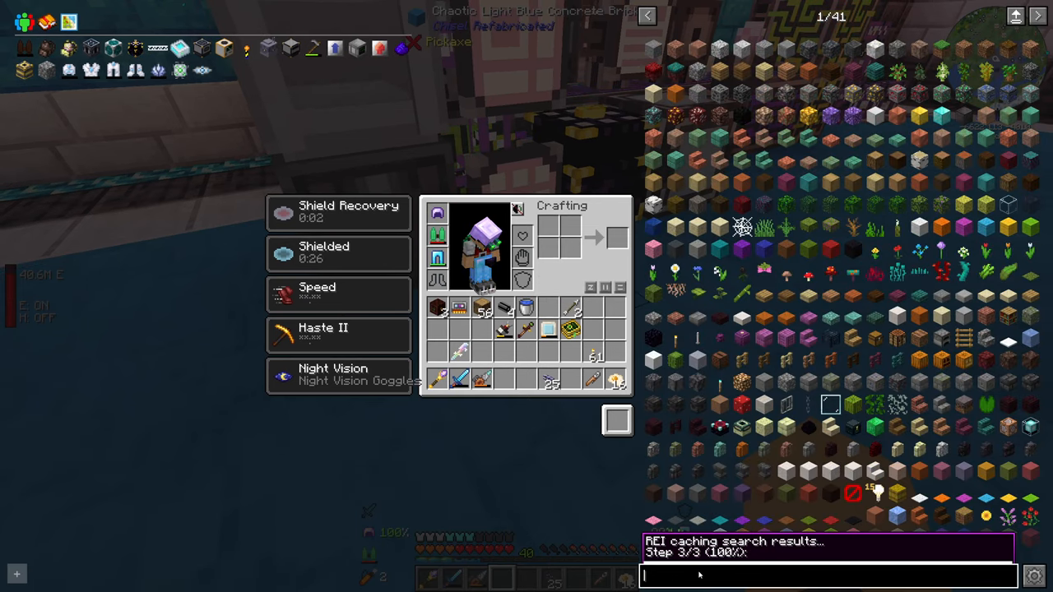
# Step: Search REI for 'silic' and browse Extractor, Industrial Centrifuge and Electrolyzer recipes
pyautogui.write('silic')
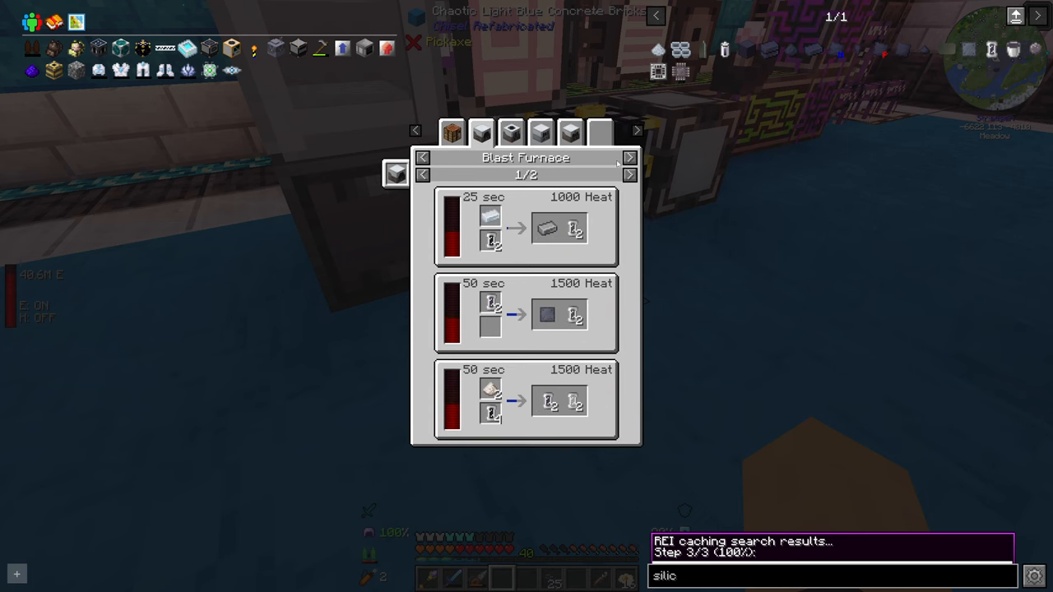
pyautogui.moveTo(576, 228)
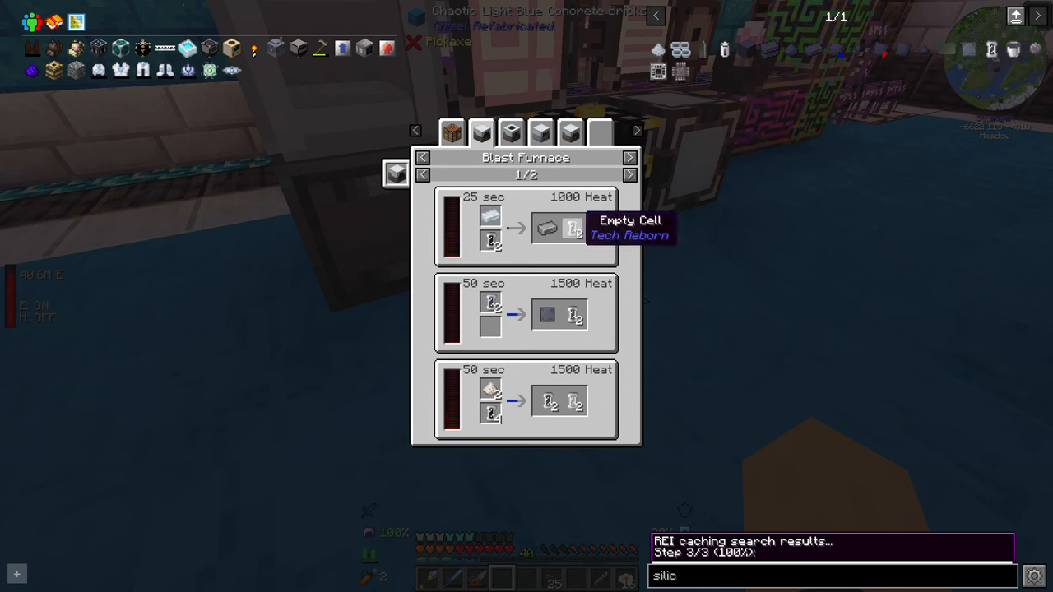
pyautogui.moveTo(511, 133)
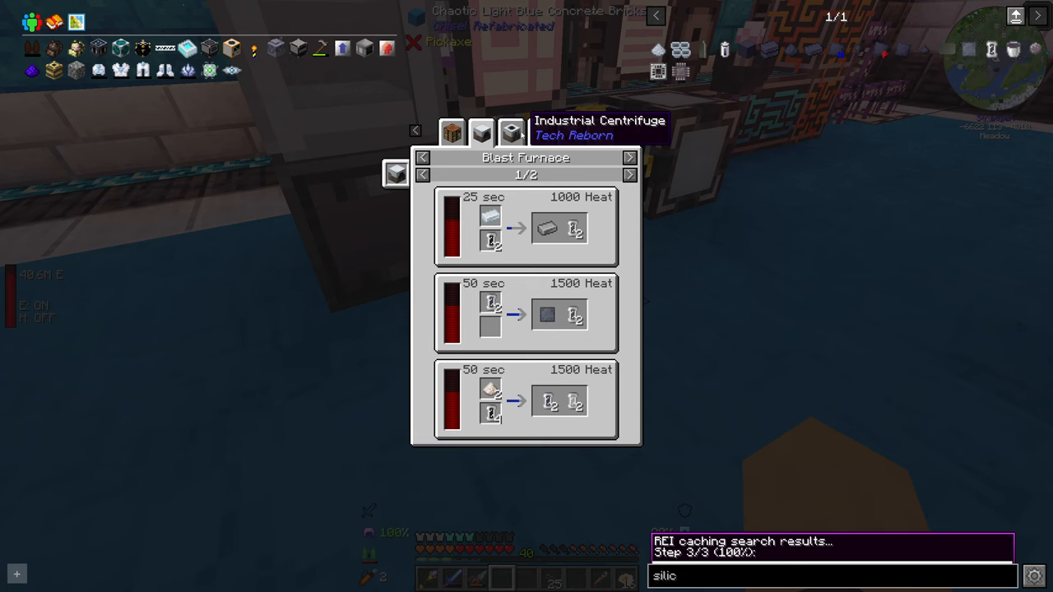
pyautogui.click(541, 132)
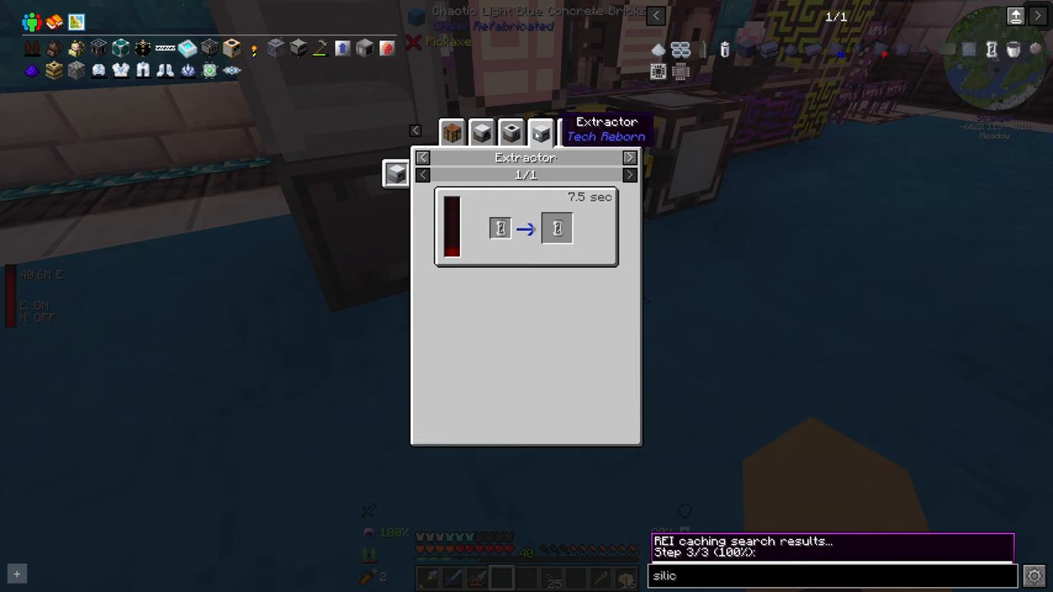
pyautogui.click(570, 132)
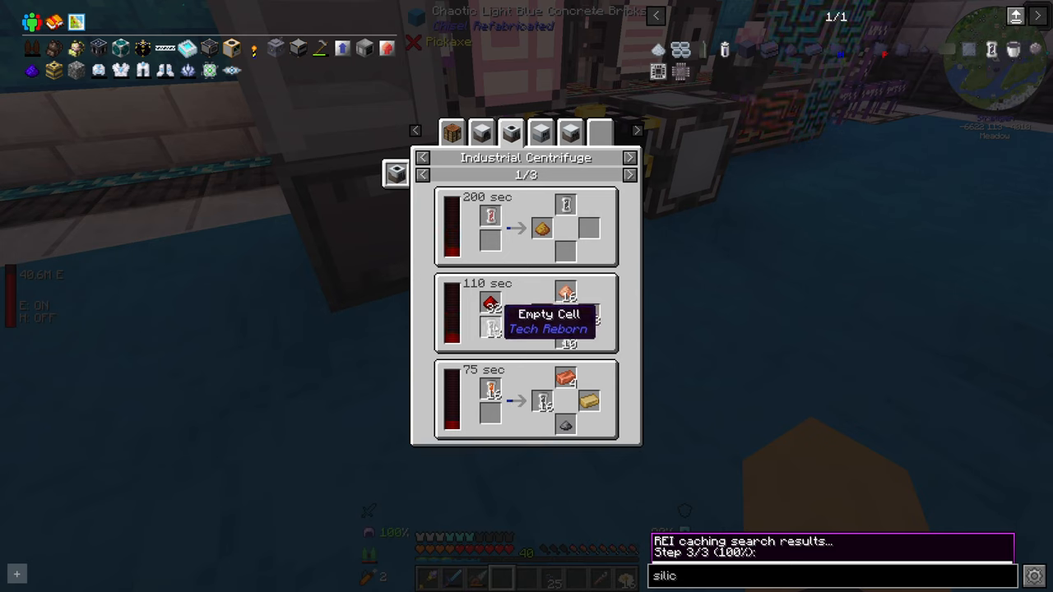
pyautogui.moveTo(566, 315)
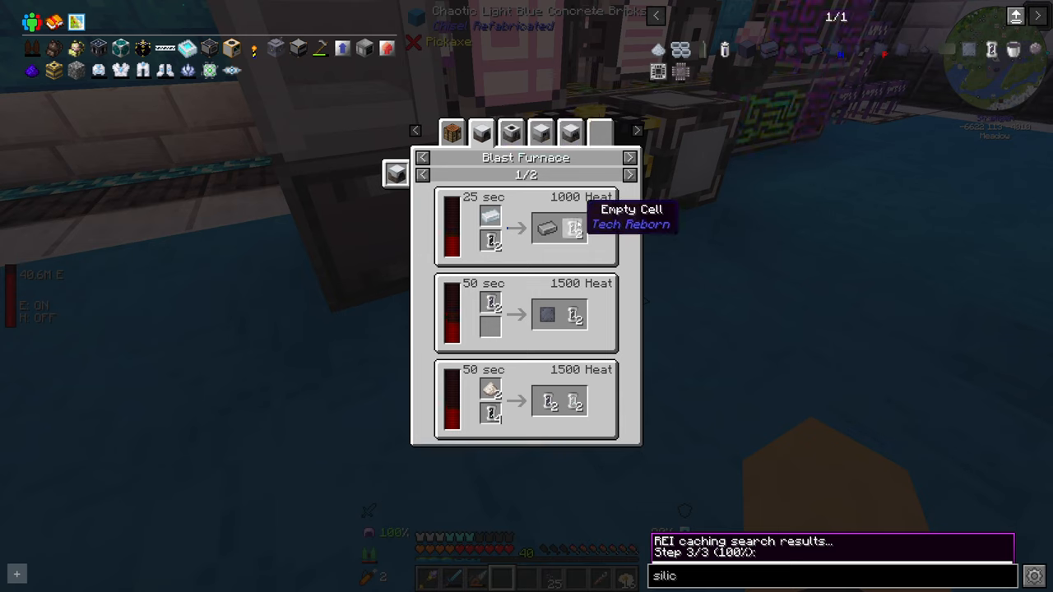
pyautogui.moveTo(550, 401)
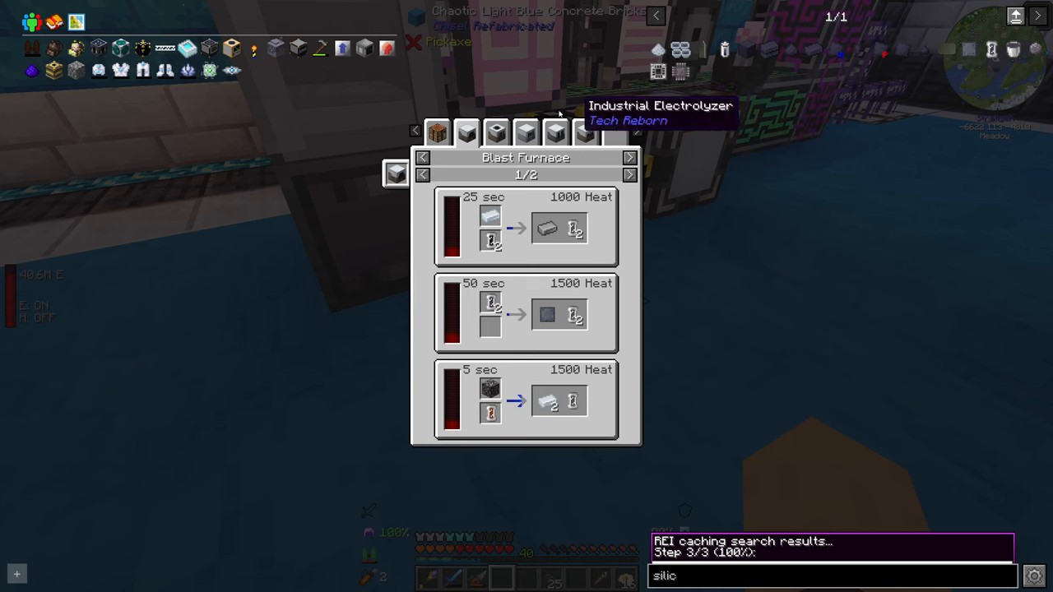
pyautogui.click(496, 133)
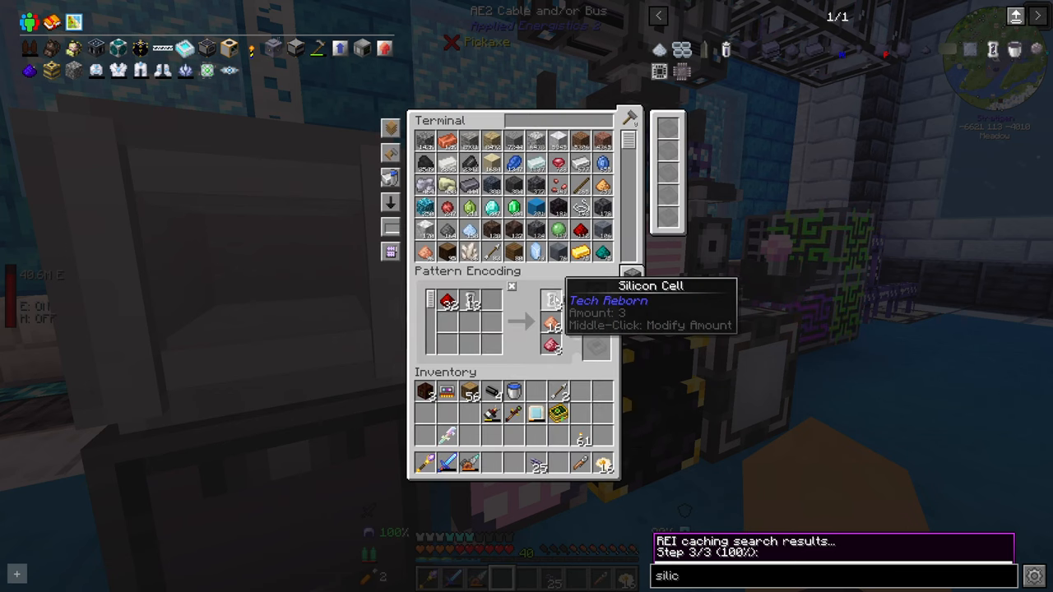
pyautogui.moveTo(631, 277)
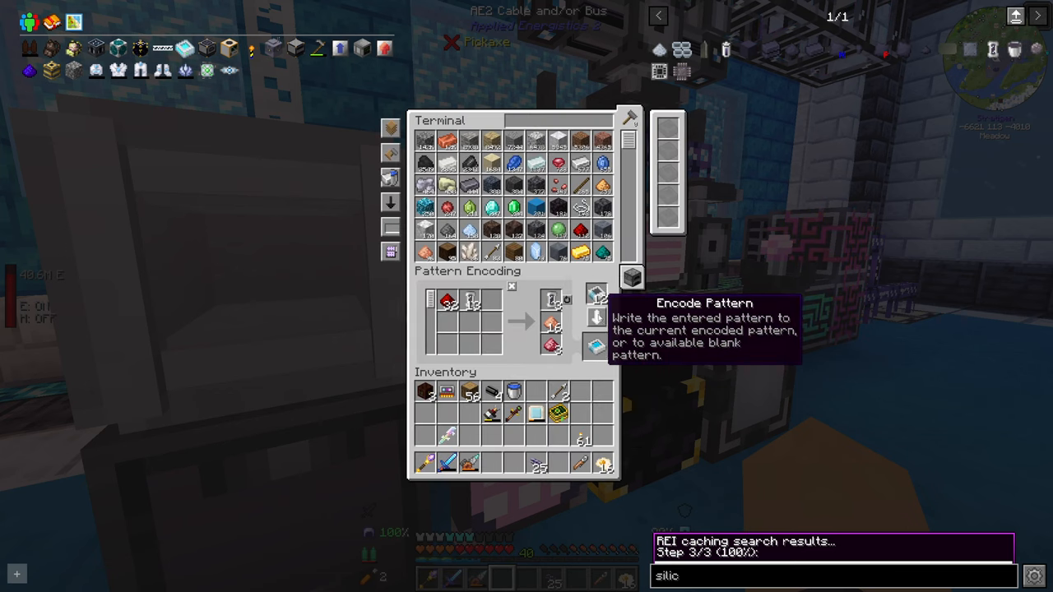
pyautogui.moveTo(594, 345)
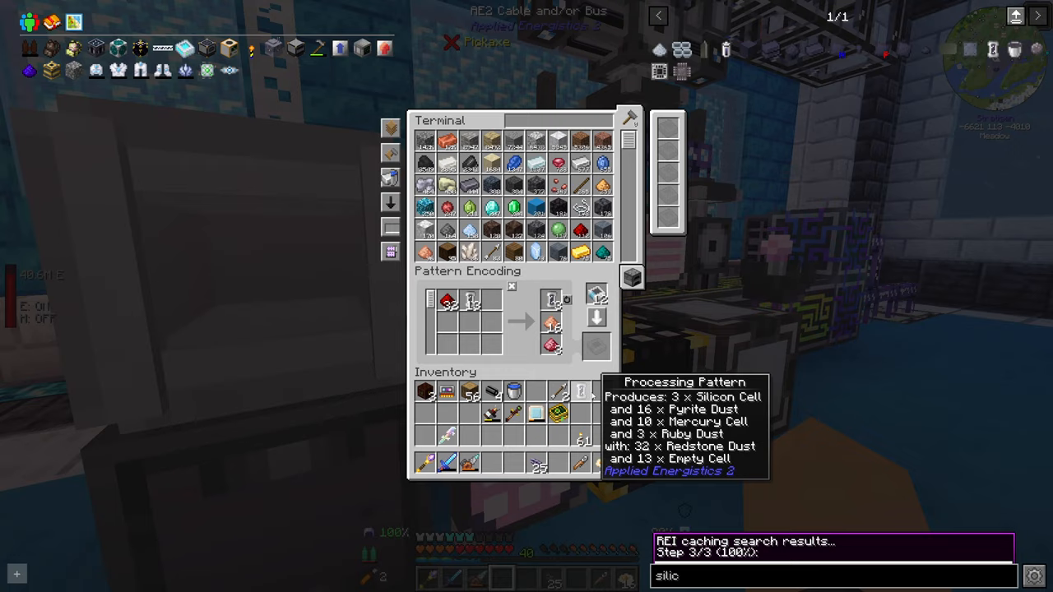
# Step: Close the terminal and pattern provider after encoding the Silicon Cell and Empty Cell patterns
pyautogui.press('Escape')
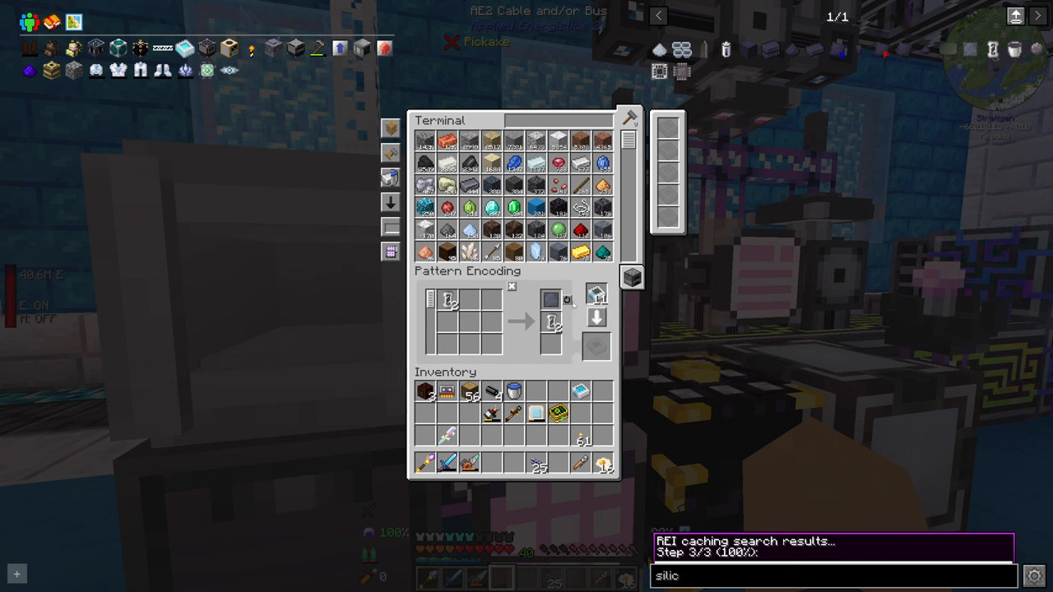
pyautogui.moveTo(551, 321)
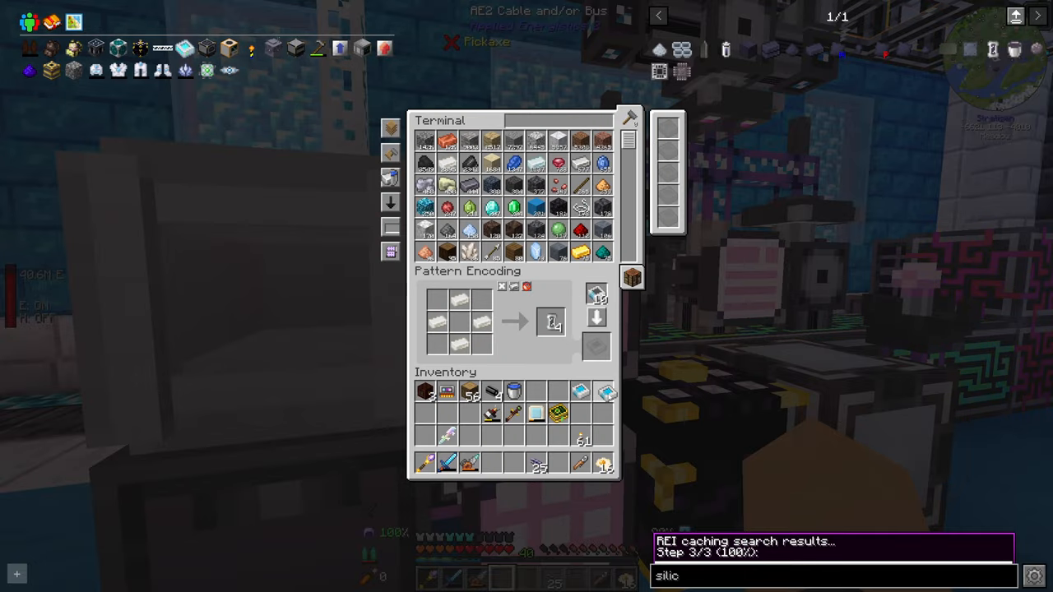
pyautogui.press('Escape')
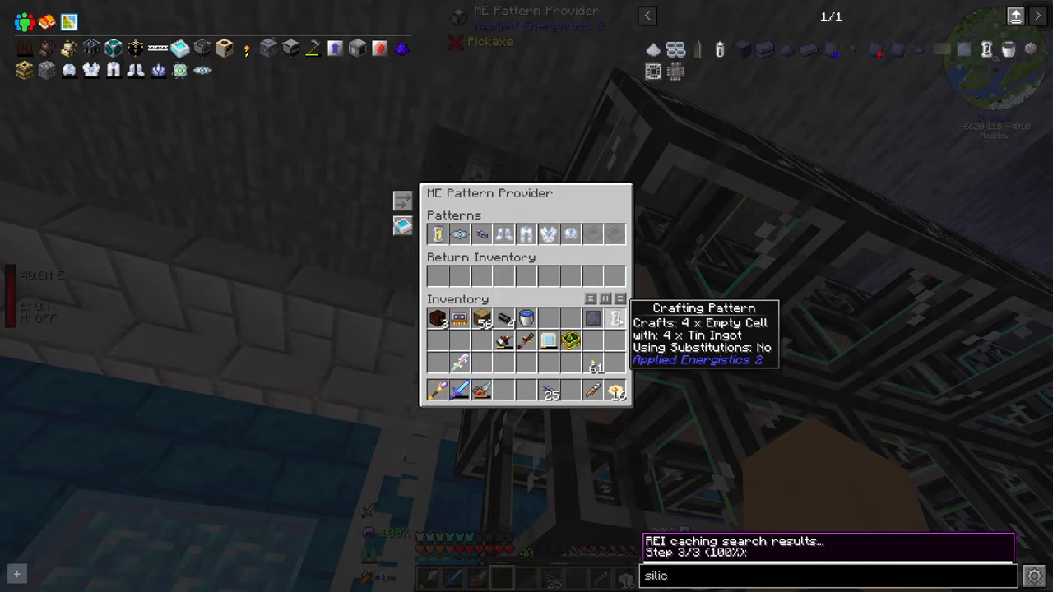
pyautogui.press('Escape')
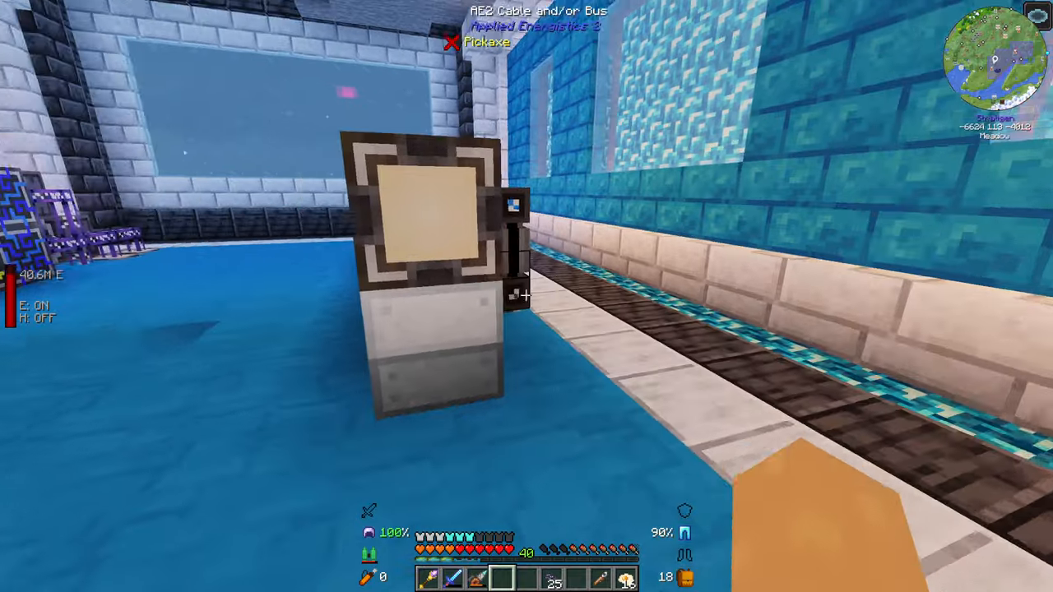
pyautogui.moveTo(526, 296)
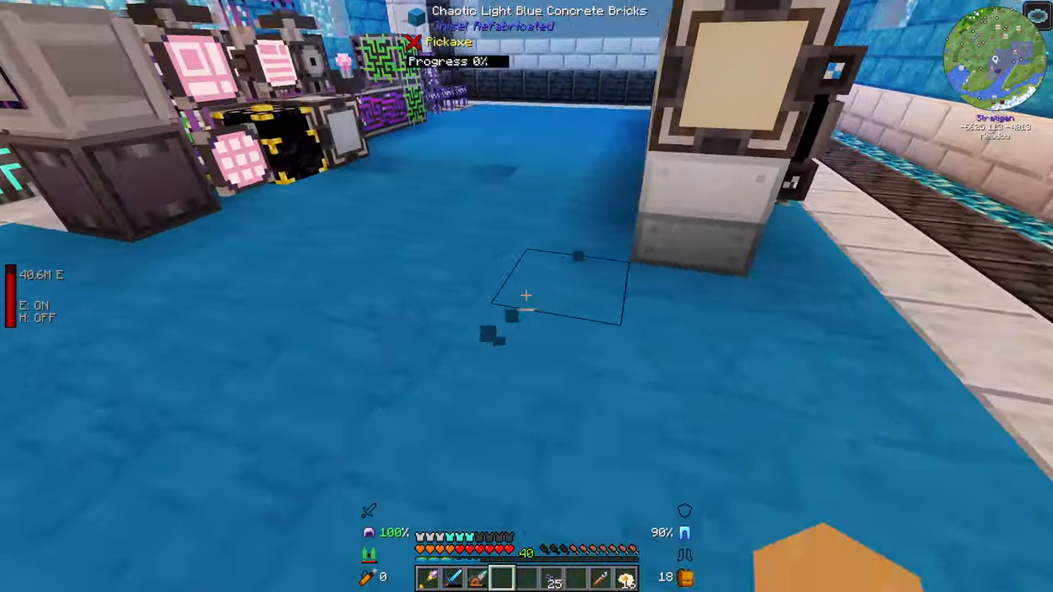
pyautogui.moveTo(527, 296)
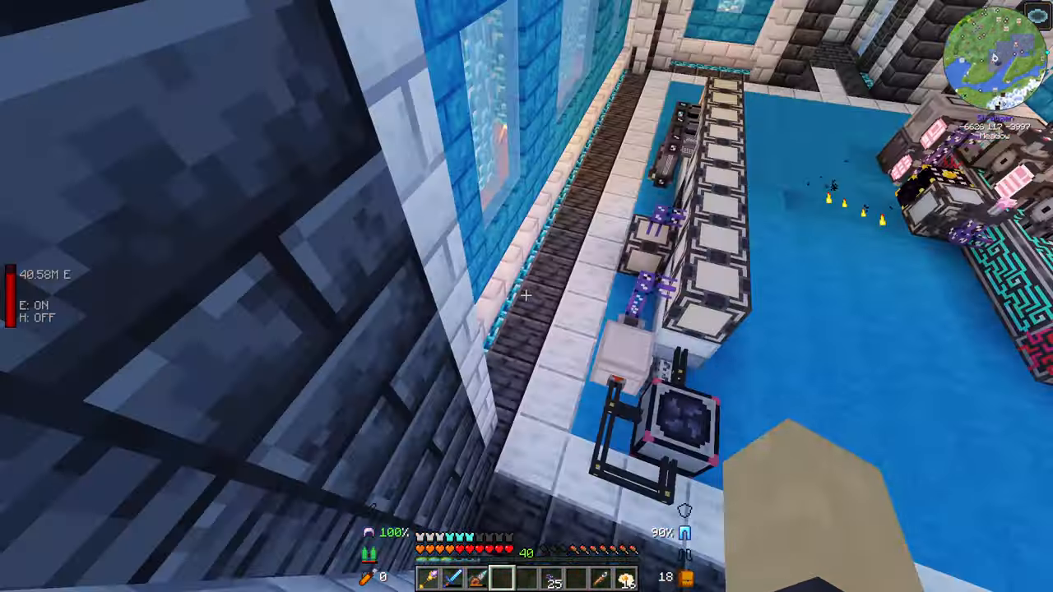
pyautogui.moveTo(526, 296)
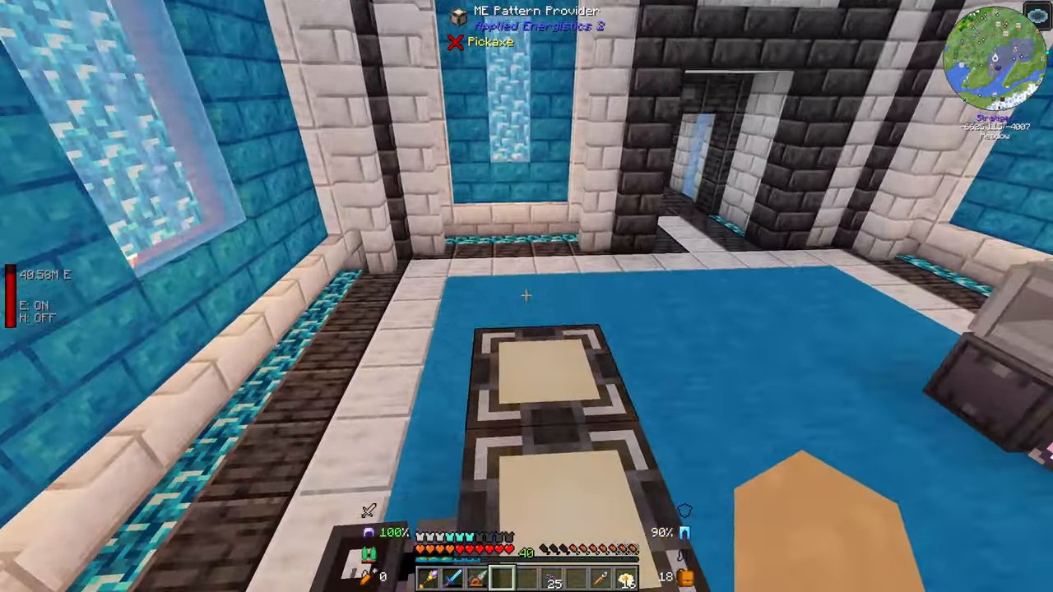
pyautogui.moveTo(526, 296)
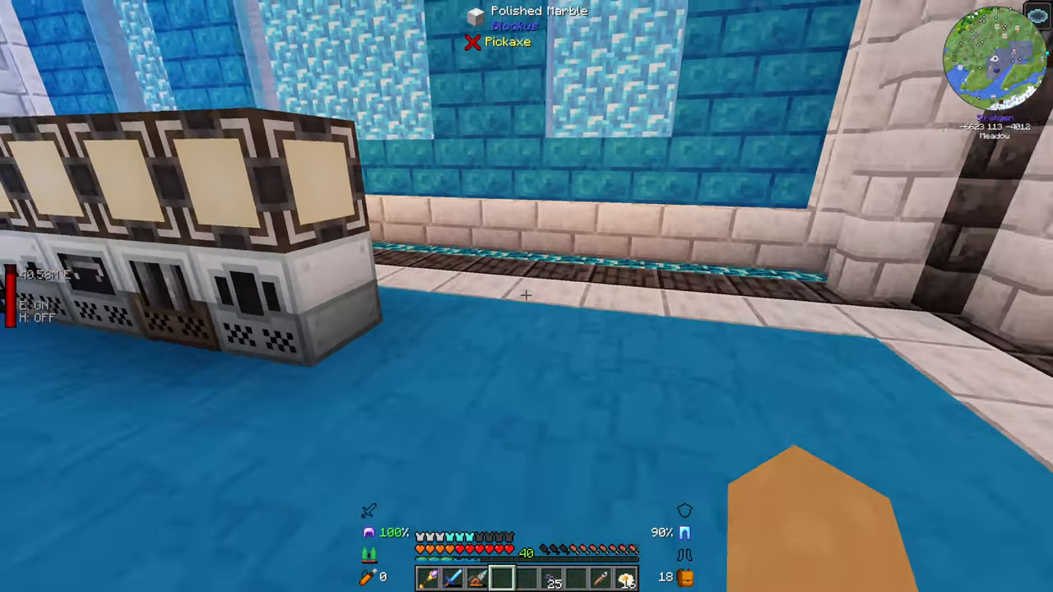
pyautogui.moveTo(526, 296)
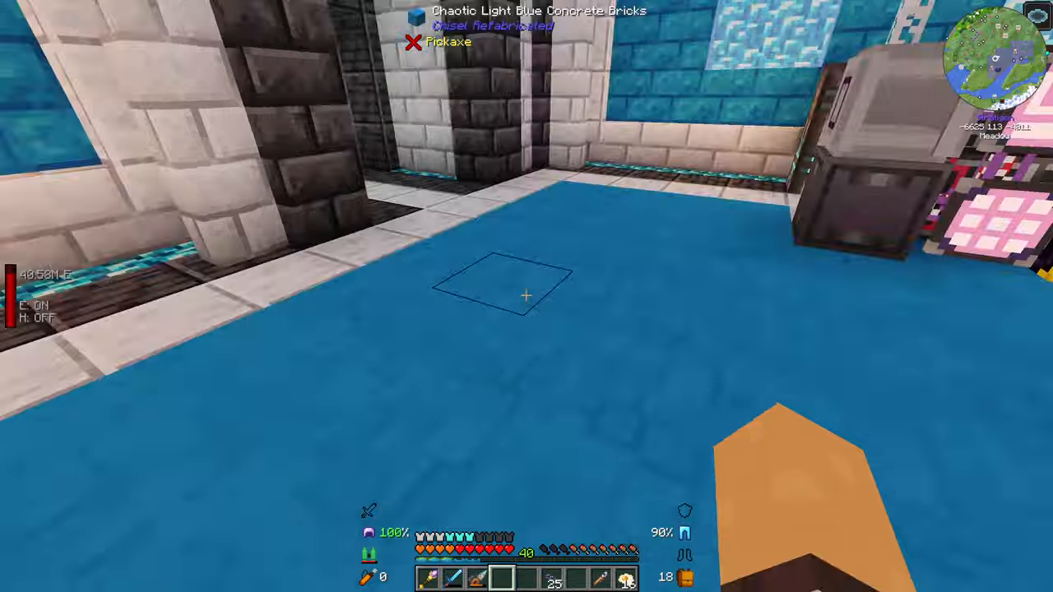
pyautogui.moveTo(526, 296)
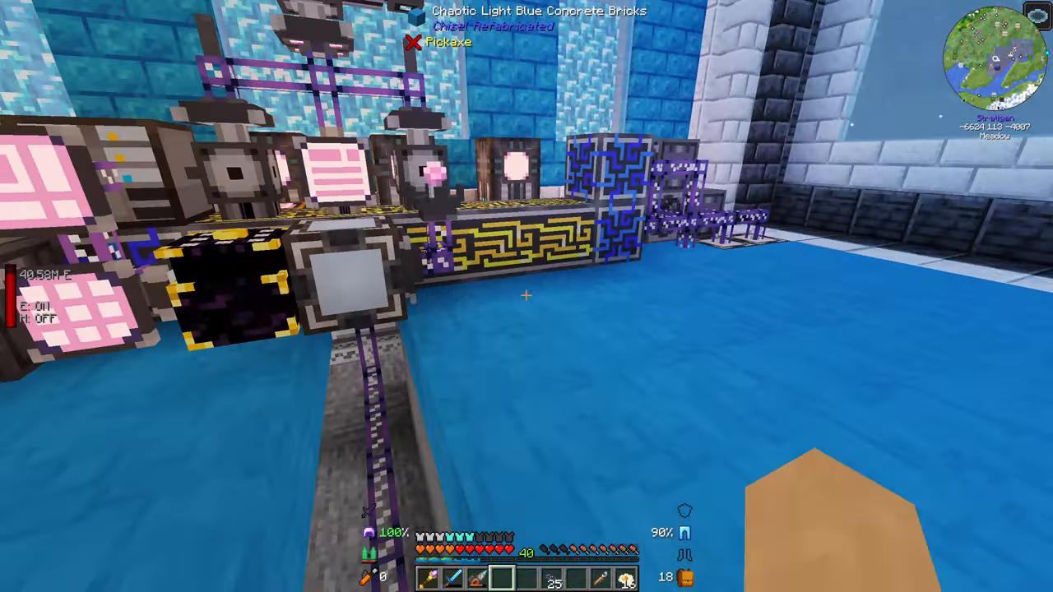
pyautogui.moveTo(526, 296)
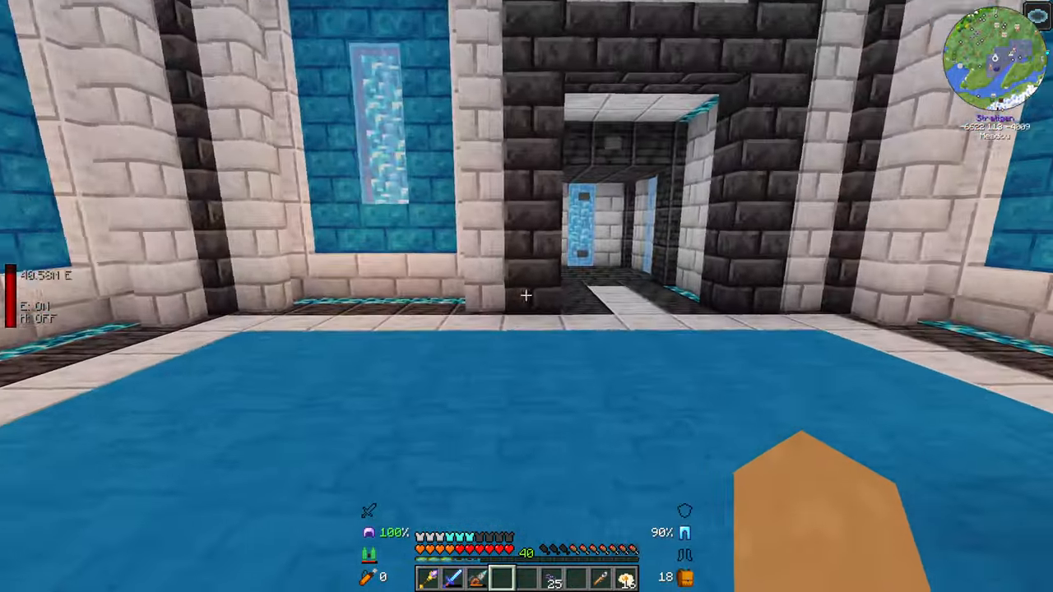